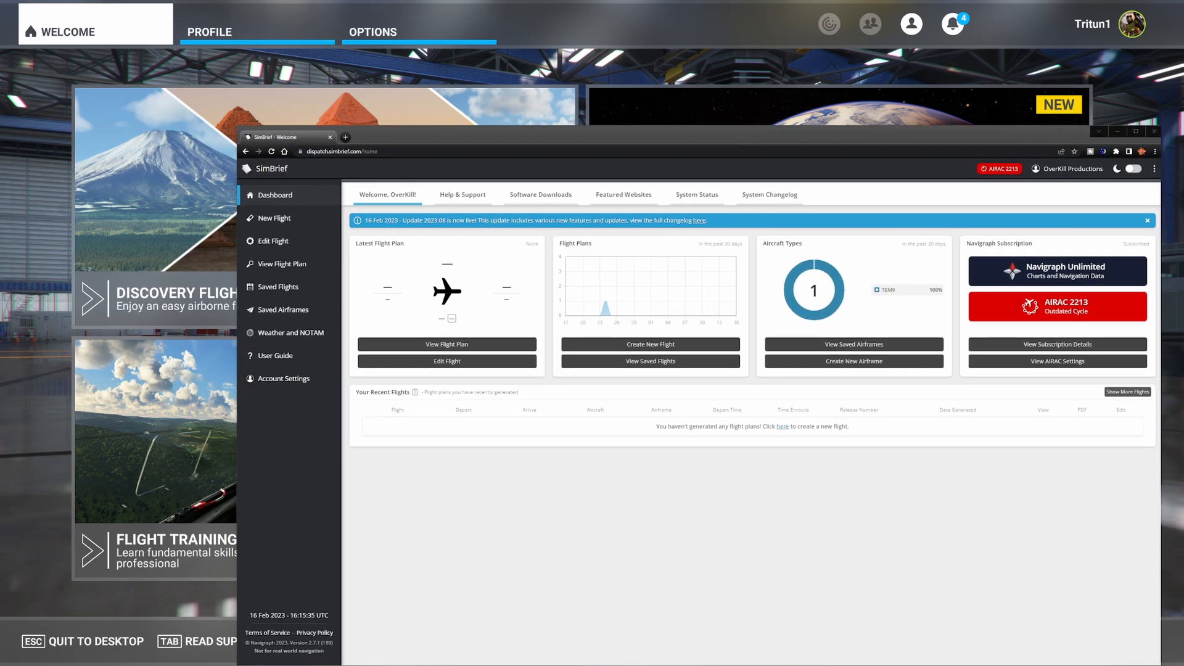
Activate AIRAC cycle 2301 in Account Settings as the account's navigation data cycle
{"action": "left_click", "coordinate": [1119, 131]}
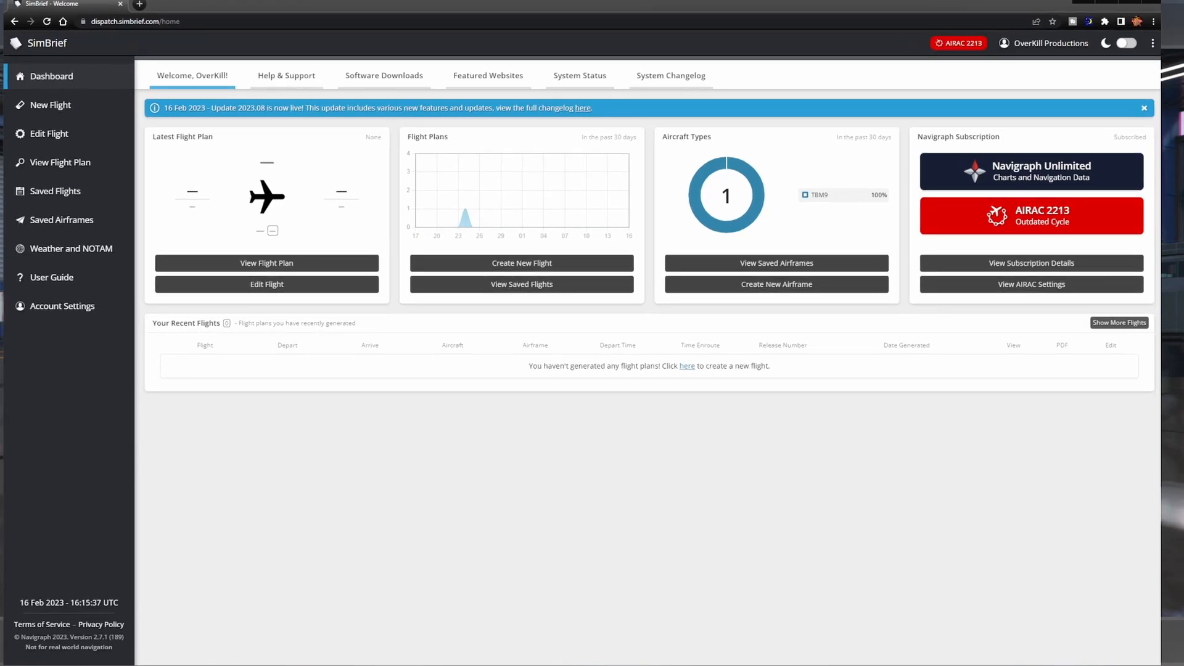
{"action": "mouse_move", "coordinate": [556, 504]}
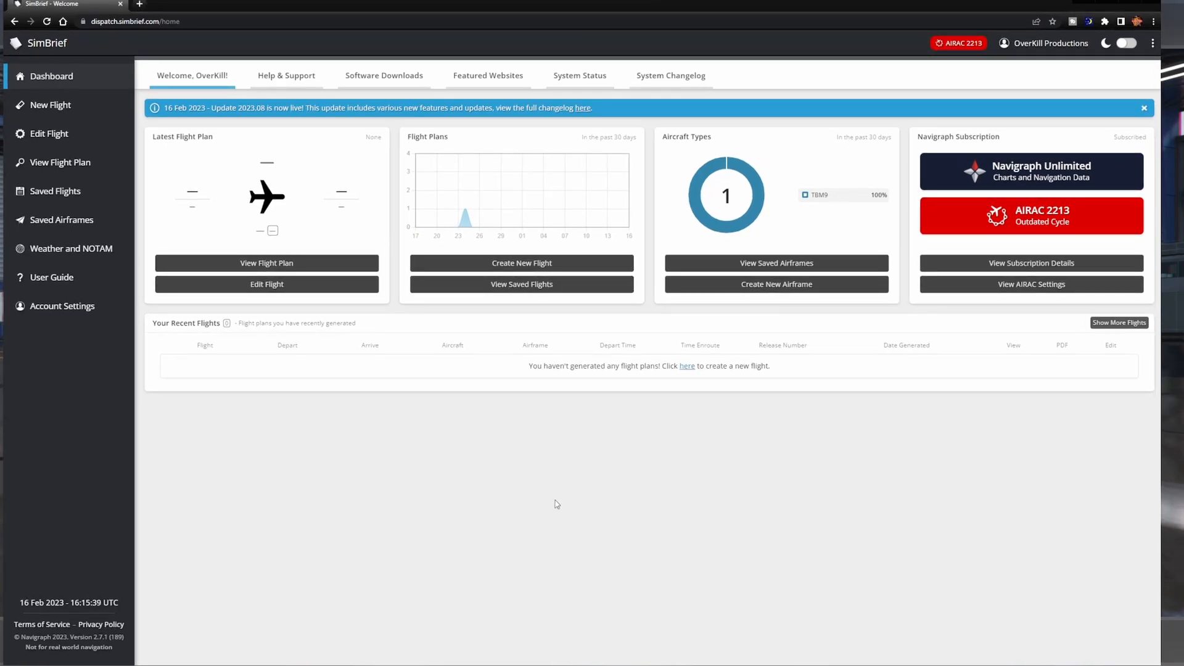
{"action": "mouse_move", "coordinate": [591, 495]}
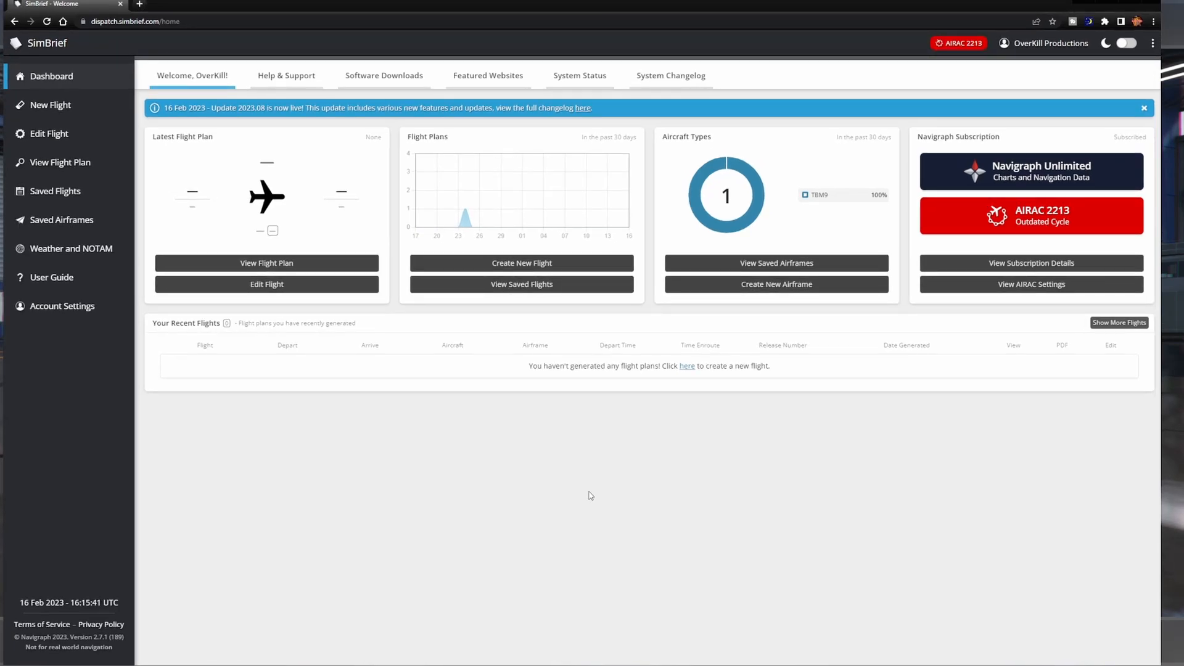
{"action": "mouse_move", "coordinate": [535, 476]}
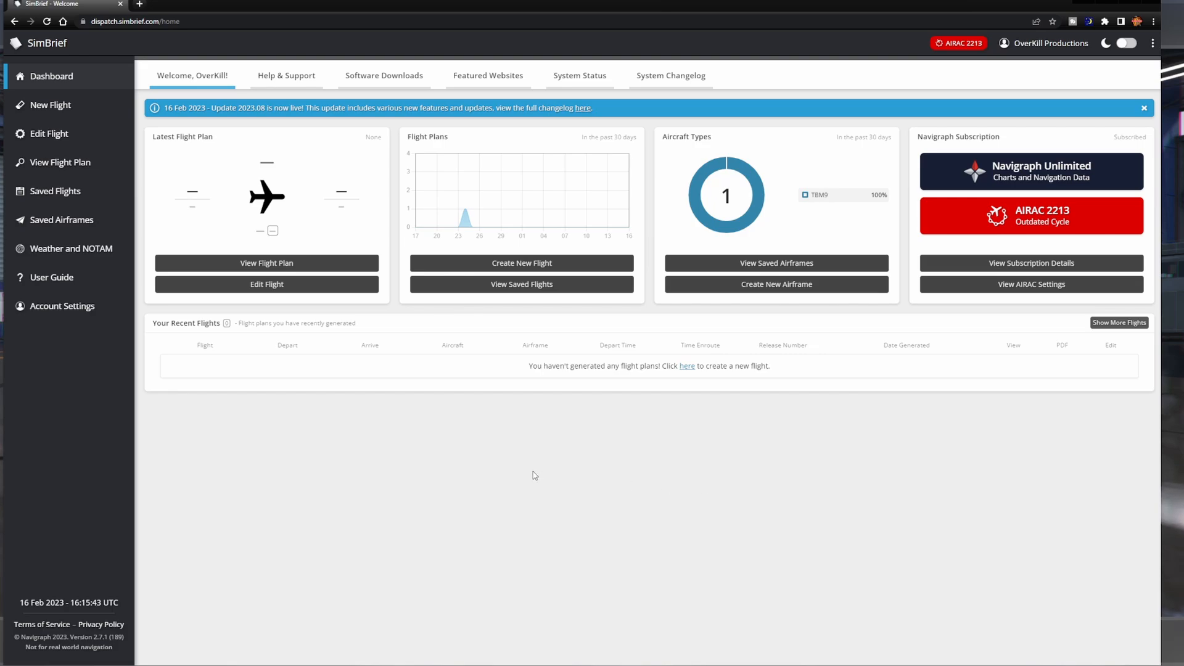
{"action": "mouse_move", "coordinate": [728, 110]}
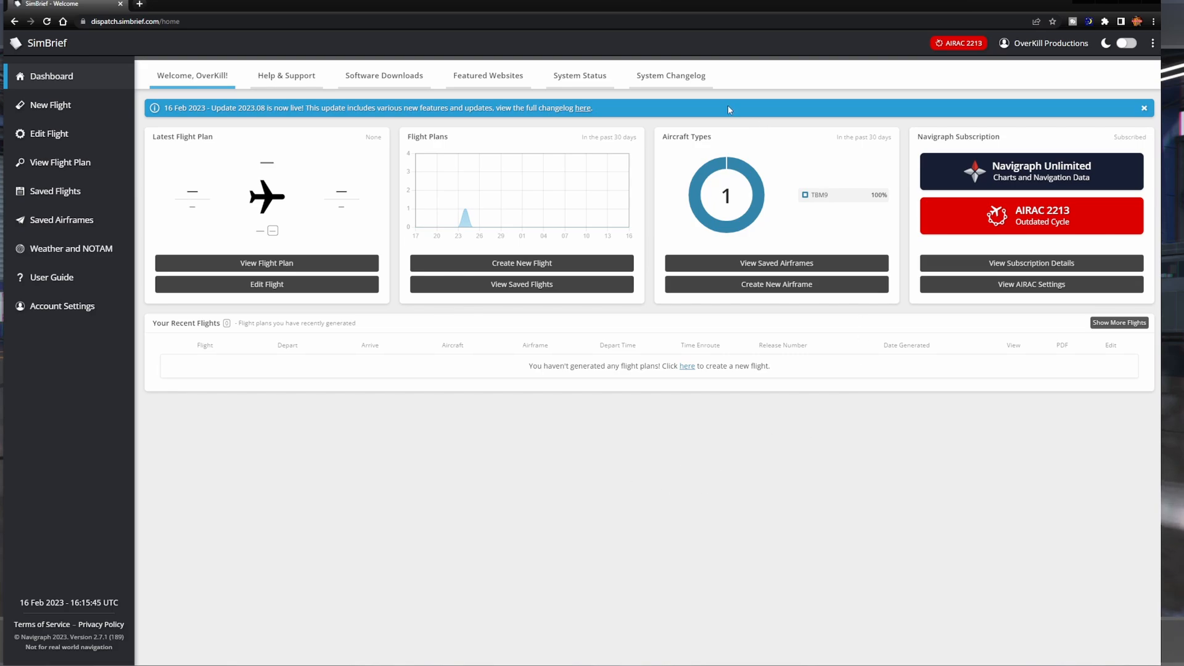
{"action": "mouse_move", "coordinate": [776, 431]}
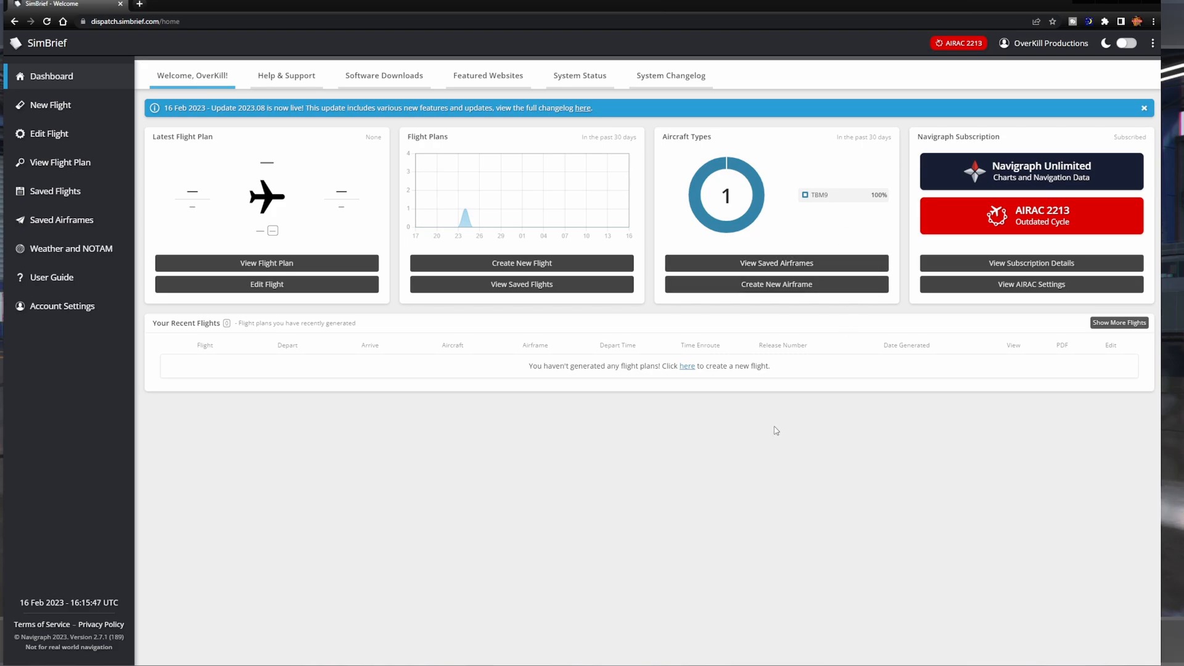
{"action": "mouse_move", "coordinate": [746, 415]}
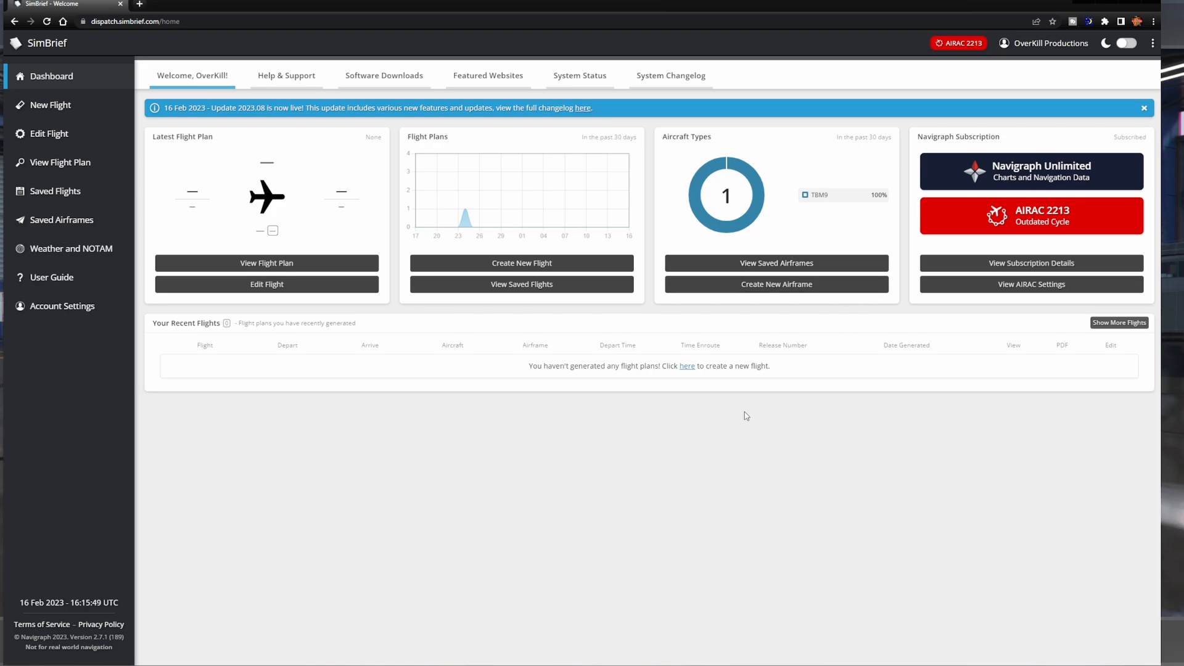
{"action": "mouse_move", "coordinate": [824, 269]}
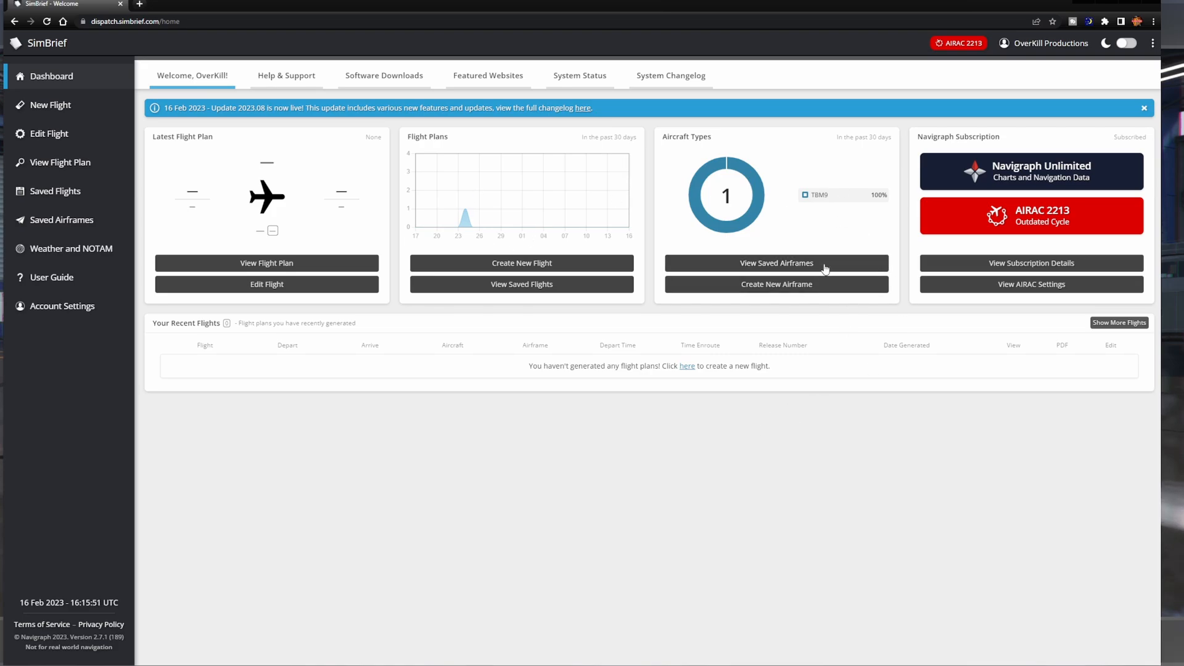
{"action": "mouse_move", "coordinate": [493, 220]}
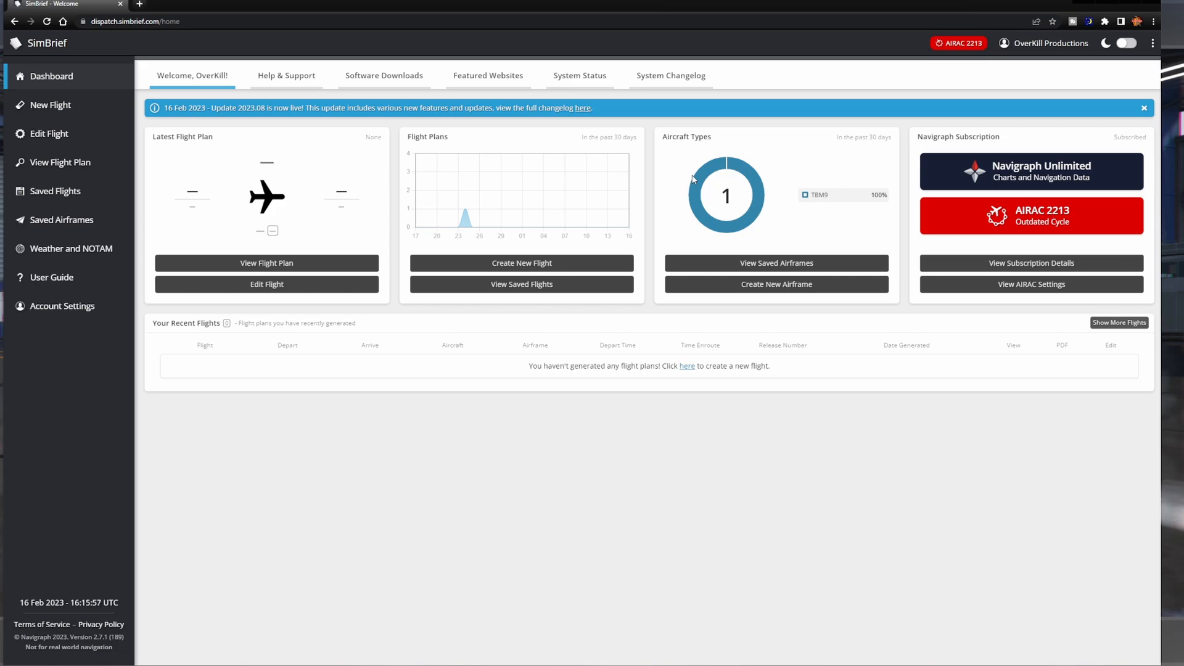
{"action": "mouse_move", "coordinate": [712, 409]}
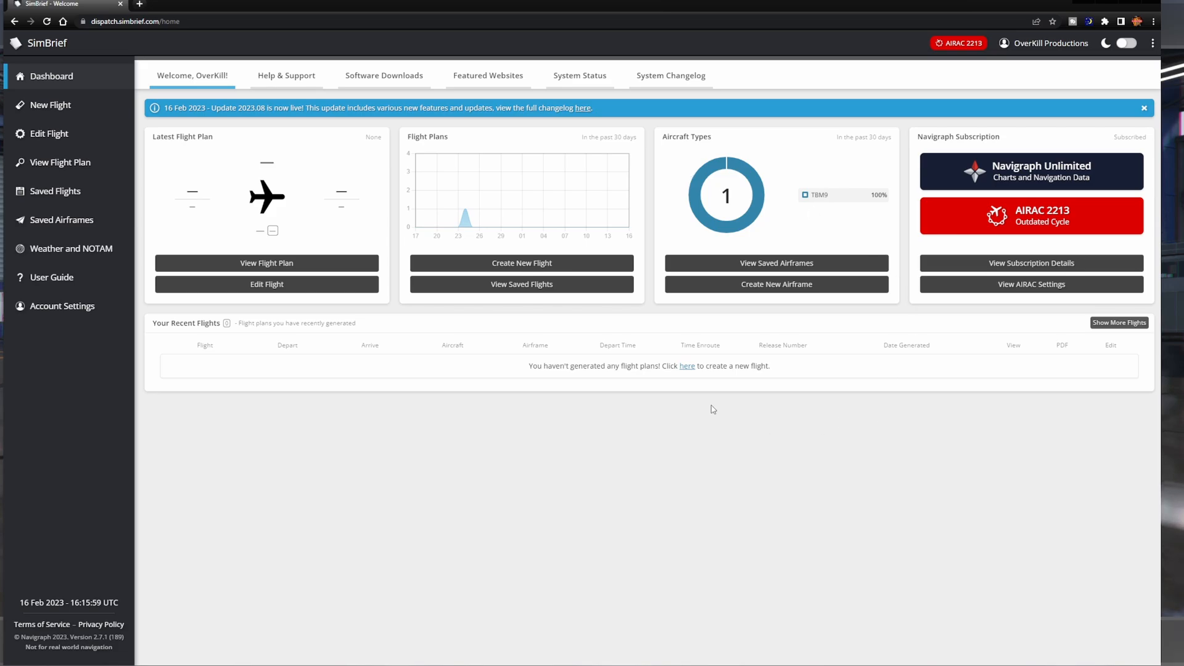
{"action": "mouse_move", "coordinate": [551, 72]}
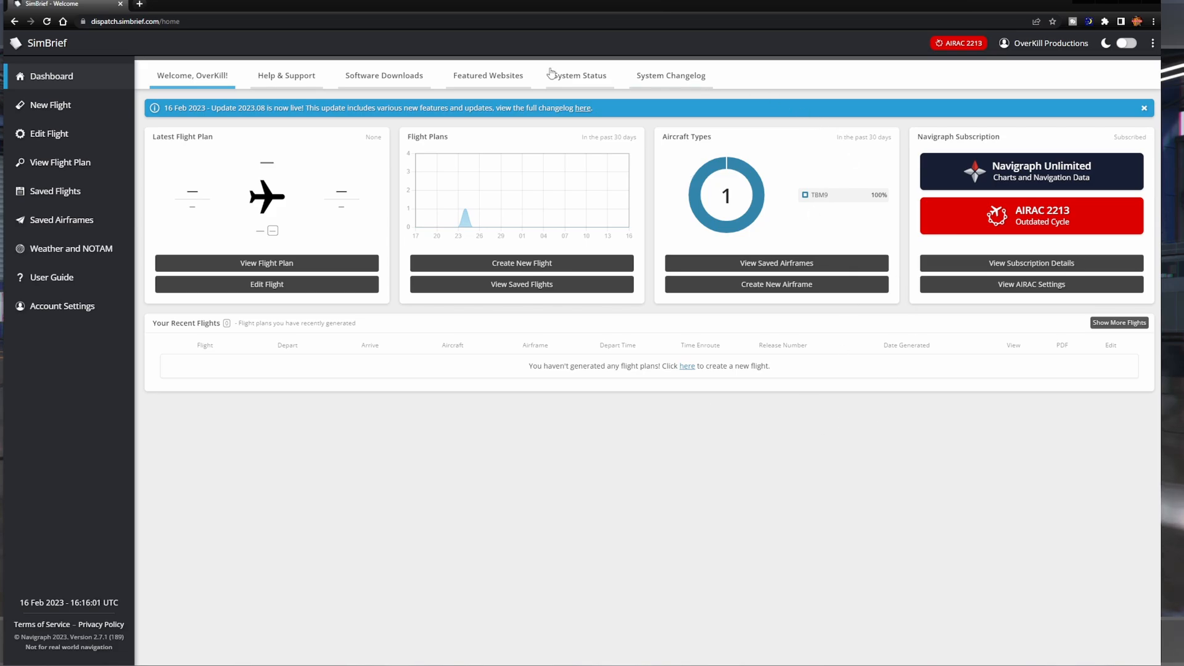
{"action": "mouse_move", "coordinate": [940, 84]}
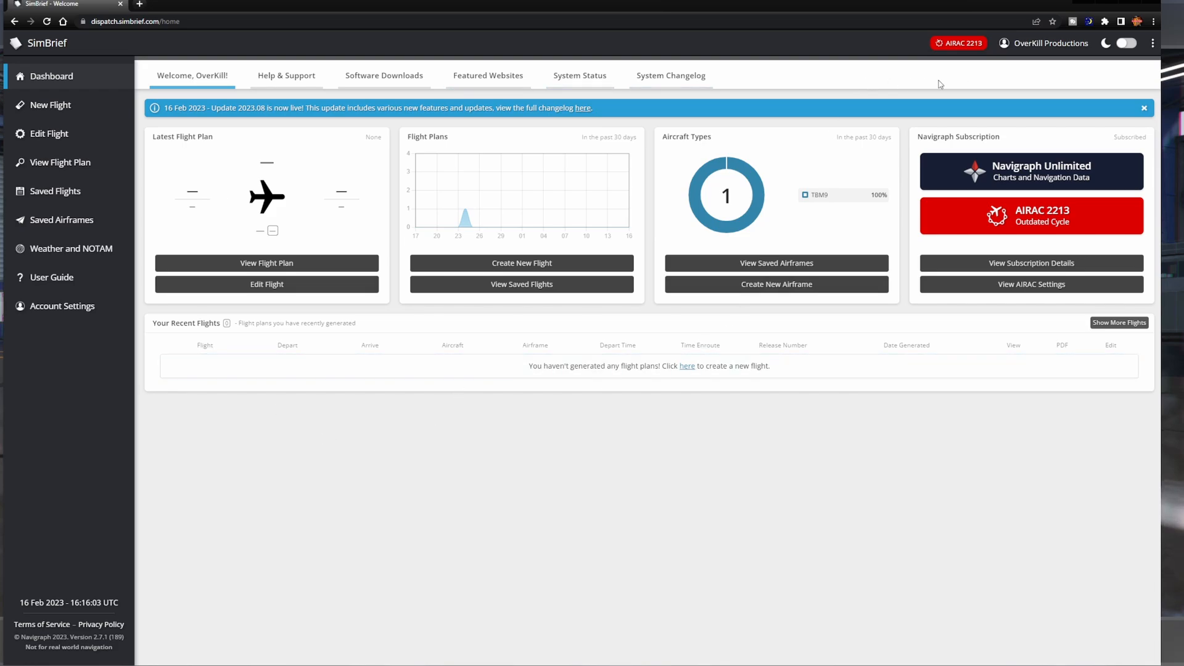
{"action": "mouse_move", "coordinate": [880, 98]}
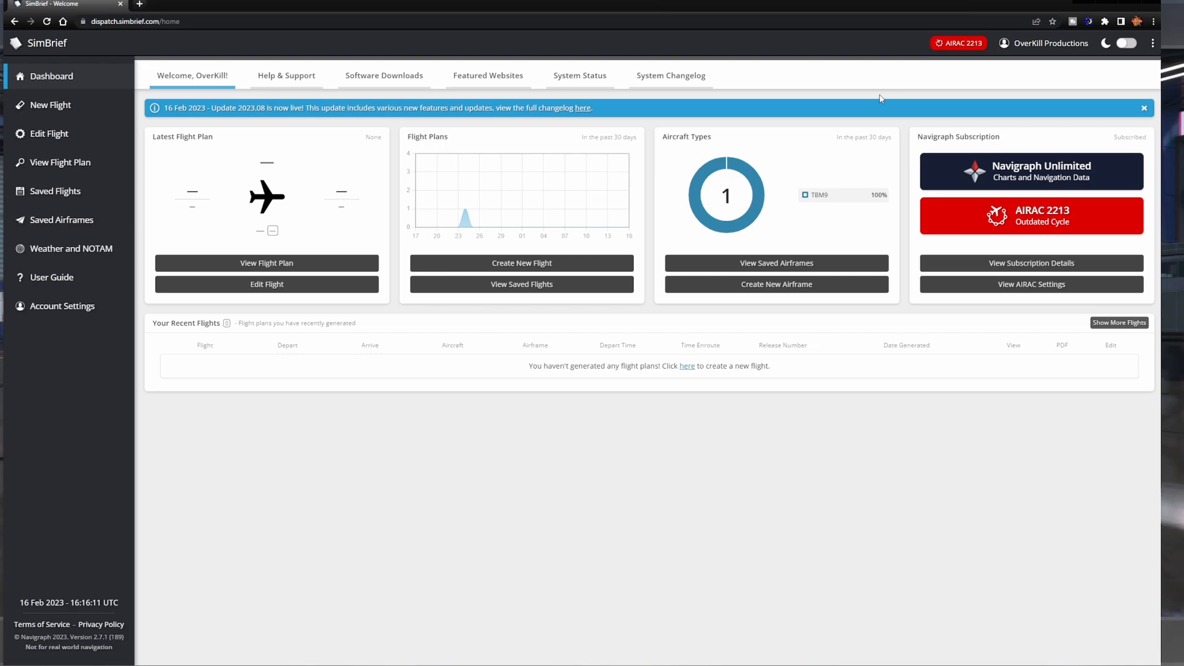
{"action": "mouse_move", "coordinate": [714, 497]}
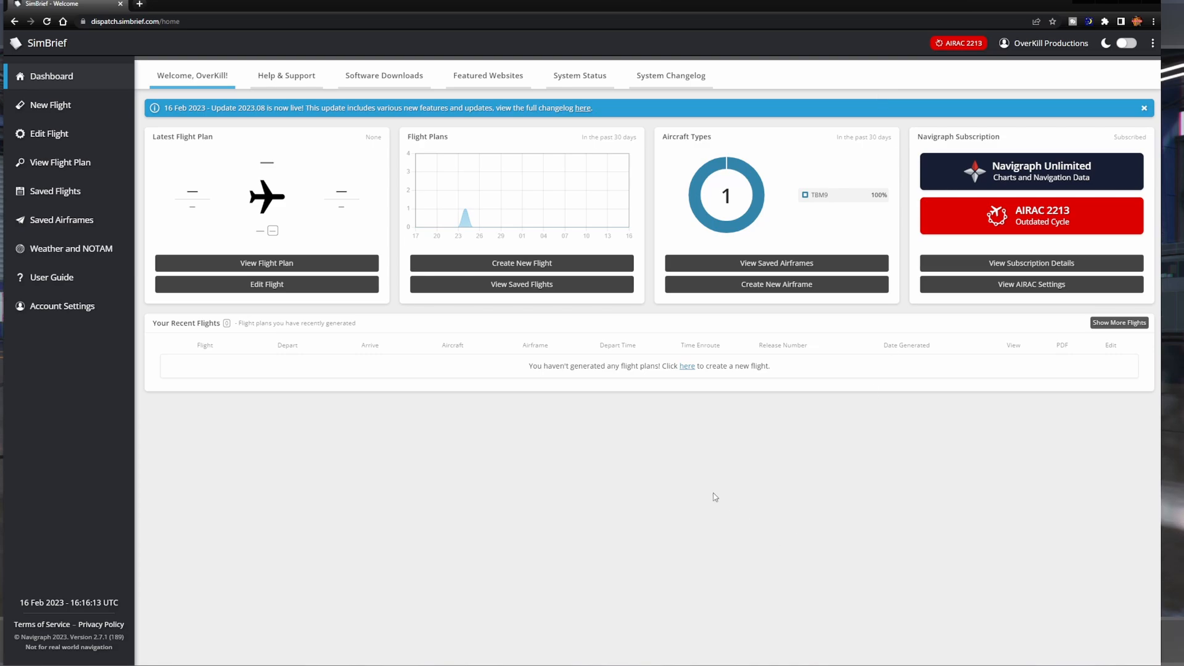
{"action": "mouse_move", "coordinate": [734, 459]}
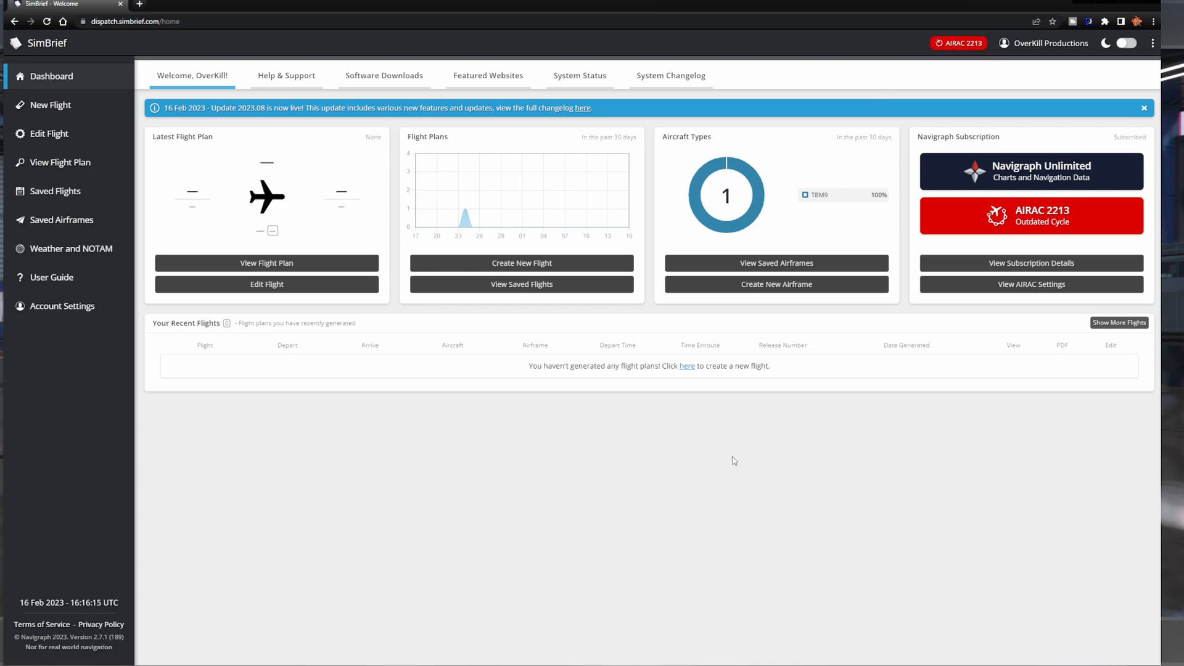
{"action": "mouse_move", "coordinate": [718, 445]}
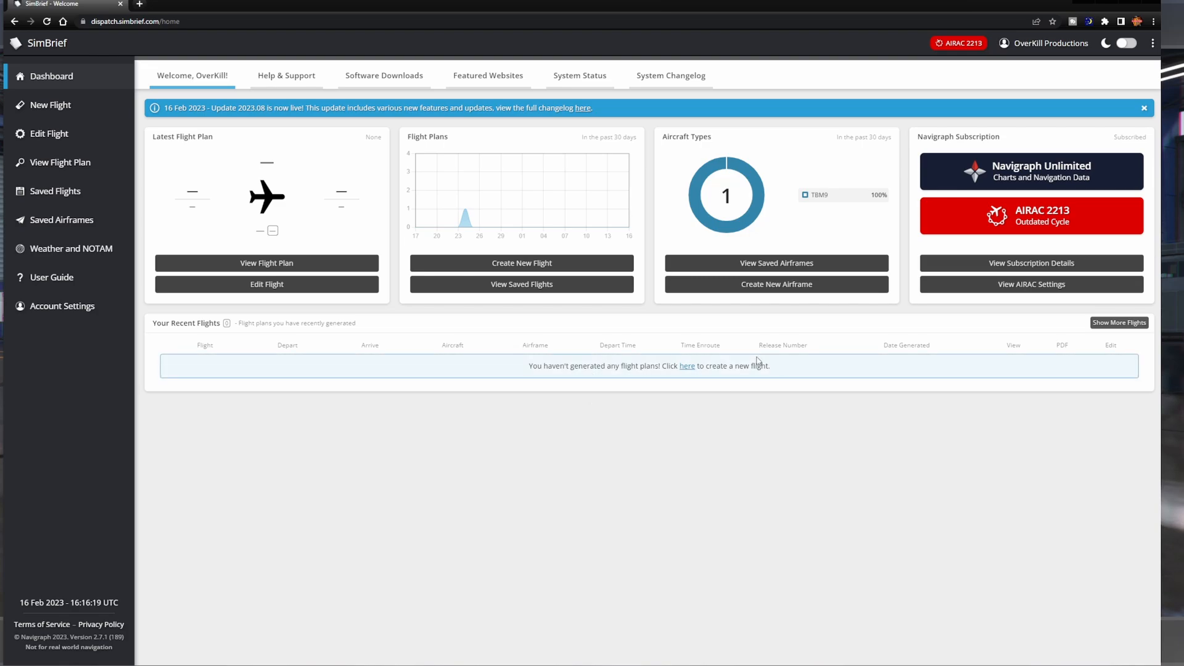
{"action": "mouse_move", "coordinate": [833, 94]}
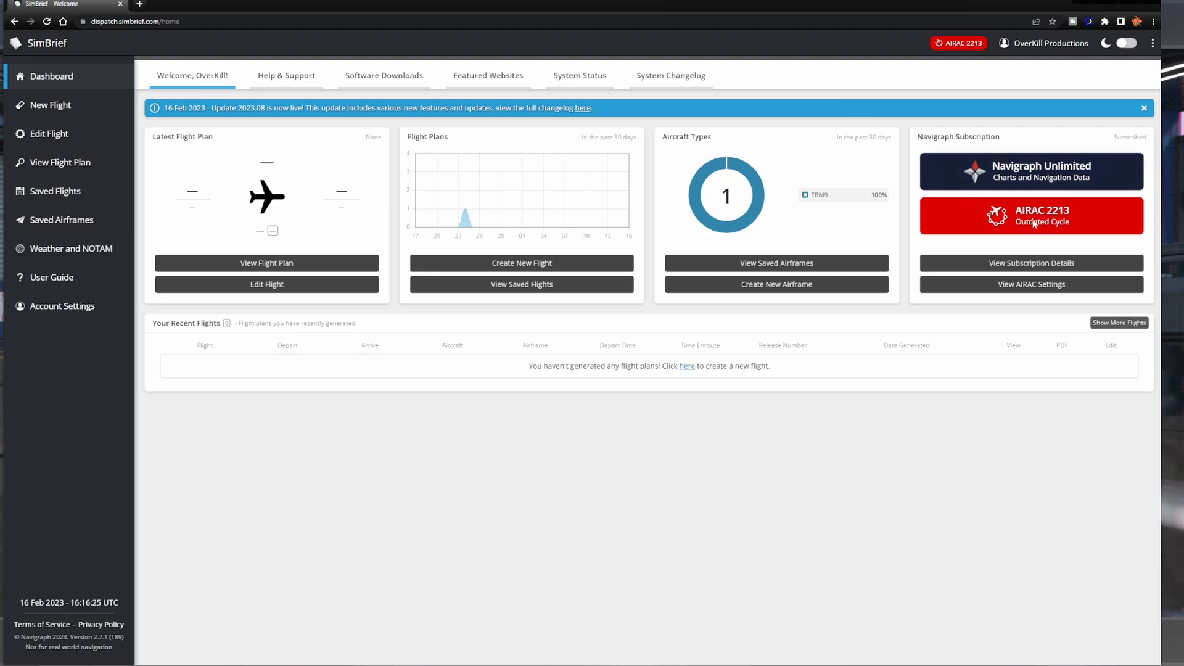
{"action": "mouse_move", "coordinate": [931, 301]}
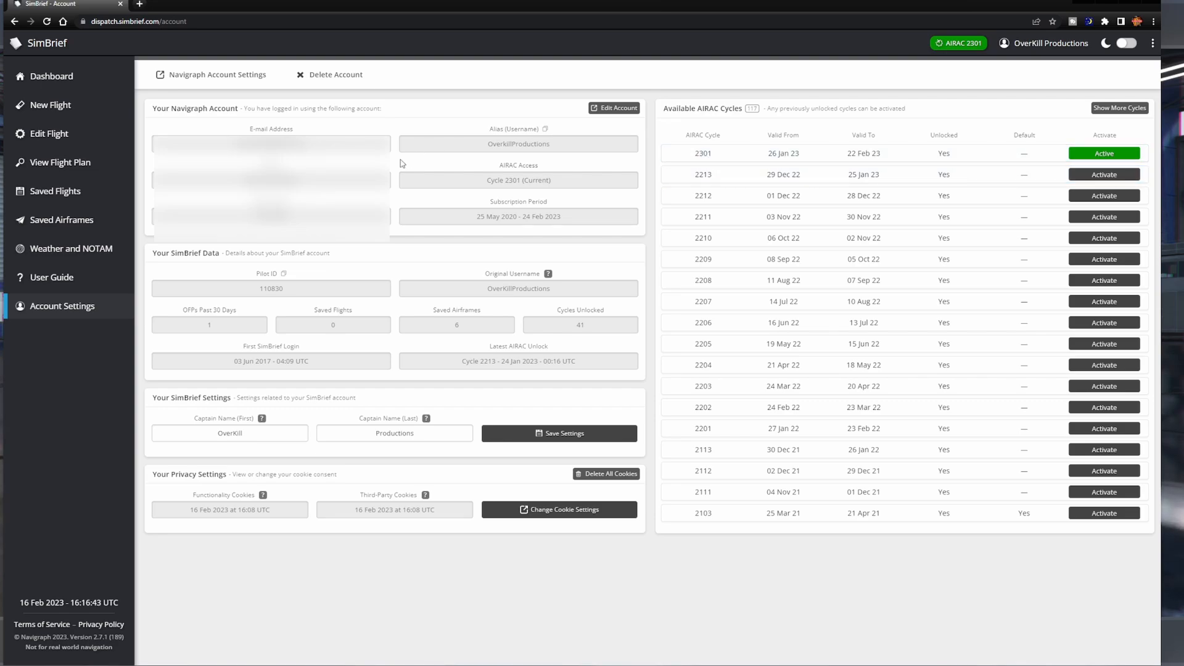
{"action": "mouse_move", "coordinate": [860, 161]}
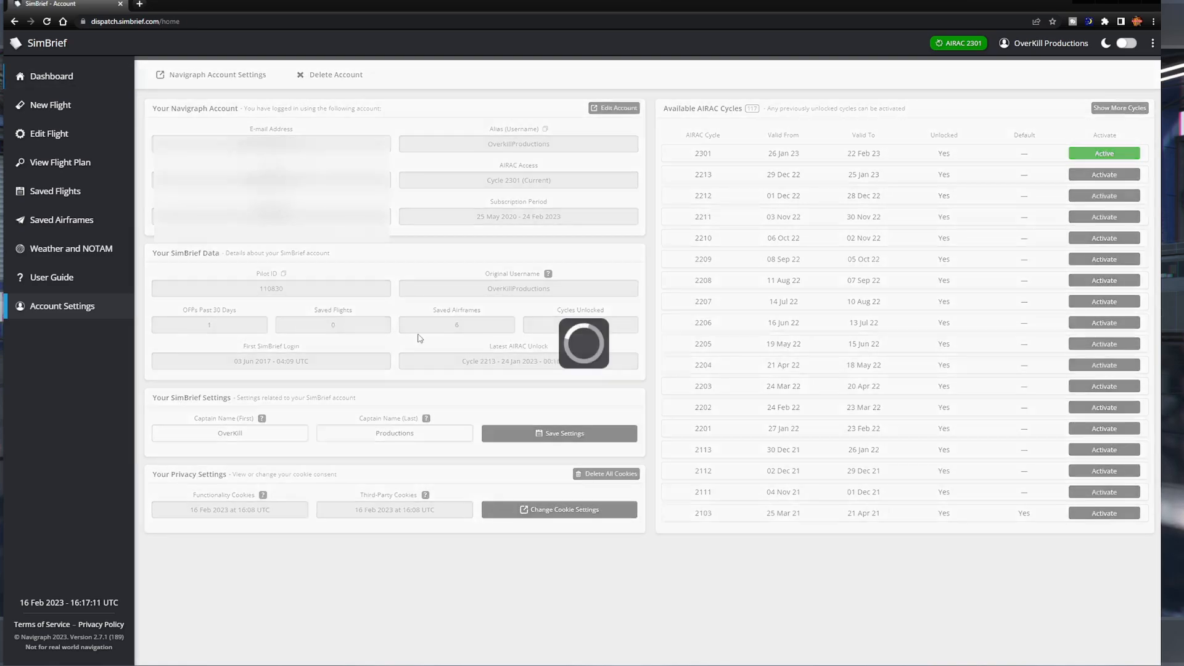
Return to the dashboard showing the green AIRAC 2301 Current Cycle badge
{"action": "left_click", "coordinate": [52, 76]}
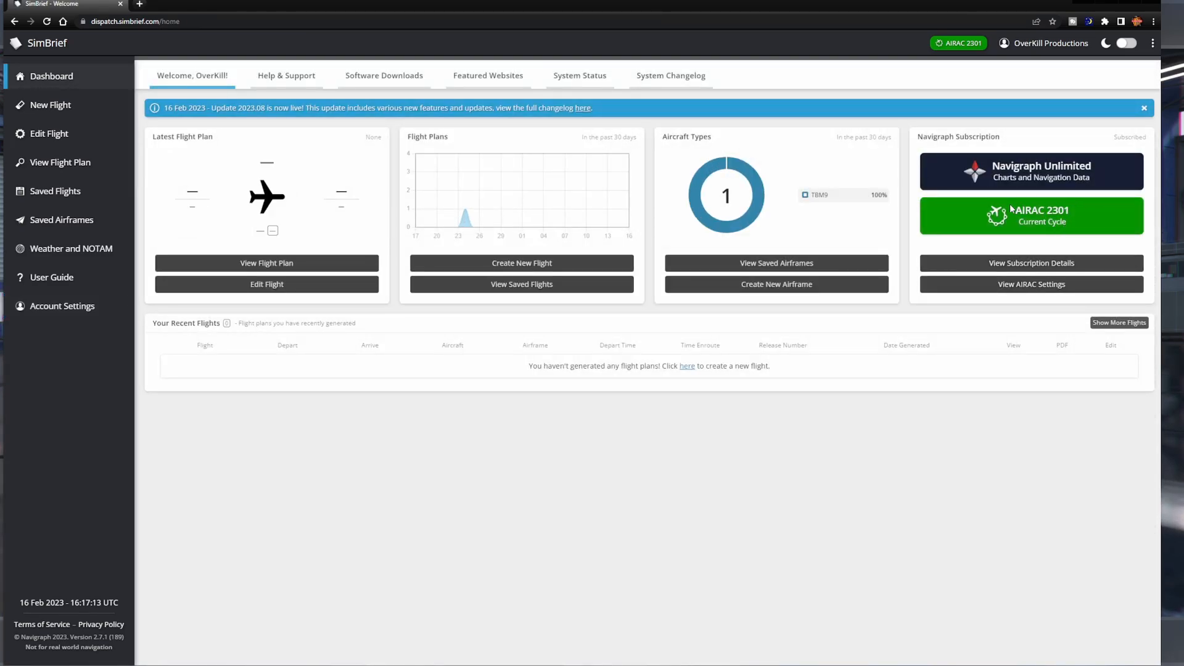
{"action": "mouse_move", "coordinate": [570, 555]}
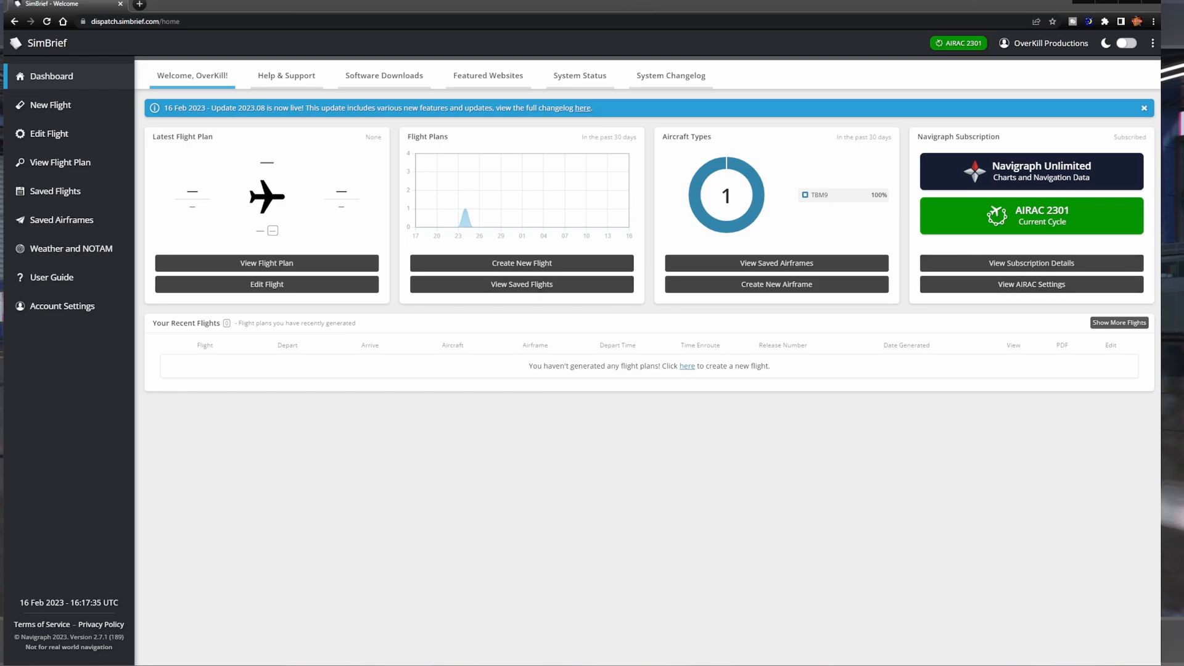
{"action": "mouse_move", "coordinate": [563, 441]}
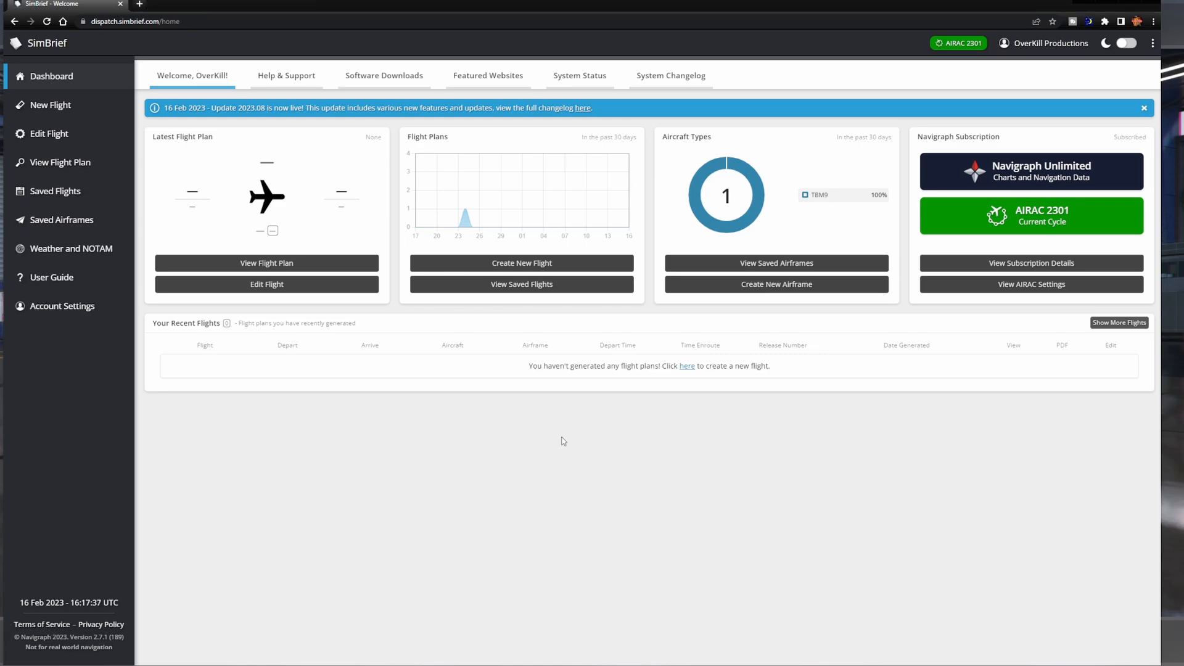
{"action": "mouse_move", "coordinate": [550, 436]}
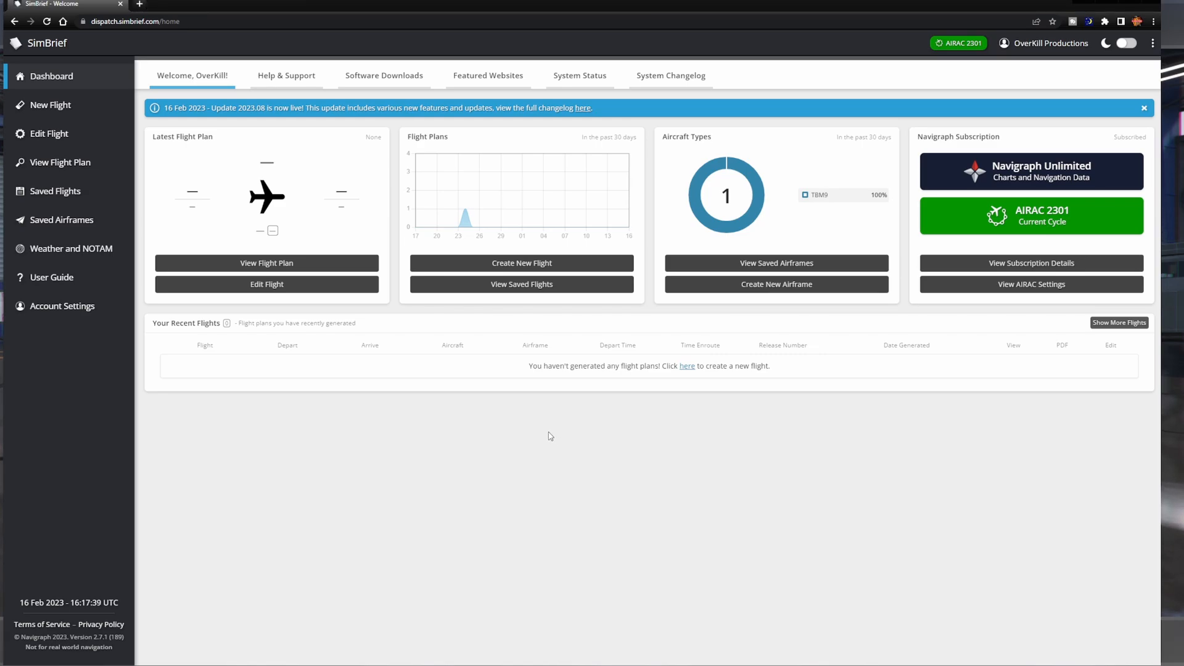
{"action": "mouse_move", "coordinate": [714, 460]}
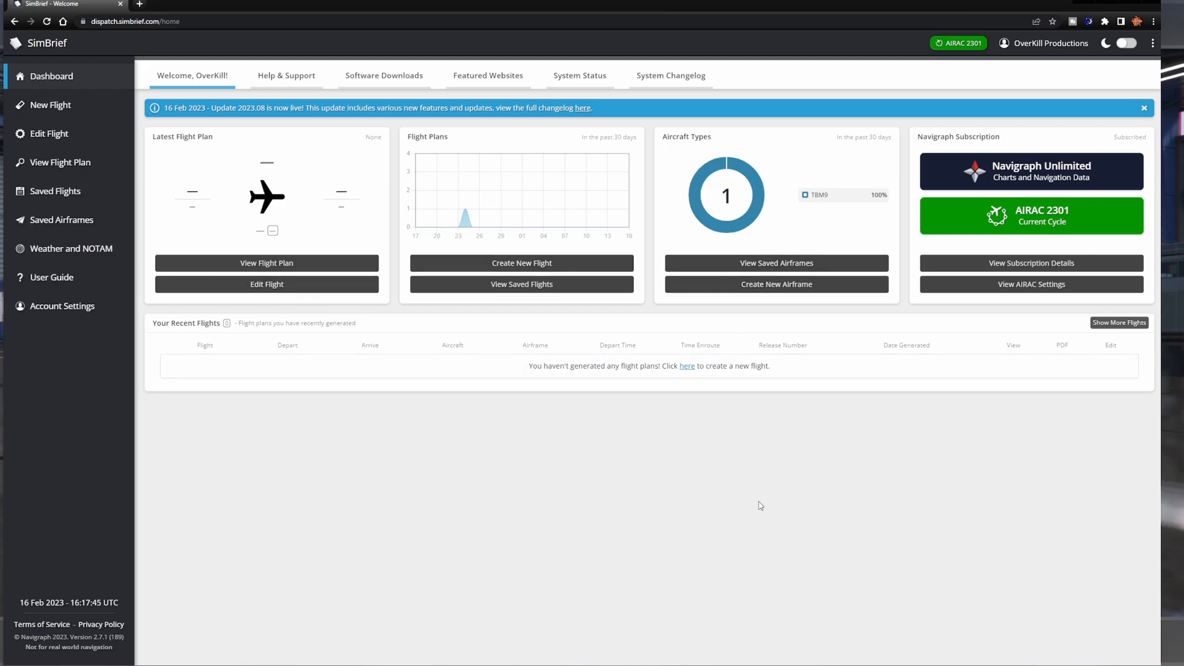
{"action": "mouse_move", "coordinate": [734, 519]}
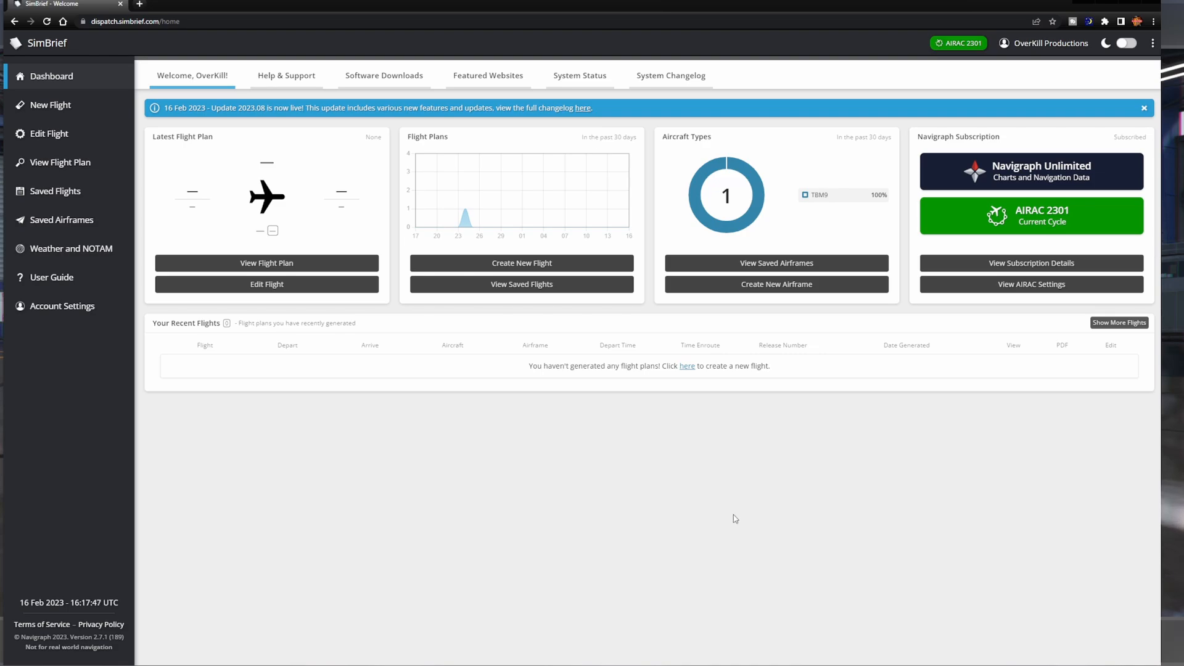
{"action": "mouse_move", "coordinate": [685, 427]}
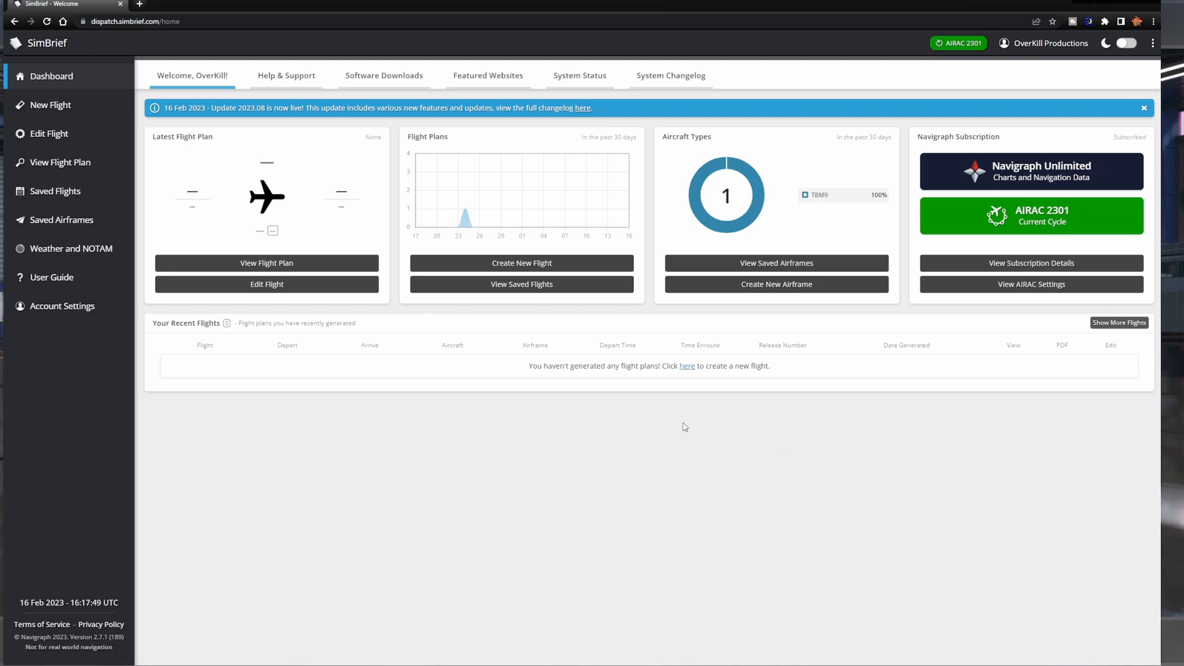
{"action": "mouse_move", "coordinate": [708, 423]}
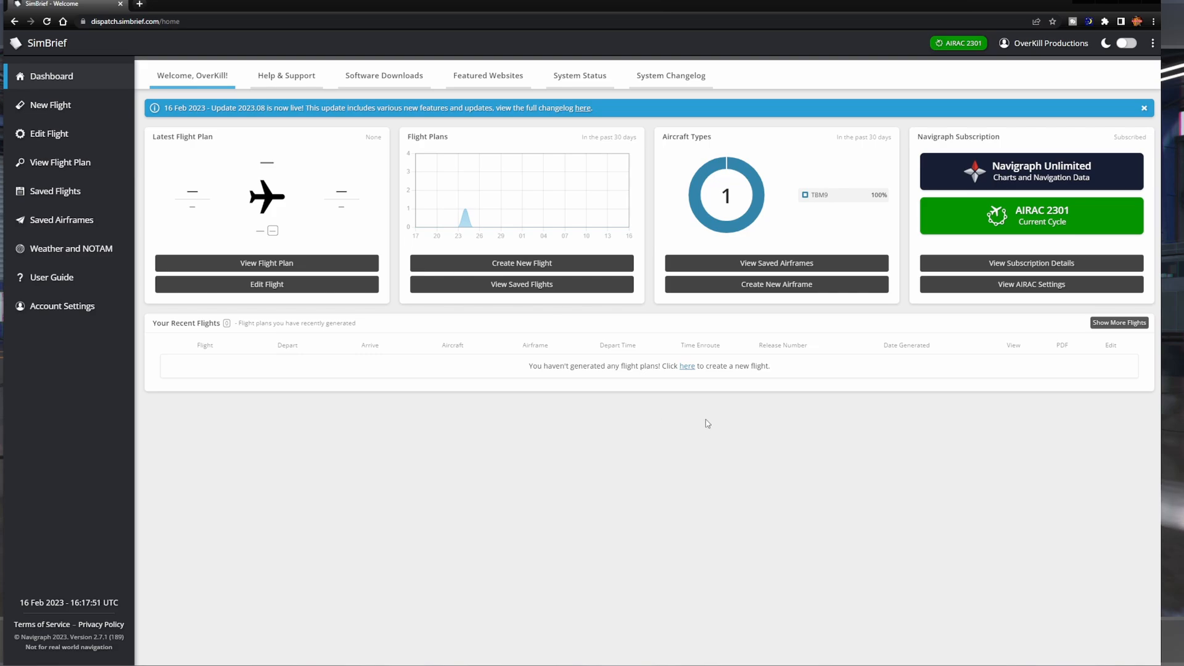
{"action": "mouse_move", "coordinate": [518, 553]}
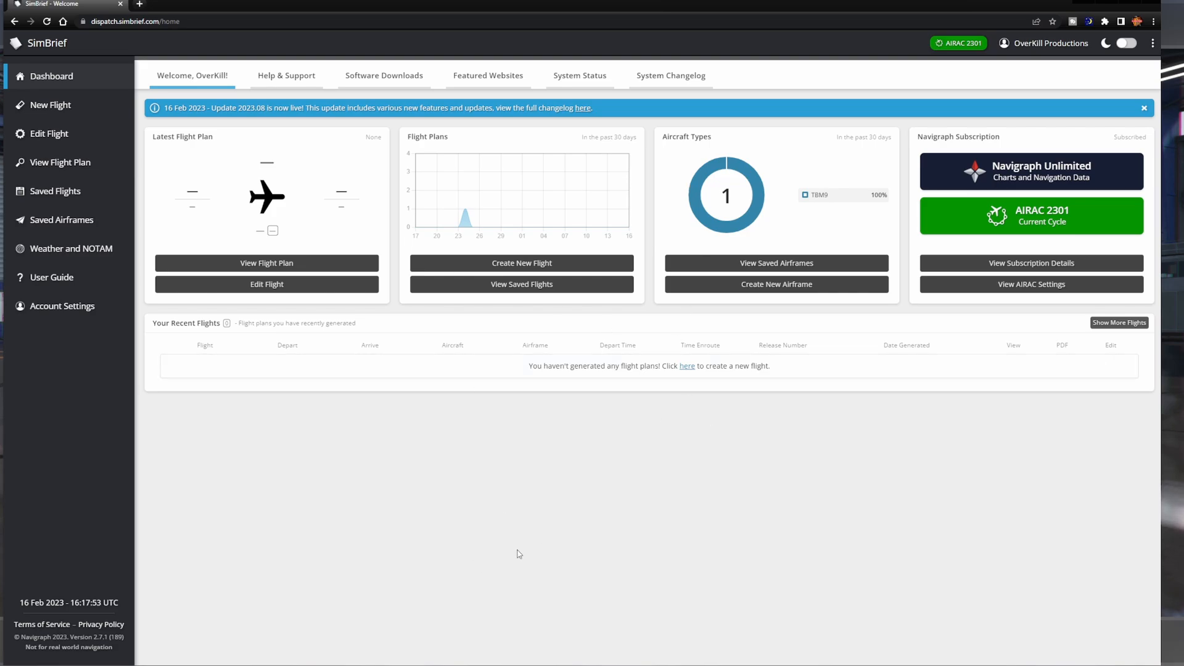
{"action": "mouse_move", "coordinate": [560, 439]}
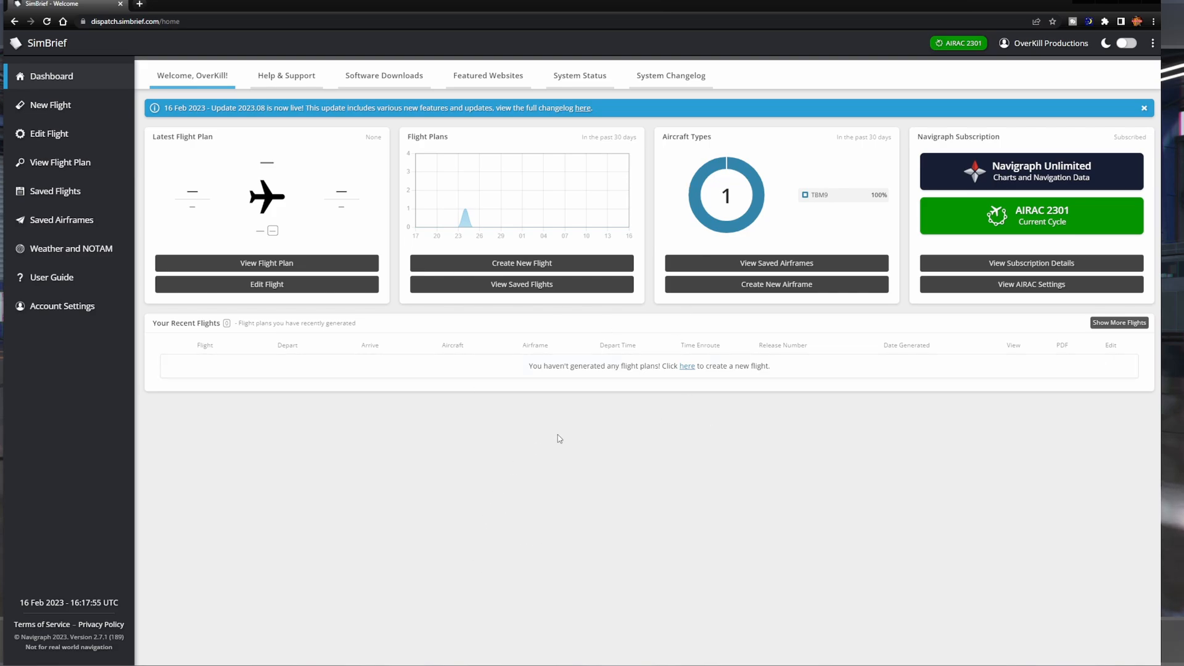
{"action": "mouse_move", "coordinate": [534, 146]}
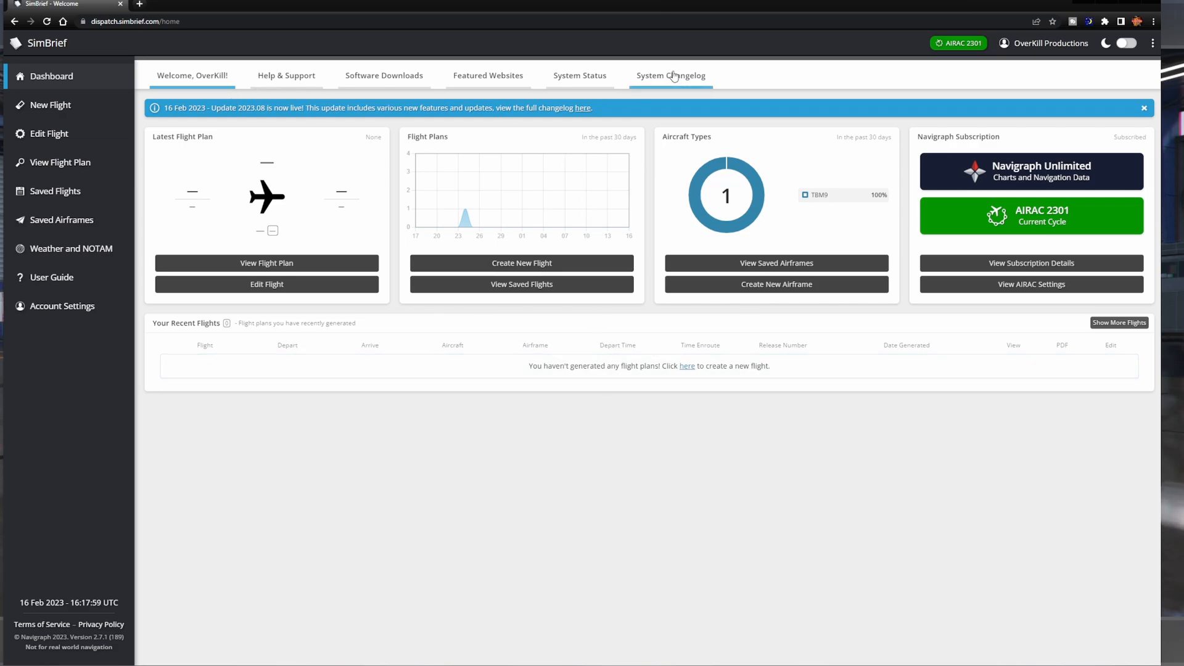
Review the 2023.08 System Changelog, then return to the Welcome dashboard overview
{"action": "left_click", "coordinate": [670, 75]}
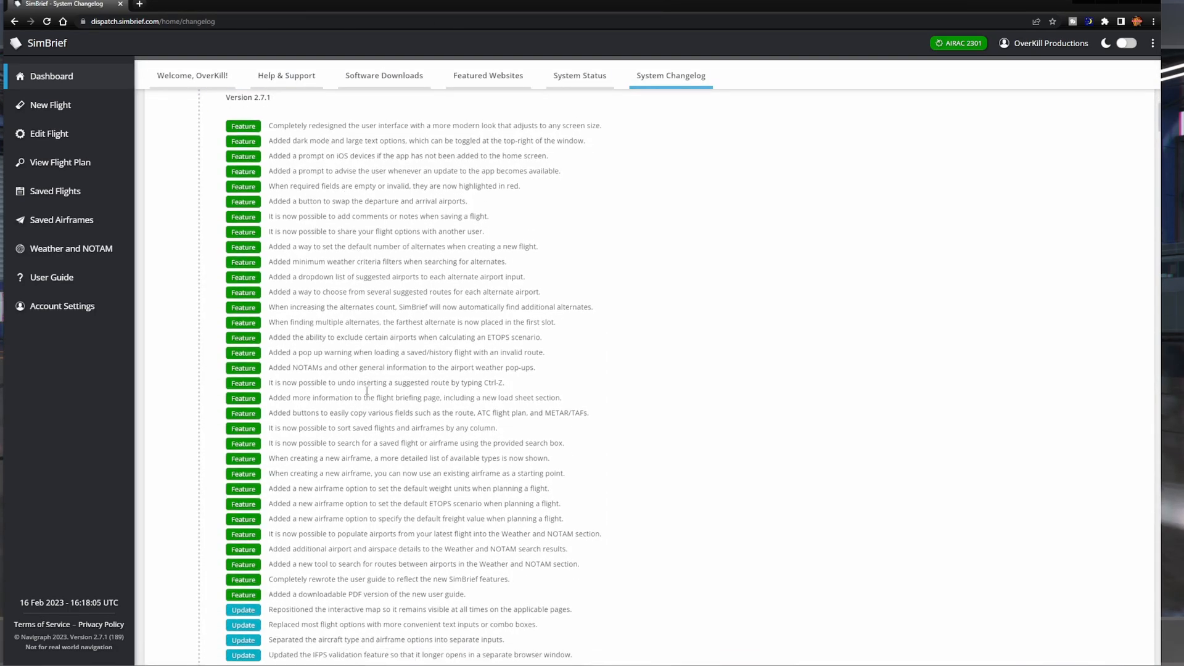
{"action": "scroll", "scroll_direction": "down", "scroll_amount": 3}
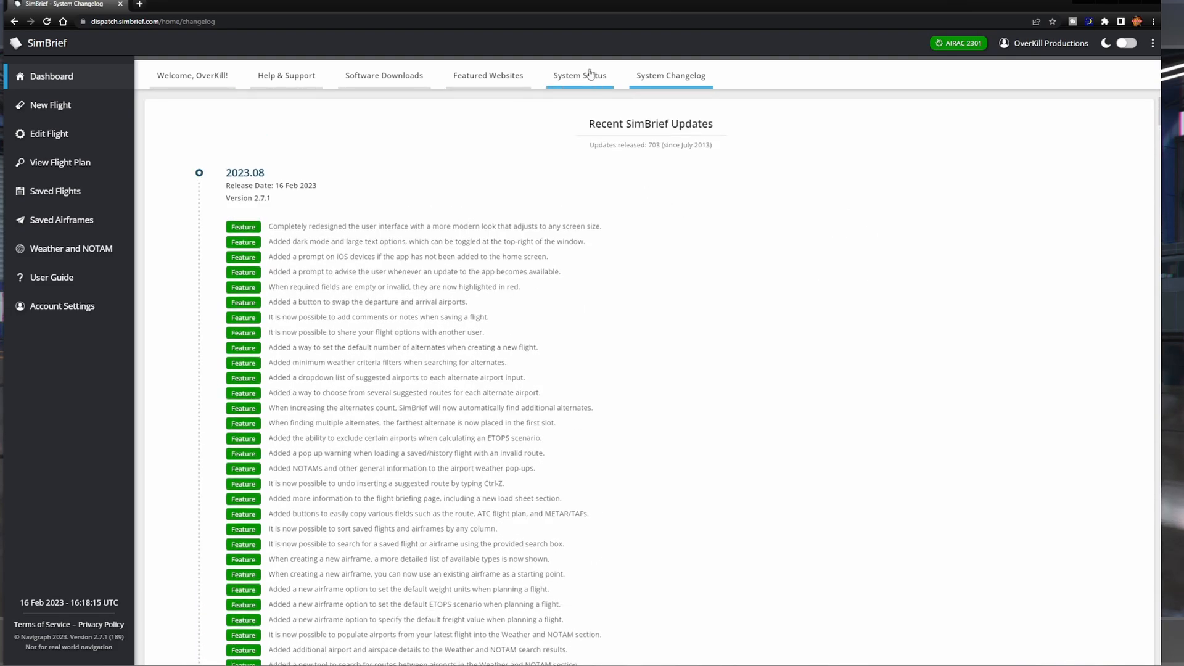
{"action": "left_click", "coordinate": [193, 75]}
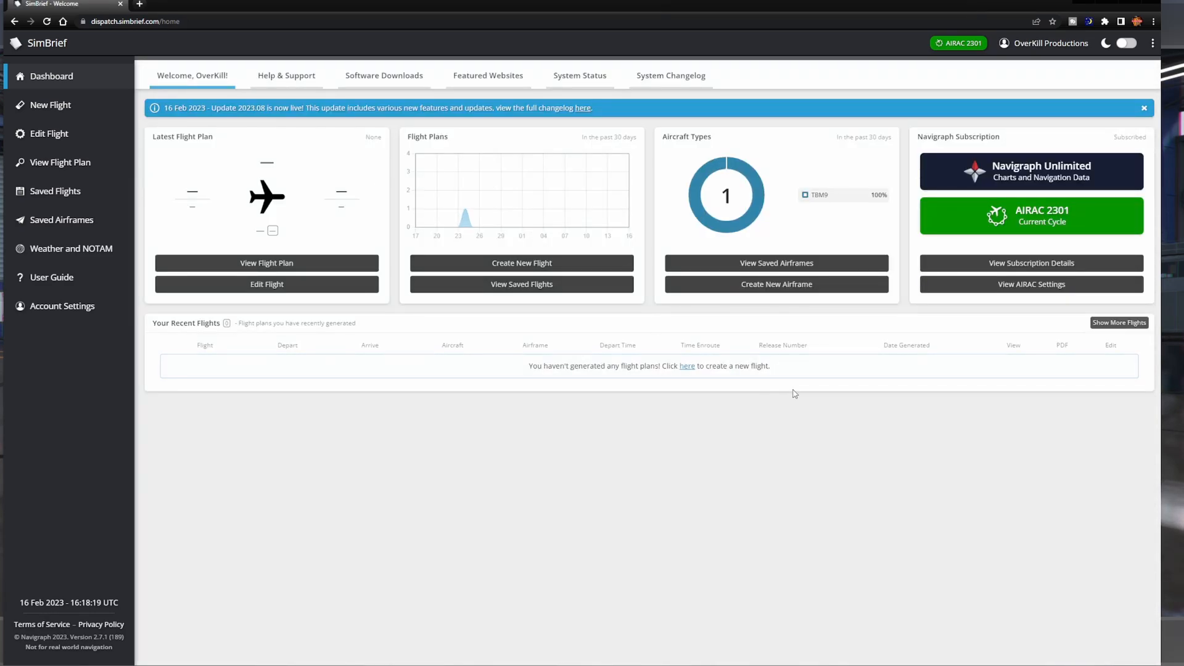
{"action": "mouse_move", "coordinate": [800, 284]}
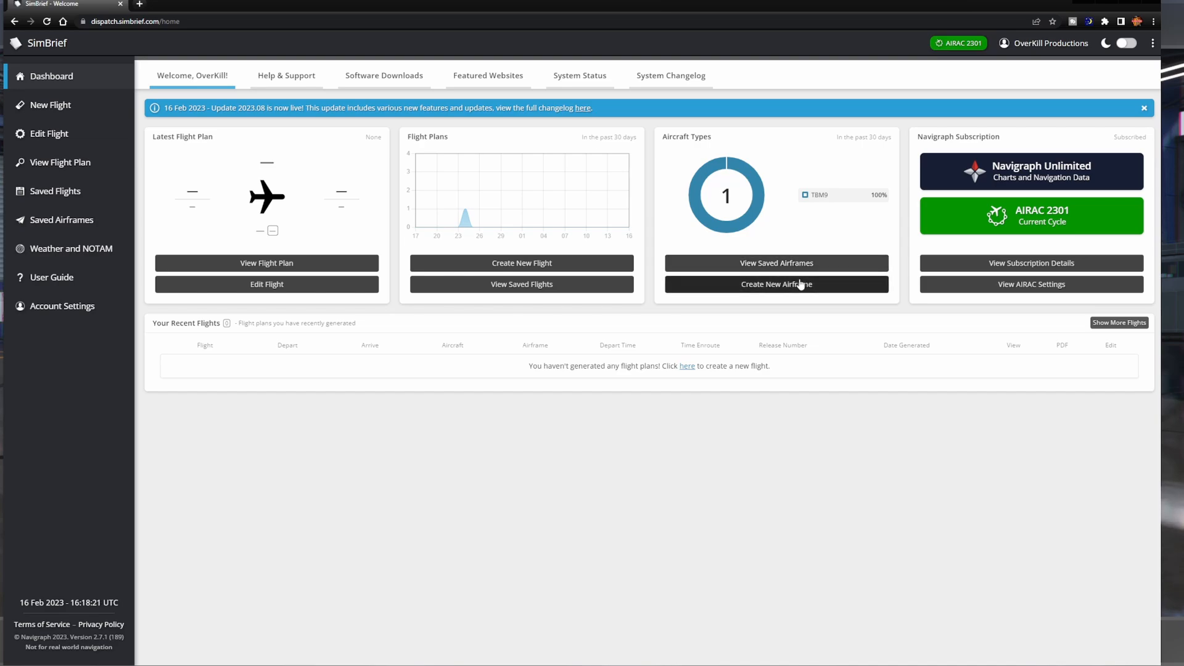
Start a new airframe and browse the Select Aircraft Type table down to the B737 rows
{"action": "left_click", "coordinate": [776, 284]}
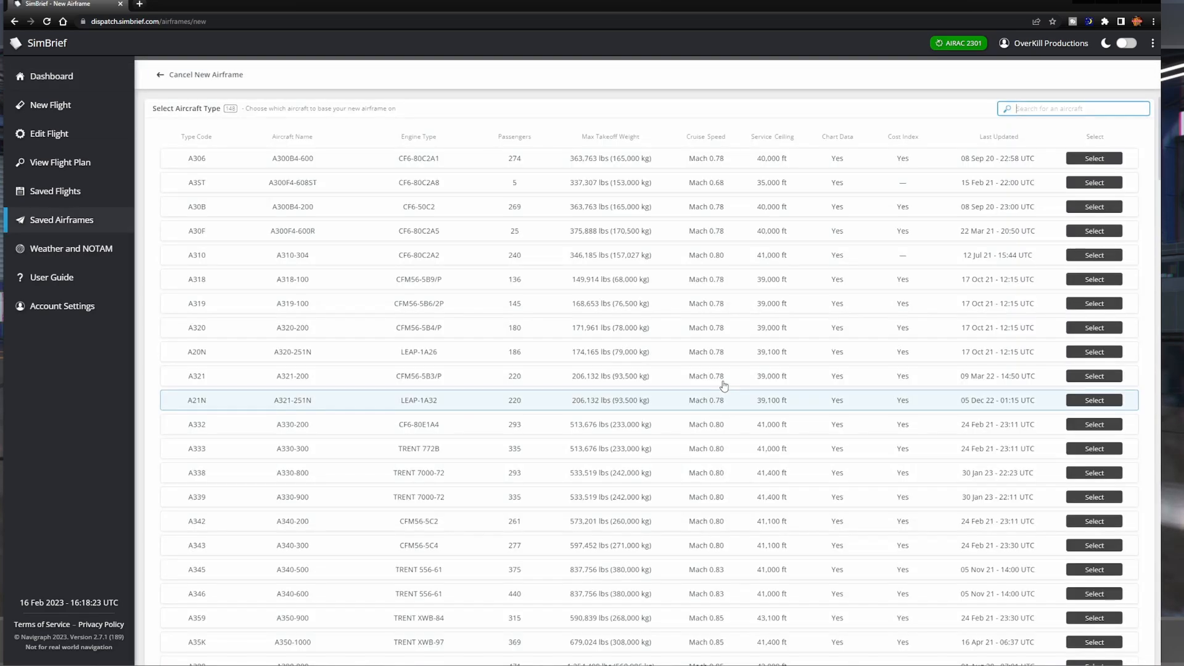
{"action": "mouse_move", "coordinate": [361, 173]}
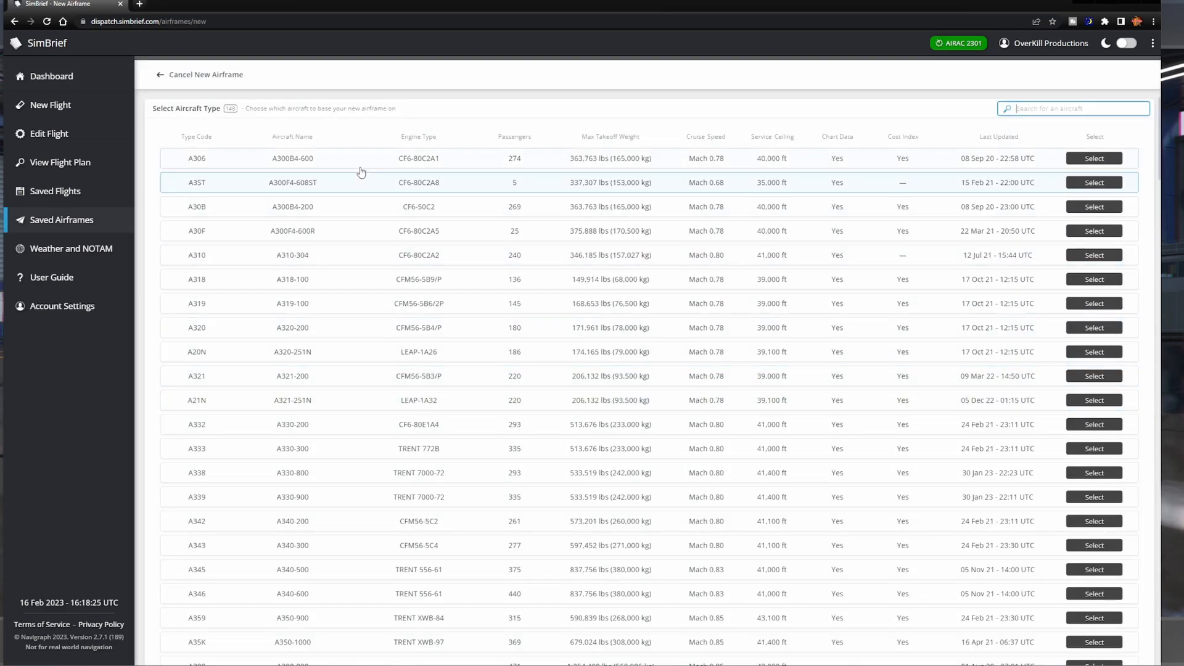
{"action": "scroll", "scroll_direction": "down", "scroll_amount": 3}
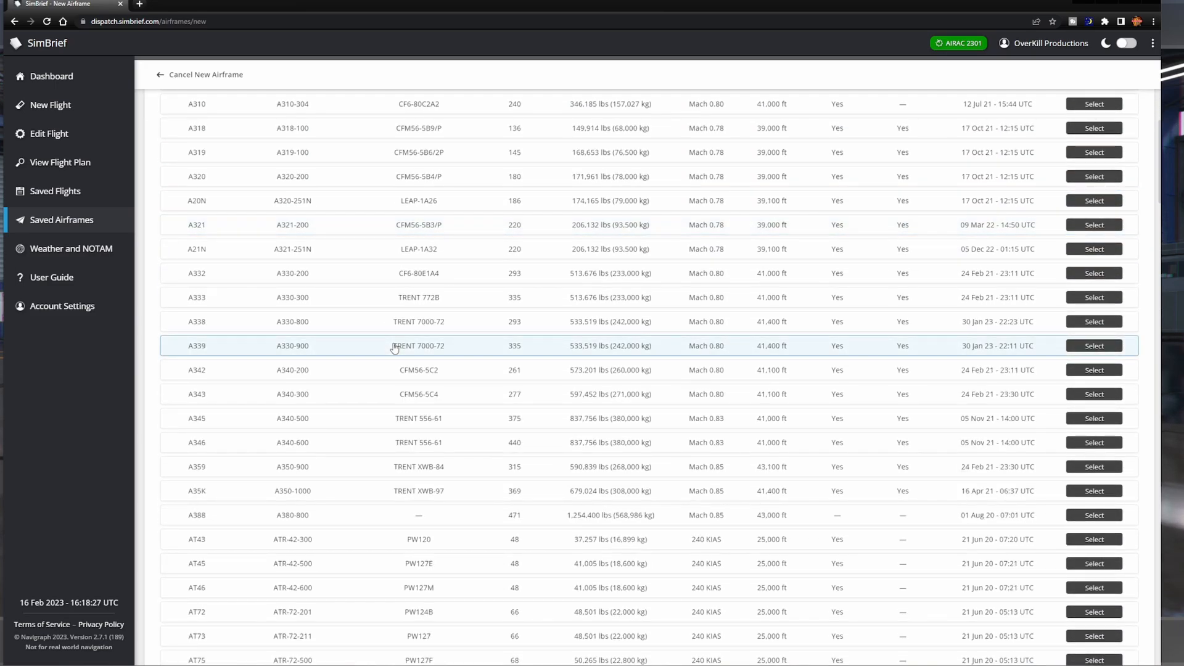
{"action": "scroll", "scroll_direction": "down", "scroll_amount": 3}
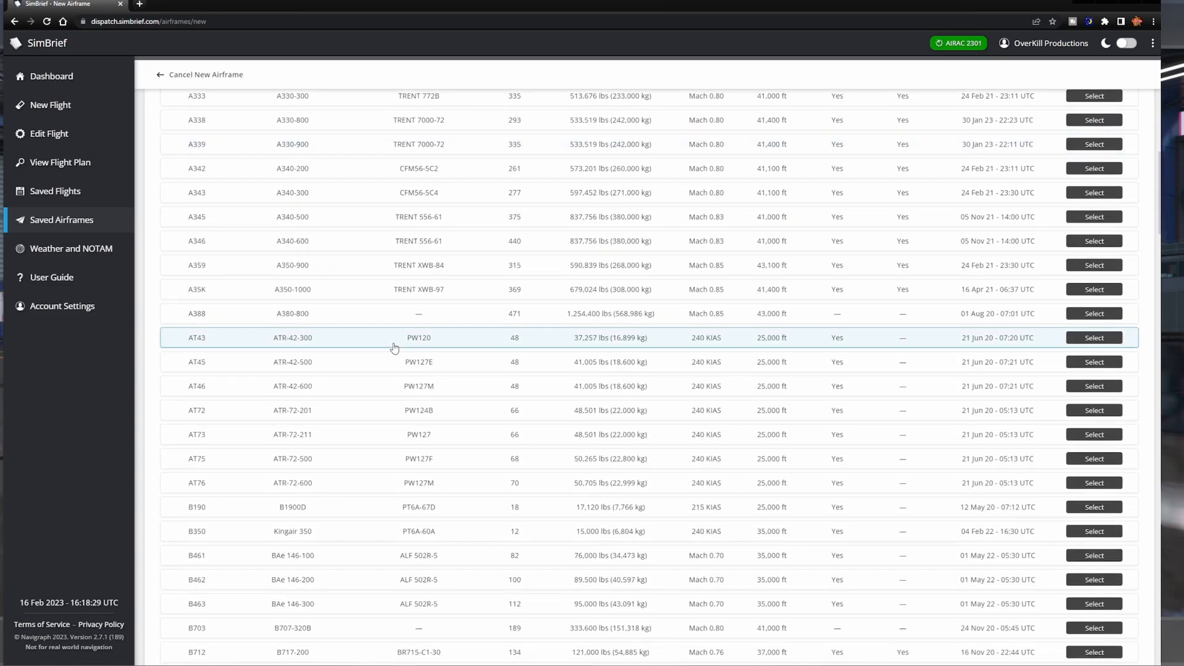
{"action": "scroll", "scroll_direction": "down", "scroll_amount": 3}
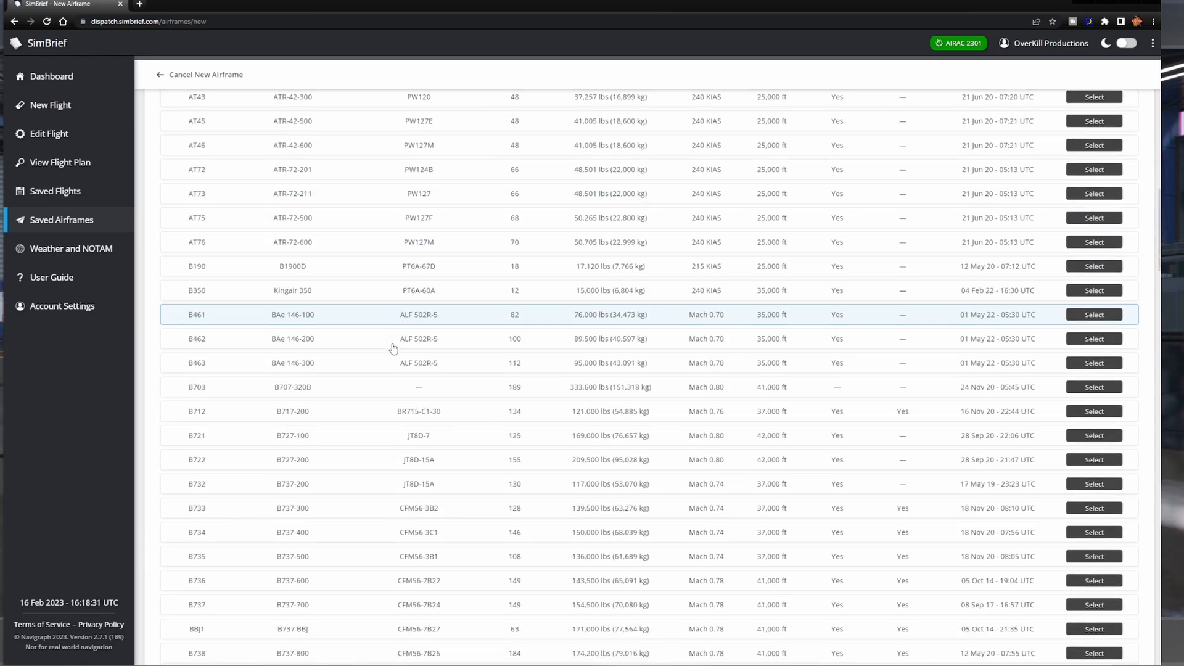
{"action": "scroll", "scroll_direction": "down", "scroll_amount": 3}
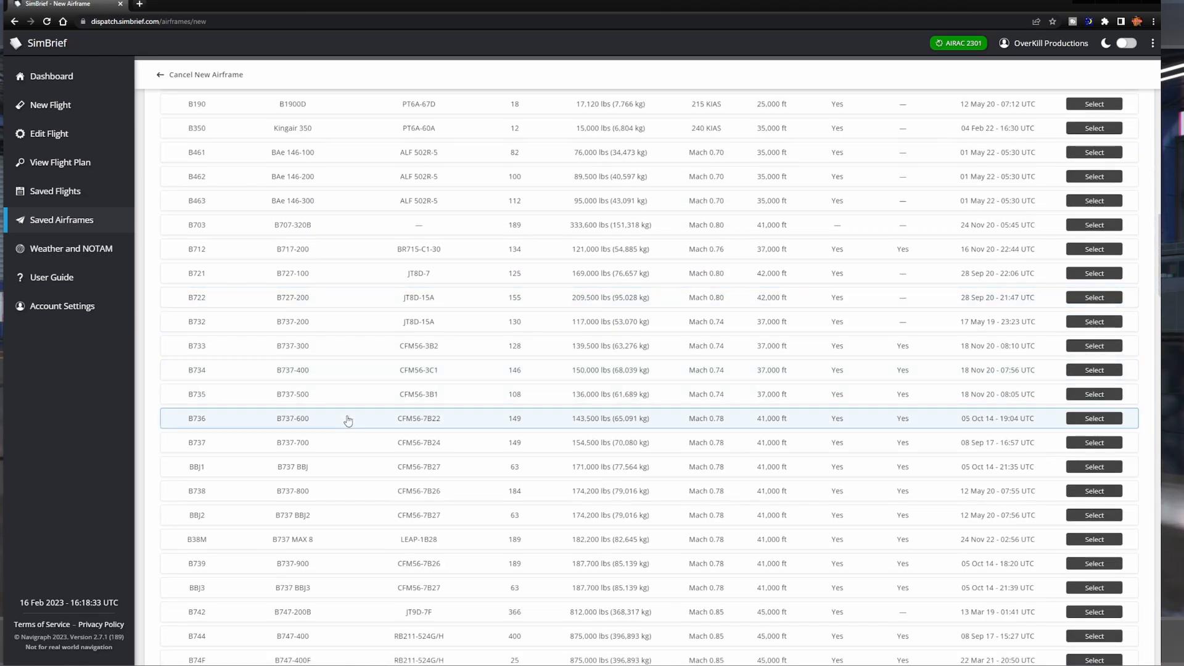
{"action": "mouse_move", "coordinate": [345, 452]}
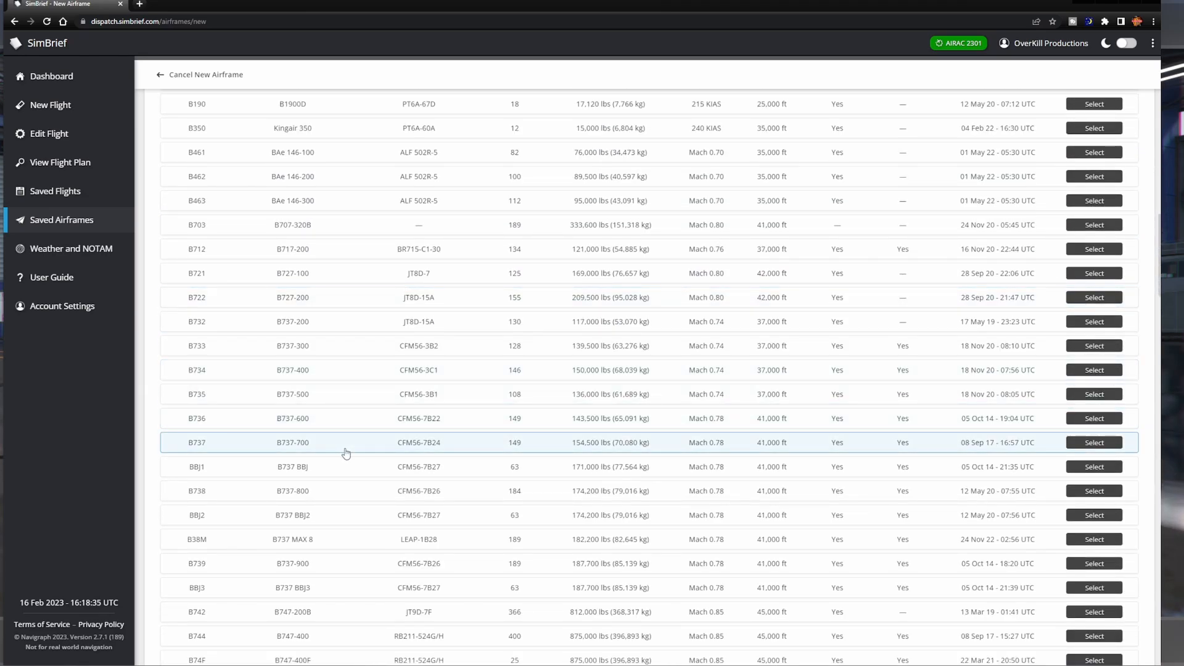
{"action": "mouse_move", "coordinate": [341, 489]}
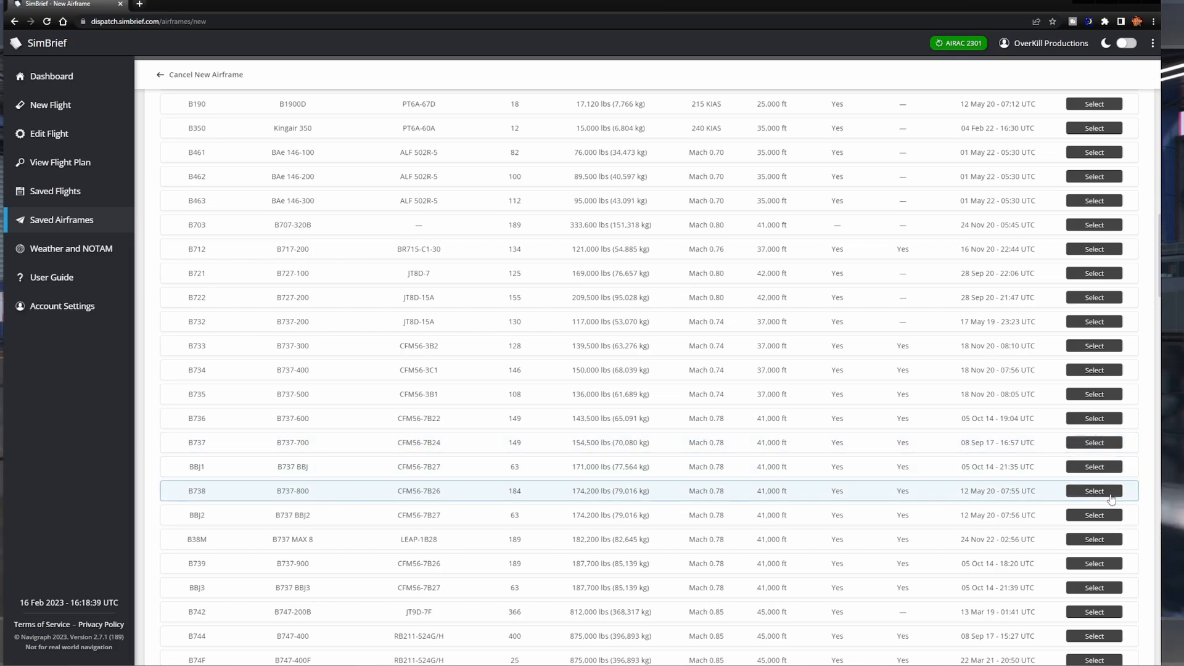
Base the airframe on the B738 with the PMDG (MSFS) Economy Config and select it
{"action": "left_click", "coordinate": [1094, 491]}
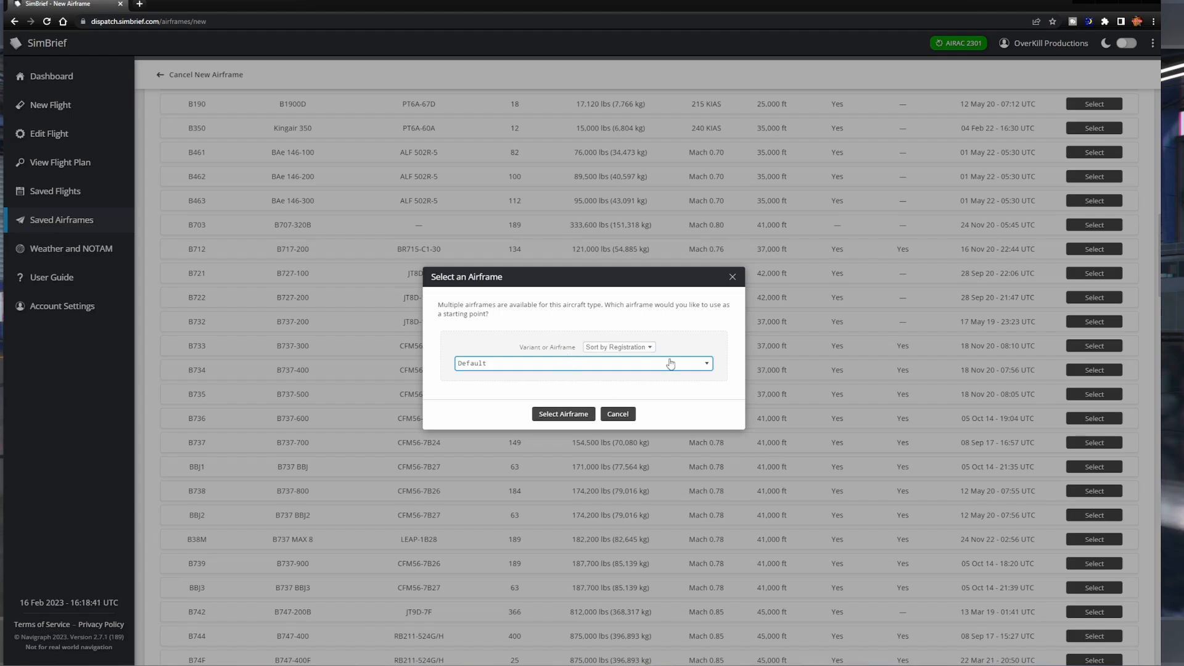
{"action": "mouse_move", "coordinate": [631, 384]}
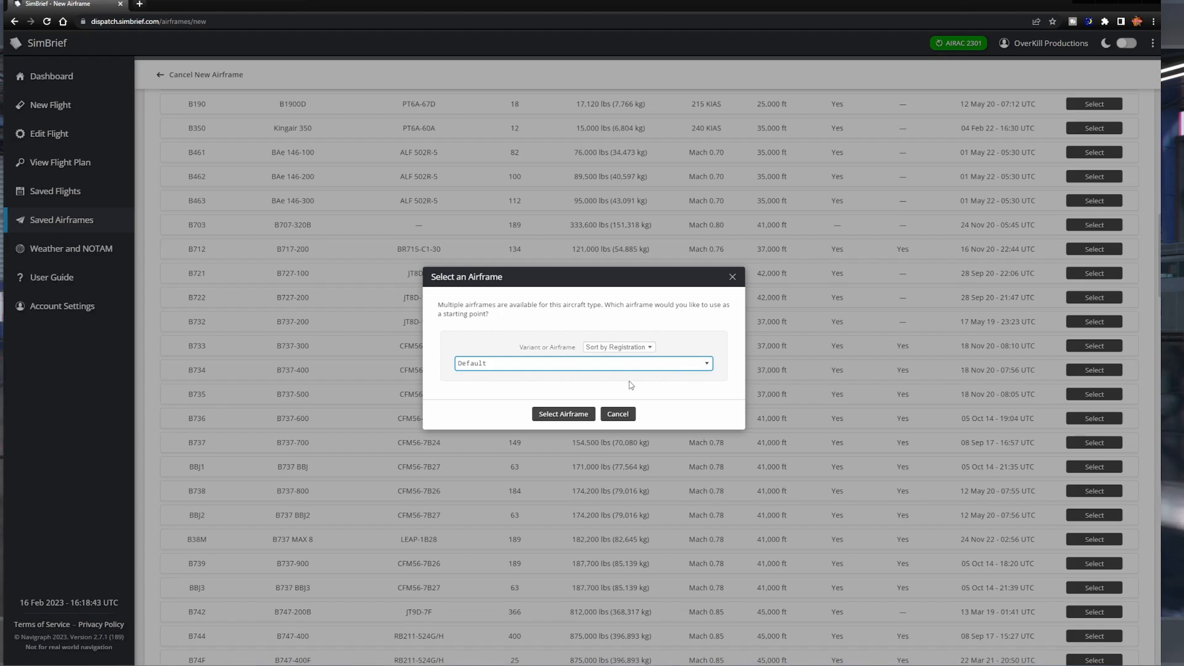
{"action": "mouse_move", "coordinate": [670, 399]}
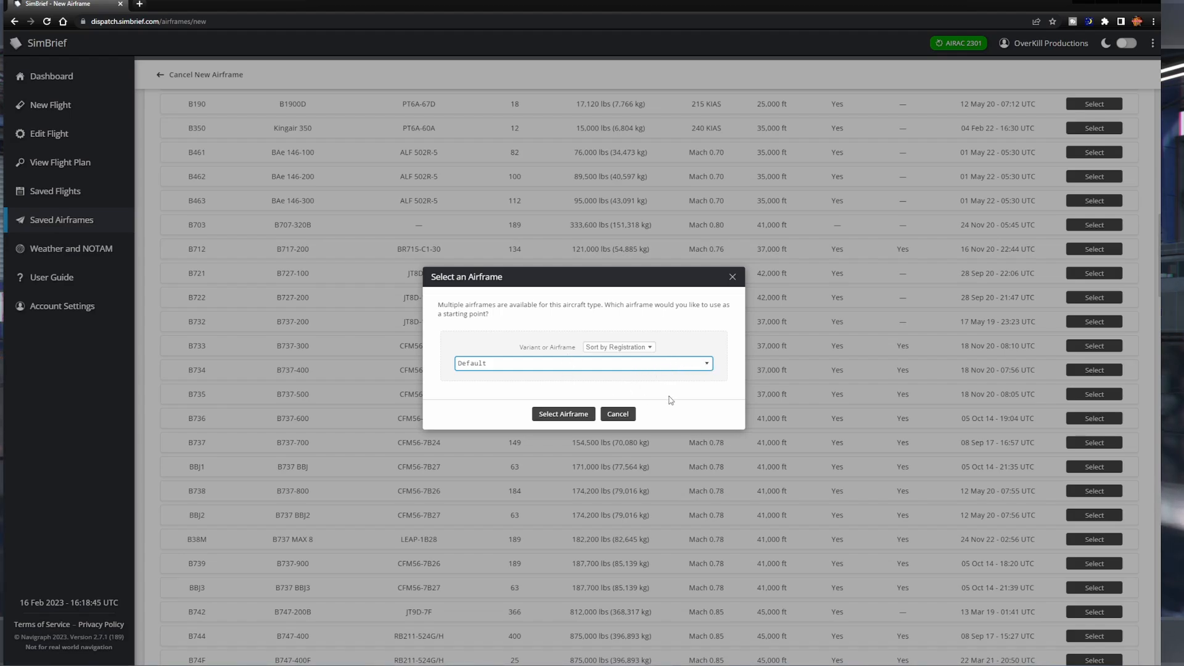
{"action": "mouse_move", "coordinate": [685, 411]}
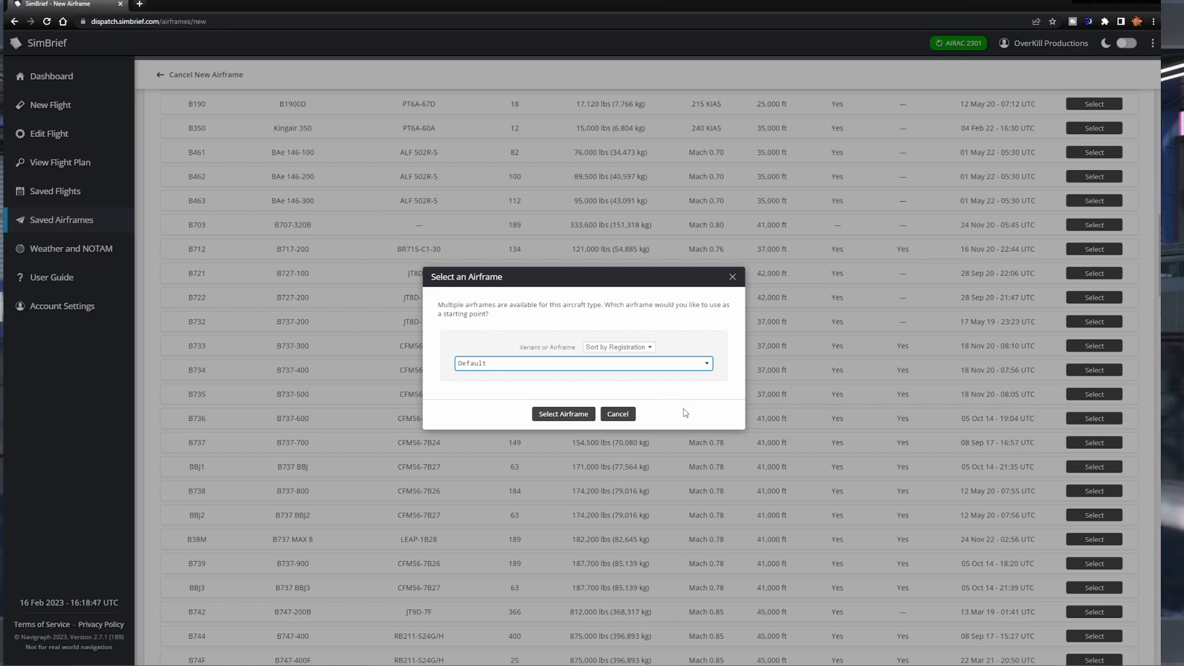
{"action": "mouse_move", "coordinate": [664, 419]}
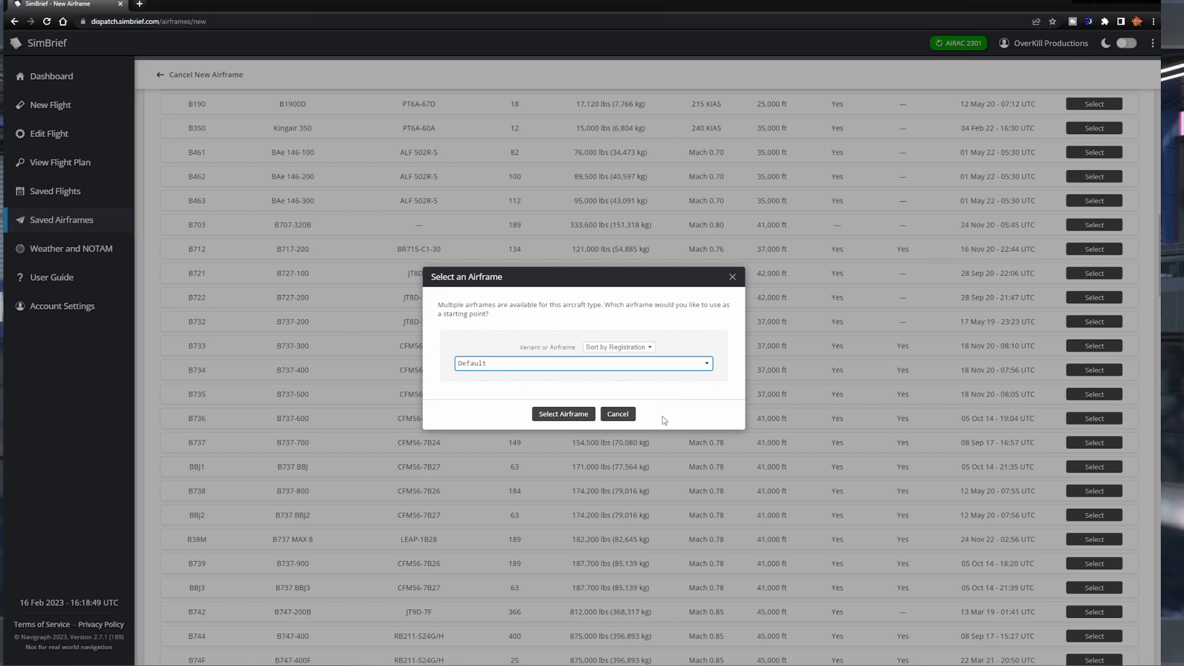
{"action": "mouse_move", "coordinate": [603, 402]}
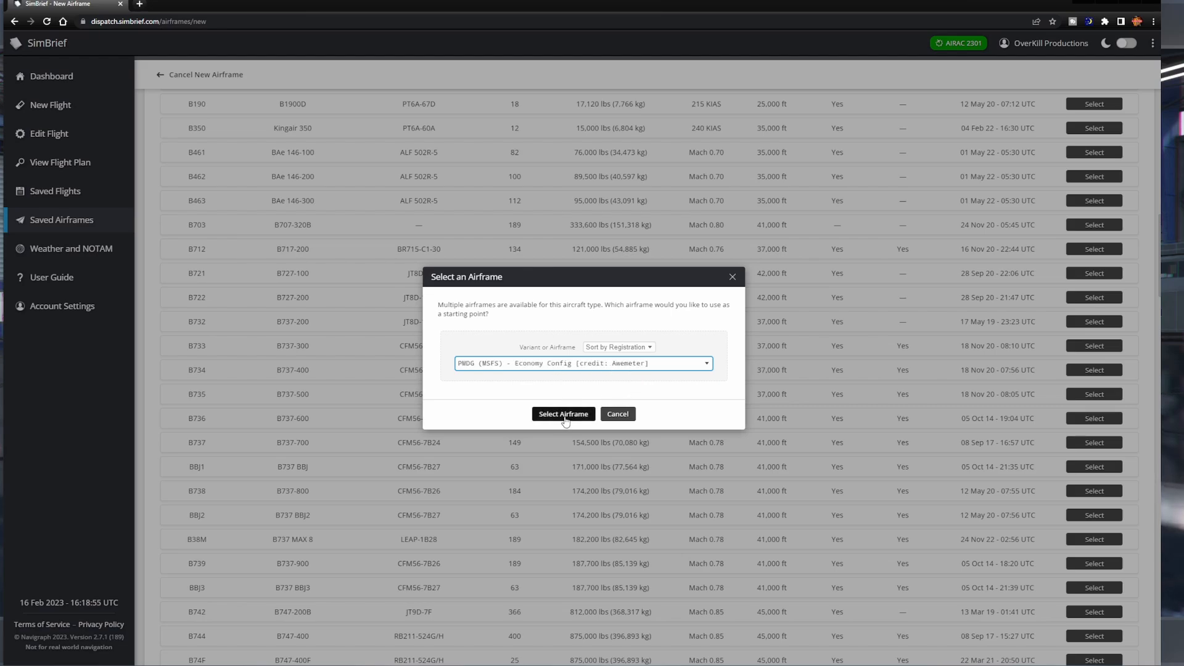
{"action": "left_click", "coordinate": [563, 414]}
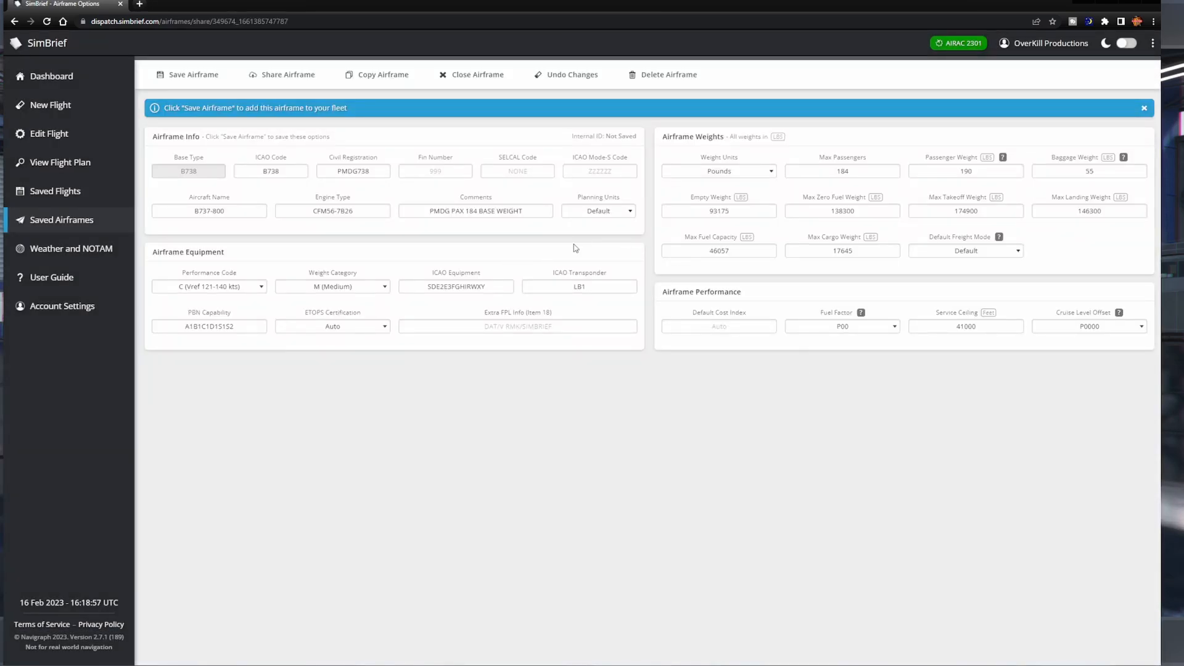
{"action": "mouse_move", "coordinate": [773, 187]}
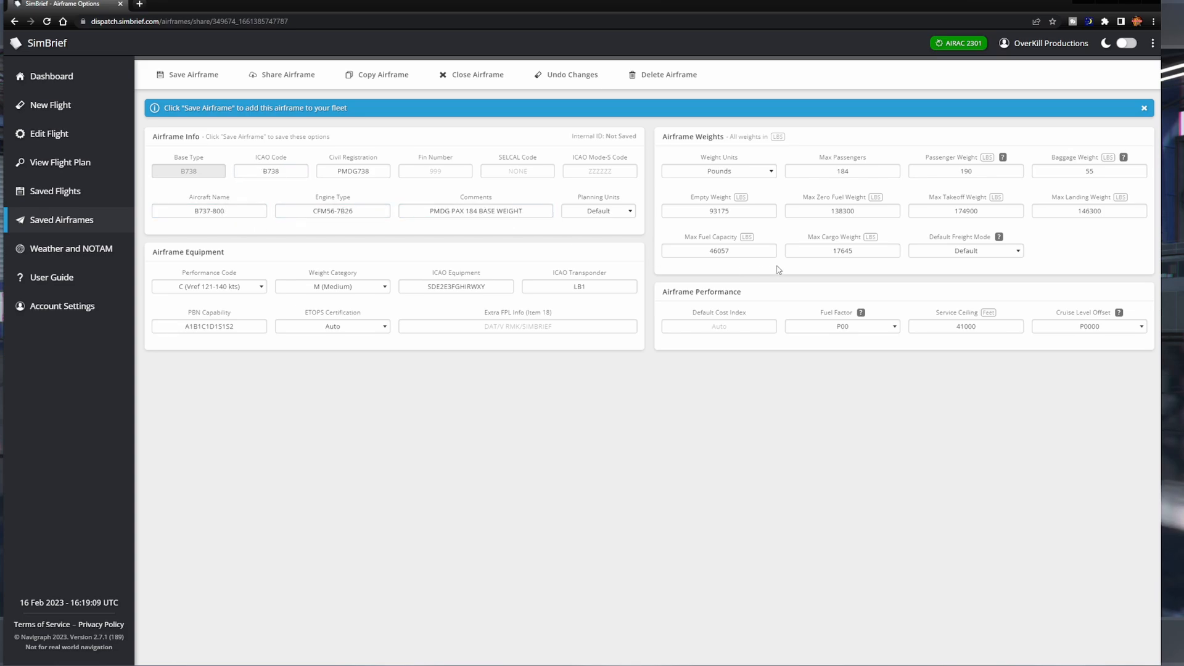
{"action": "mouse_move", "coordinate": [666, 396]}
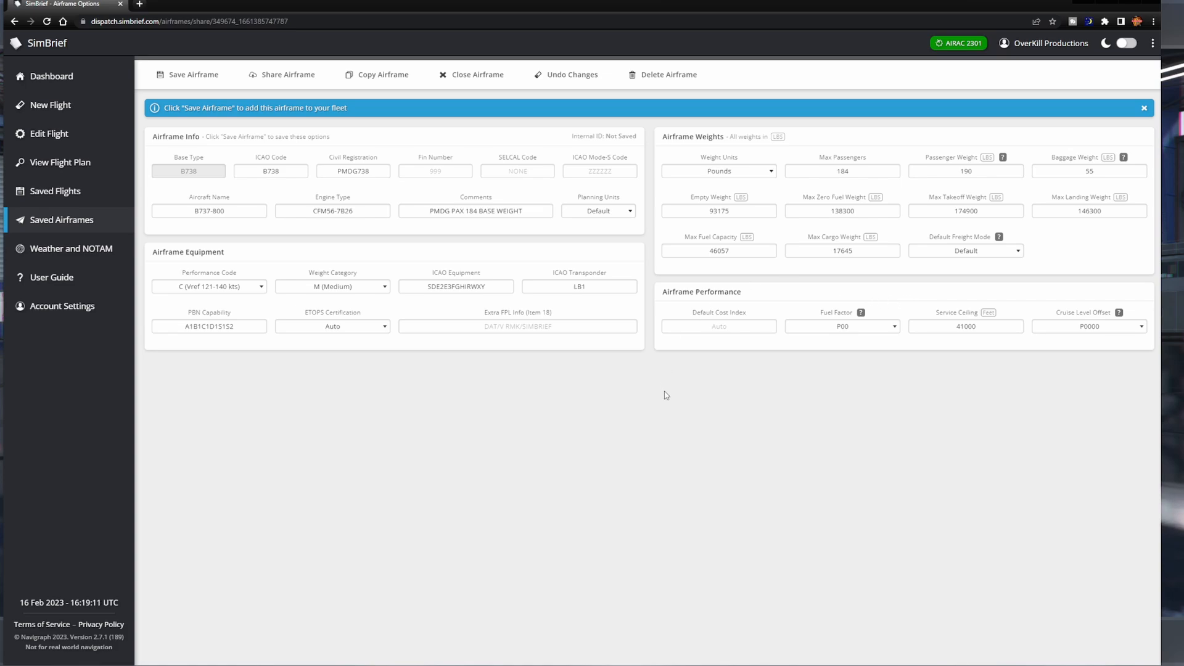
{"action": "mouse_move", "coordinate": [1142, 347]}
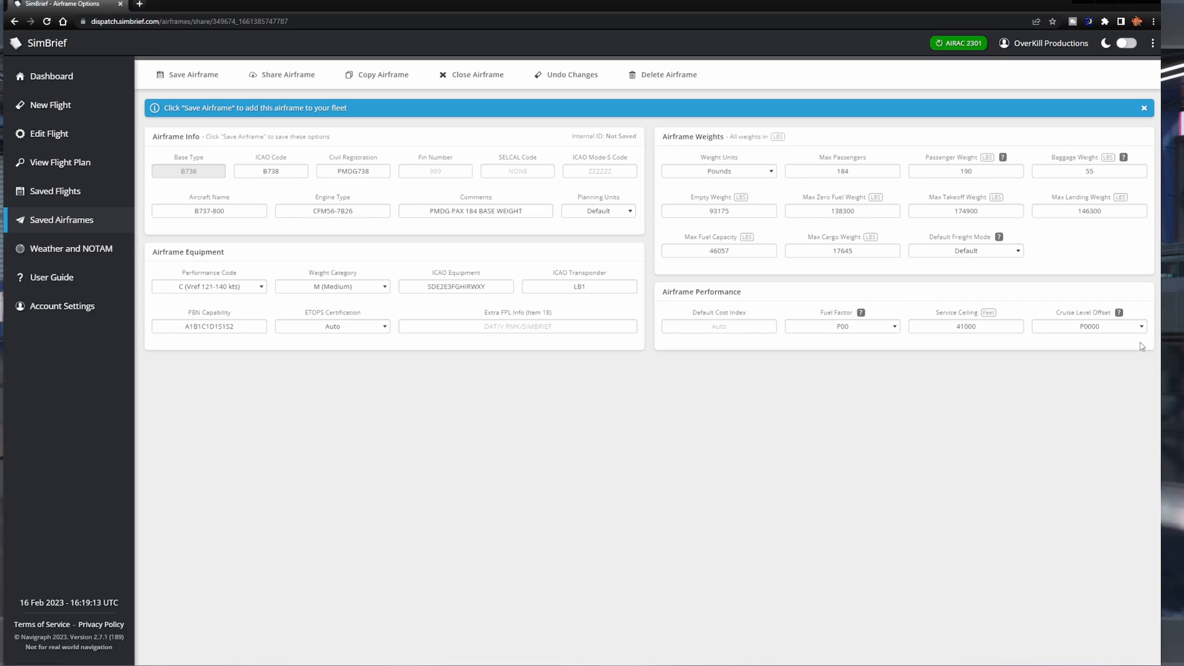
{"action": "mouse_move", "coordinate": [270, 117]}
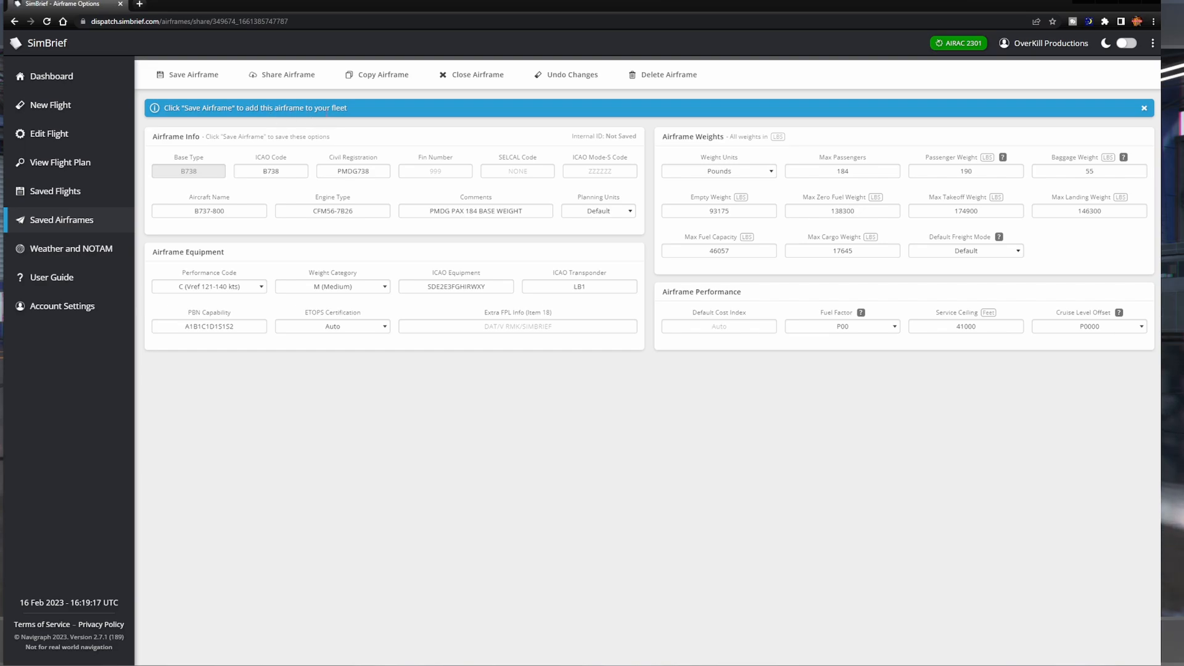
{"action": "mouse_move", "coordinate": [652, 119]}
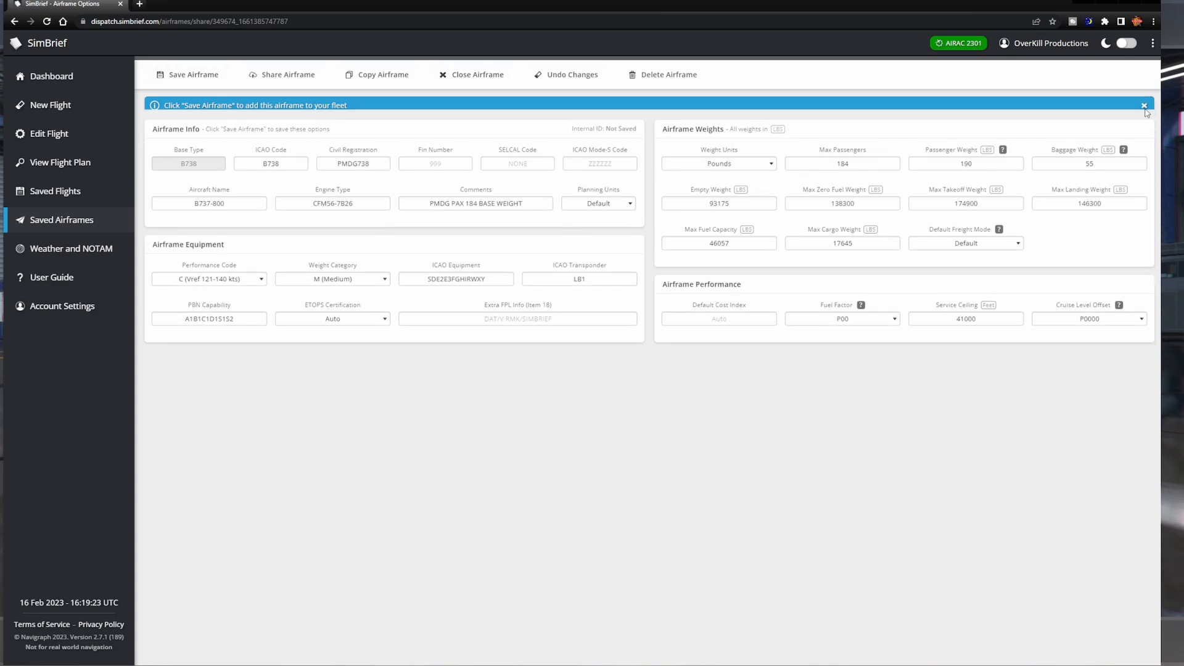
Save the B737-800 airframe to the fleet and review its passenger, MTOW and MZFW weights
{"action": "left_click", "coordinate": [192, 74]}
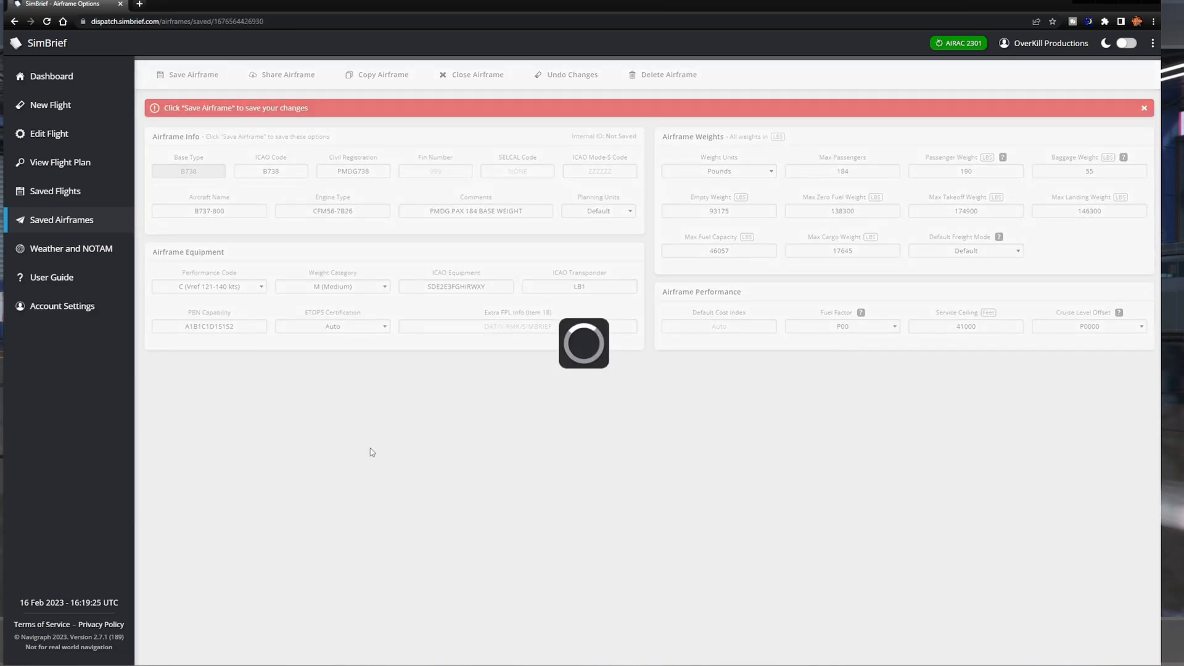
{"action": "left_click", "coordinate": [192, 74]}
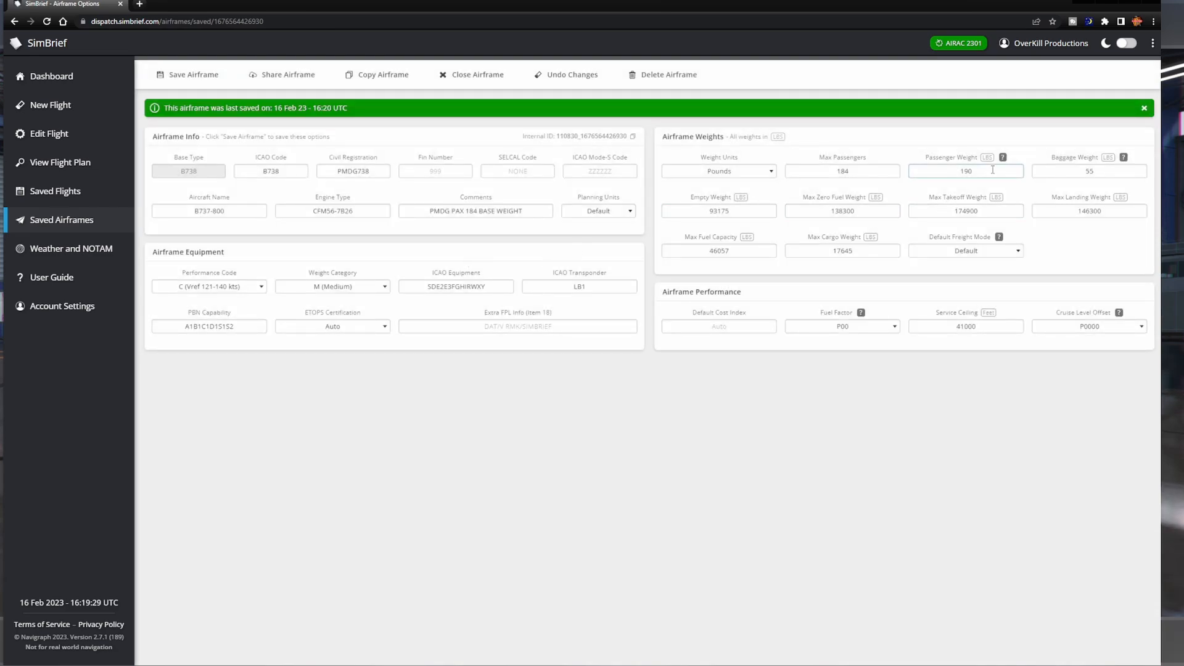
{"action": "left_click", "coordinate": [965, 211]}
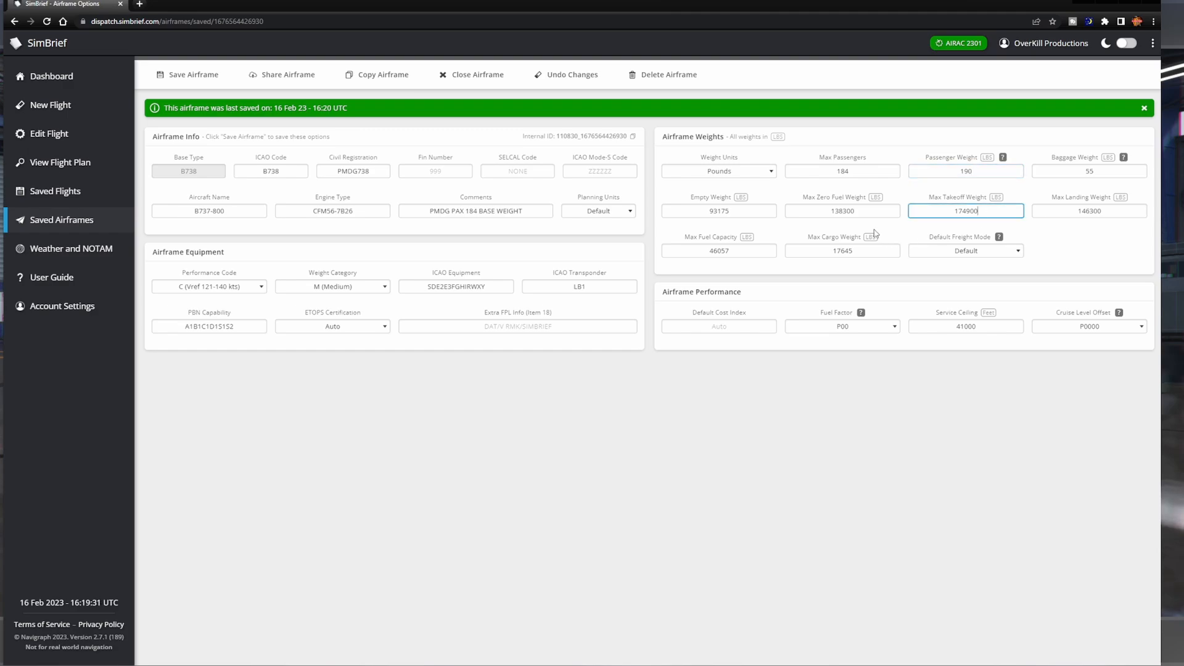
{"action": "left_click", "coordinate": [841, 211]}
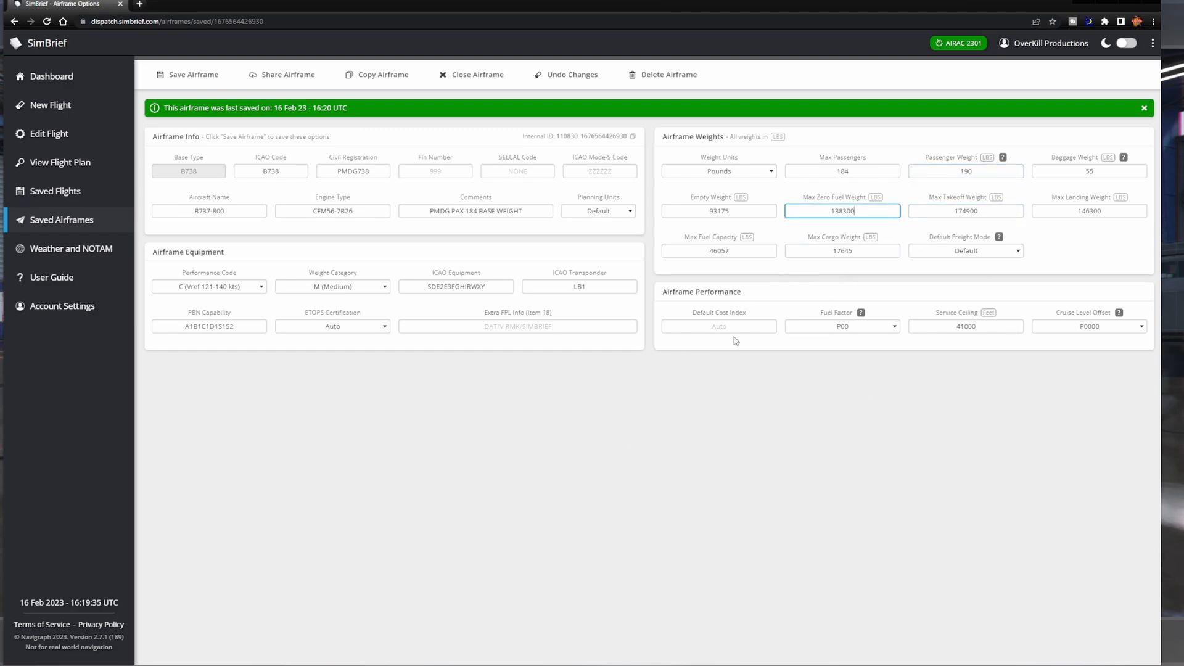
{"action": "mouse_move", "coordinate": [409, 108]}
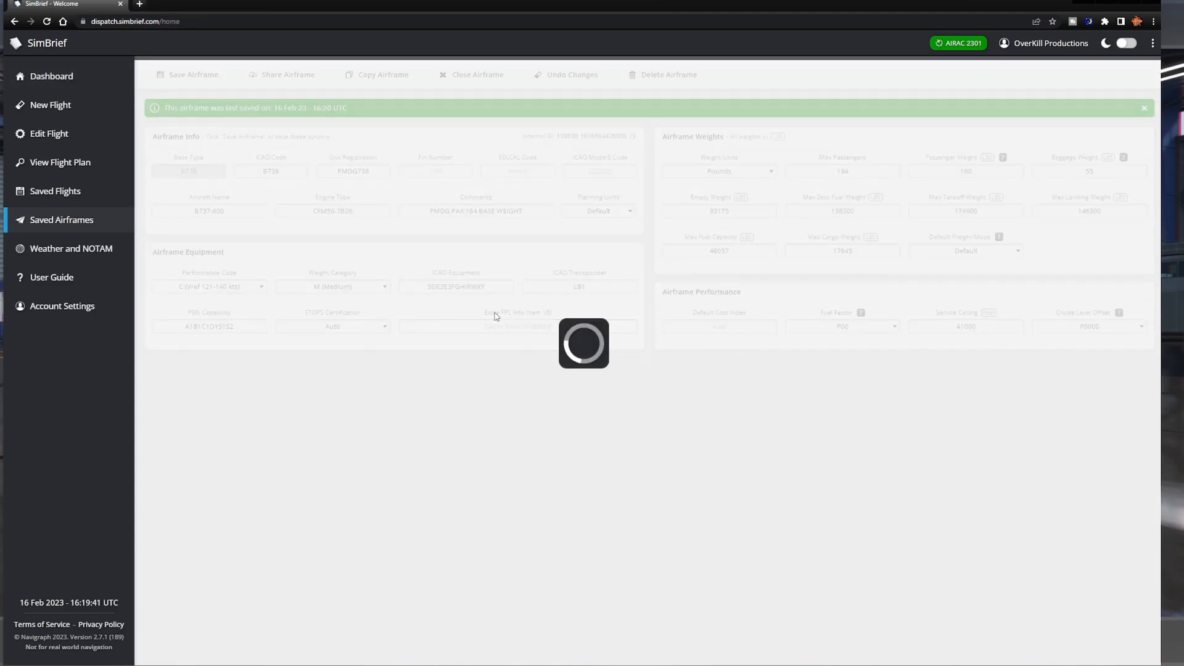
{"action": "left_click", "coordinate": [52, 76]}
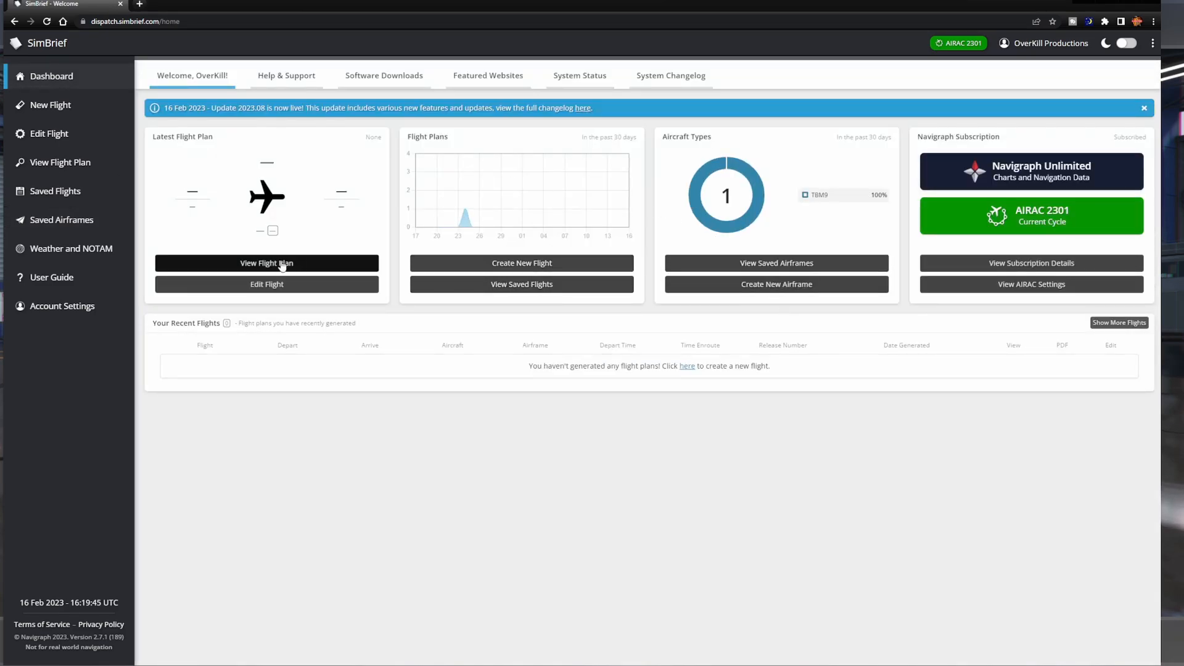
{"action": "mouse_move", "coordinate": [323, 264]}
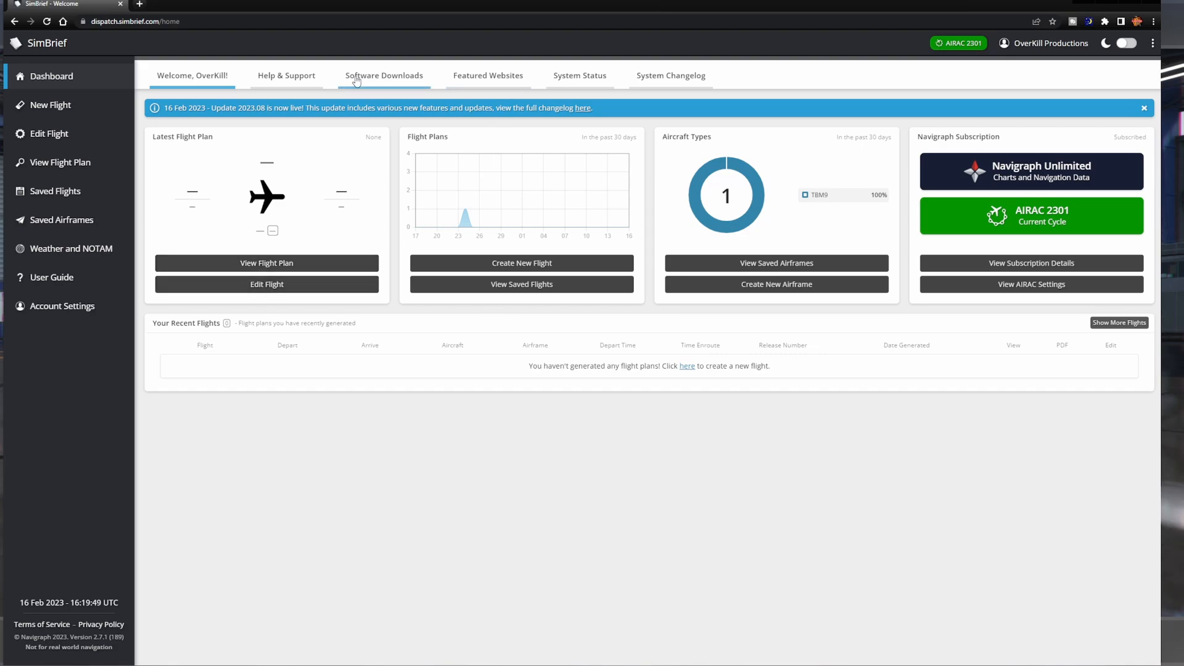
View Help and Support, then the Software Downloads page for the SimBrief Downloader
{"action": "left_click", "coordinate": [286, 75]}
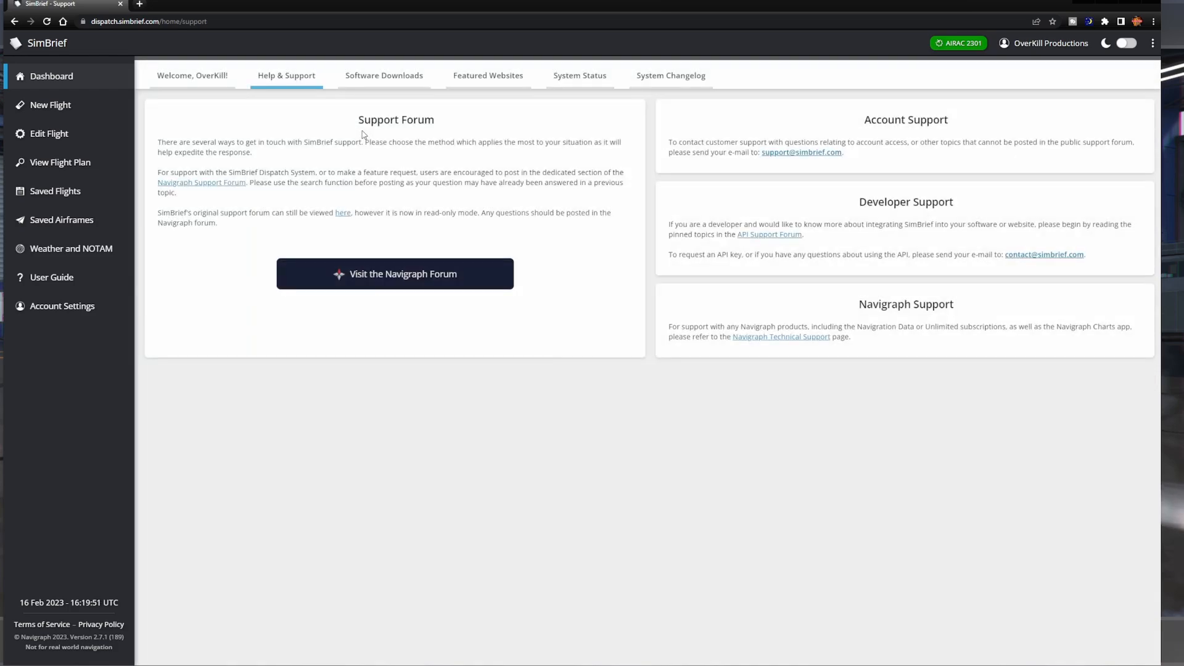
{"action": "mouse_move", "coordinate": [439, 187]}
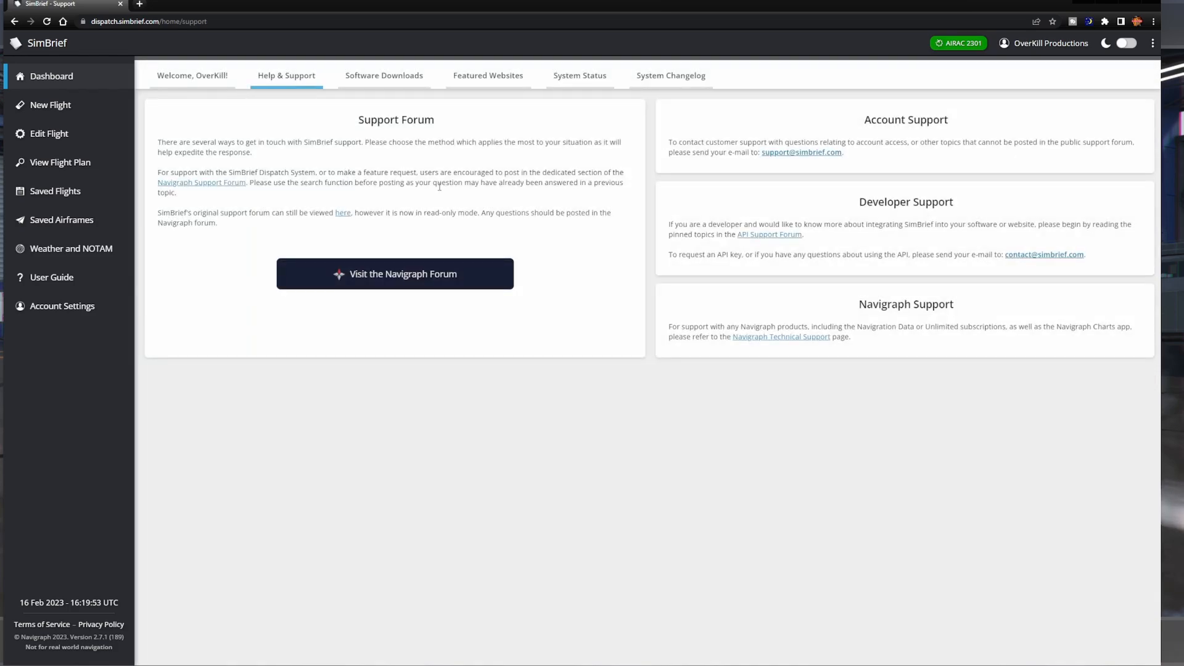
{"action": "mouse_move", "coordinate": [919, 283]}
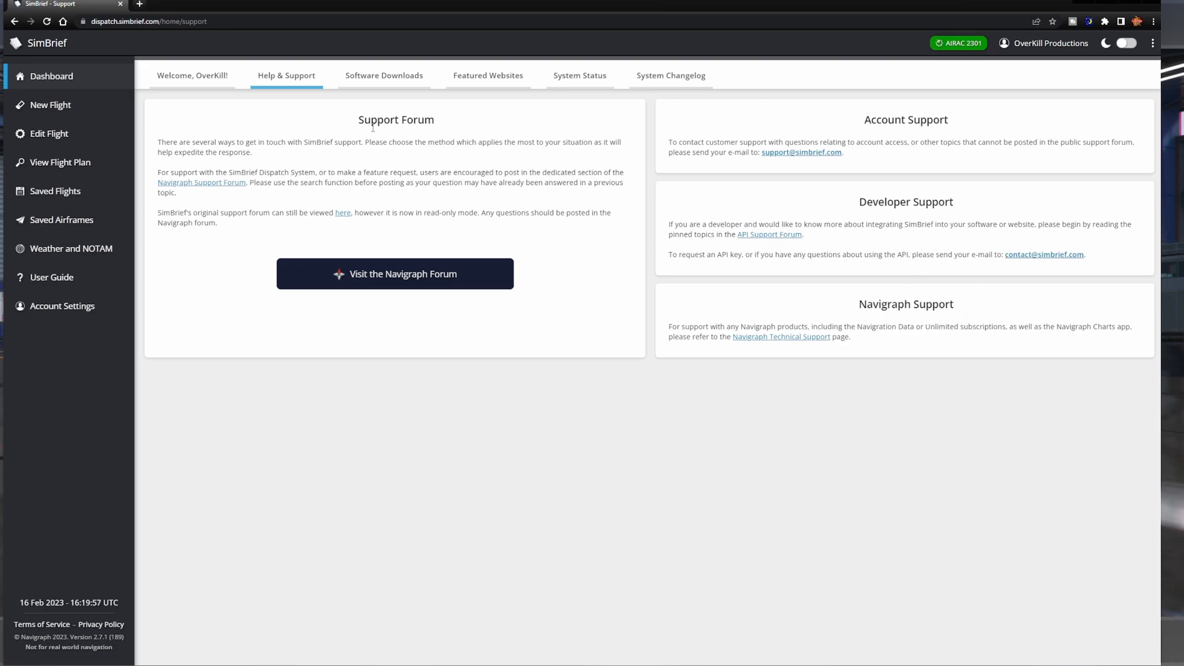
{"action": "left_click", "coordinate": [384, 76]}
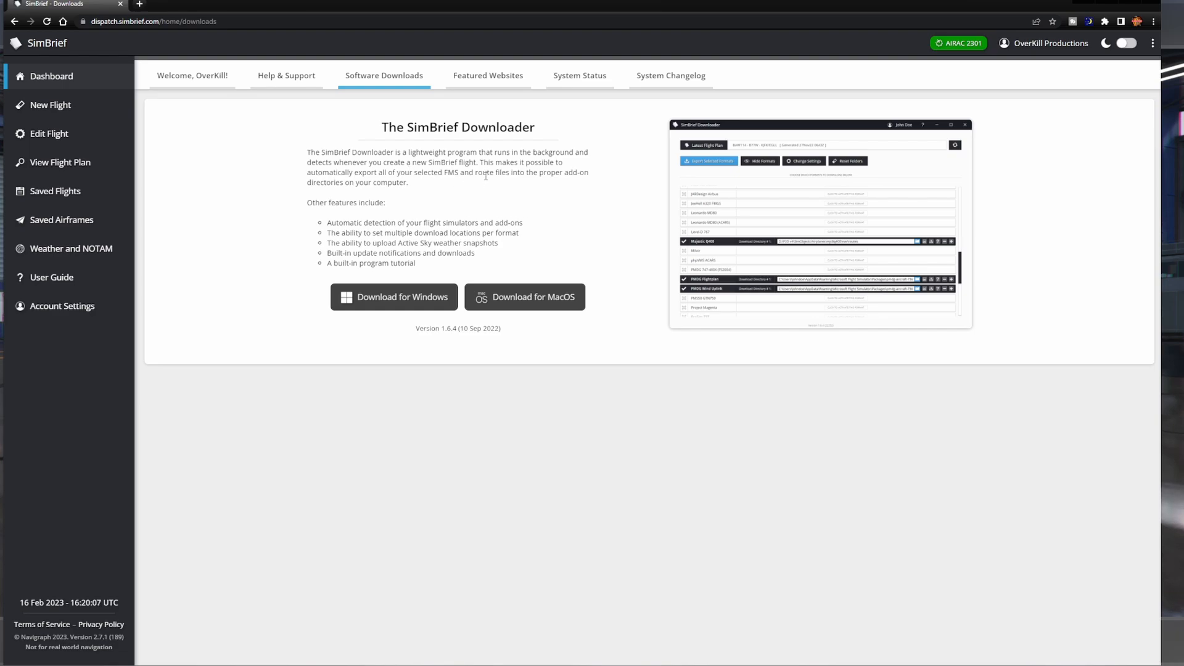
{"action": "mouse_move", "coordinate": [437, 198]}
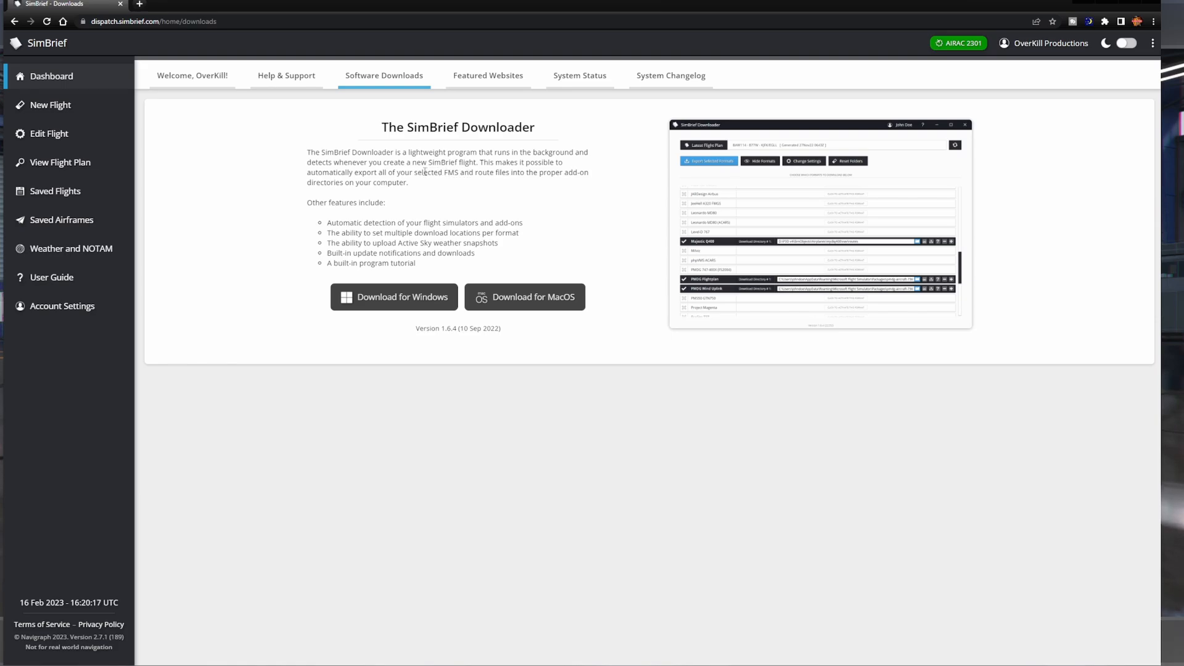
{"action": "mouse_move", "coordinate": [905, 192]}
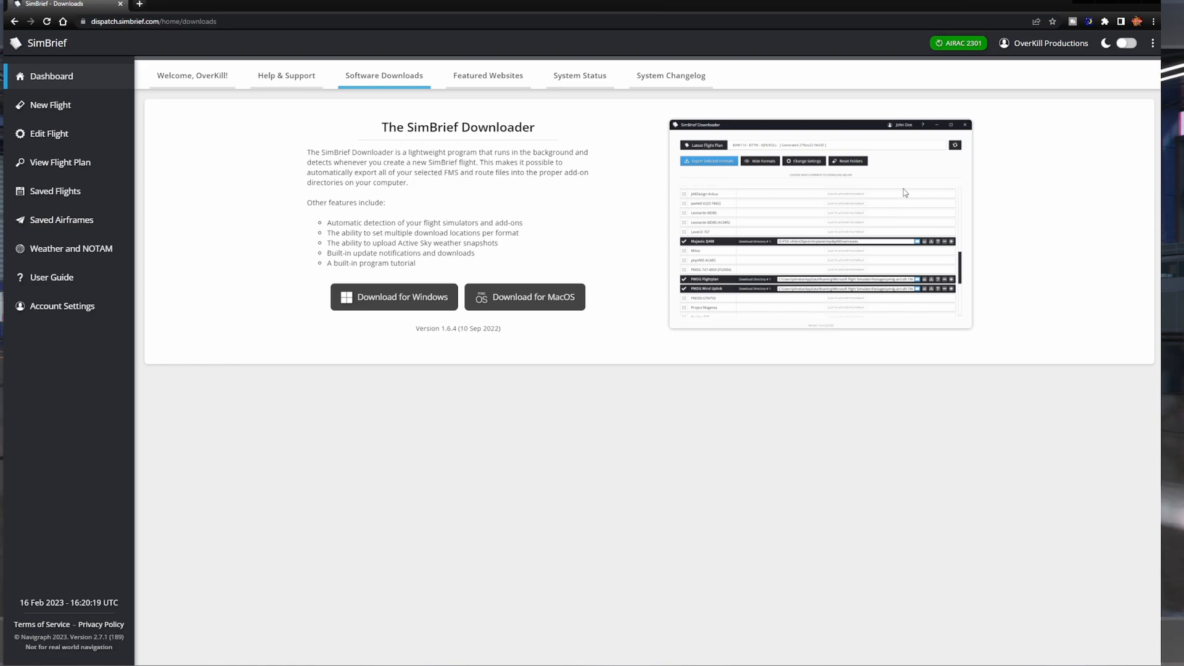
{"action": "mouse_move", "coordinate": [381, 311]}
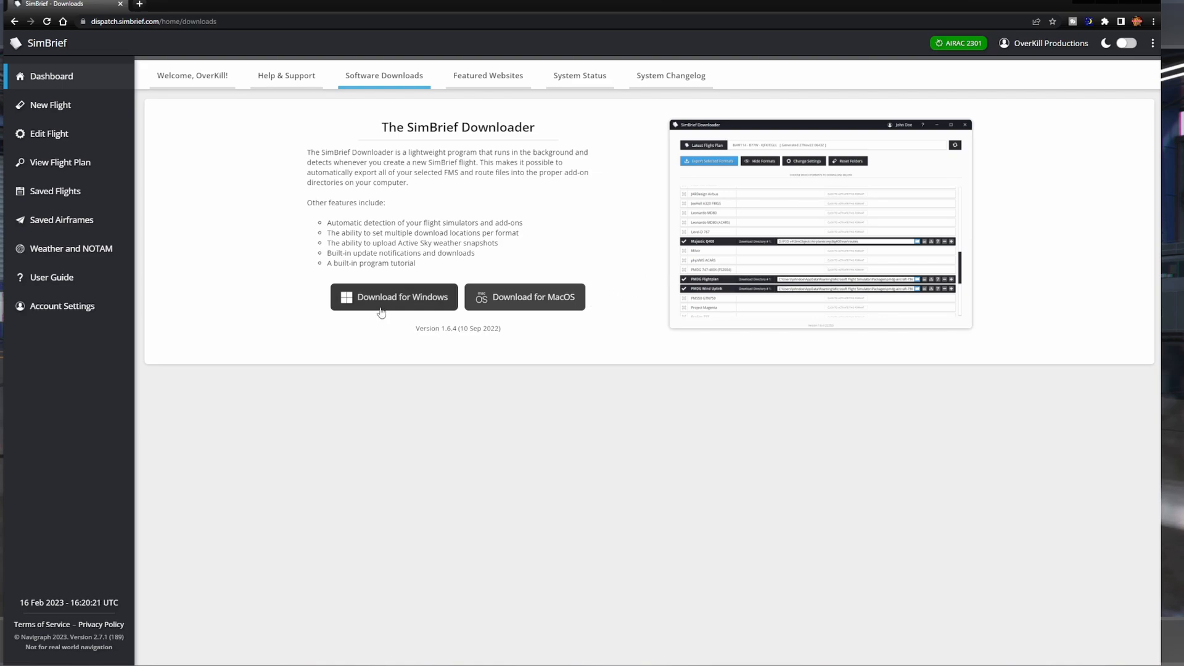
Download the SimBrief Downloader for Windows and dismiss the browser download bar
{"action": "left_click", "coordinate": [394, 297]}
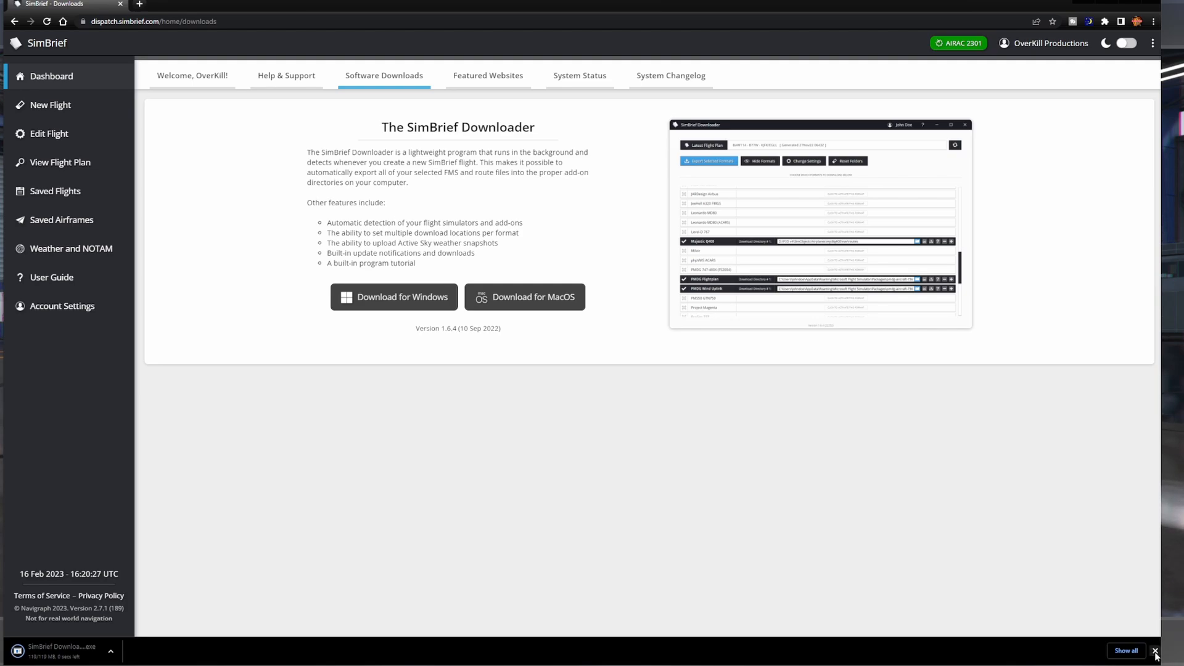
{"action": "left_click", "coordinate": [1156, 650]}
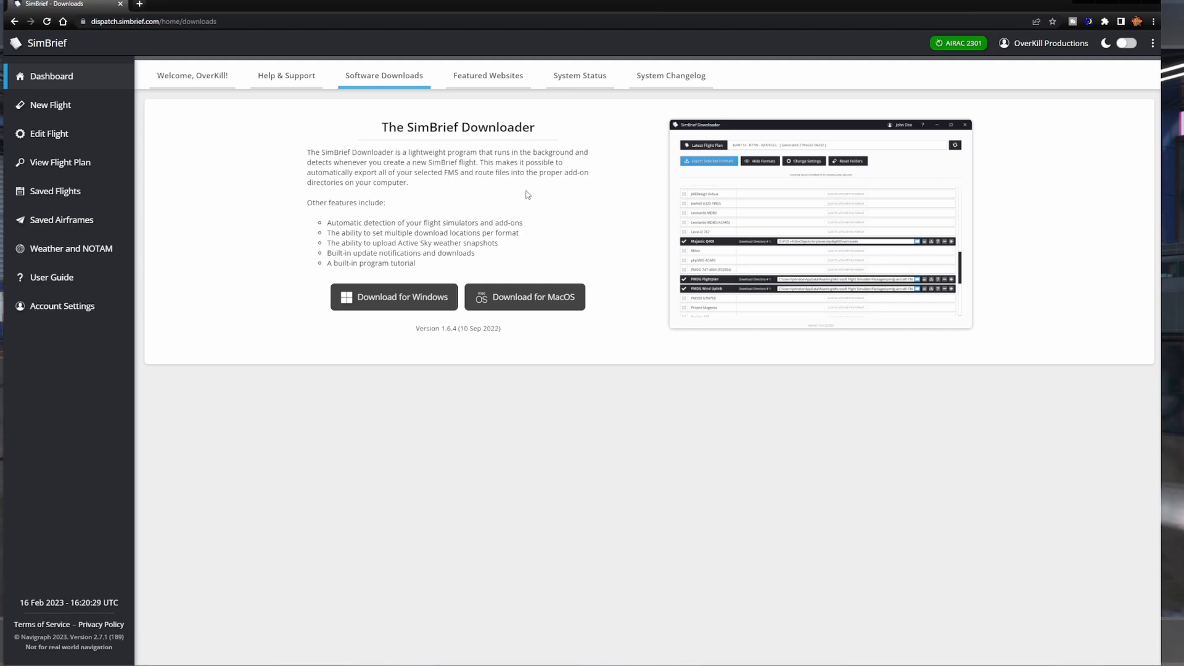
{"action": "mouse_move", "coordinate": [474, 207]}
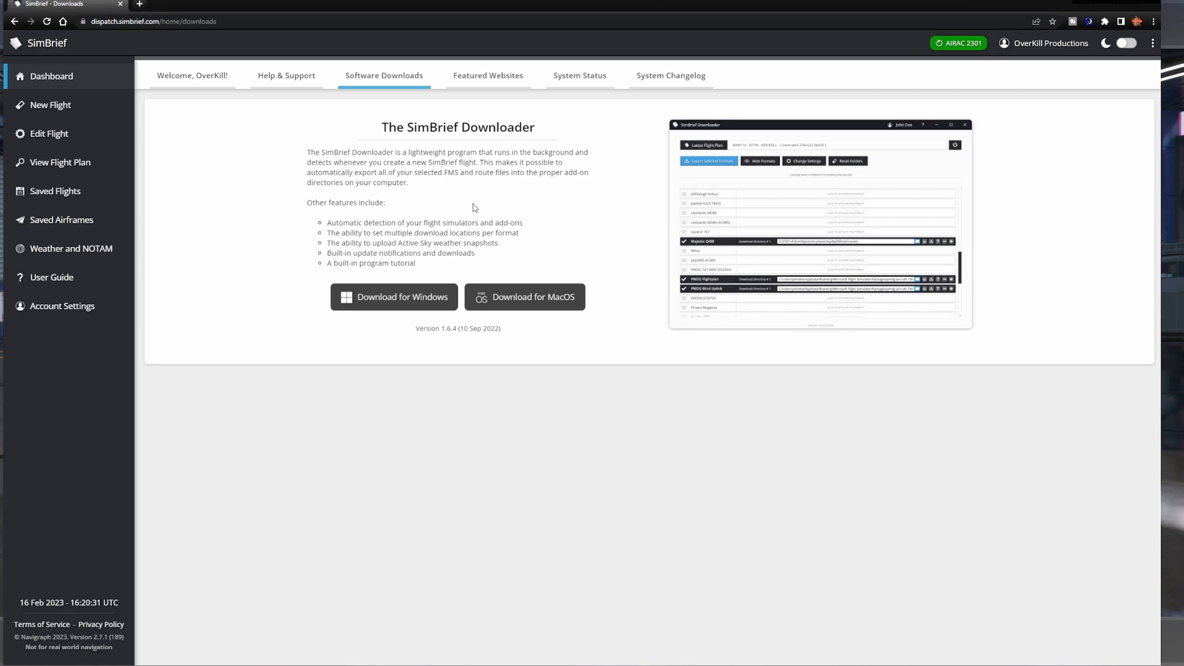
{"action": "mouse_move", "coordinate": [485, 339]}
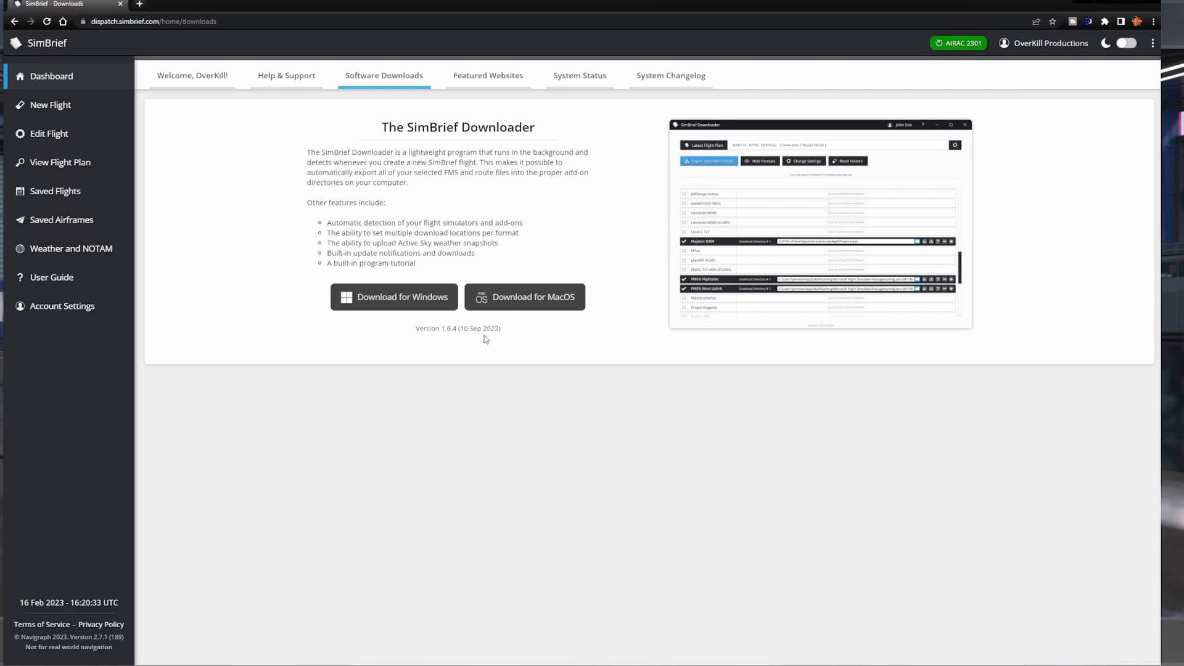
{"action": "mouse_move", "coordinate": [498, 336]}
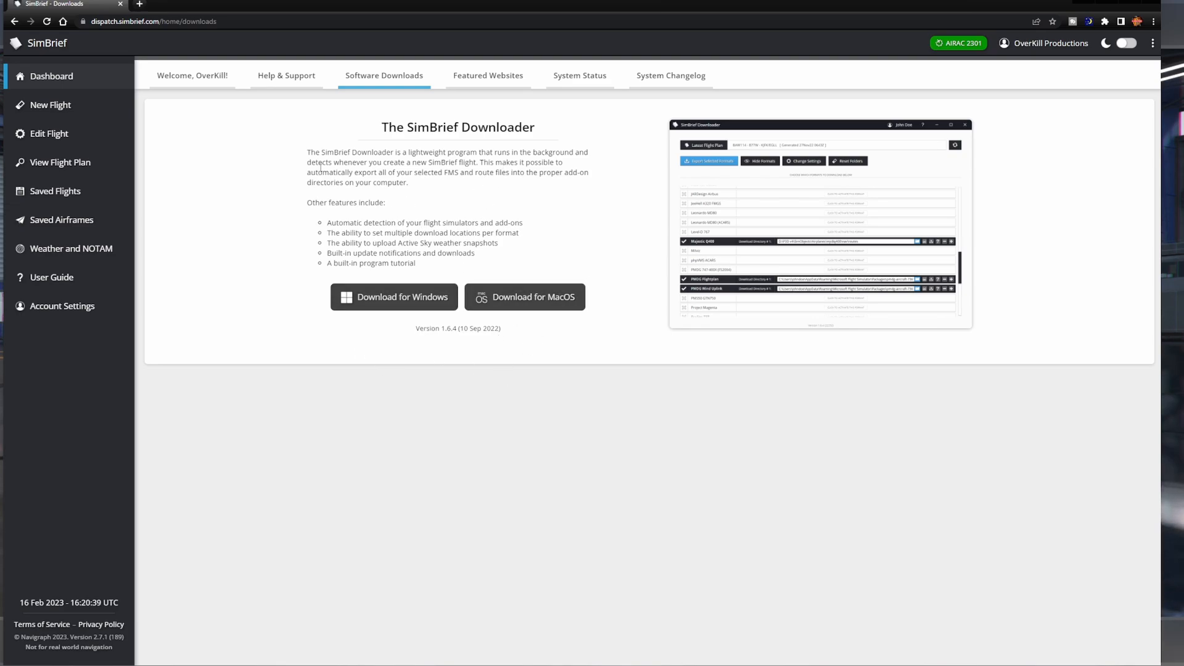
{"action": "mouse_move", "coordinate": [573, 110]}
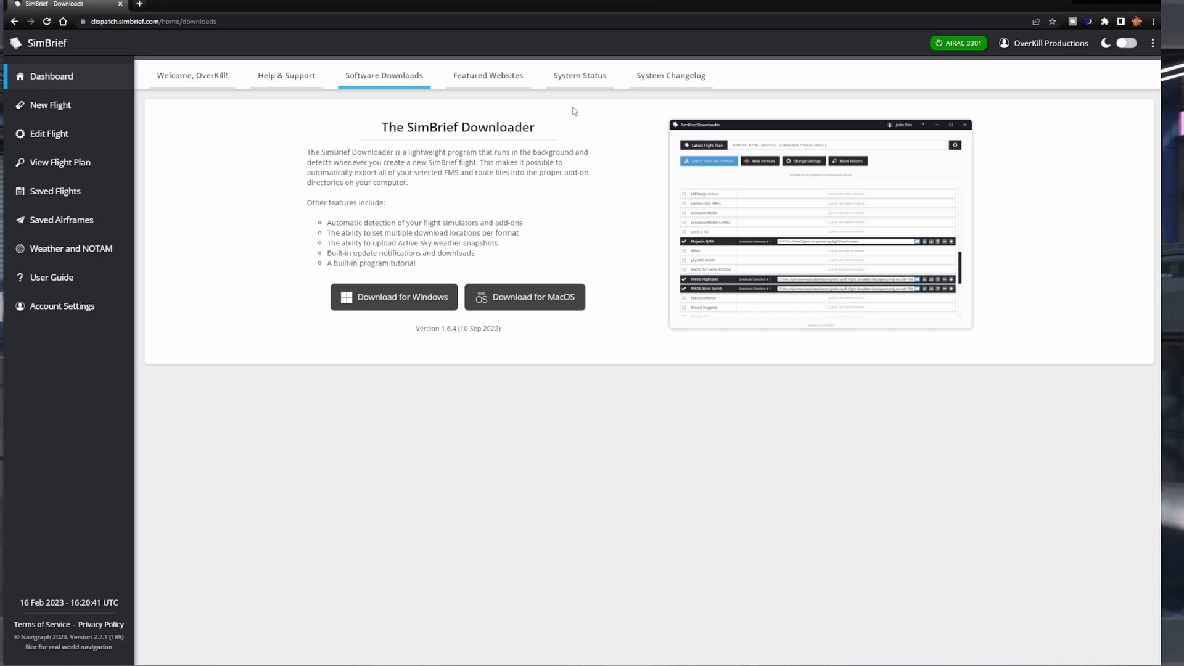
{"action": "mouse_move", "coordinate": [223, 545]}
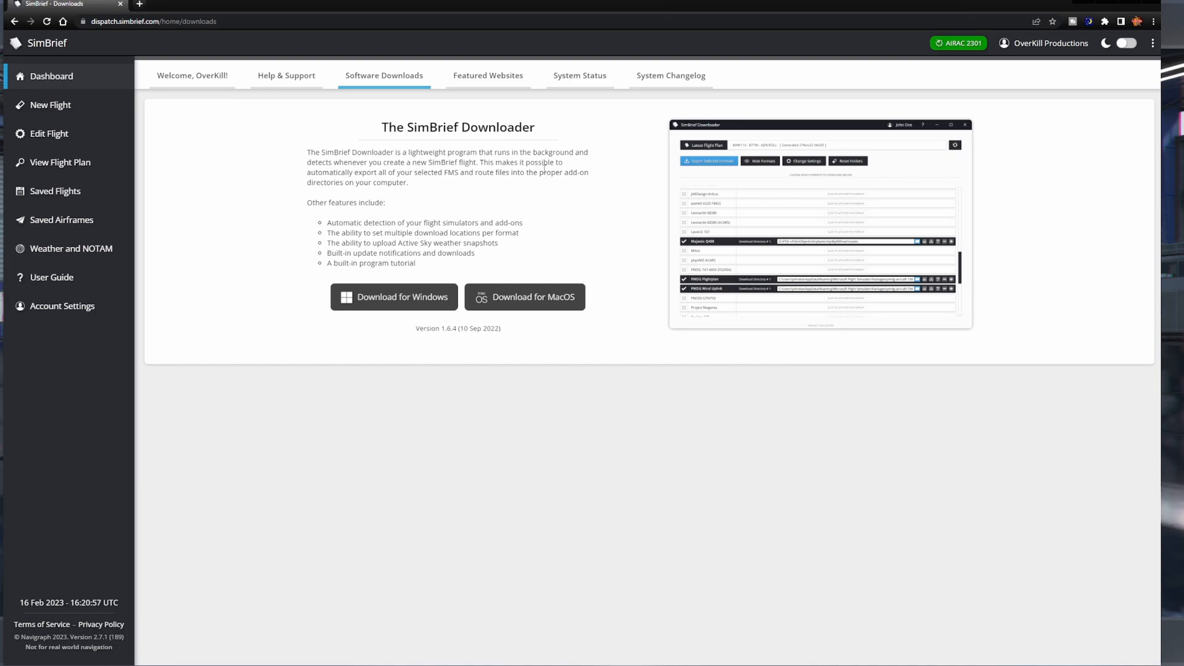
{"action": "mouse_move", "coordinate": [520, 94]}
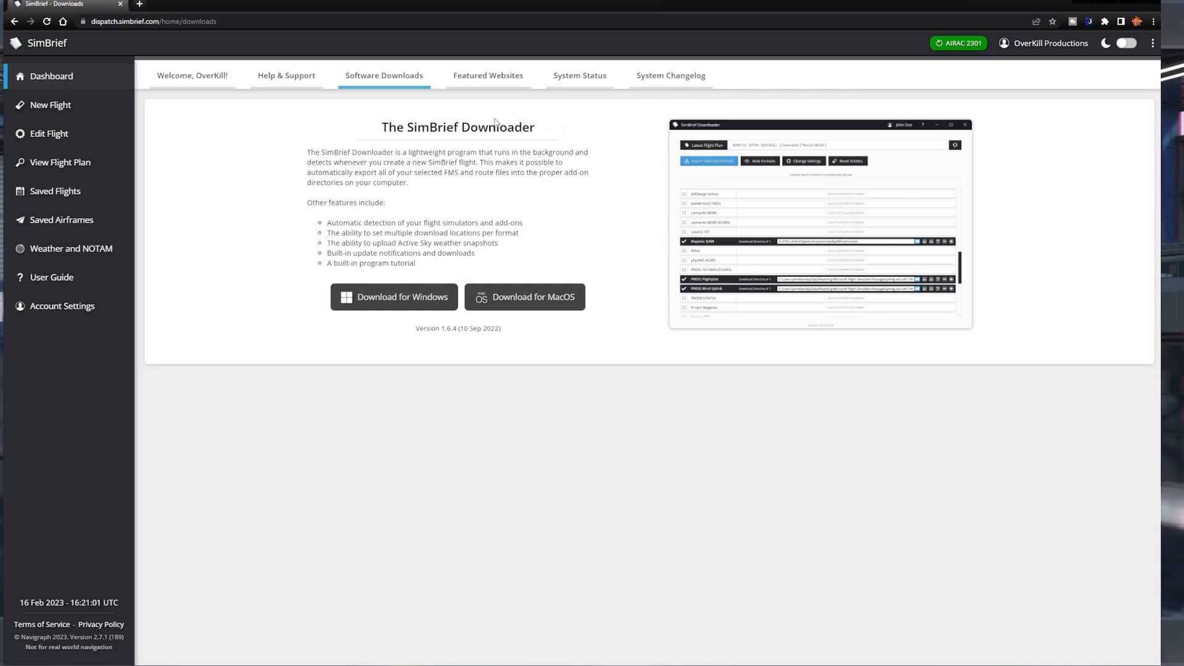
{"action": "mouse_move", "coordinate": [219, 98]}
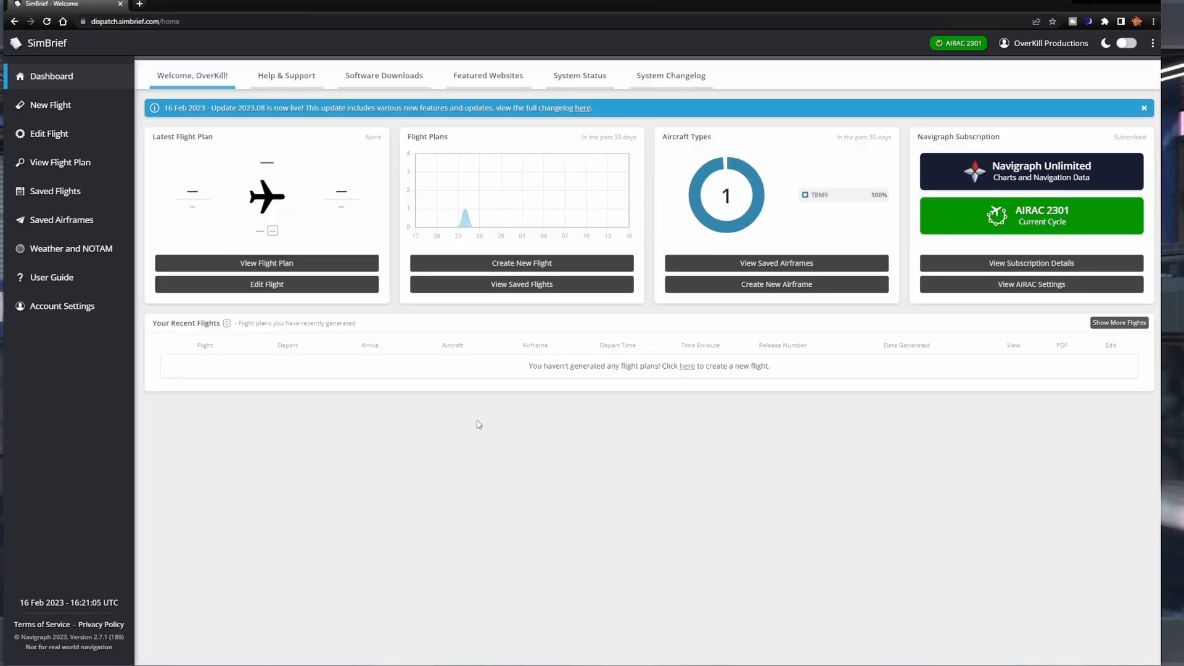
{"action": "mouse_move", "coordinate": [570, 399]}
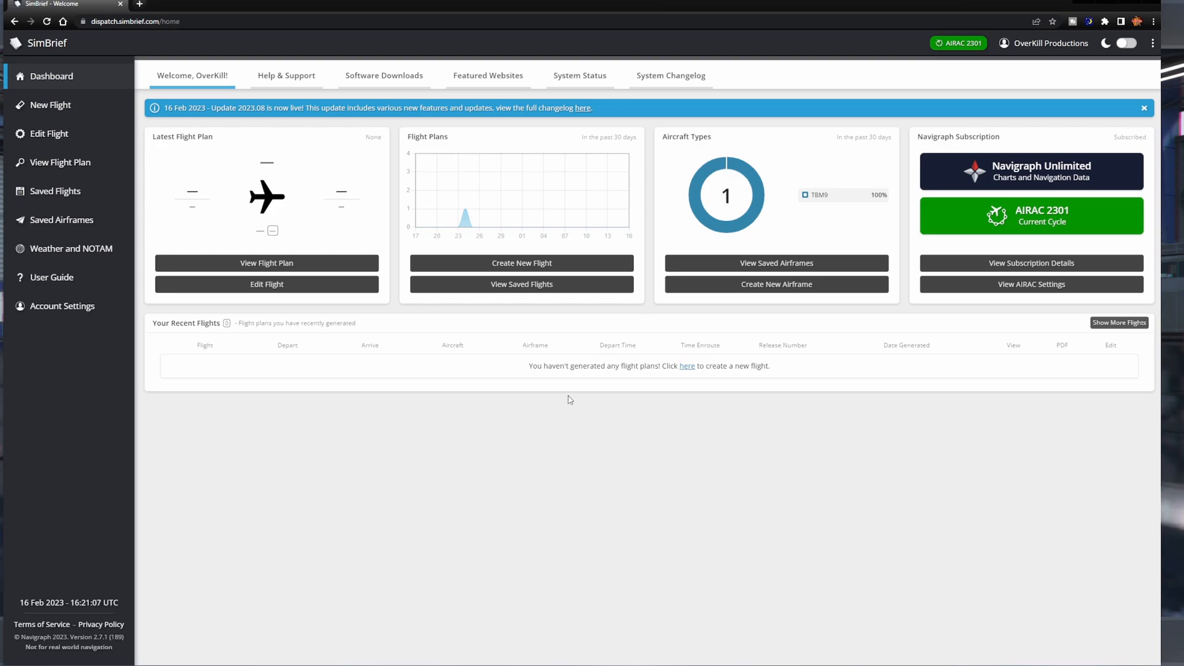
{"action": "mouse_move", "coordinate": [50, 105]}
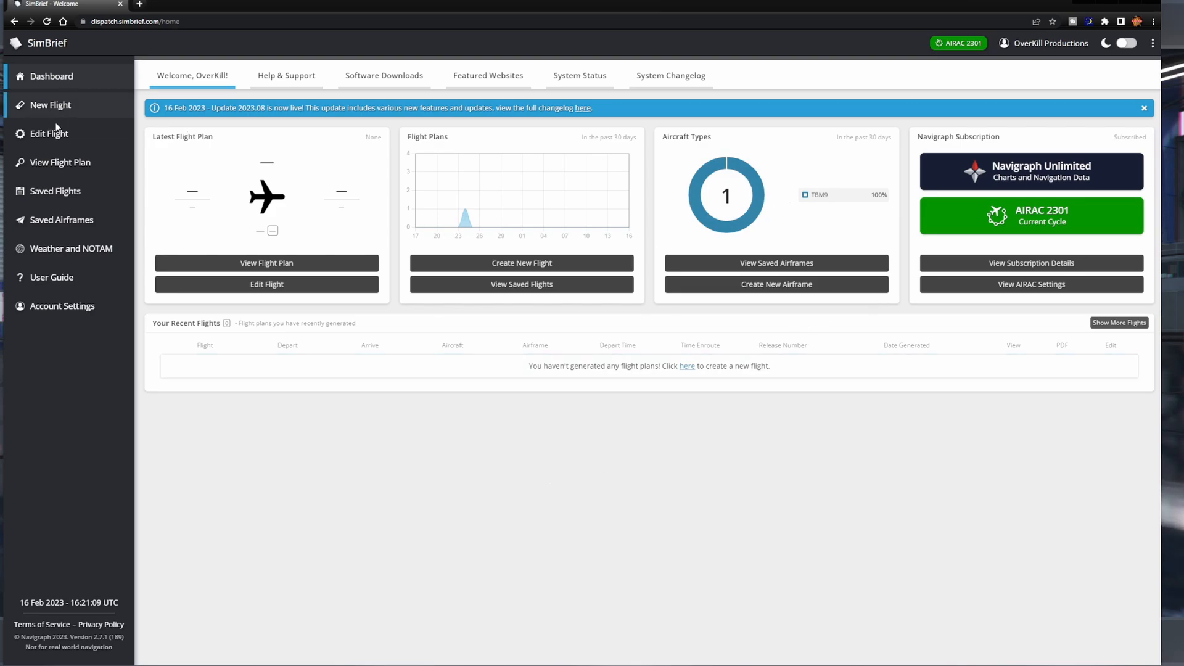
{"action": "mouse_move", "coordinate": [82, 119]}
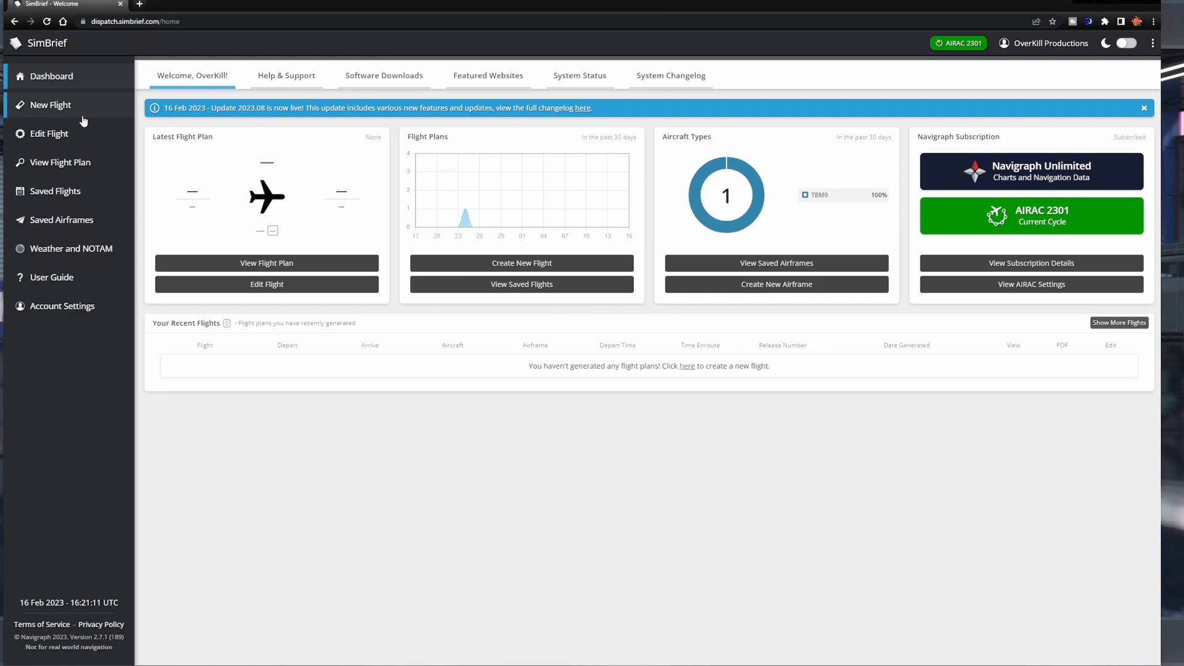
{"action": "mouse_move", "coordinate": [67, 268]}
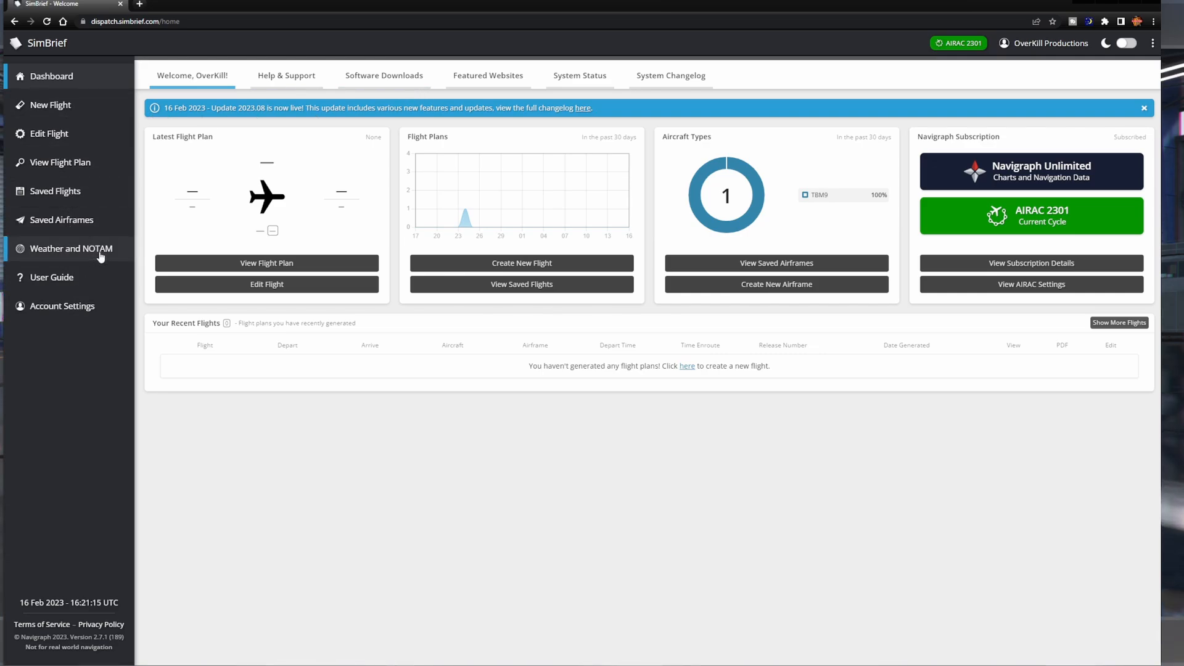
{"action": "mouse_move", "coordinate": [568, 308]}
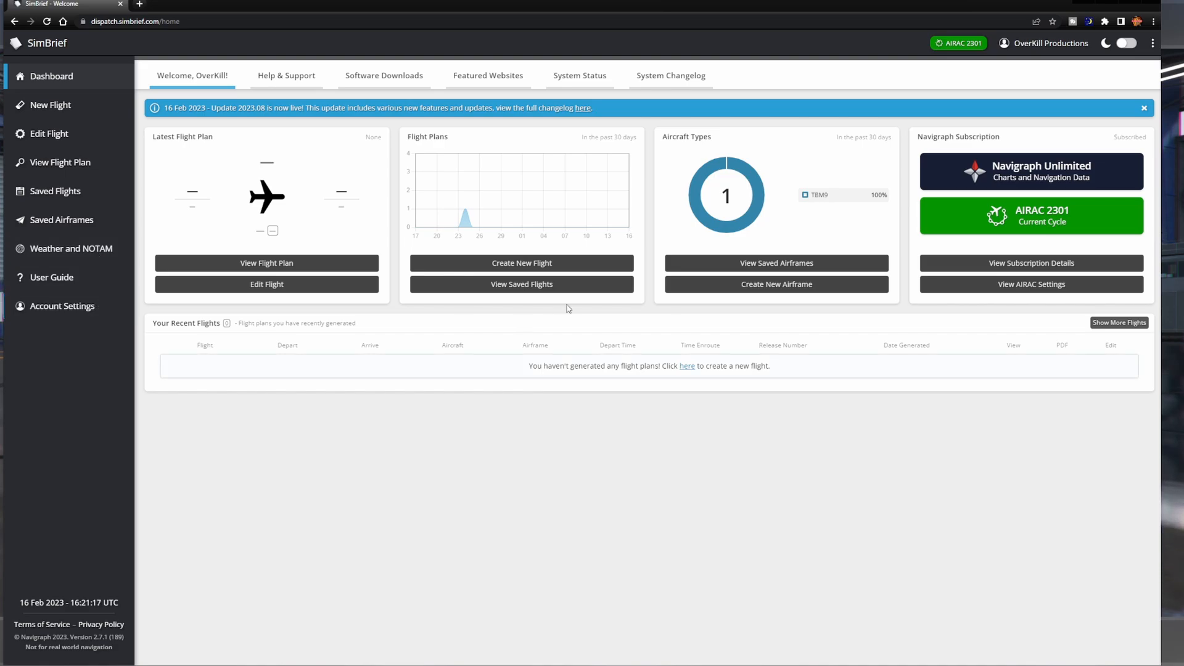
Start a New Flight from the sidebar, showing the empty flight options form and world map
{"action": "left_click", "coordinate": [50, 104]}
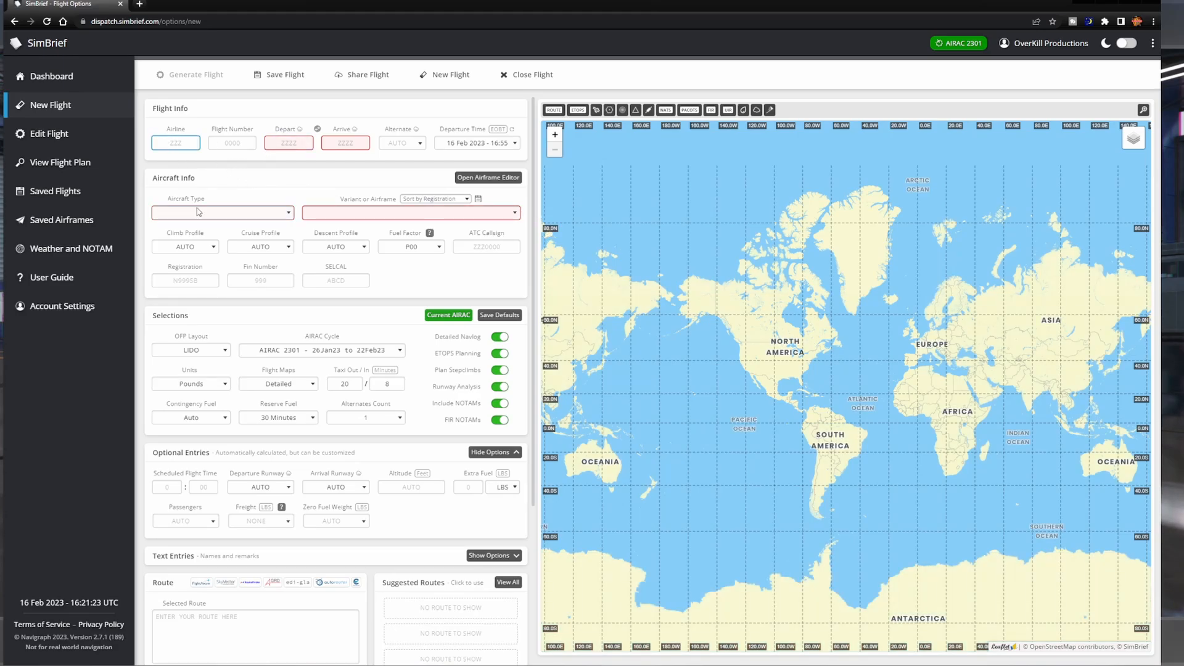
Enter the airline SW (after trying AAL) and flight number 4310
{"action": "type", "text": "AAL"}
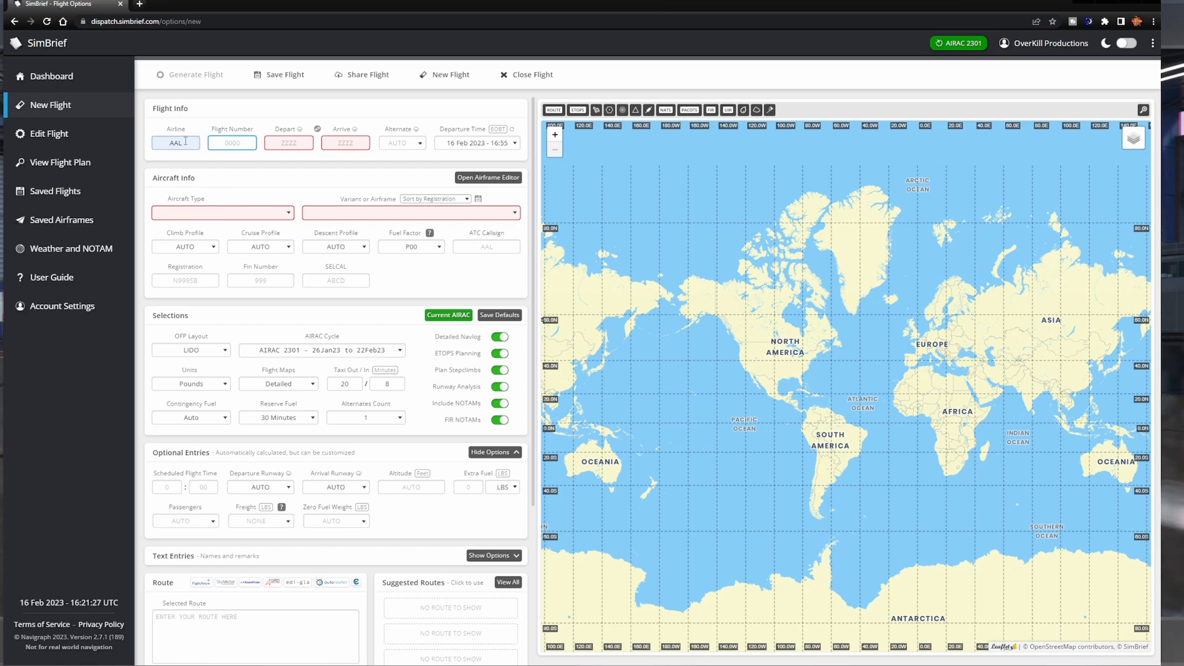
{"action": "type", "text": "SWA"}
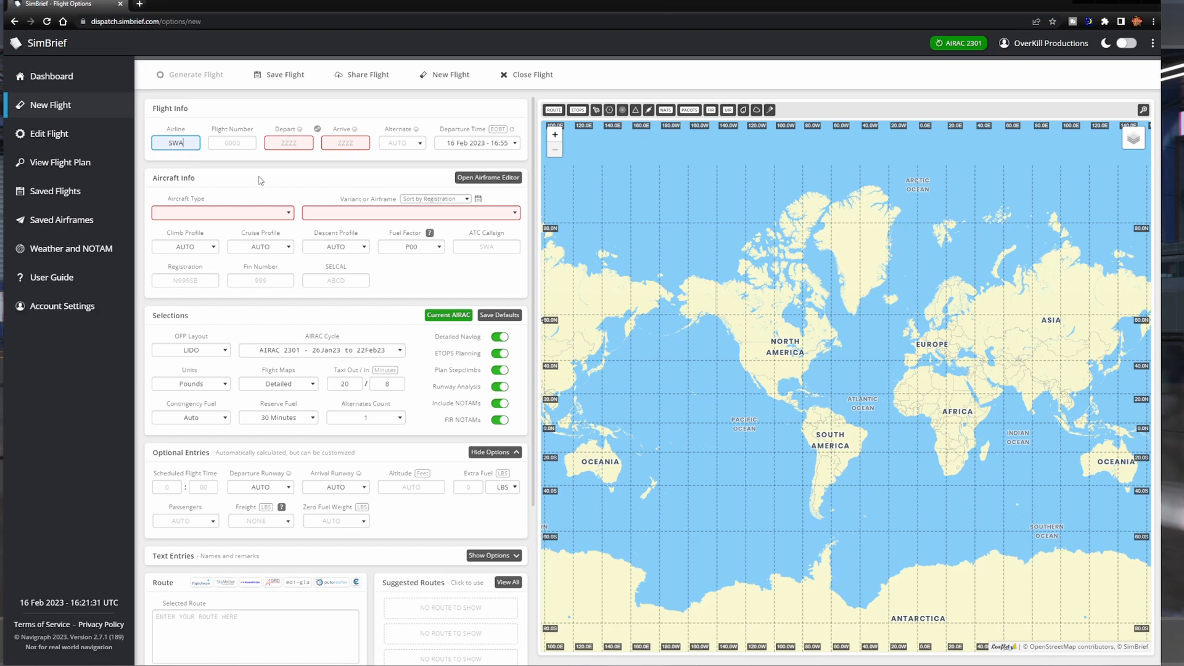
{"action": "left_click", "coordinate": [232, 142]}
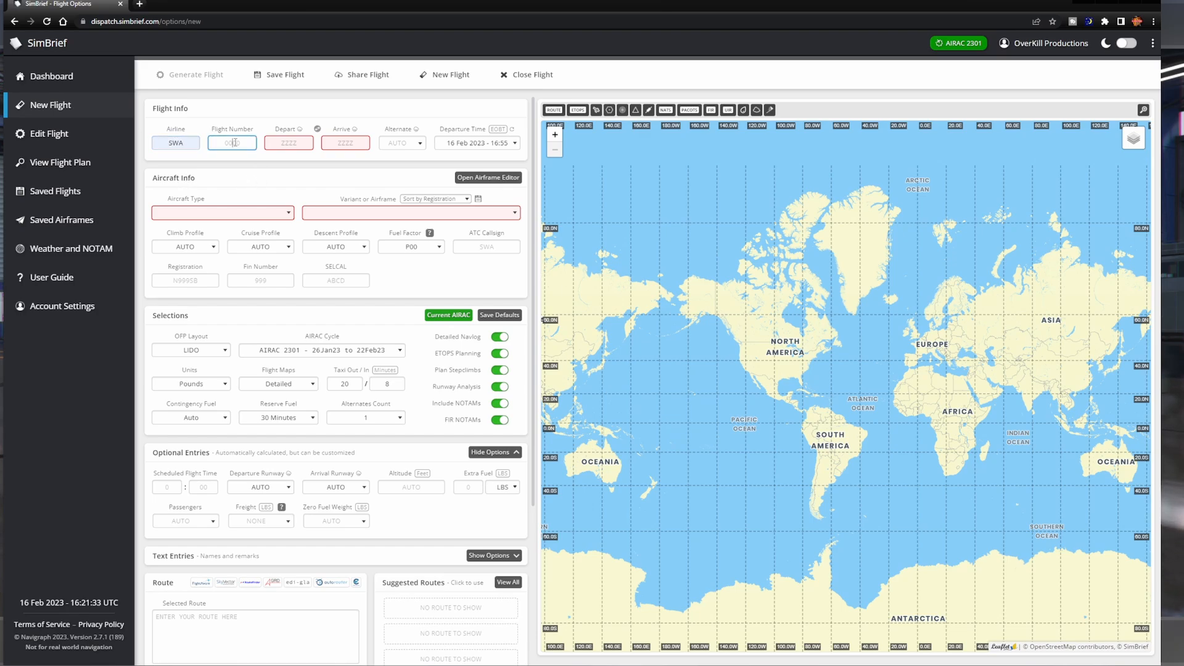
{"action": "type", "text": "4310"}
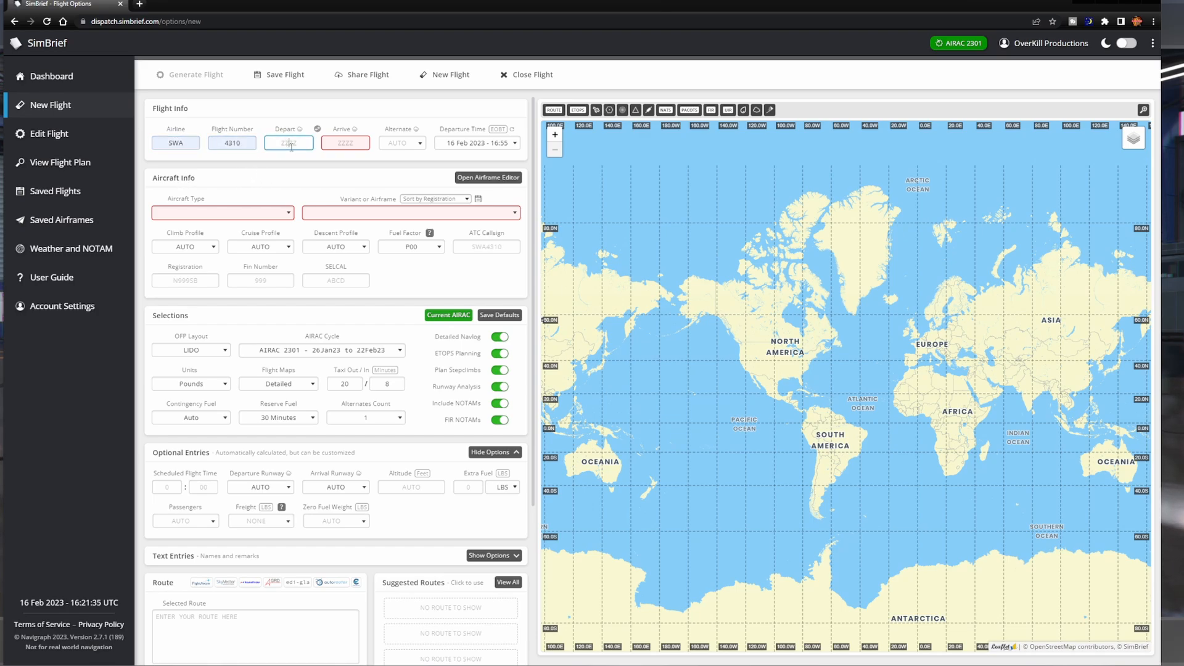
Set origin KTUS and destination KLAS (after KPDX), load the PMDG738 airframe and its route
{"action": "type", "text": "KTUS"}
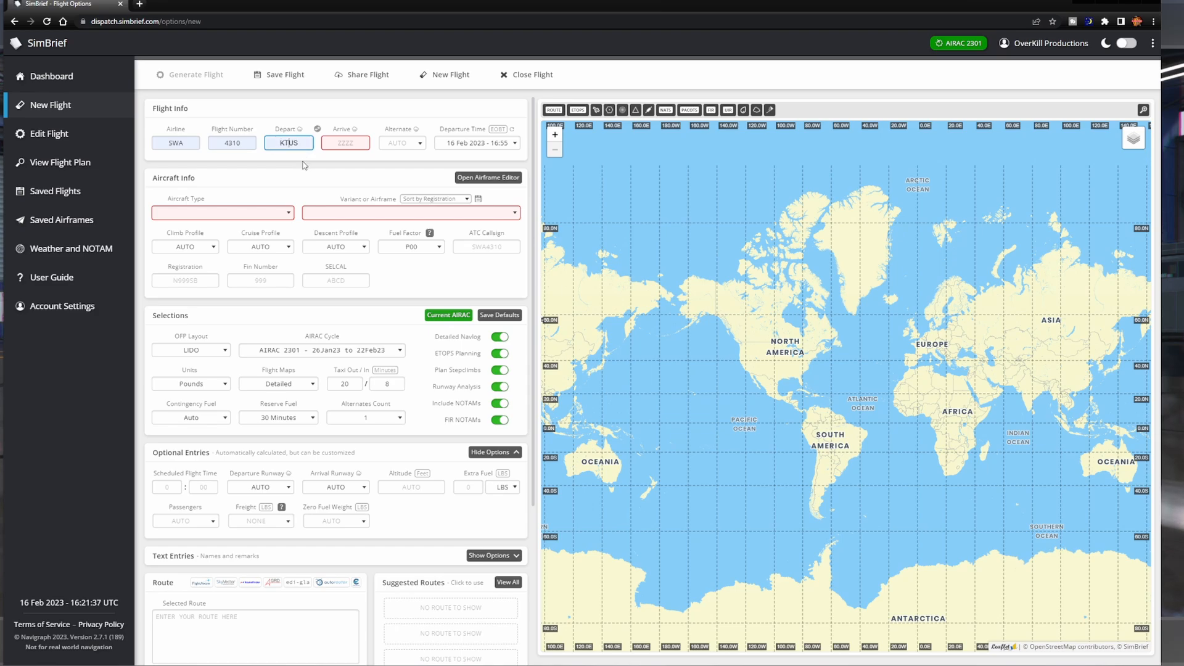
{"action": "type", "text": "KPDX"}
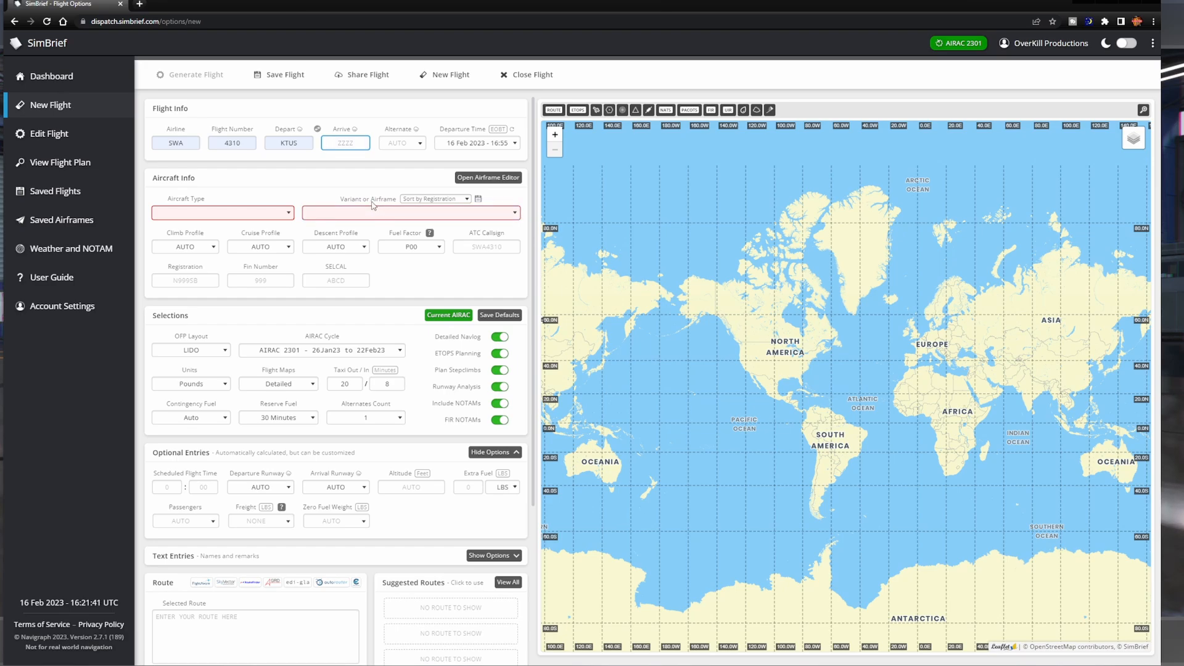
{"action": "type", "text": "KPDX"}
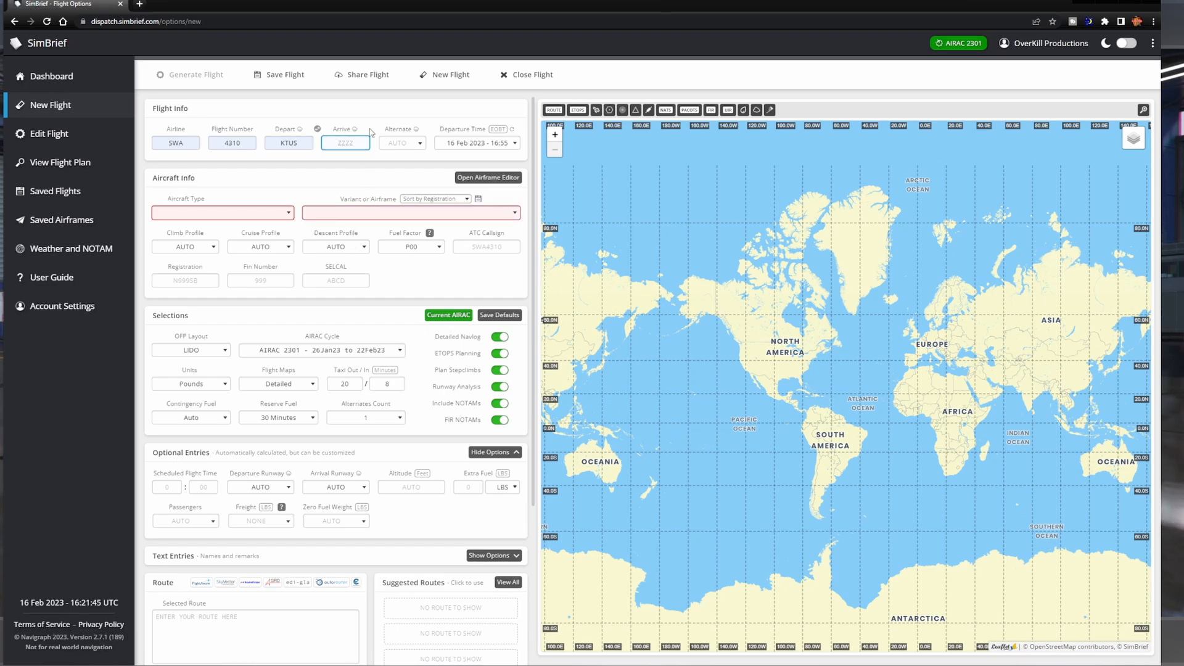
{"action": "type", "text": "KLAS"}
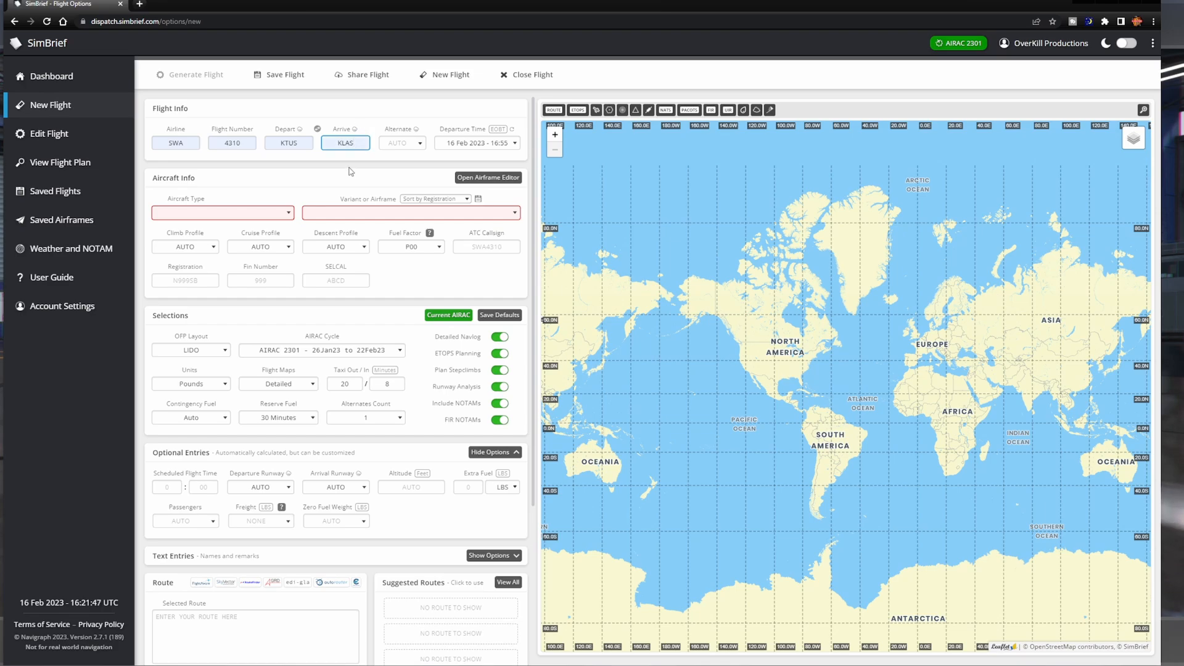
{"action": "left_click", "coordinate": [222, 213]}
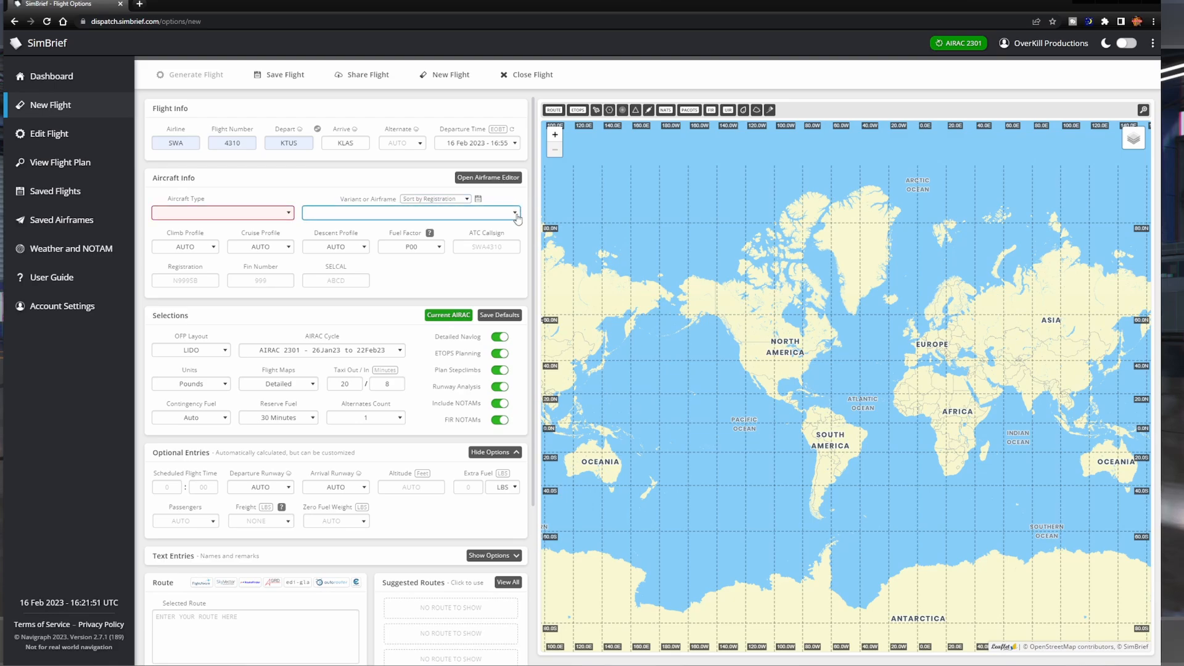
{"action": "mouse_move", "coordinate": [423, 274]}
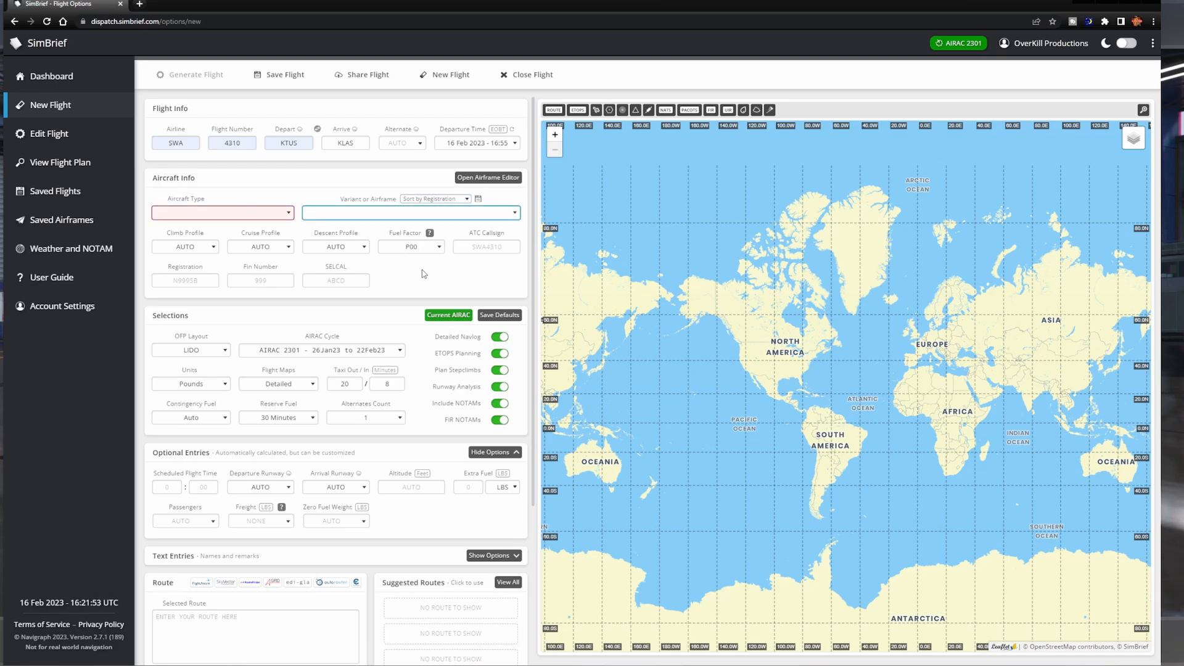
{"action": "left_click", "coordinate": [221, 212]}
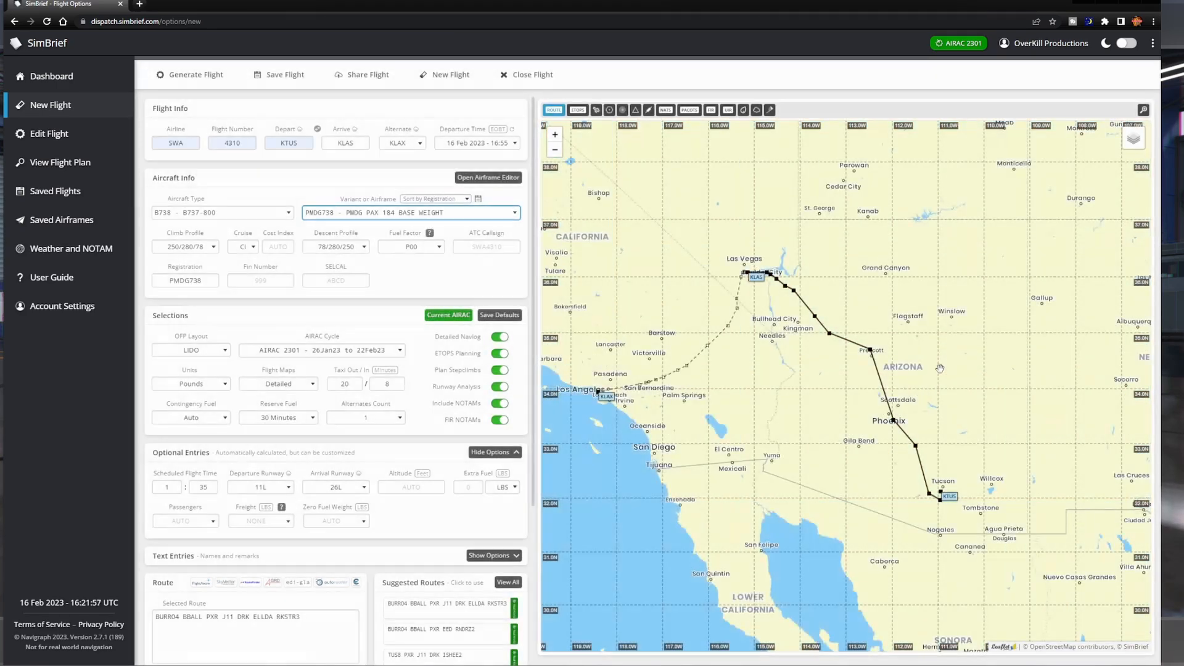
{"action": "mouse_move", "coordinate": [787, 405]}
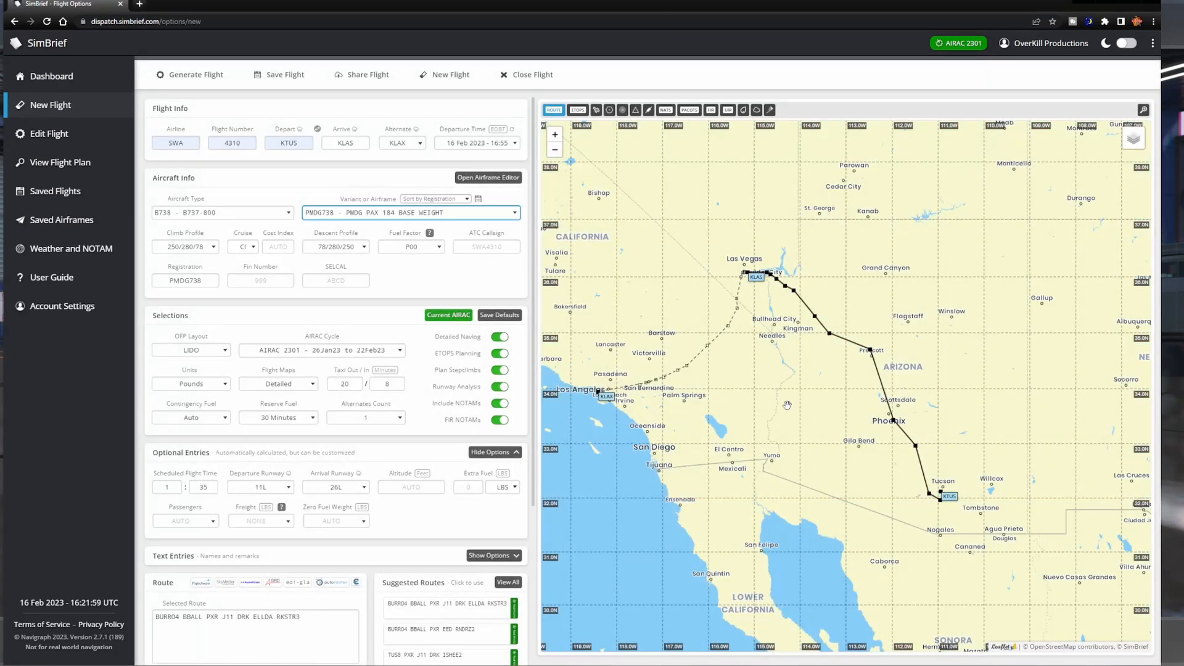
{"action": "mouse_move", "coordinate": [867, 404]}
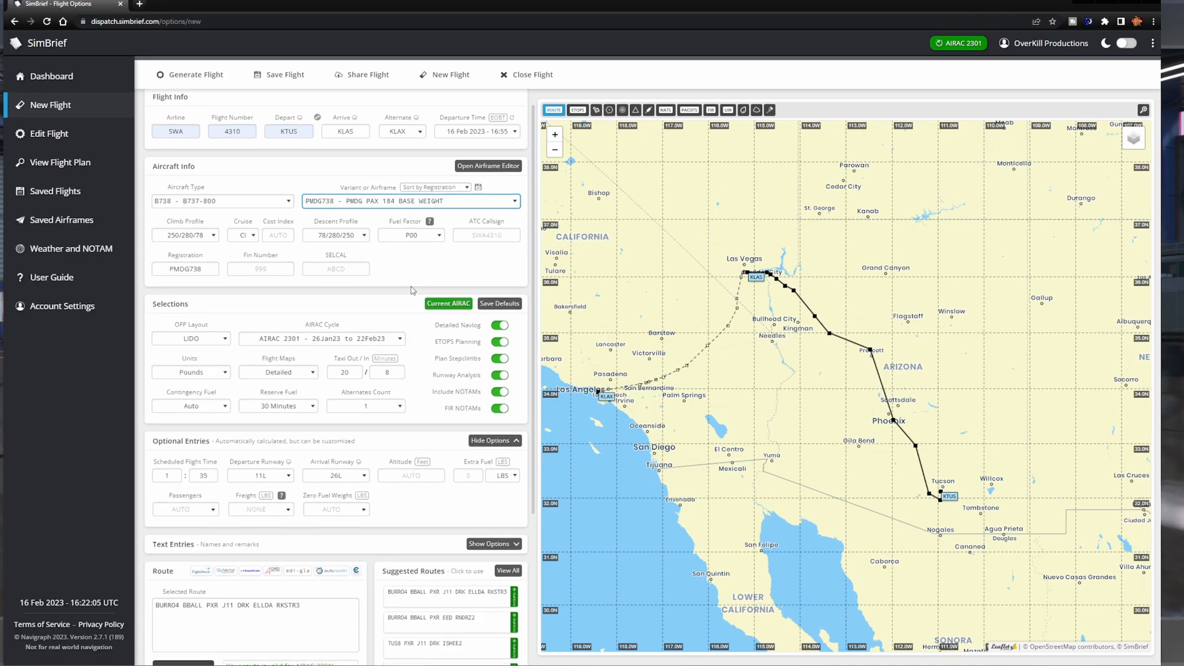
{"action": "scroll", "scroll_direction": "down", "scroll_amount": 3}
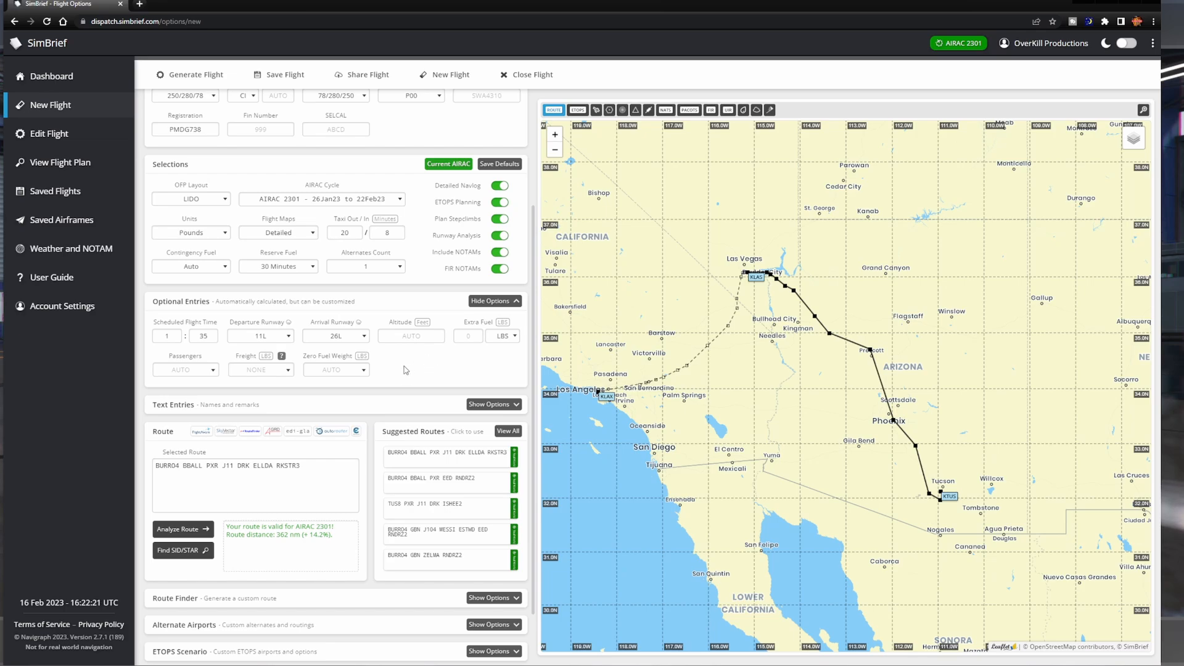
{"action": "mouse_move", "coordinate": [408, 364]}
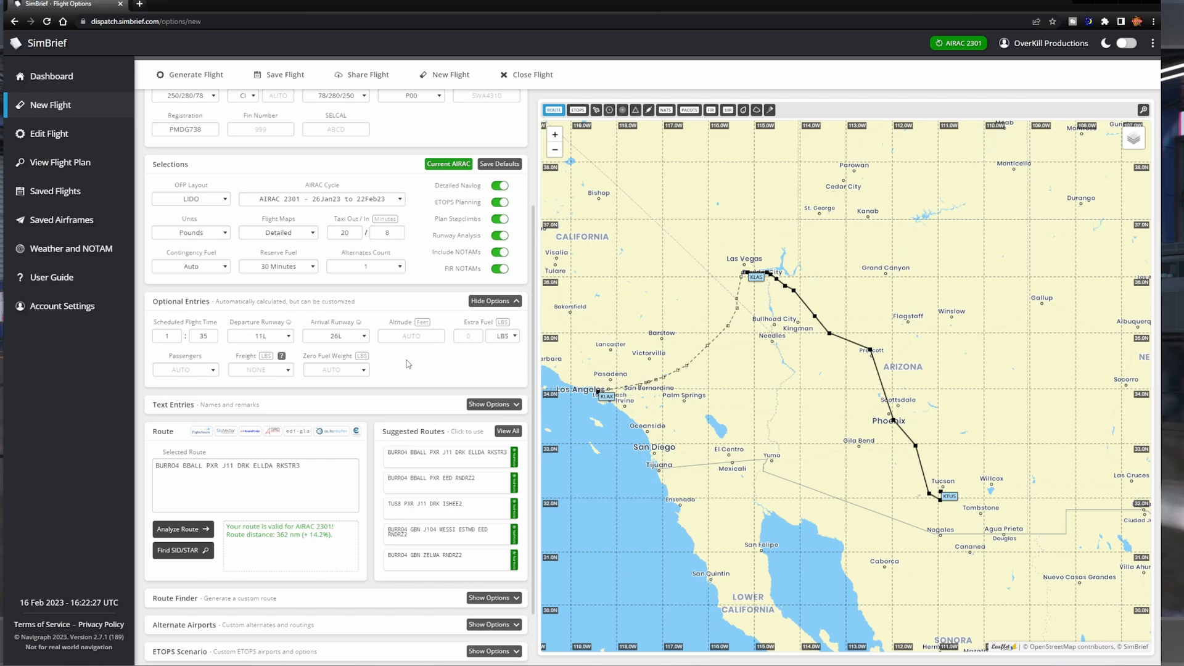
{"action": "mouse_move", "coordinate": [462, 362]}
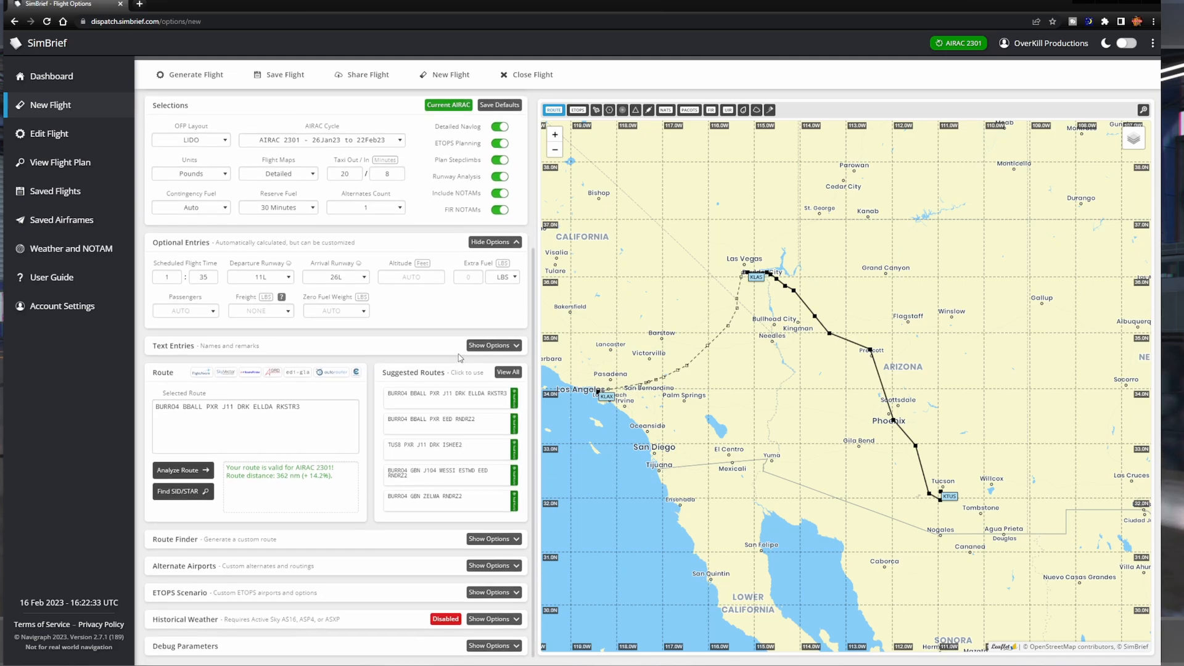
{"action": "mouse_move", "coordinate": [358, 479]}
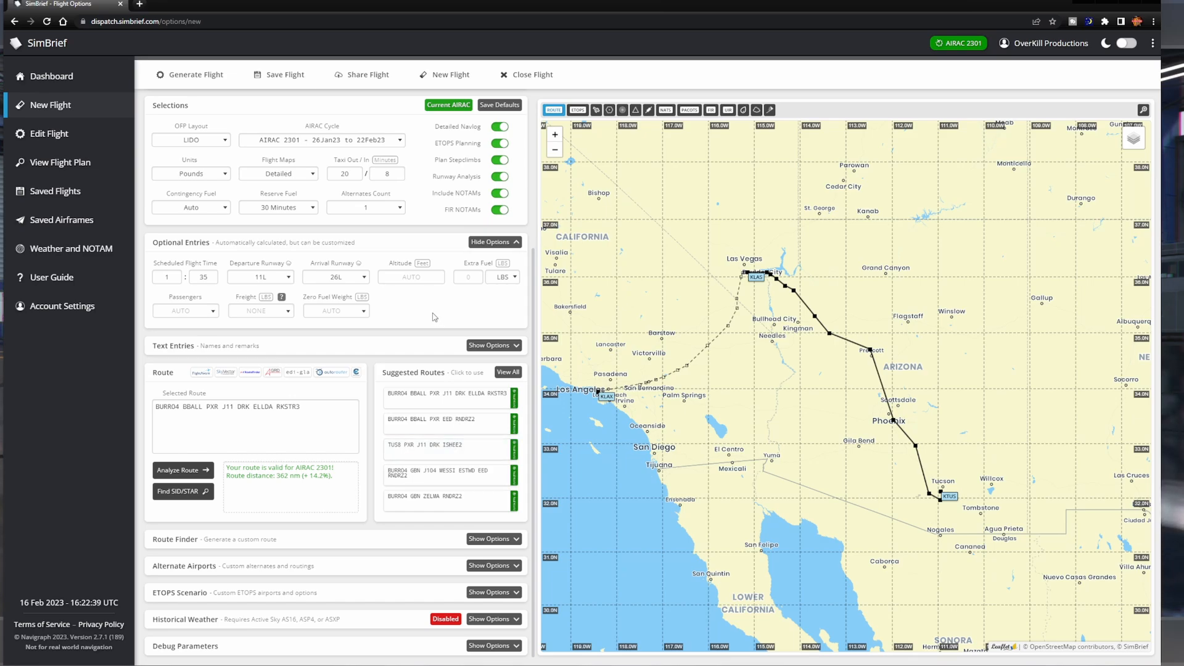
{"action": "mouse_move", "coordinate": [431, 314]}
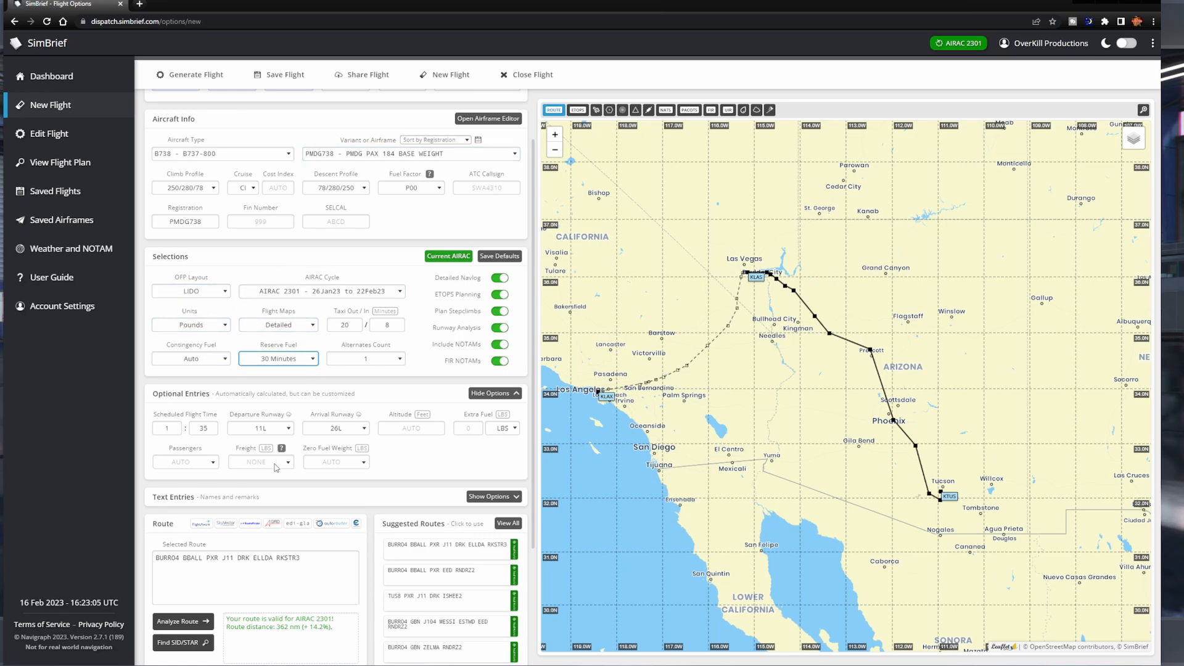
Set reserve fuel to 45 minutes and generate the SWA4310 KTUS–KLAS flight plan
{"action": "left_click", "coordinate": [278, 358]}
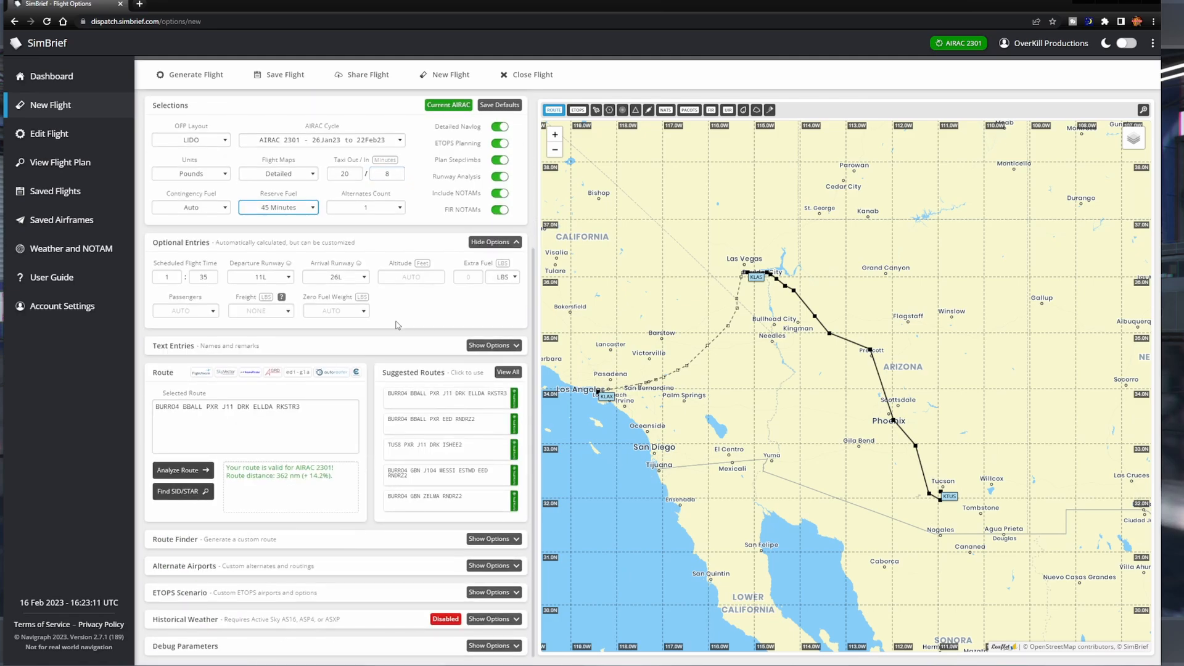
{"action": "mouse_move", "coordinate": [383, 406]}
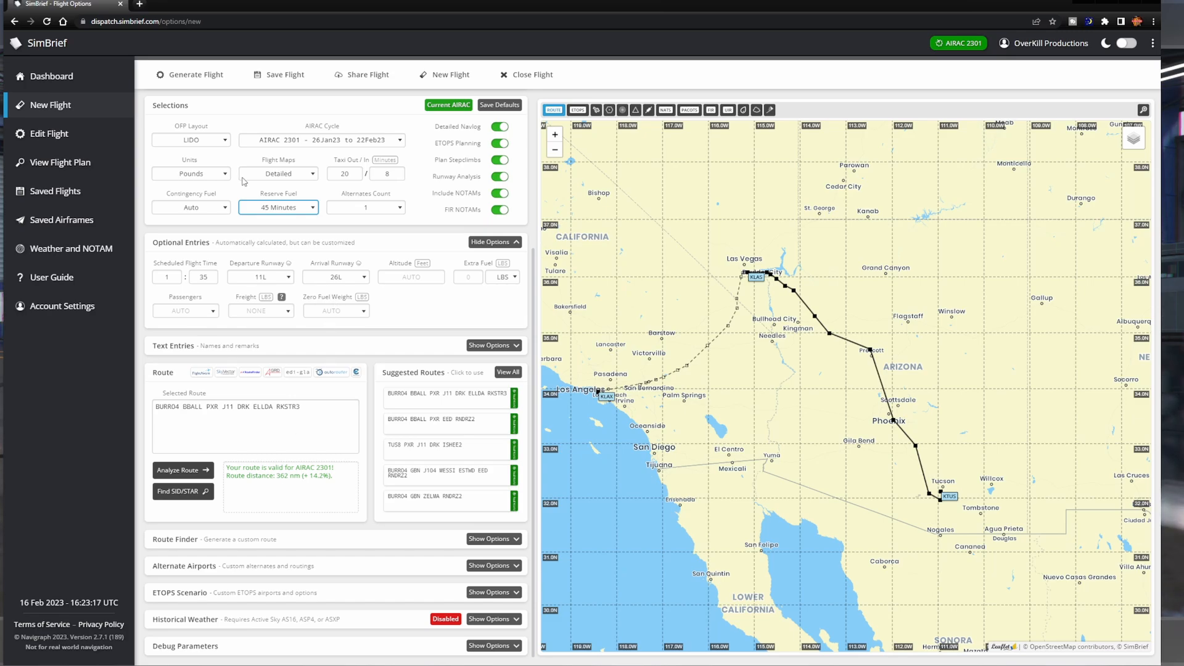
{"action": "left_click", "coordinate": [196, 74]}
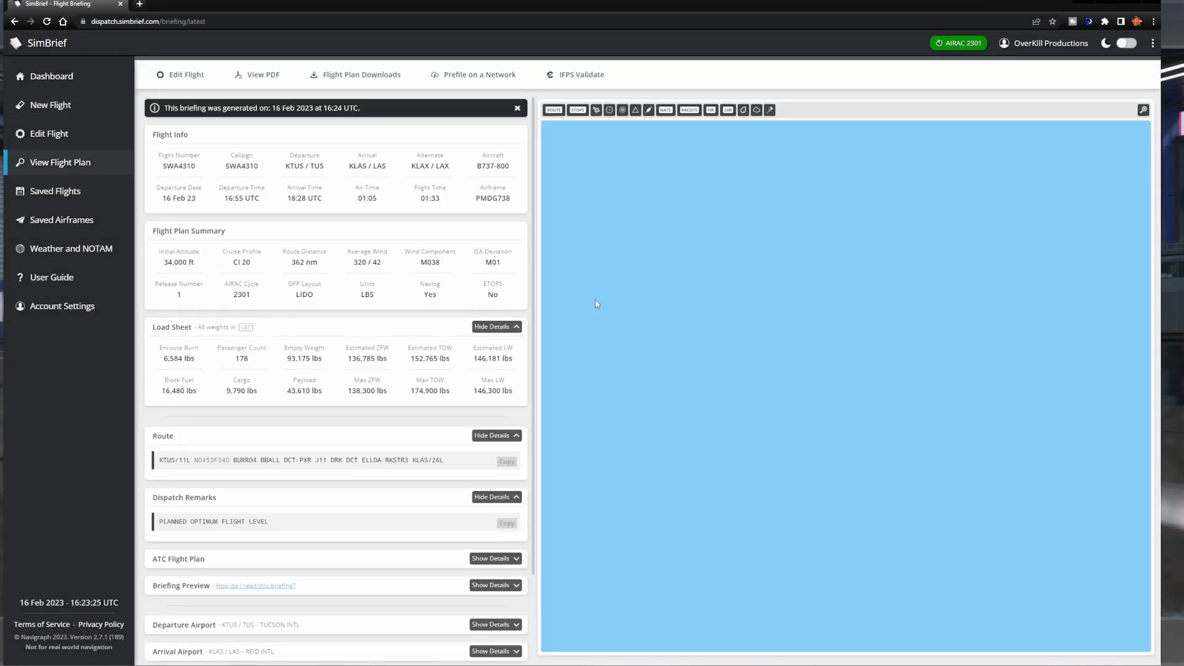
View the flight plan as a PDF in its own tab, then return to the SWA4310 briefing
{"action": "left_click", "coordinate": [553, 110]}
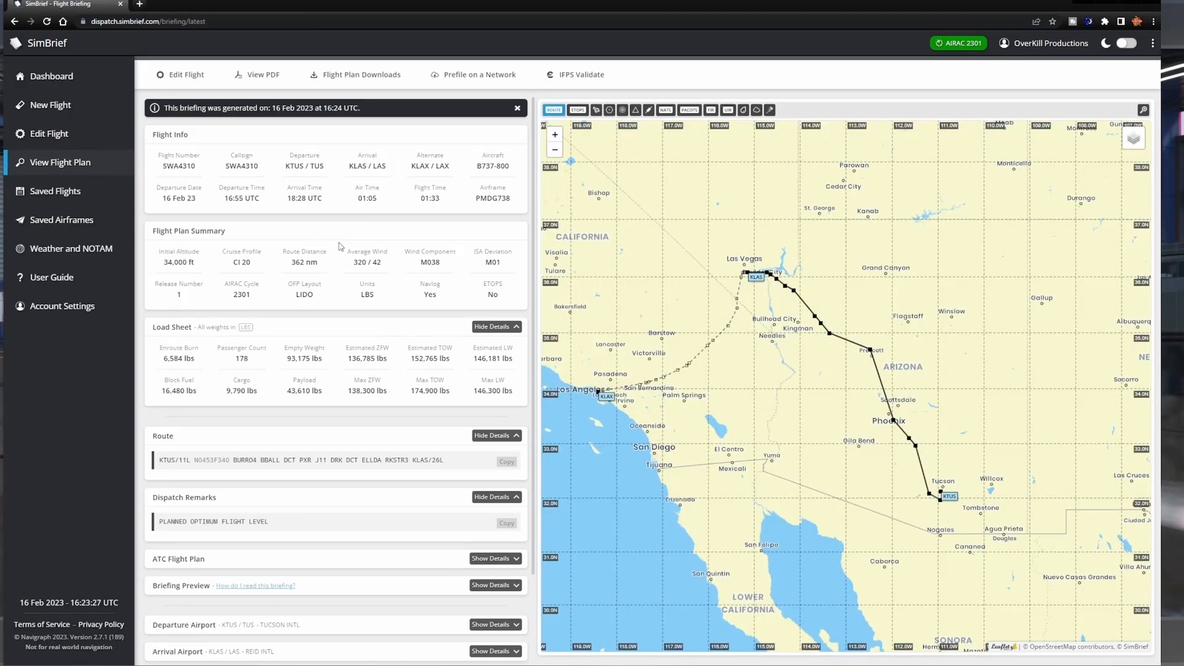
{"action": "mouse_move", "coordinate": [718, 343]}
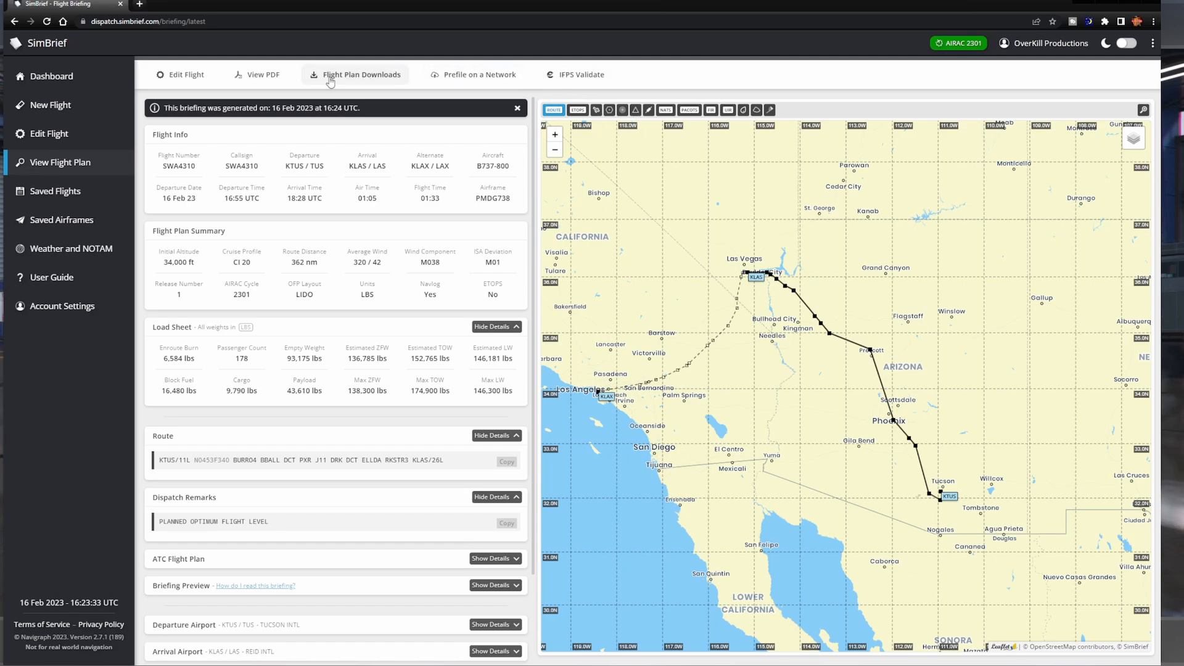
{"action": "left_click", "coordinate": [355, 74]}
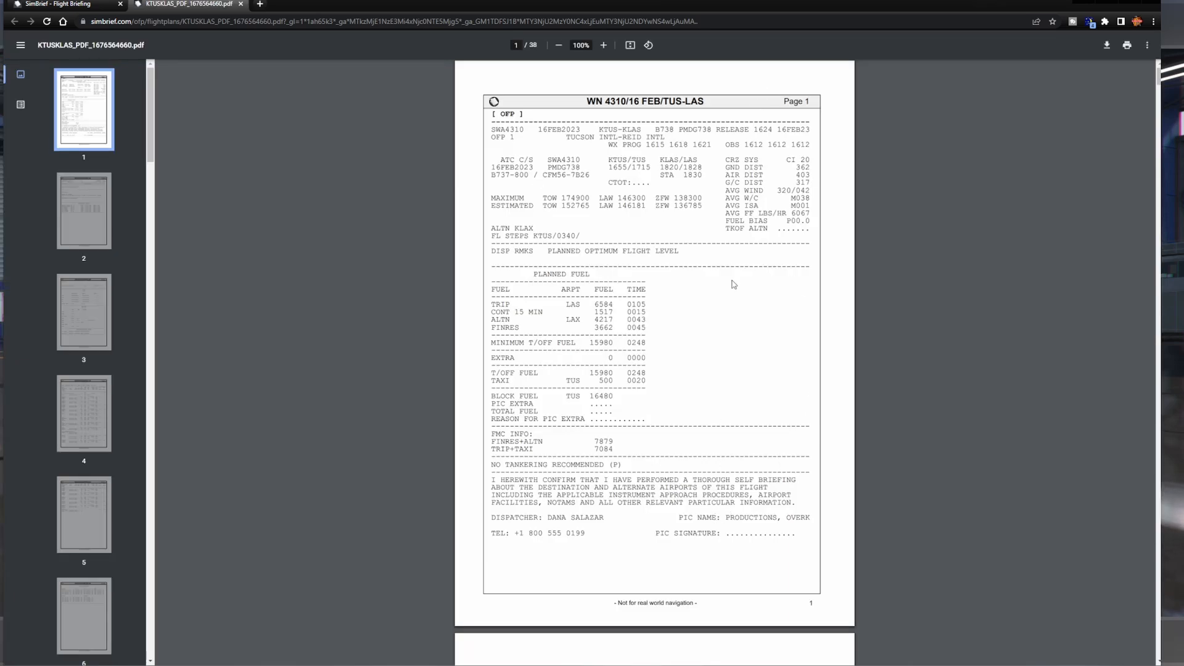
{"action": "left_click", "coordinate": [49, 6]}
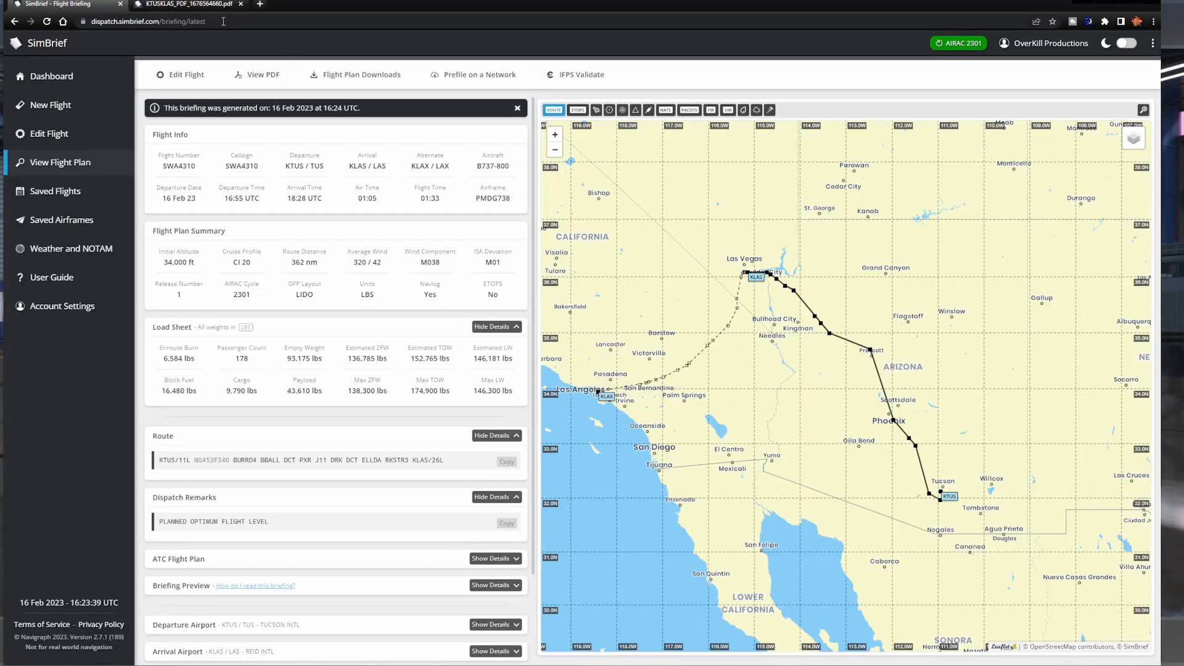
{"action": "left_click", "coordinate": [185, 4]}
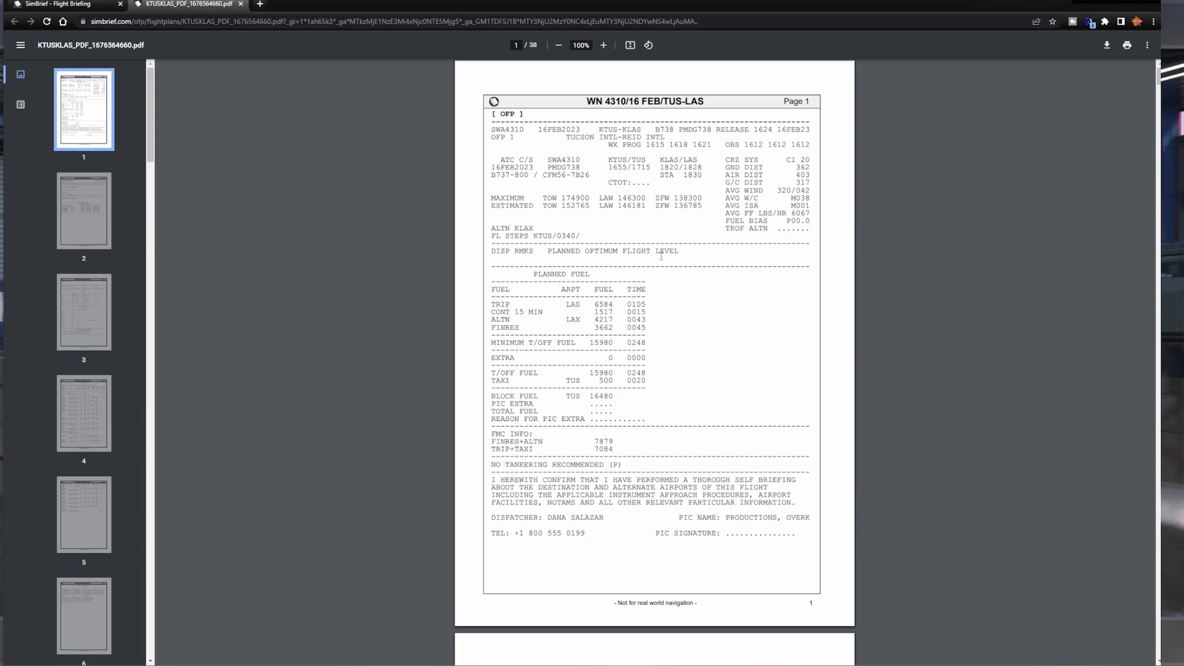
{"action": "left_click", "coordinate": [58, 9]}
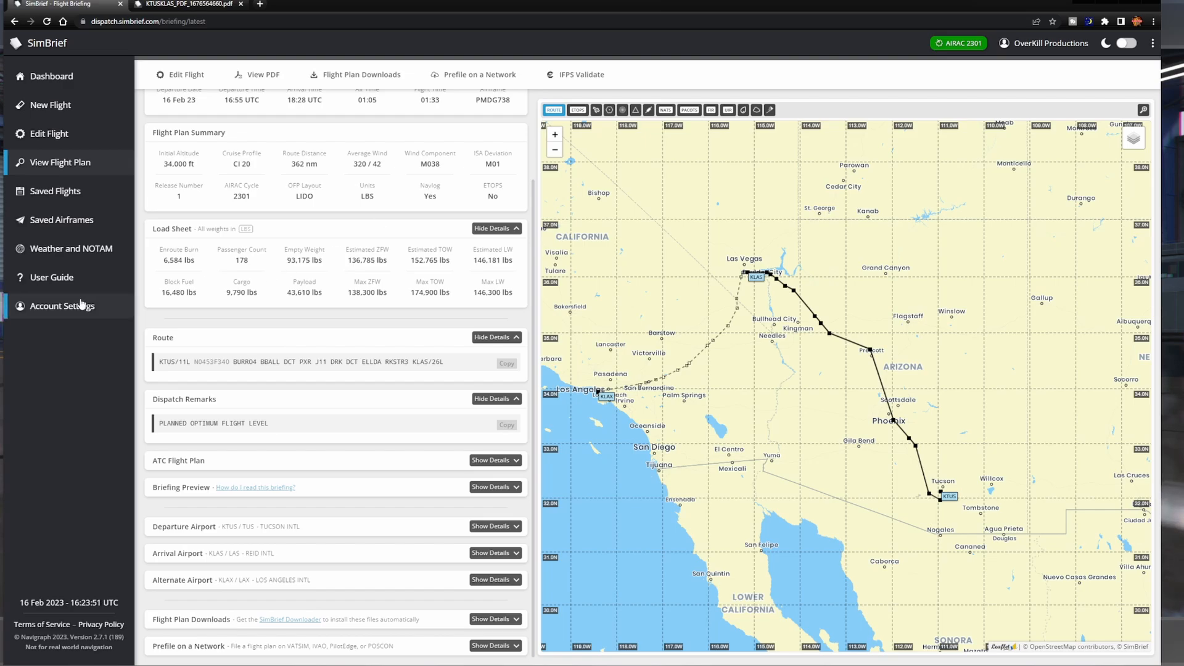
{"action": "mouse_move", "coordinate": [62, 305]}
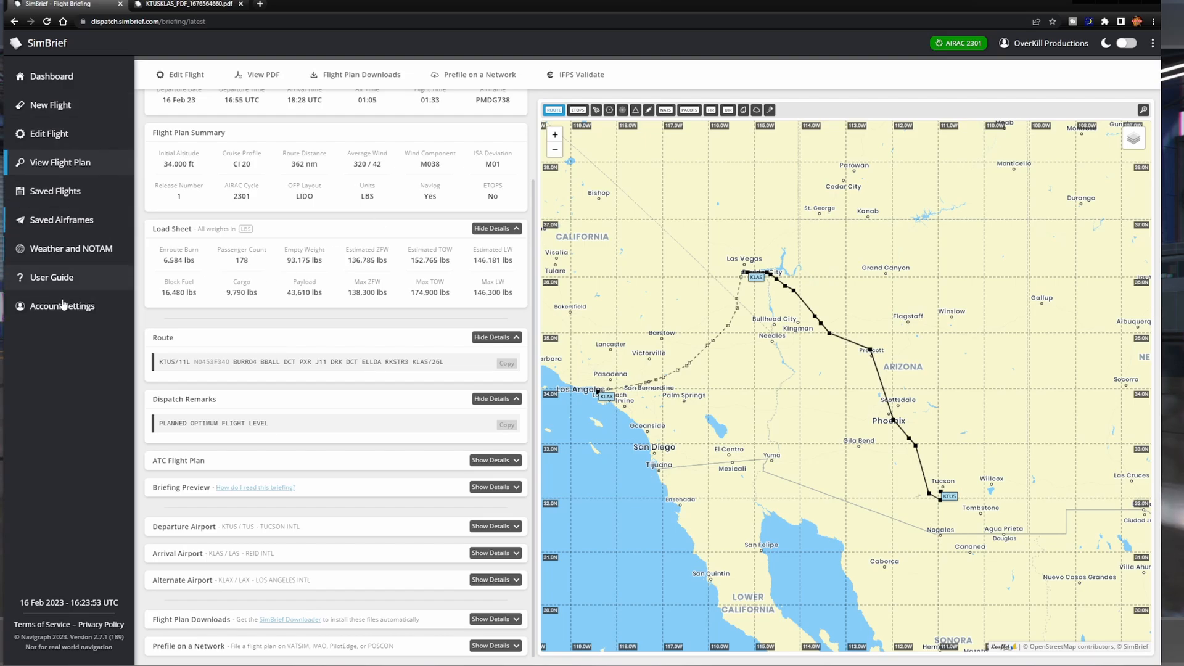
Go to the dashboard, dismiss the update banner, and browse the Featured Websites API partner list
{"action": "left_click", "coordinate": [52, 76]}
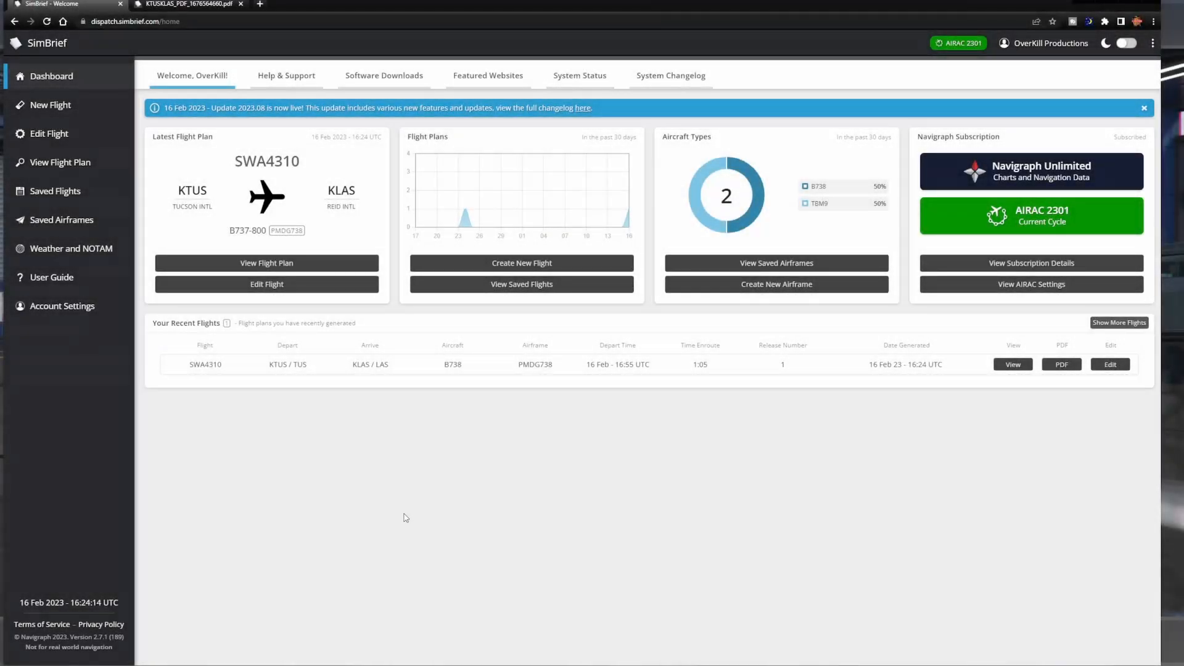
{"action": "mouse_move", "coordinate": [393, 516]}
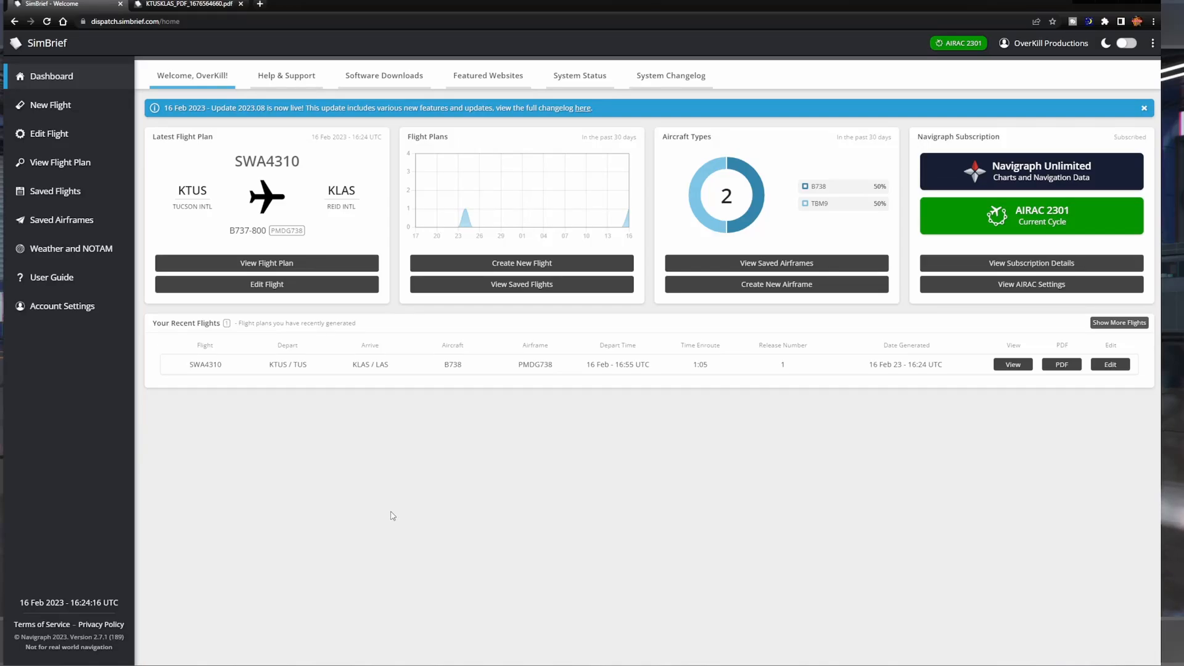
{"action": "mouse_move", "coordinate": [949, 278]}
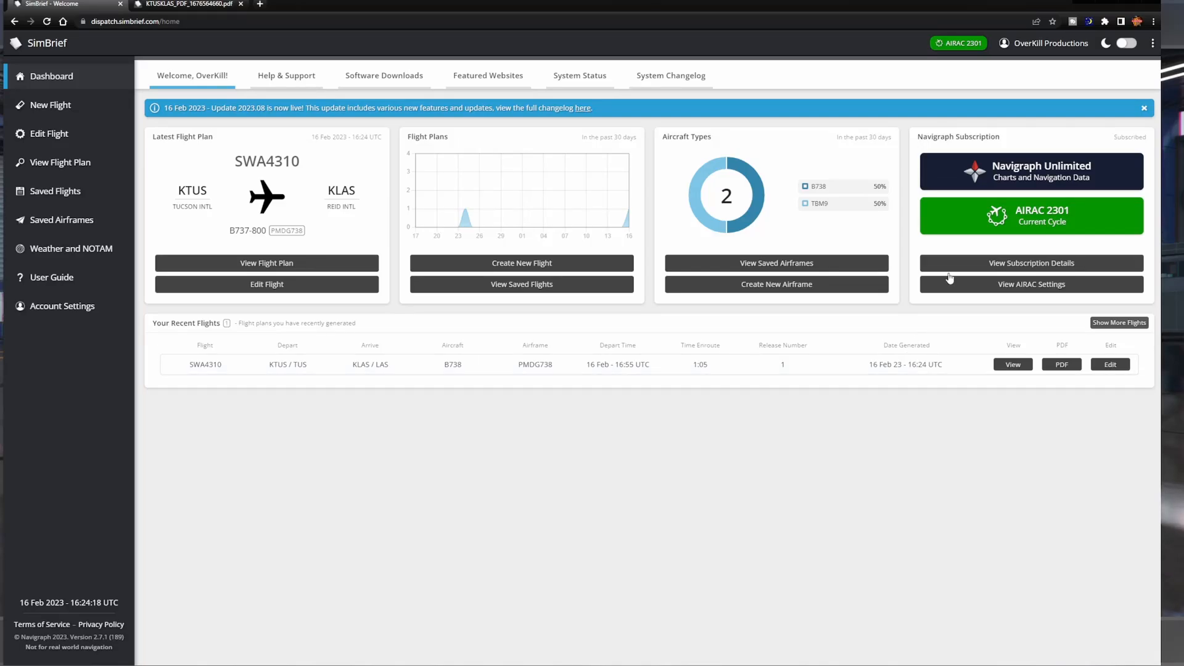
{"action": "left_click", "coordinate": [1142, 108]}
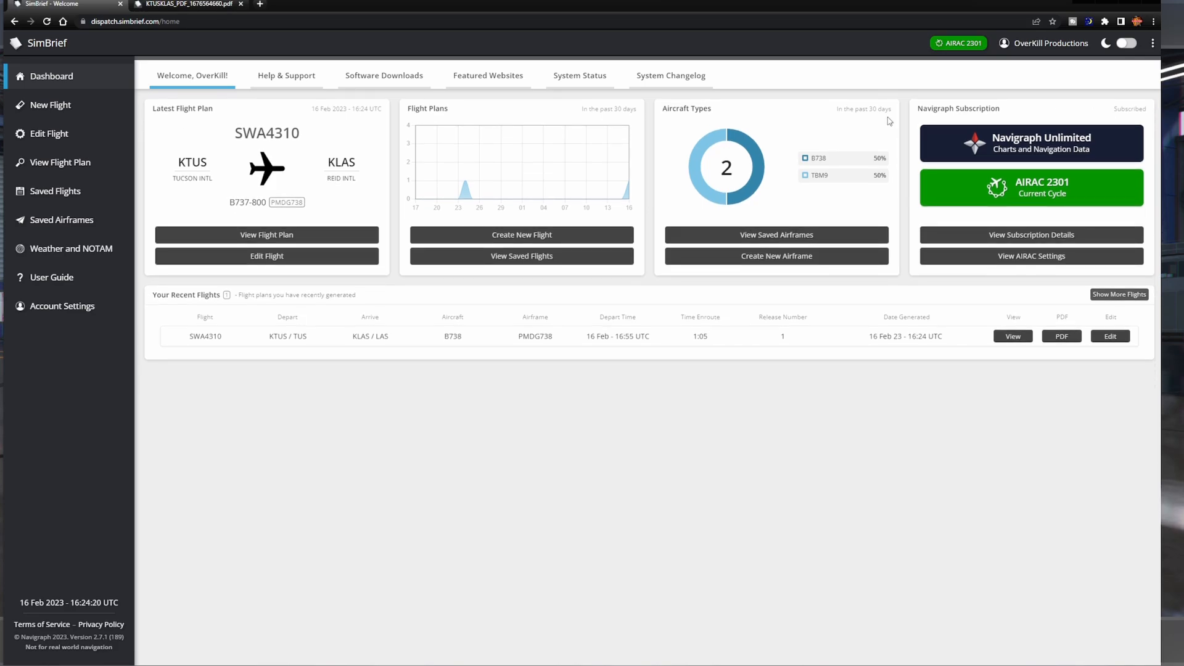
{"action": "left_click", "coordinate": [488, 76]}
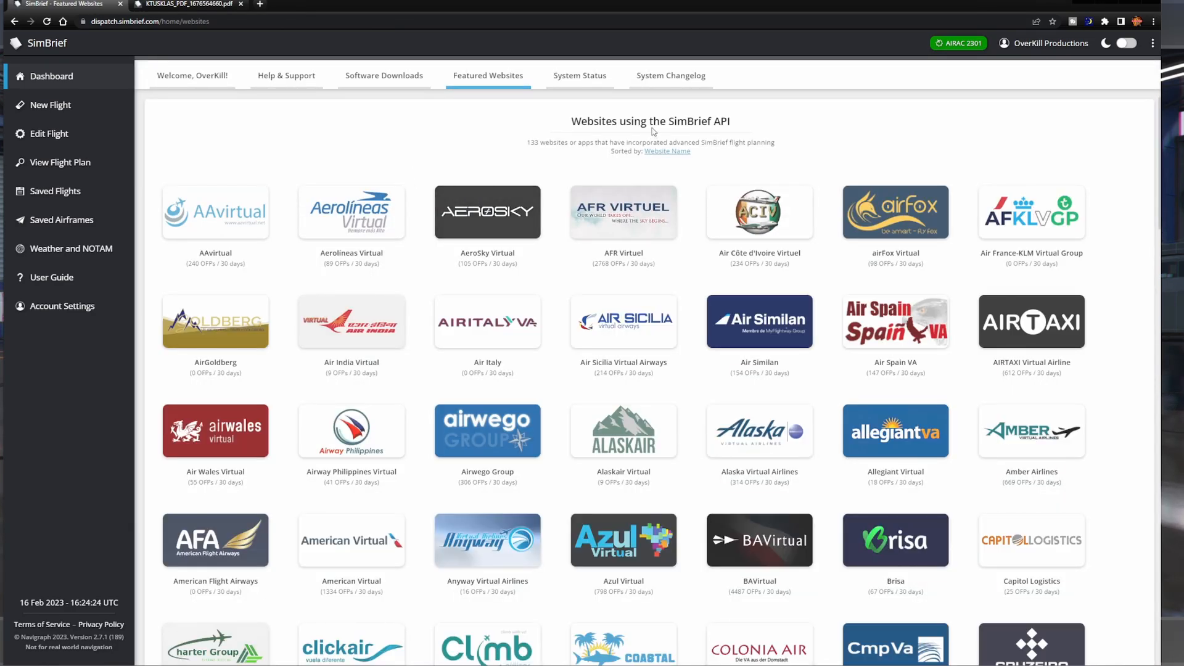
{"action": "scroll", "scroll_direction": "down", "scroll_amount": 3}
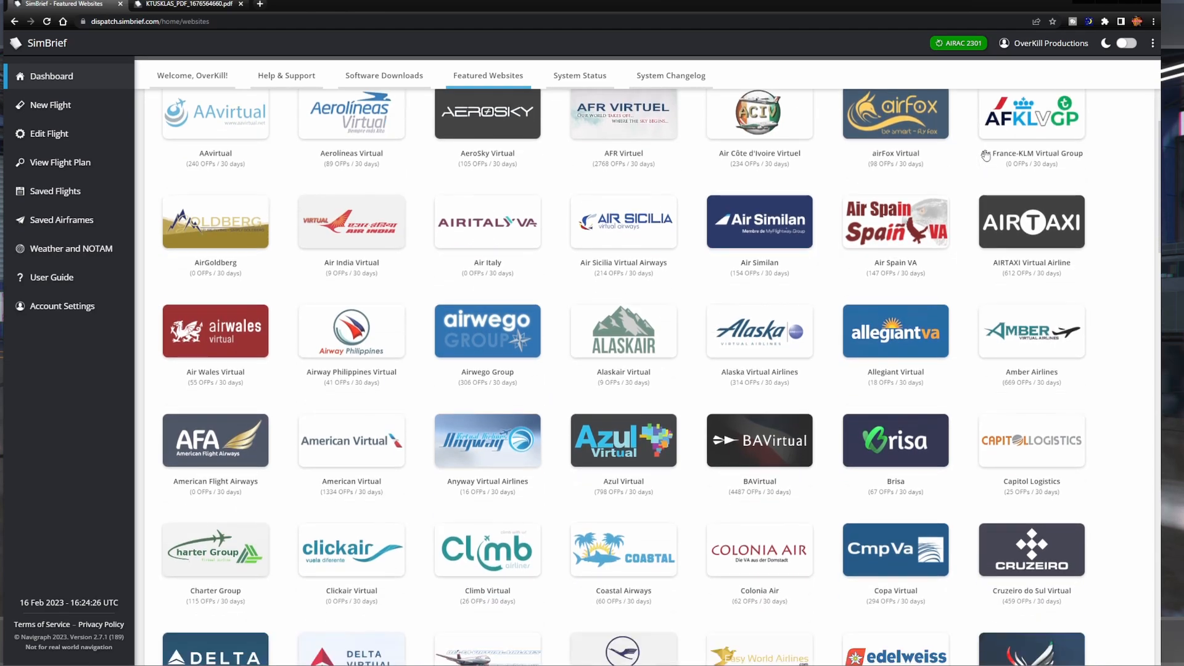
{"action": "scroll", "scroll_direction": "down", "scroll_amount": 3}
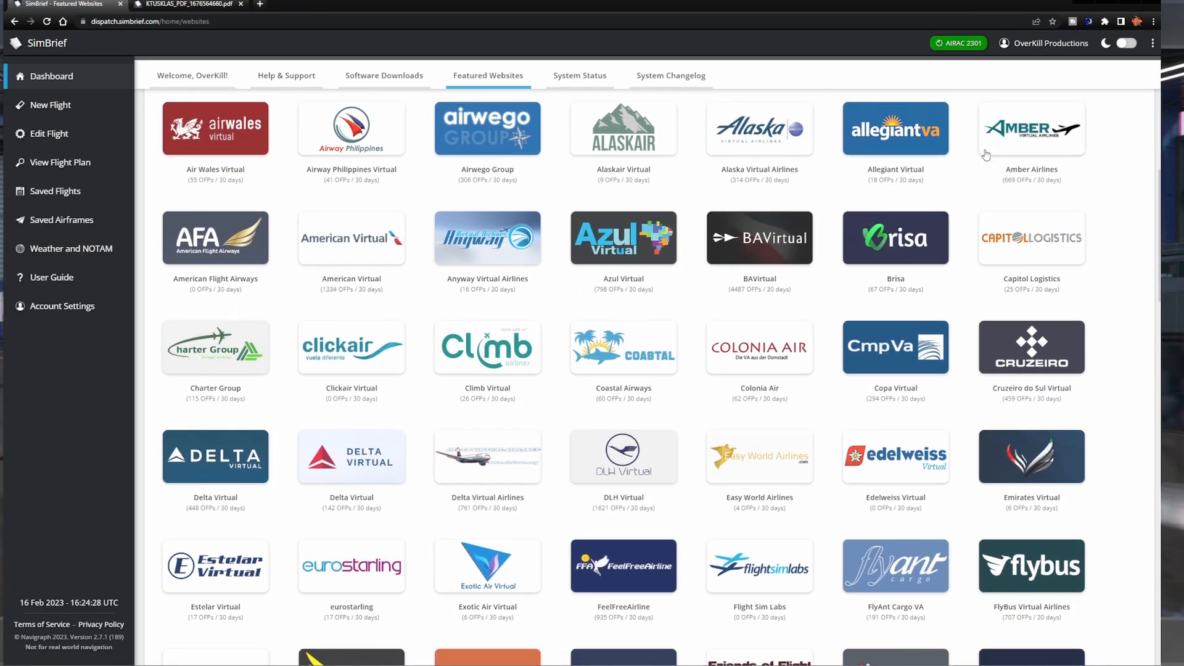
{"action": "scroll", "scroll_direction": "down", "scroll_amount": 3}
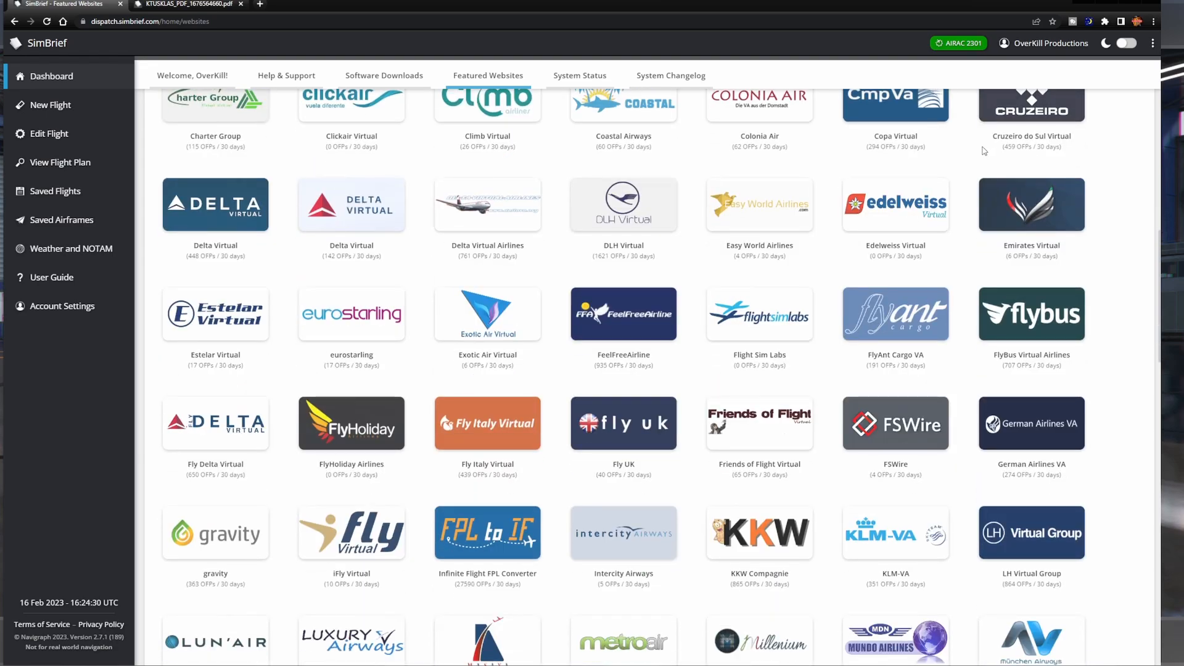
{"action": "scroll", "scroll_direction": "down", "scroll_amount": 3}
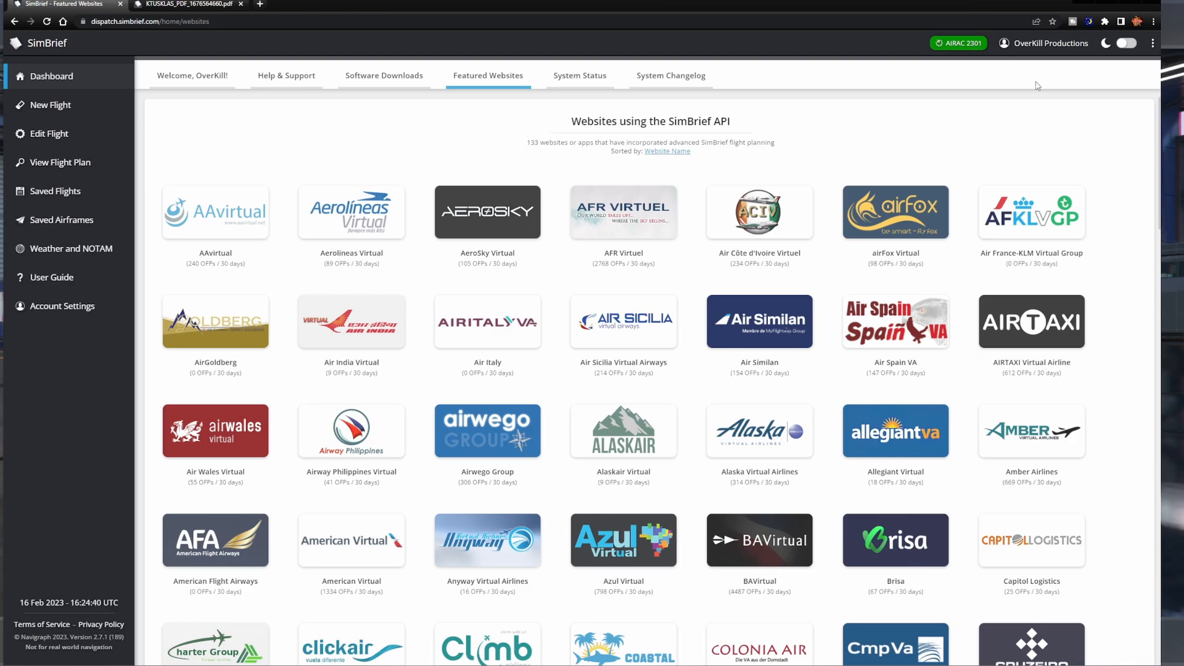
Switch to the dark theme, reopen the briefing and pan the map to show the whole route and alternate
{"action": "left_click", "coordinate": [1126, 43]}
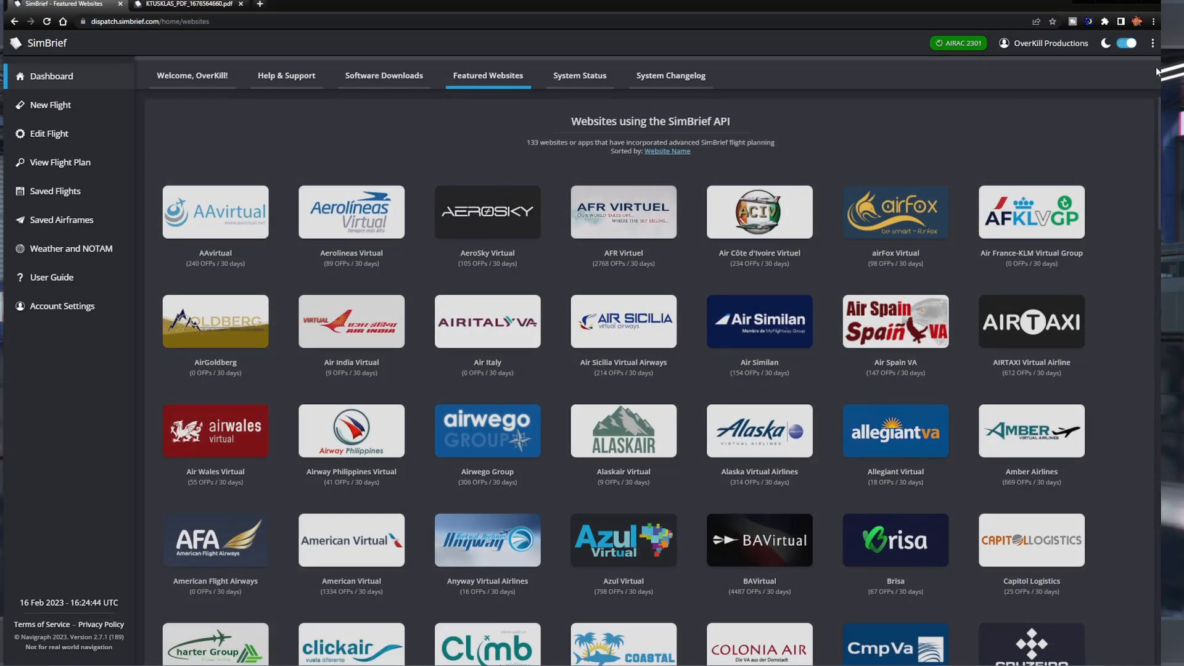
{"action": "mouse_move", "coordinate": [116, 122]}
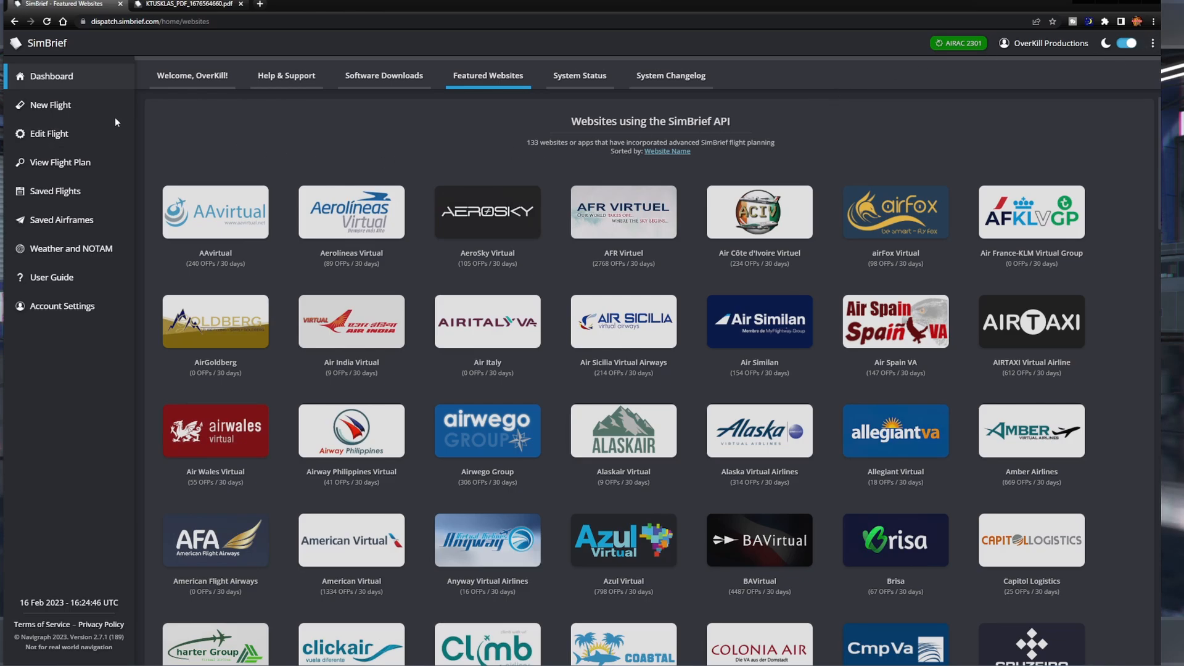
{"action": "left_click", "coordinate": [49, 105]}
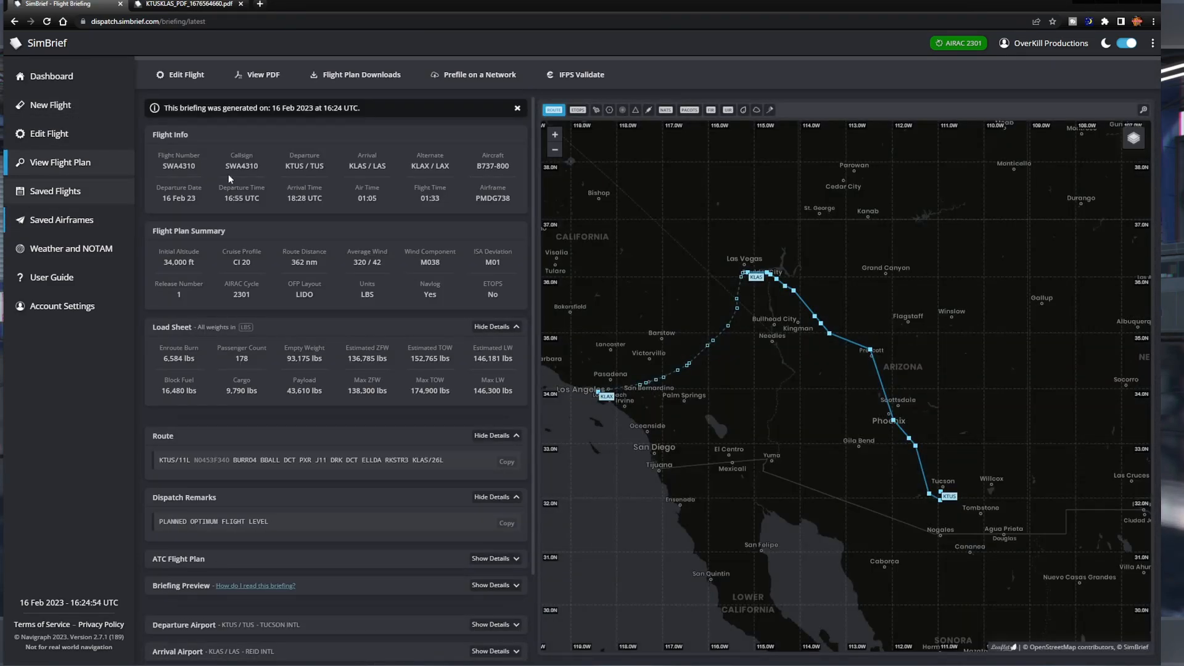
{"action": "mouse_move", "coordinate": [771, 149]}
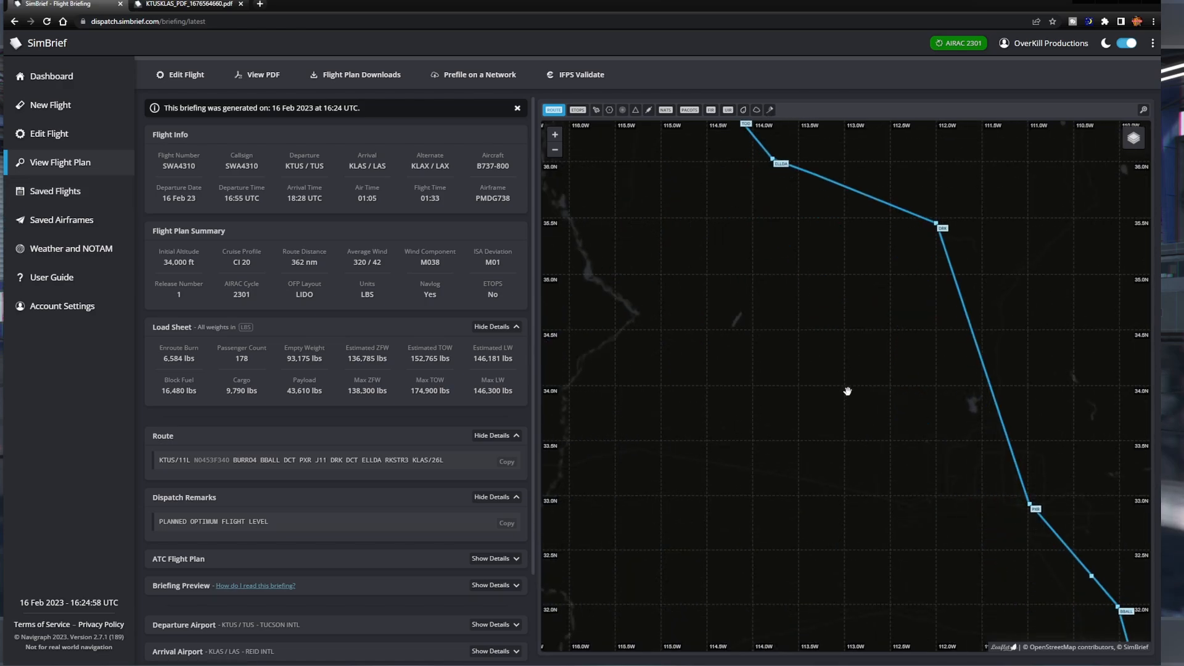
{"action": "scroll", "scroll_direction": "down", "scroll_amount": 3}
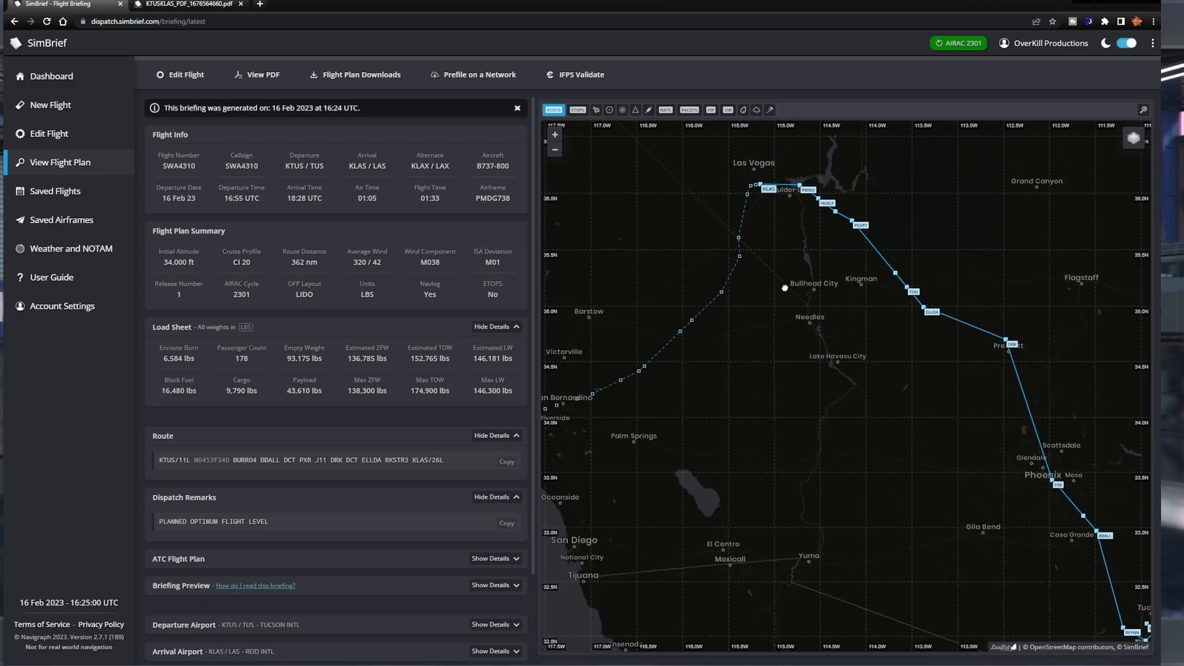
{"action": "left_click_drag", "start_coordinate": [783, 287], "coordinate": [928, 235]}
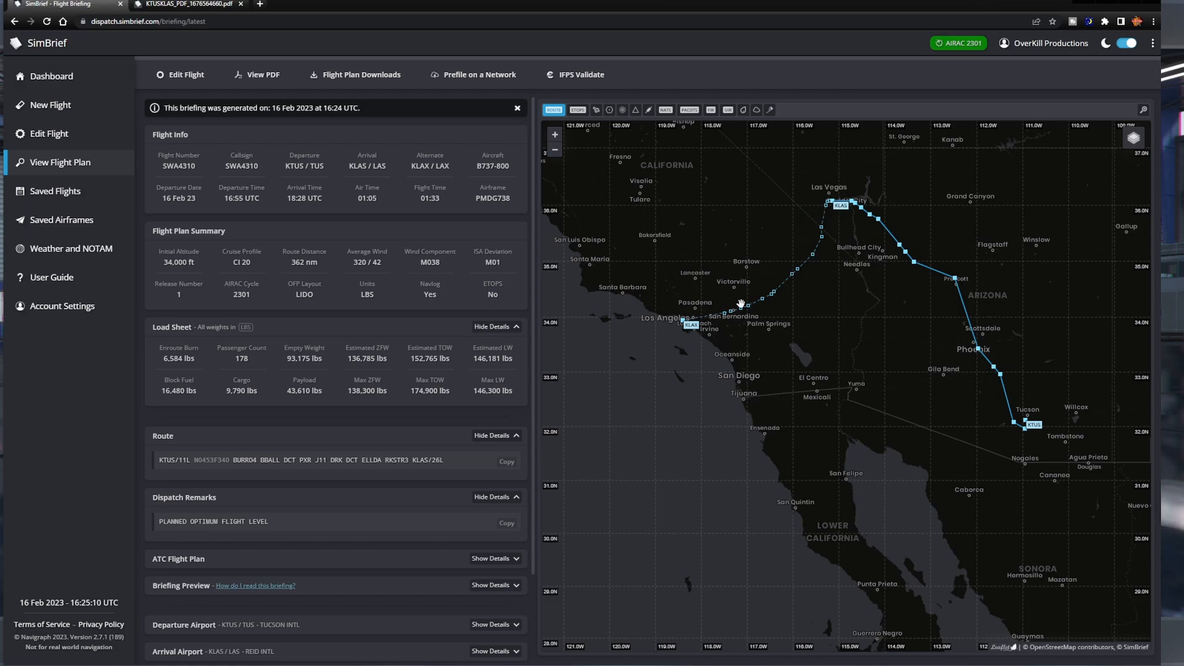
{"action": "mouse_move", "coordinate": [690, 340]}
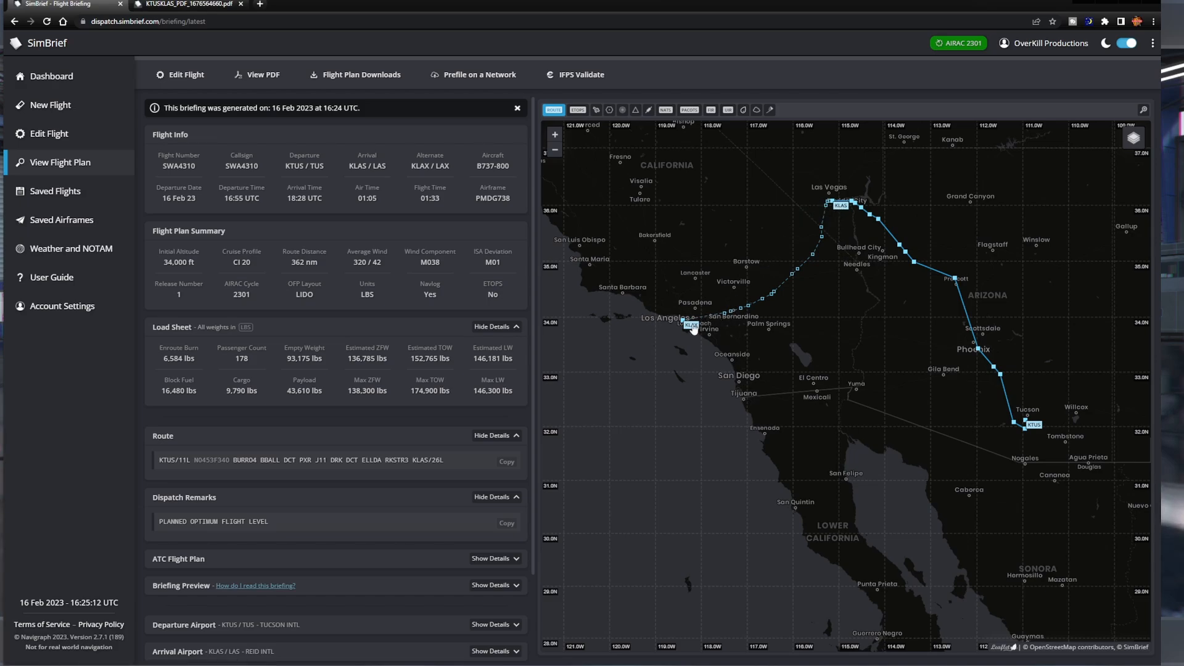
{"action": "mouse_move", "coordinate": [455, 167]}
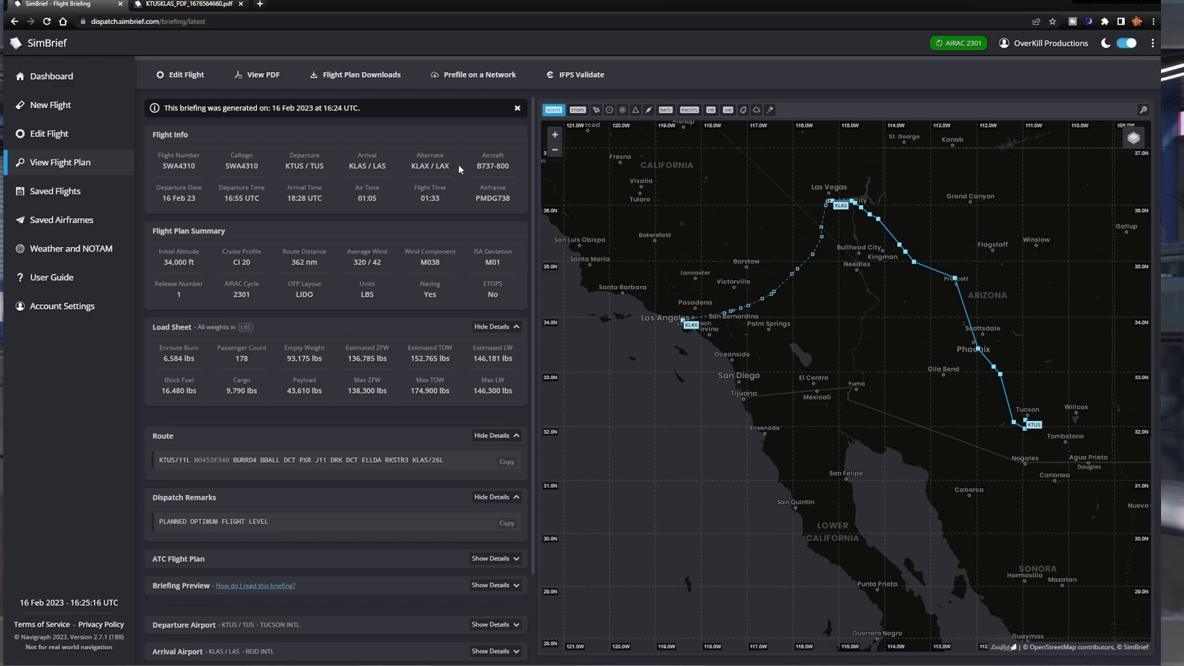
{"action": "mouse_move", "coordinate": [675, 247]}
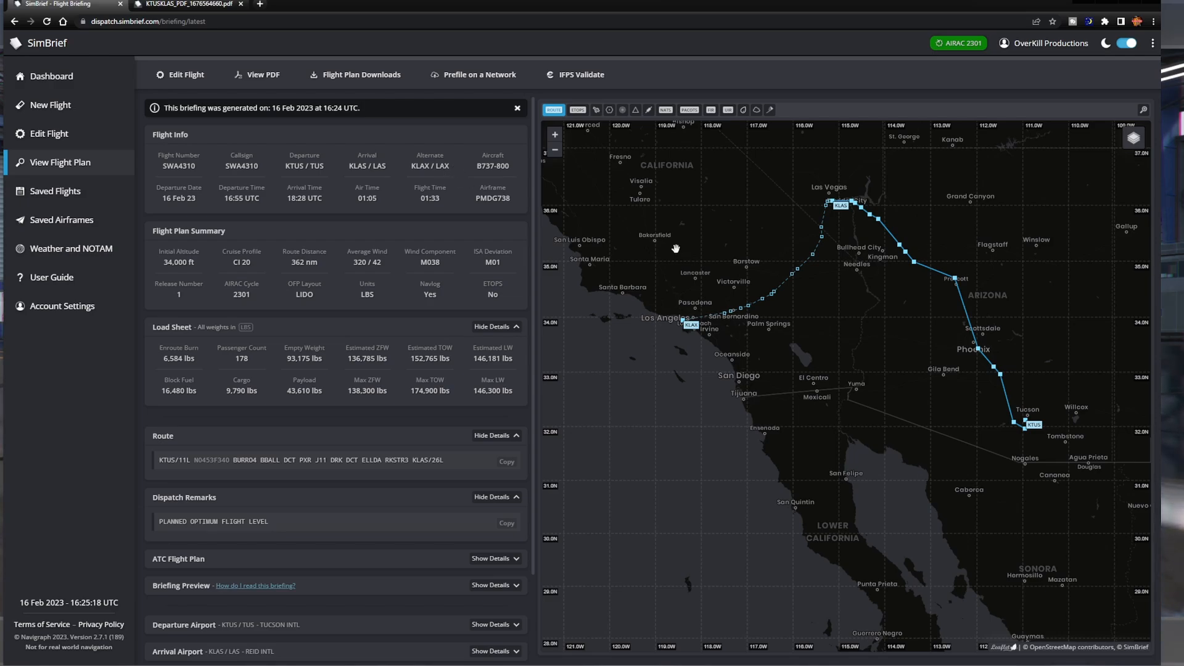
{"action": "mouse_move", "coordinate": [783, 397]}
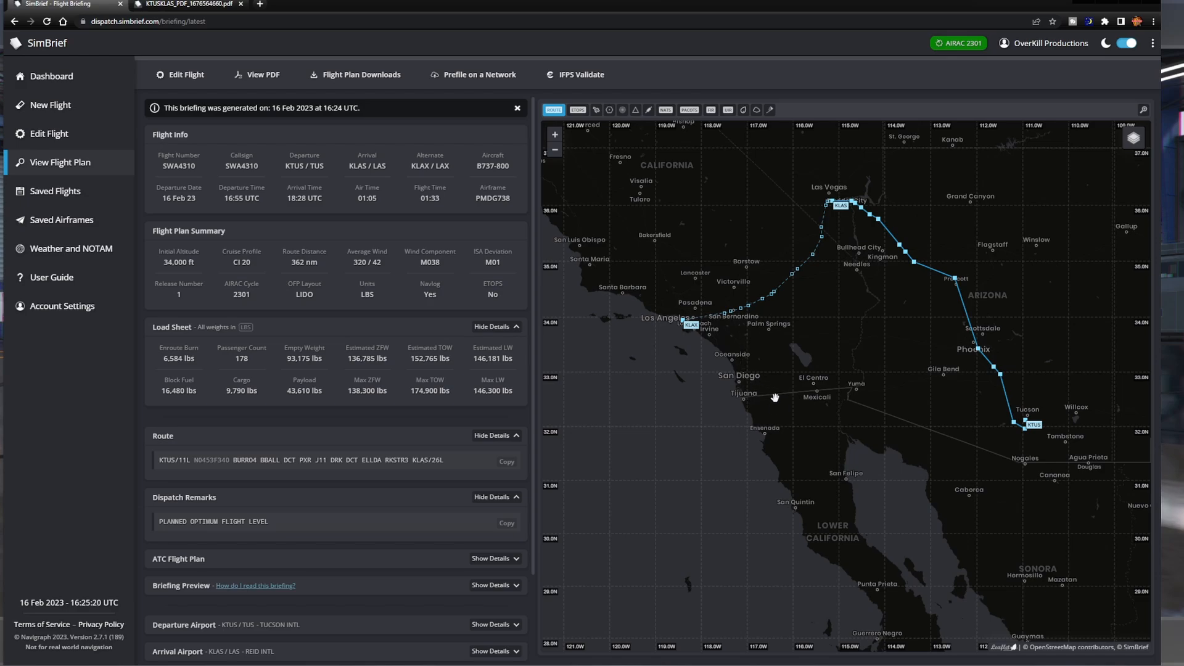
{"action": "mouse_move", "coordinate": [770, 372]}
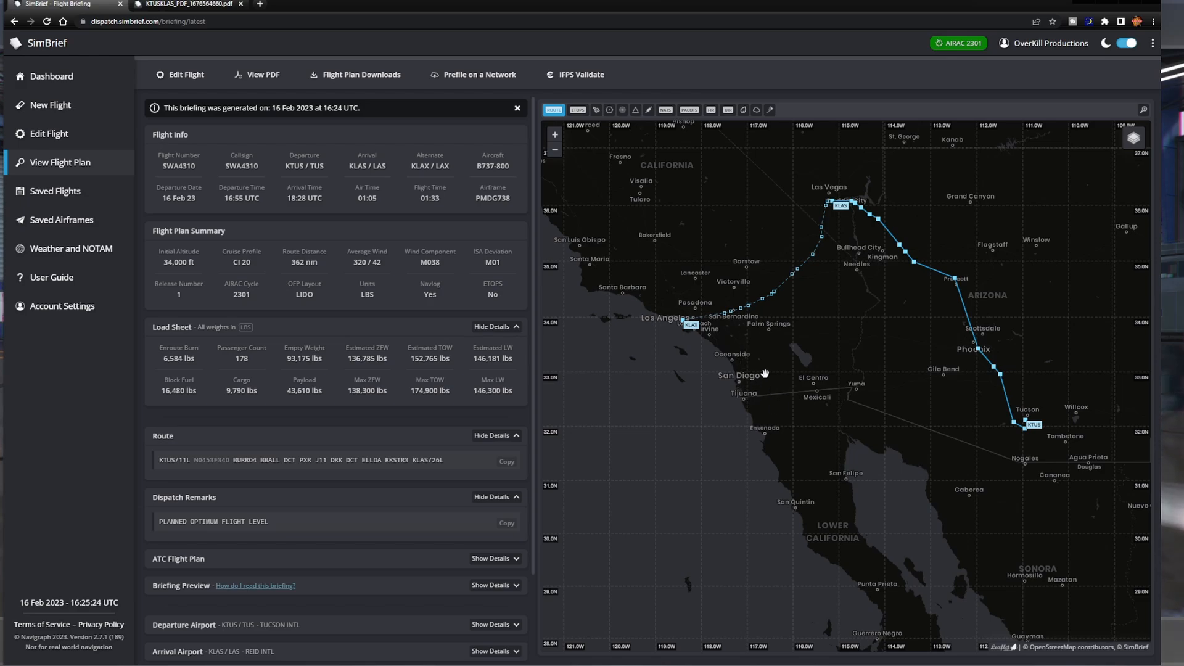
{"action": "mouse_move", "coordinate": [685, 332]}
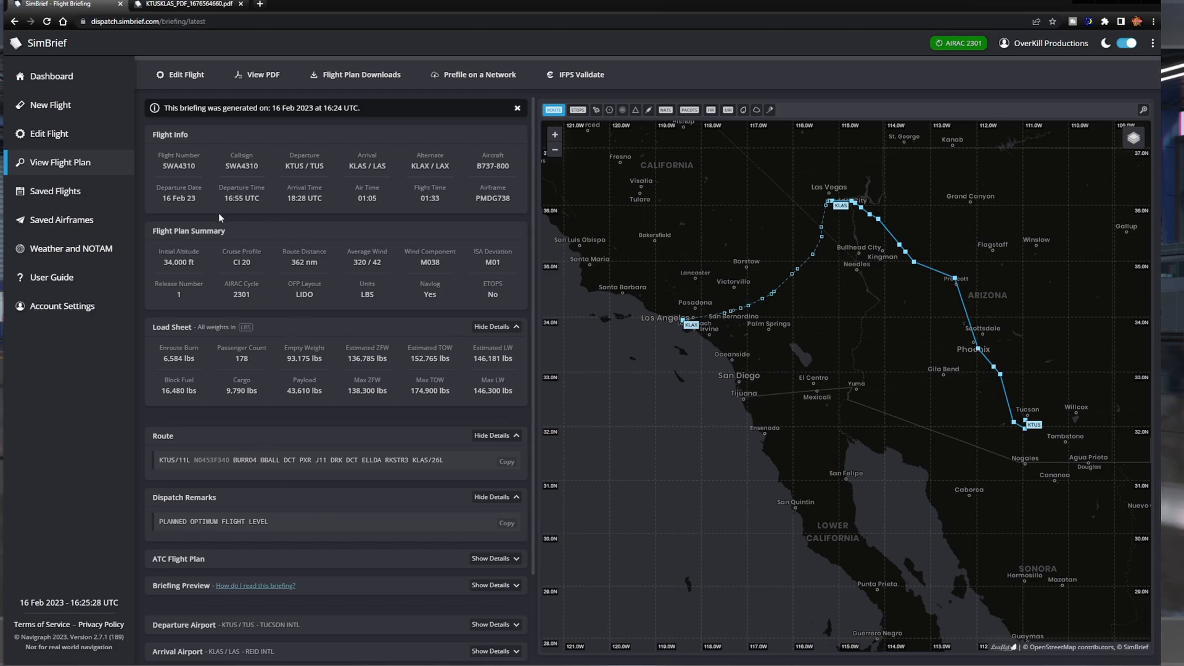
{"action": "mouse_move", "coordinate": [68, 248]}
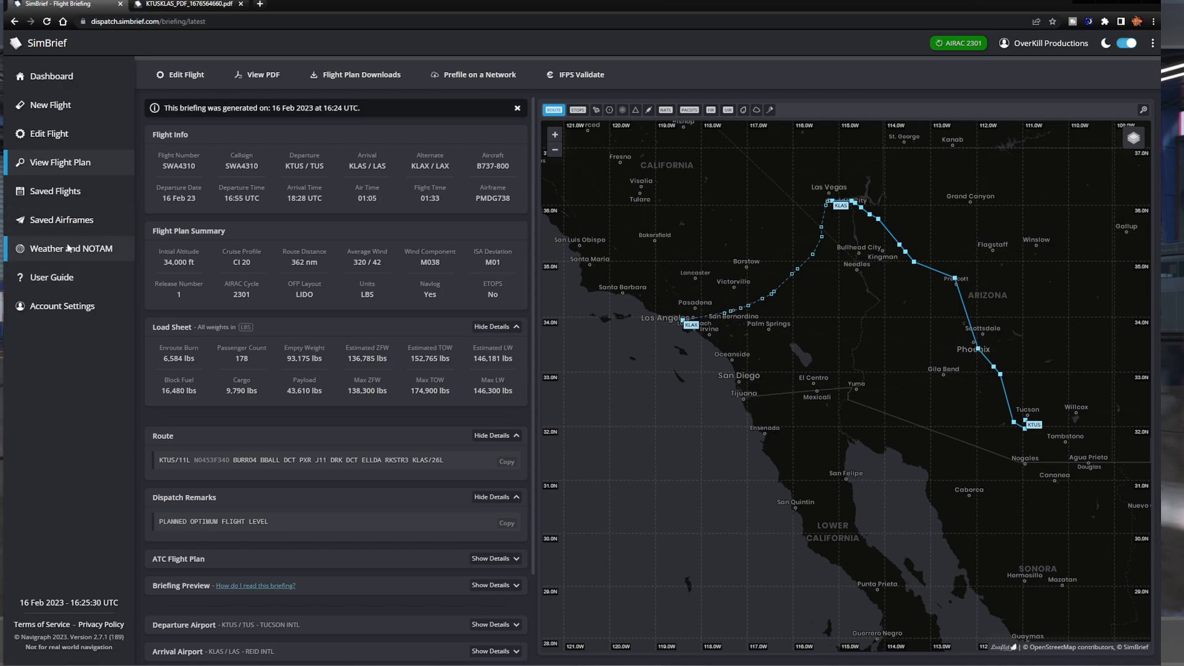
Search Weather and NOTAM for airport codes KTUS KLAS
{"action": "left_click", "coordinate": [70, 248]}
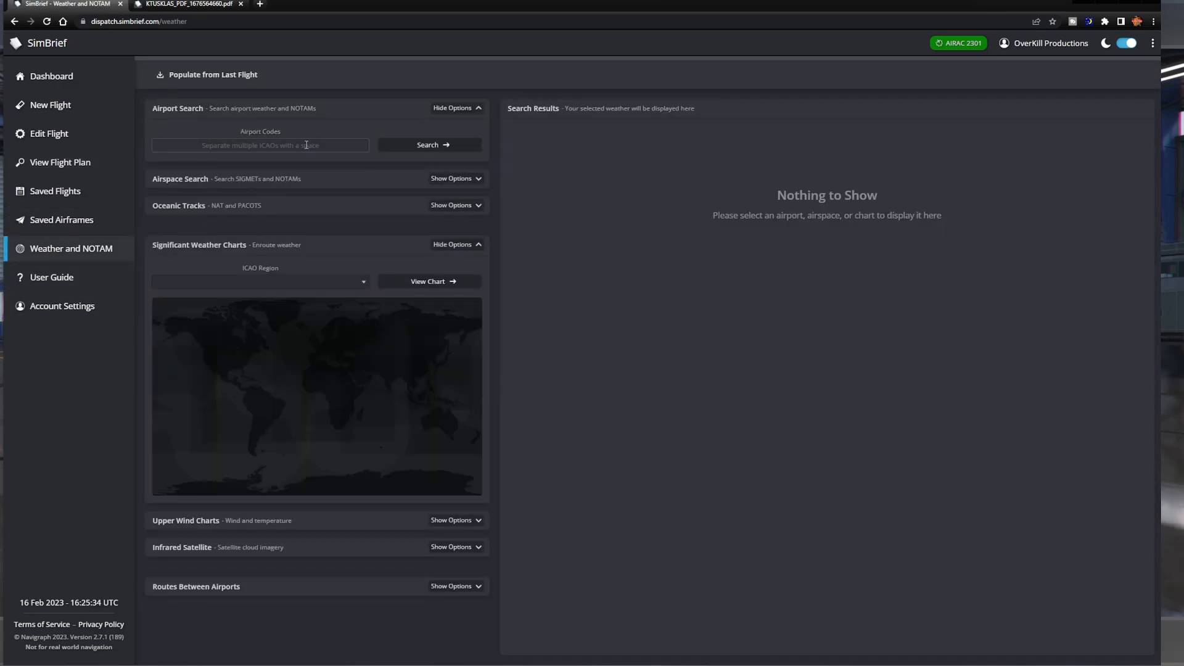
{"action": "left_click", "coordinate": [259, 145]}
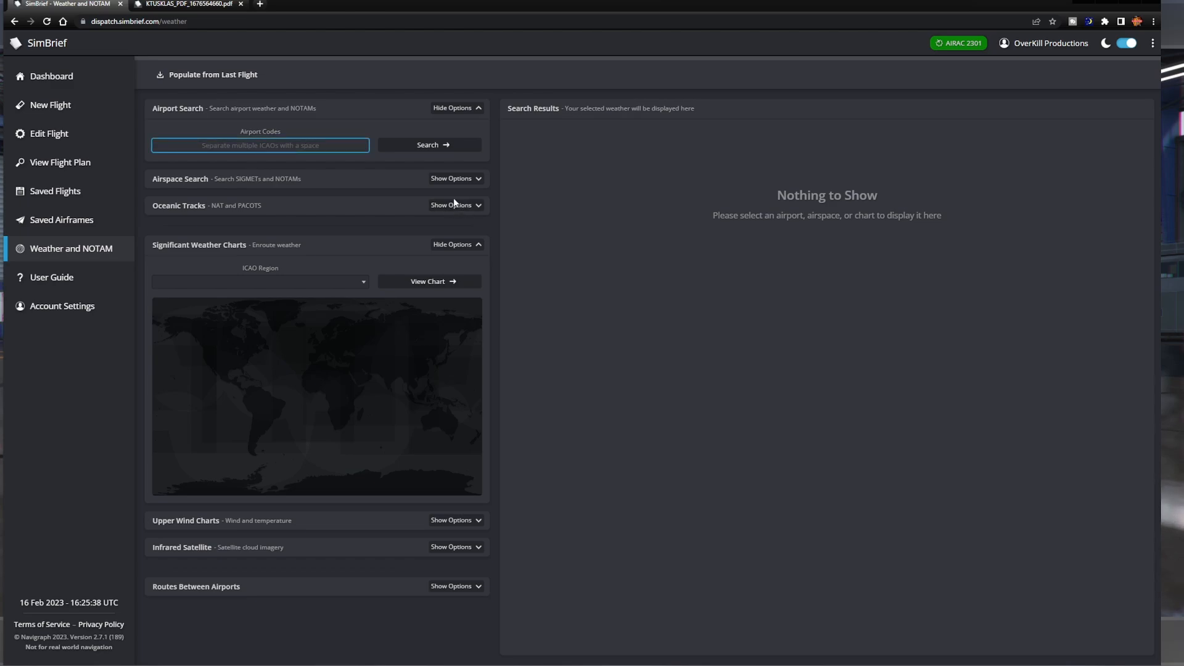
{"action": "type", "text": "KTUS KLAS"}
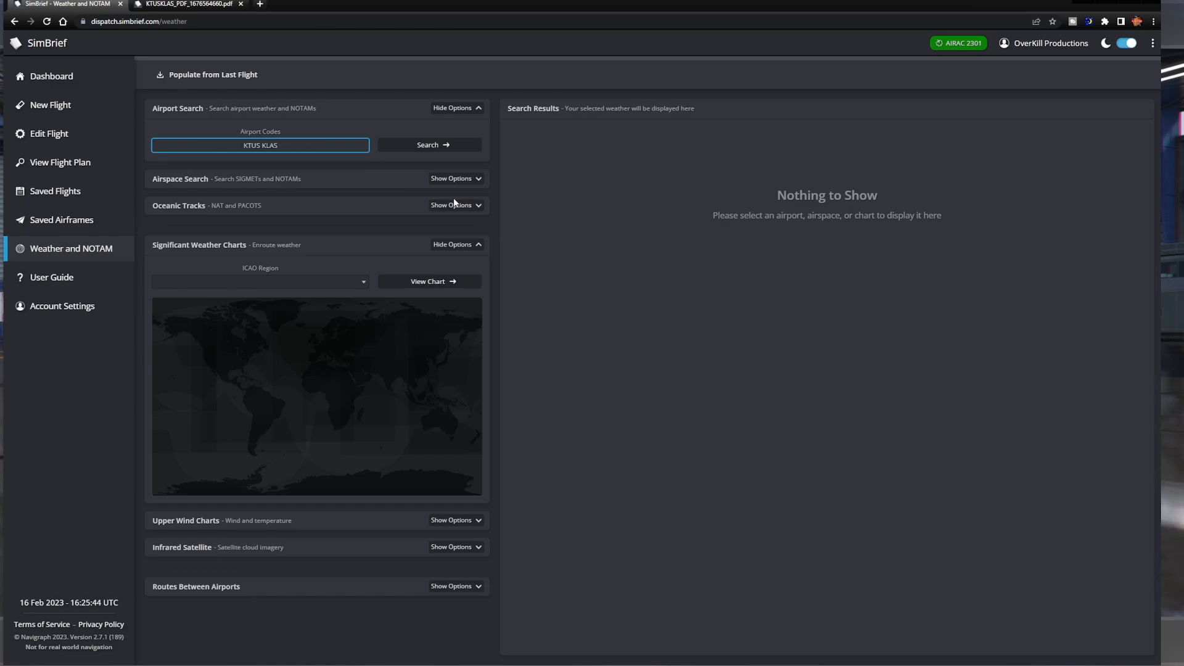
{"action": "left_click", "coordinate": [430, 144]}
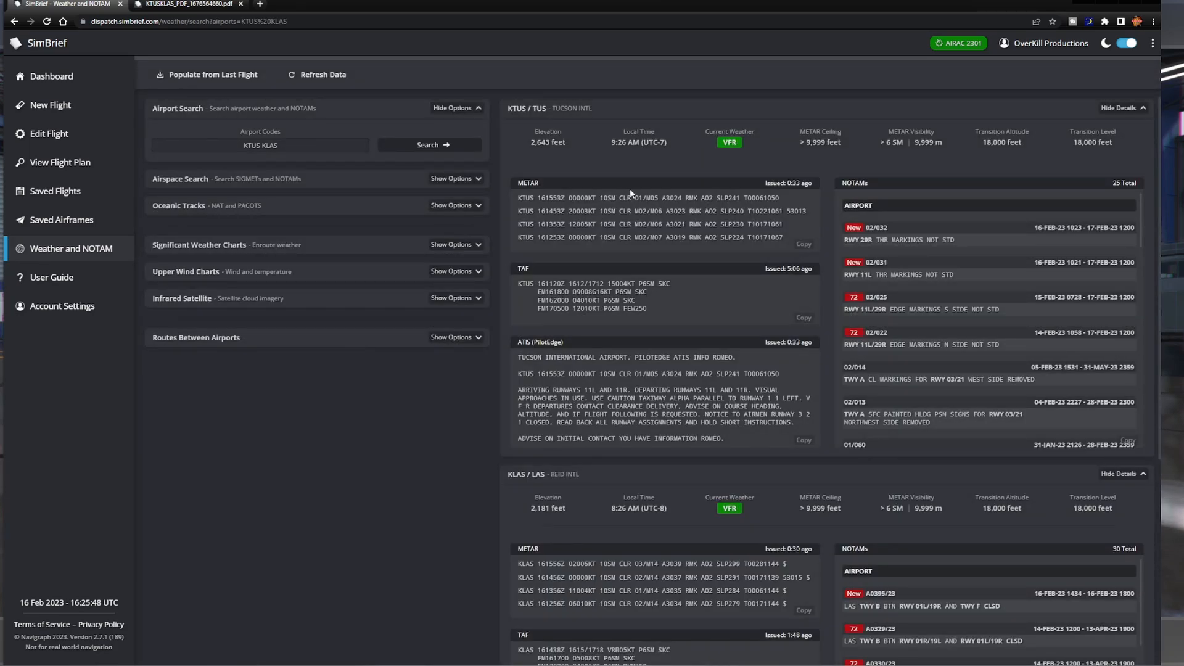
{"action": "mouse_move", "coordinate": [711, 237]}
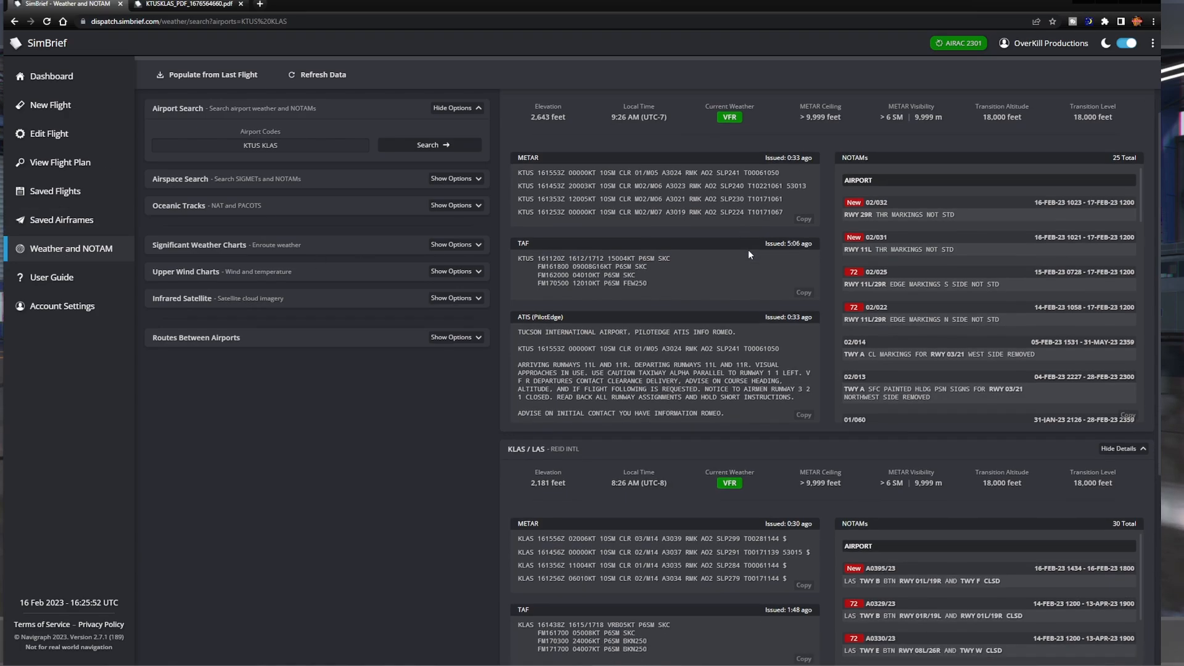
Read through the METARs, TAFs and NOTAMs down to the Las Vegas PilotEdge ATIS
{"action": "scroll", "scroll_direction": "down", "scroll_amount": 3}
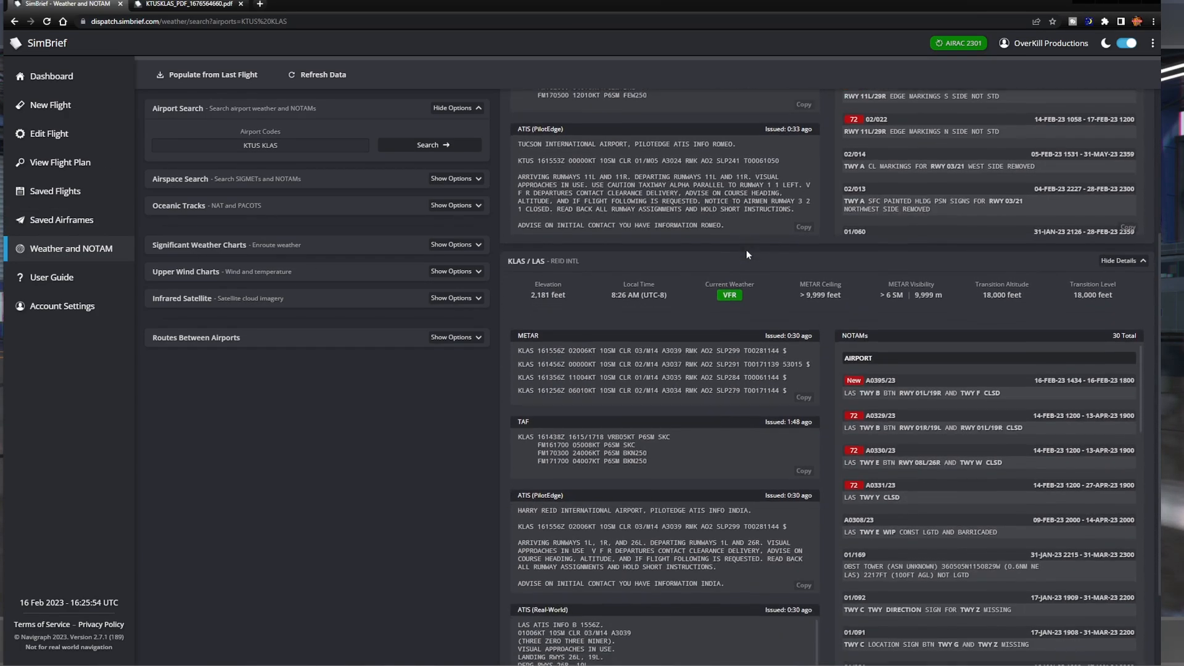
{"action": "scroll", "scroll_direction": "down", "scroll_amount": 3}
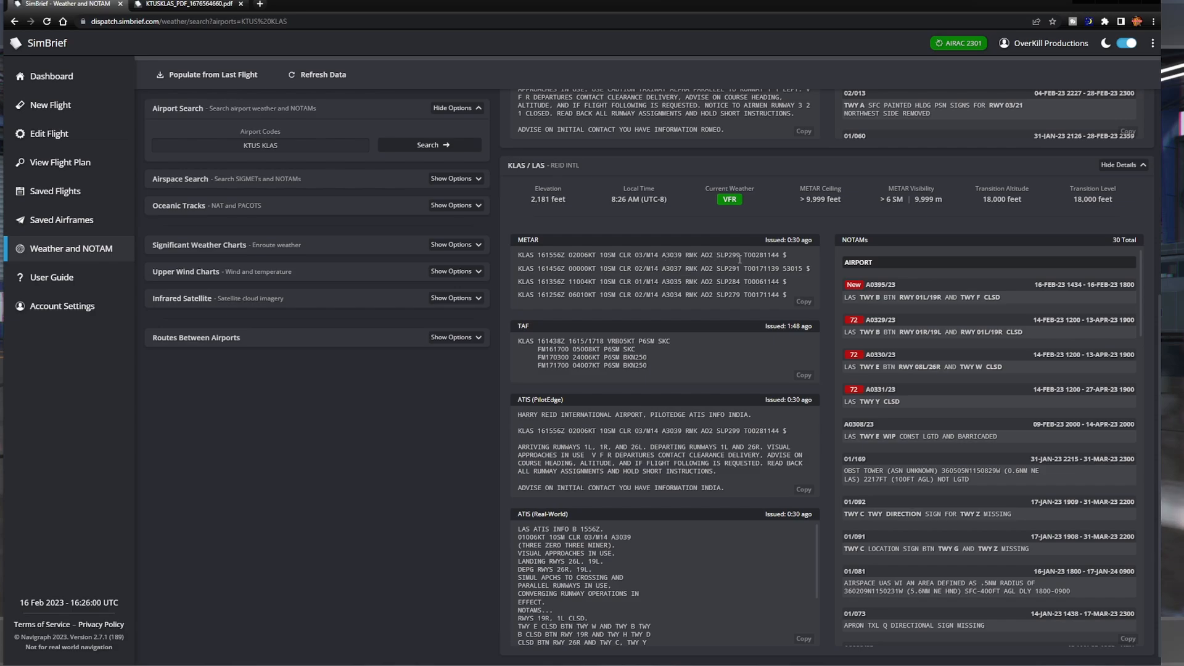
{"action": "mouse_move", "coordinate": [704, 290]}
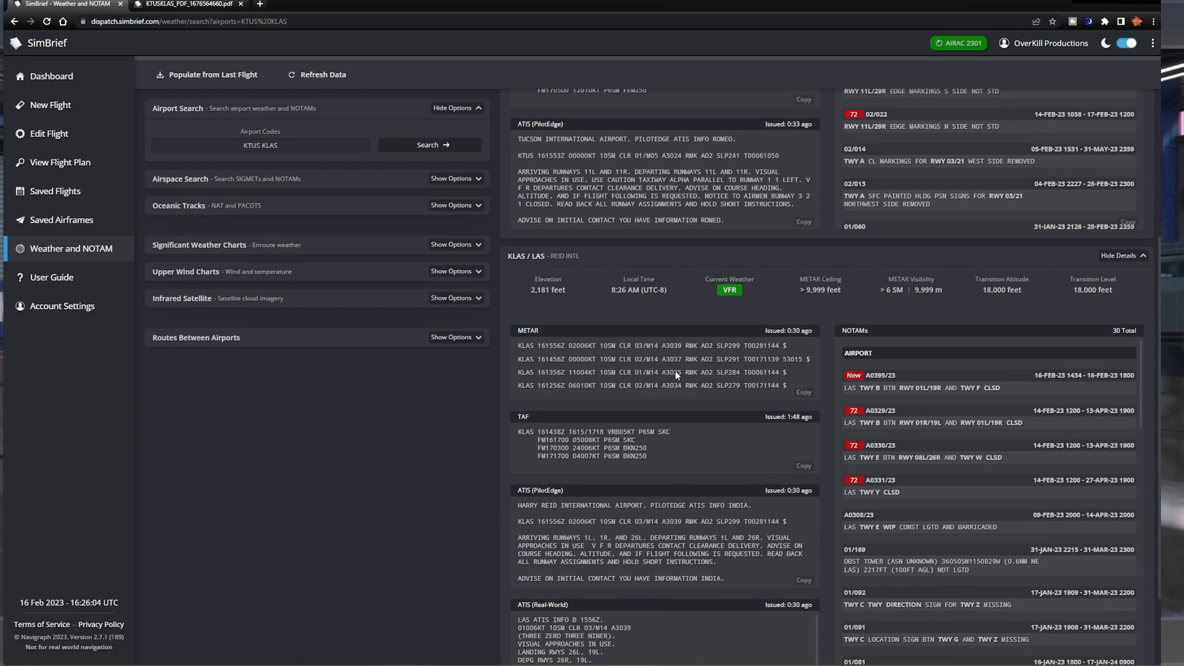
{"action": "scroll", "scroll_direction": "down", "scroll_amount": 3}
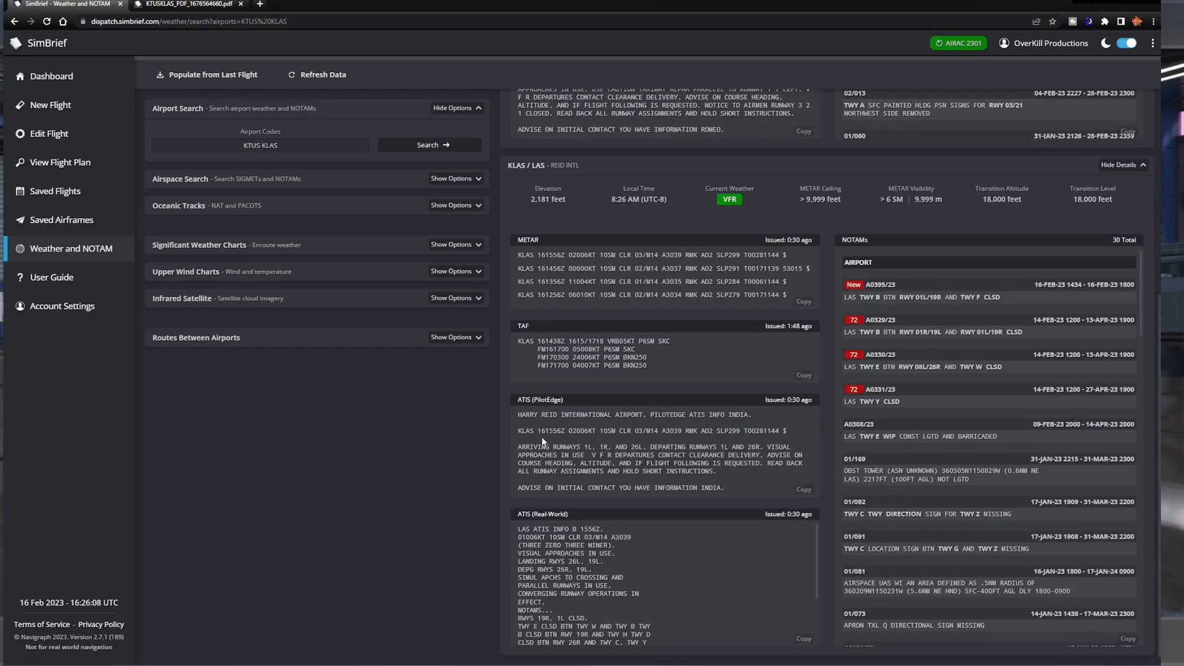
{"action": "double_click", "coordinate": [526, 414]}
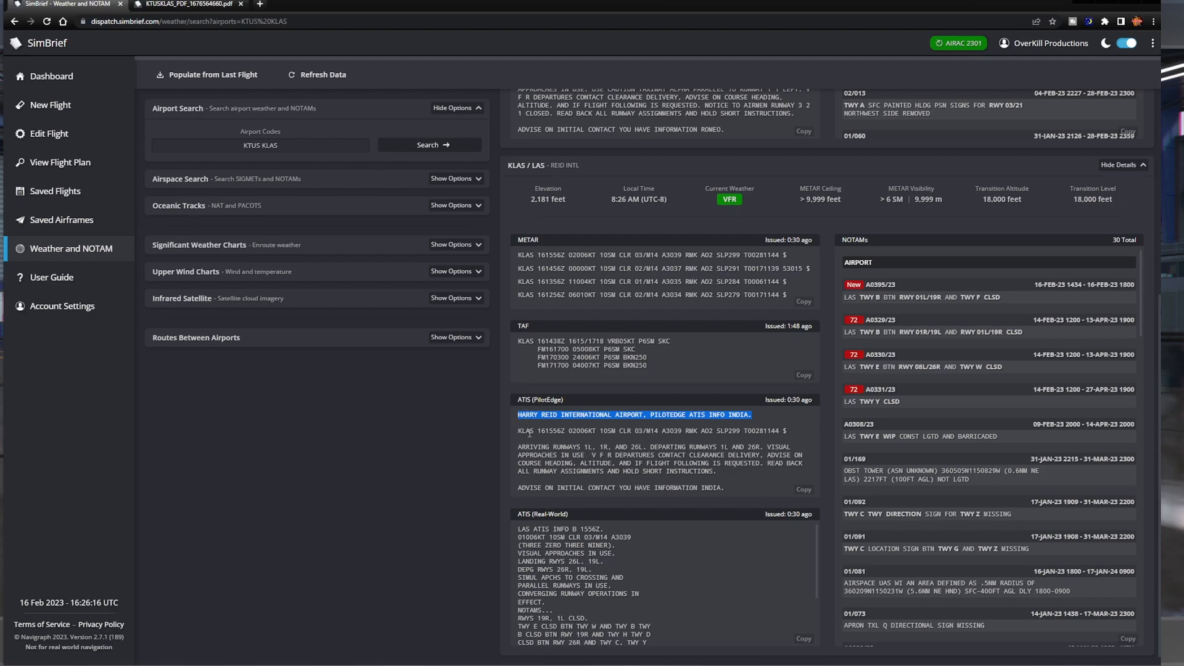
{"action": "left_click_drag", "start_coordinate": [517, 431], "coordinate": [725, 454]}
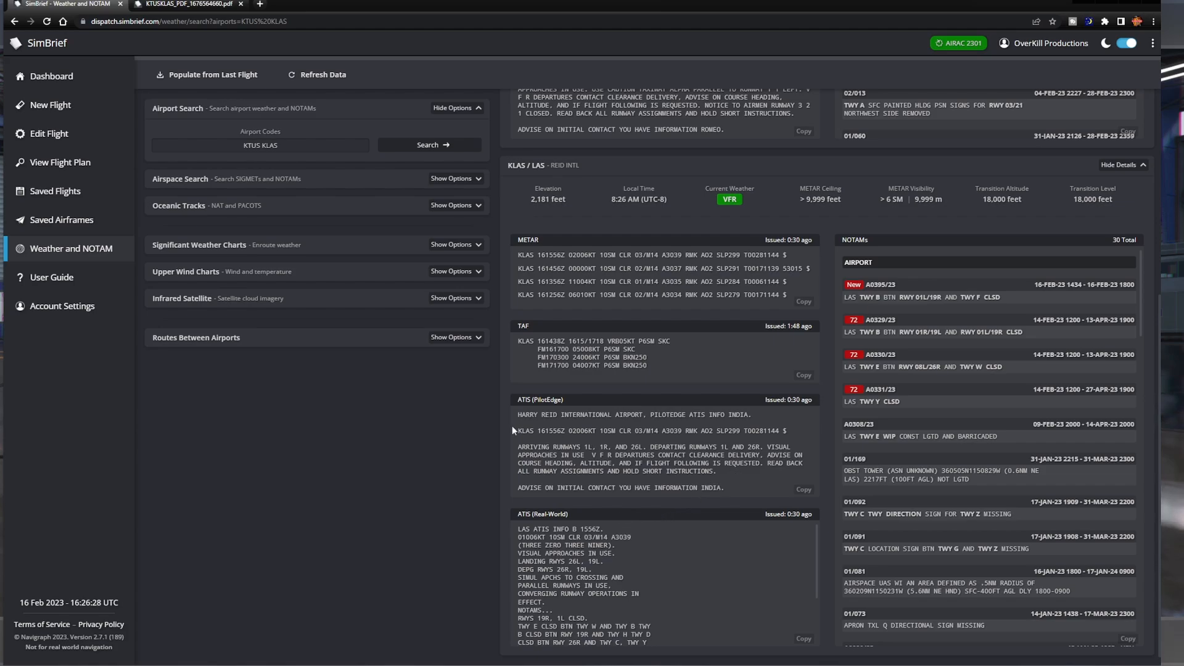
{"action": "mouse_move", "coordinate": [585, 398]}
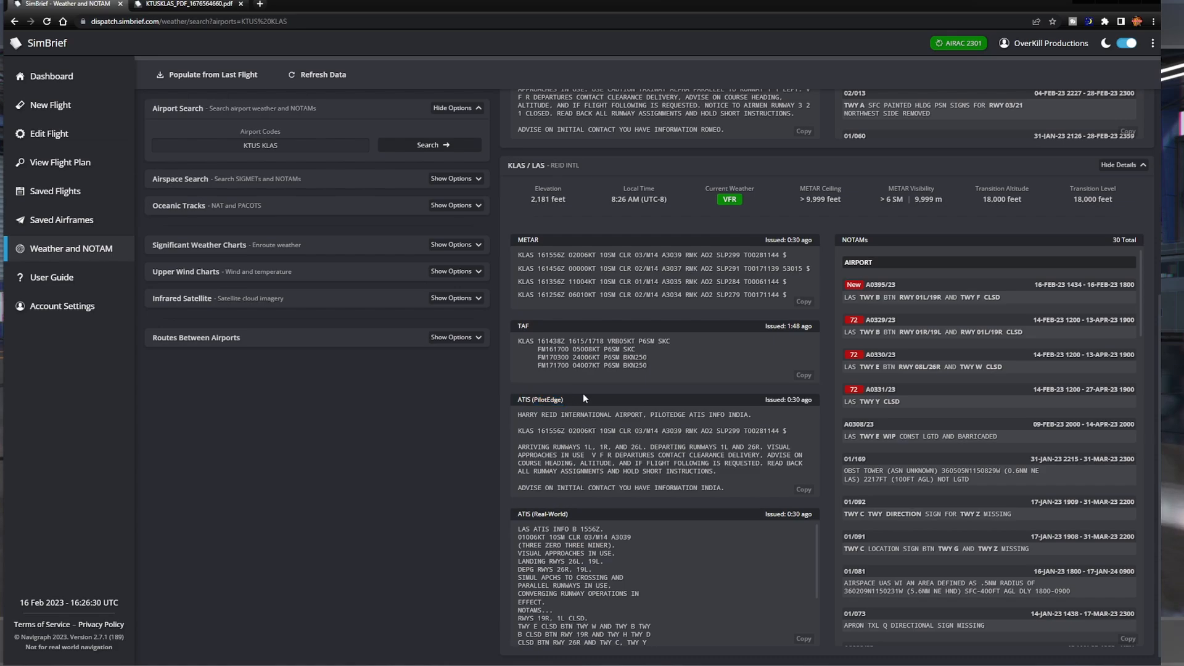
{"action": "mouse_move", "coordinate": [526, 387]}
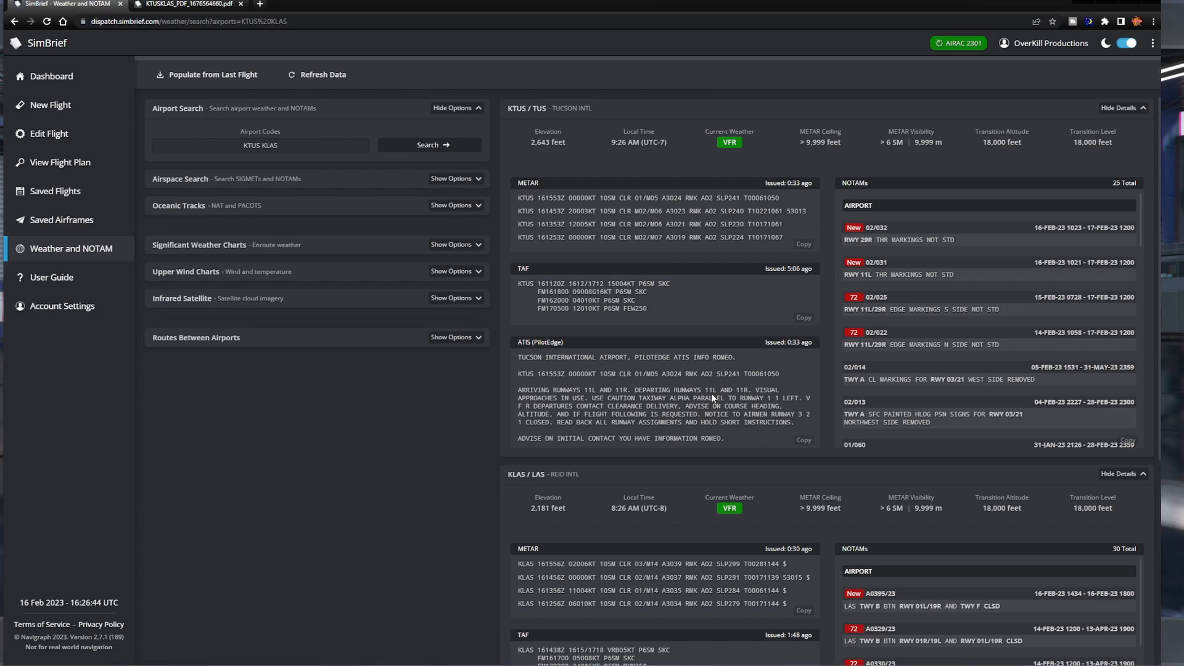
{"action": "mouse_move", "coordinate": [1003, 128]}
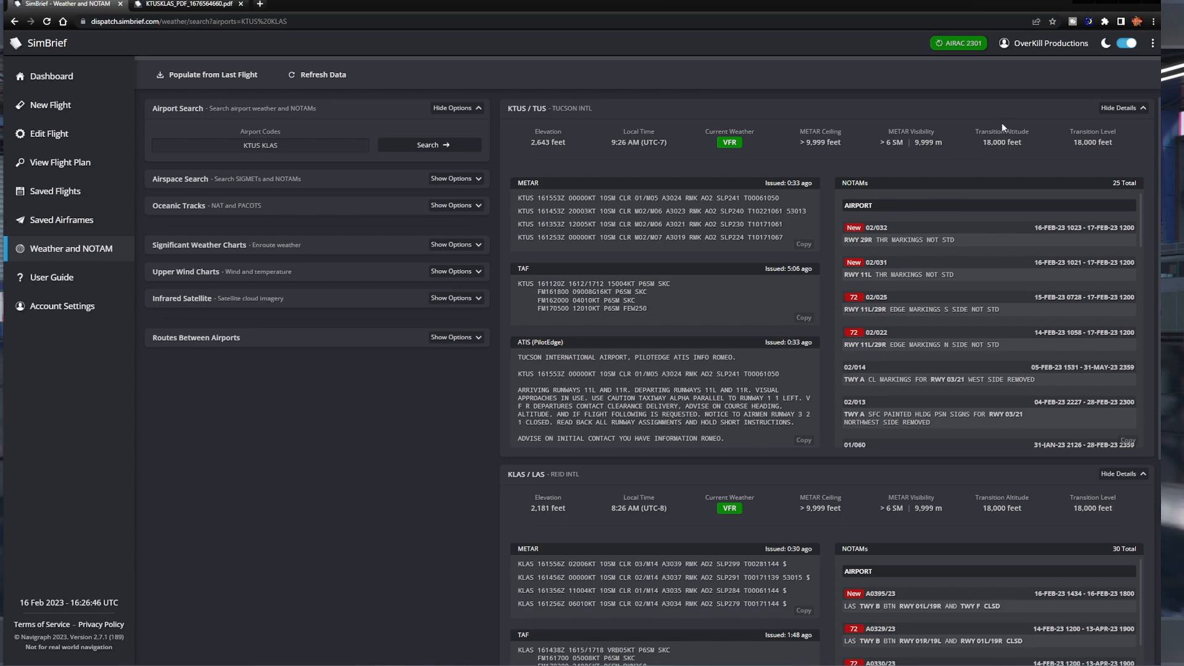
{"action": "mouse_move", "coordinate": [811, 141]}
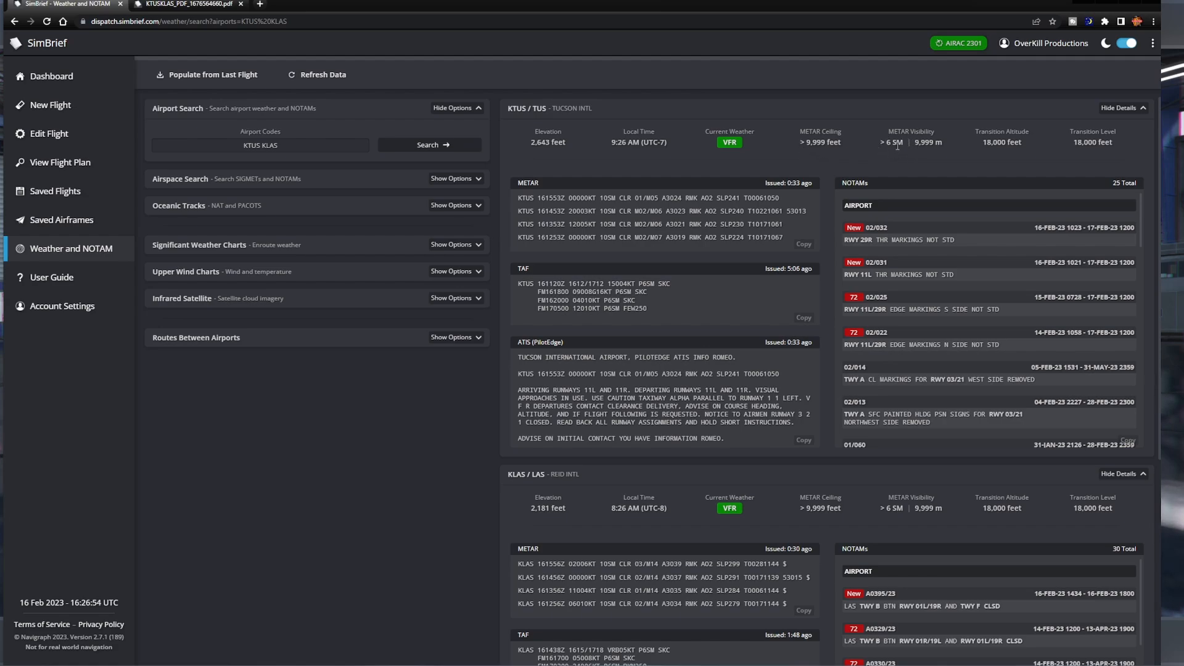
{"action": "mouse_move", "coordinate": [667, 148]}
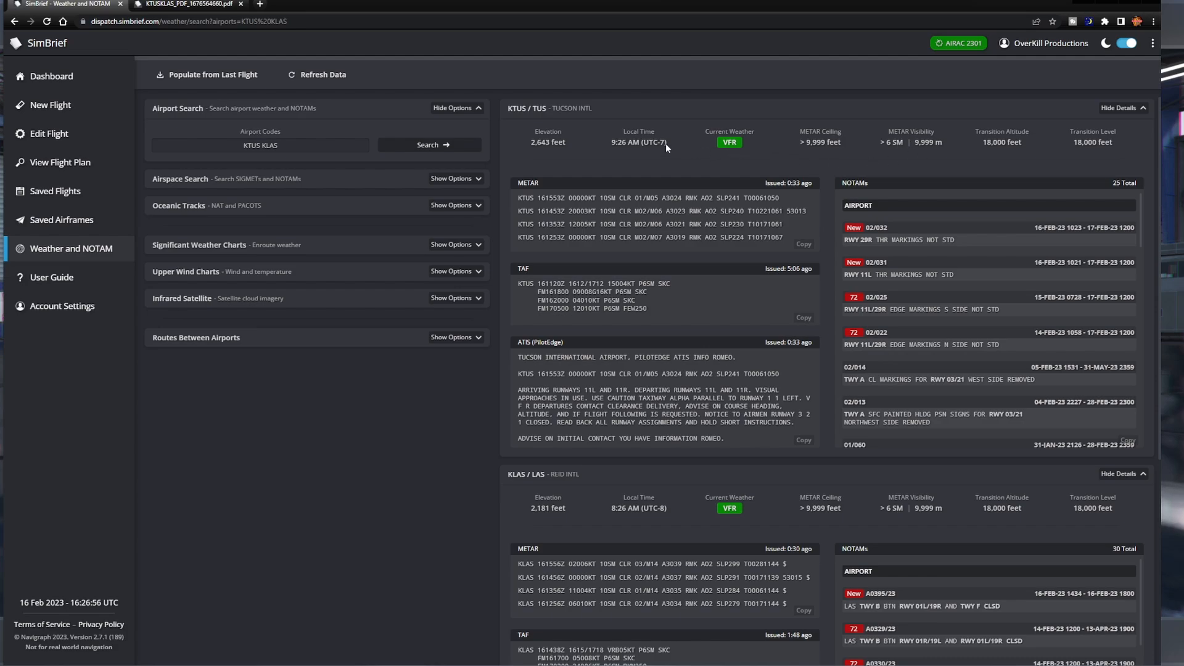
{"action": "mouse_move", "coordinate": [550, 152]}
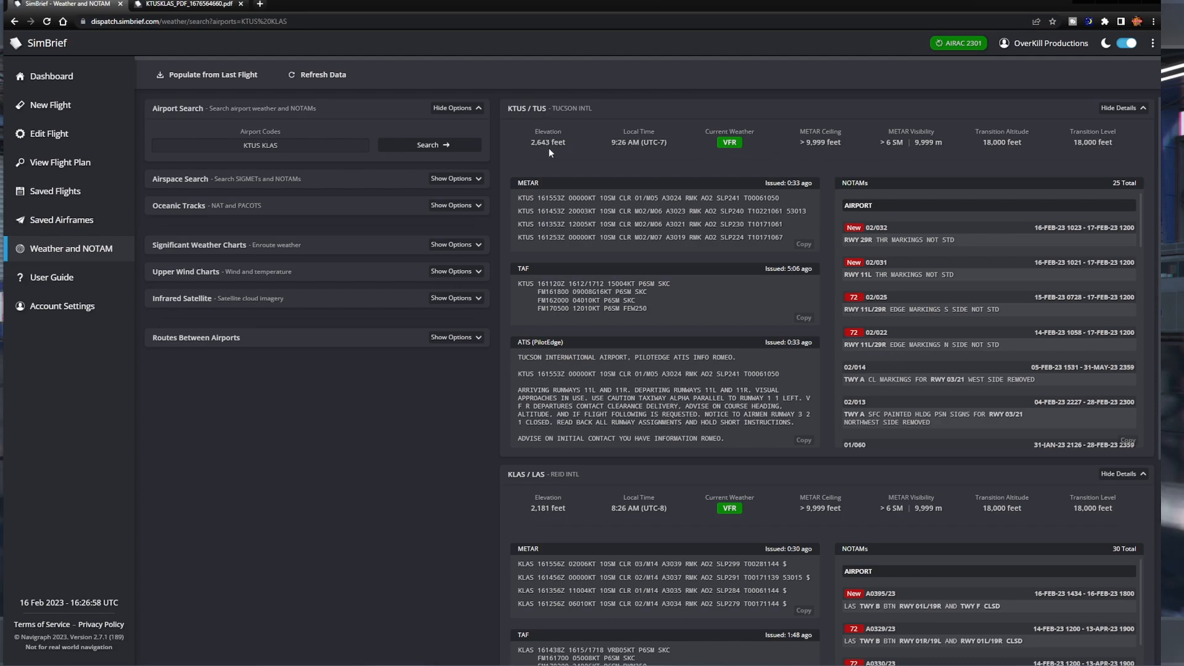
{"action": "double_click", "coordinate": [548, 142]}
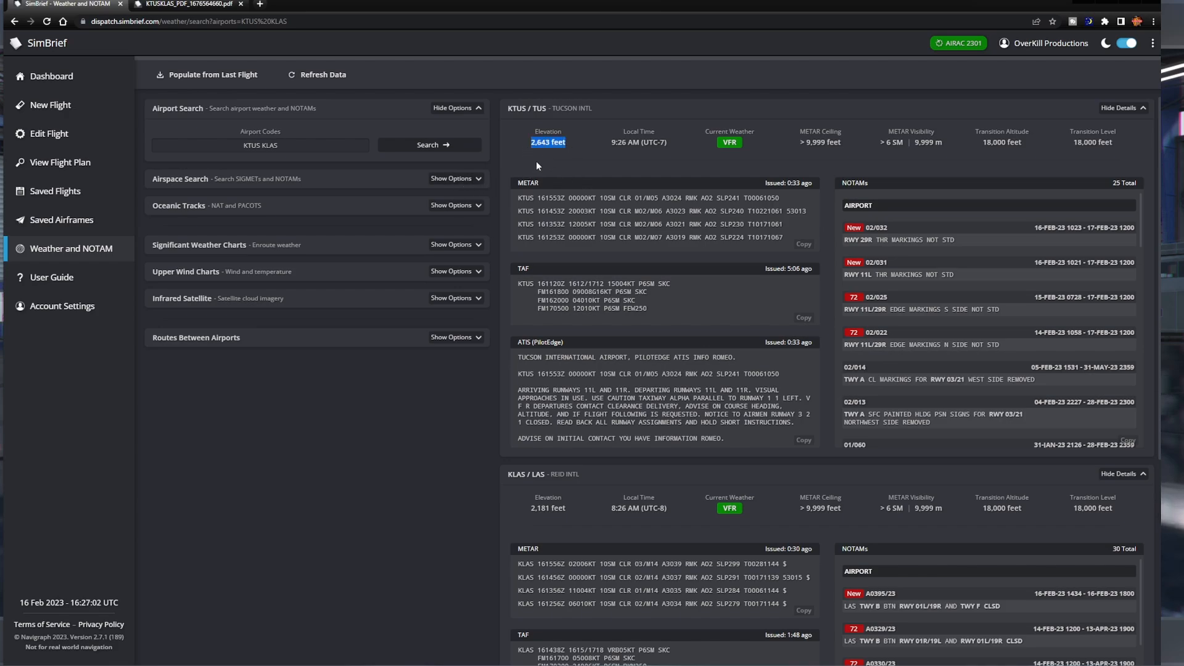
{"action": "mouse_move", "coordinate": [516, 142]}
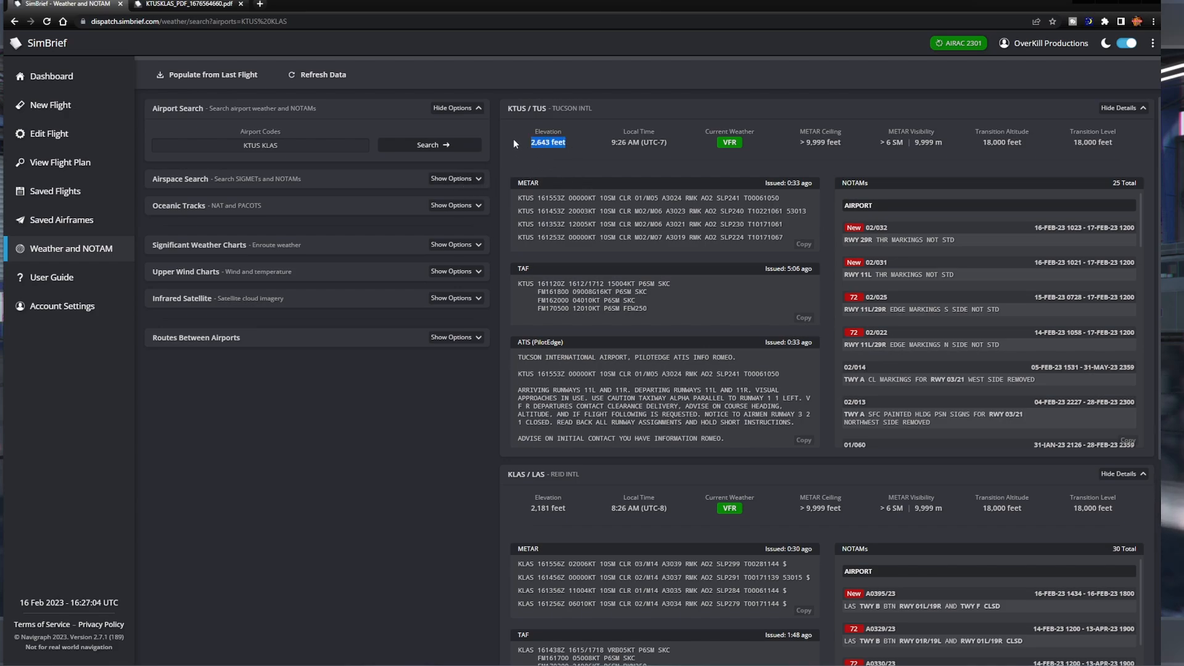
{"action": "mouse_move", "coordinate": [702, 207]}
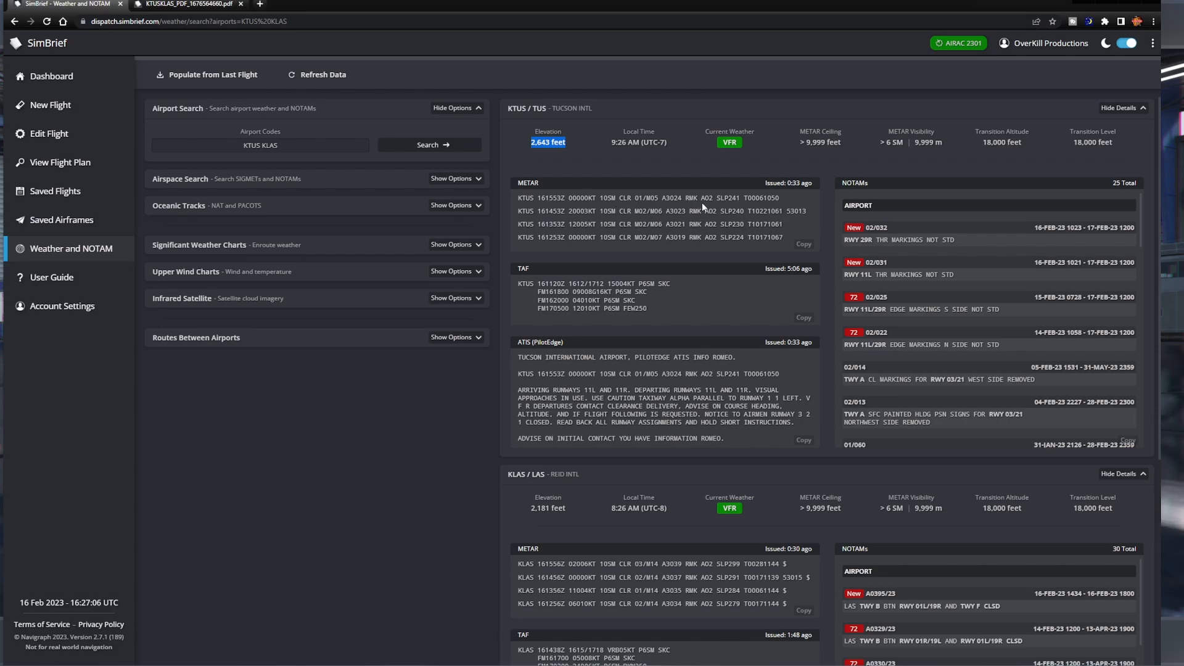
{"action": "mouse_move", "coordinate": [730, 207]}
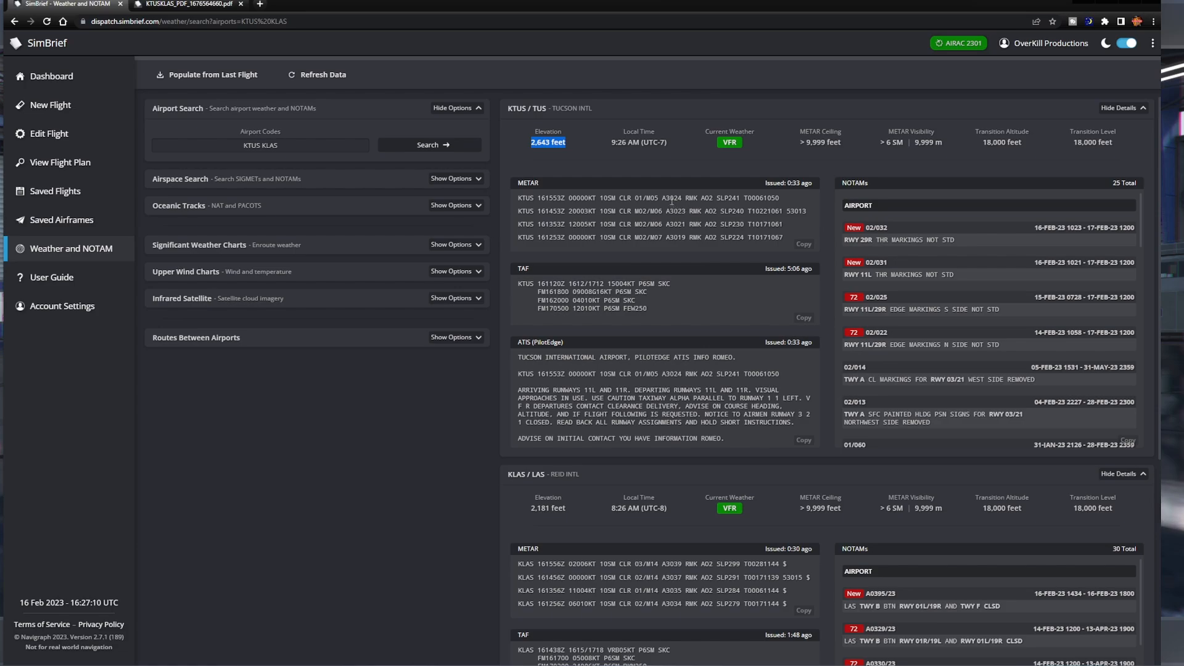
{"action": "mouse_move", "coordinate": [357, 429]}
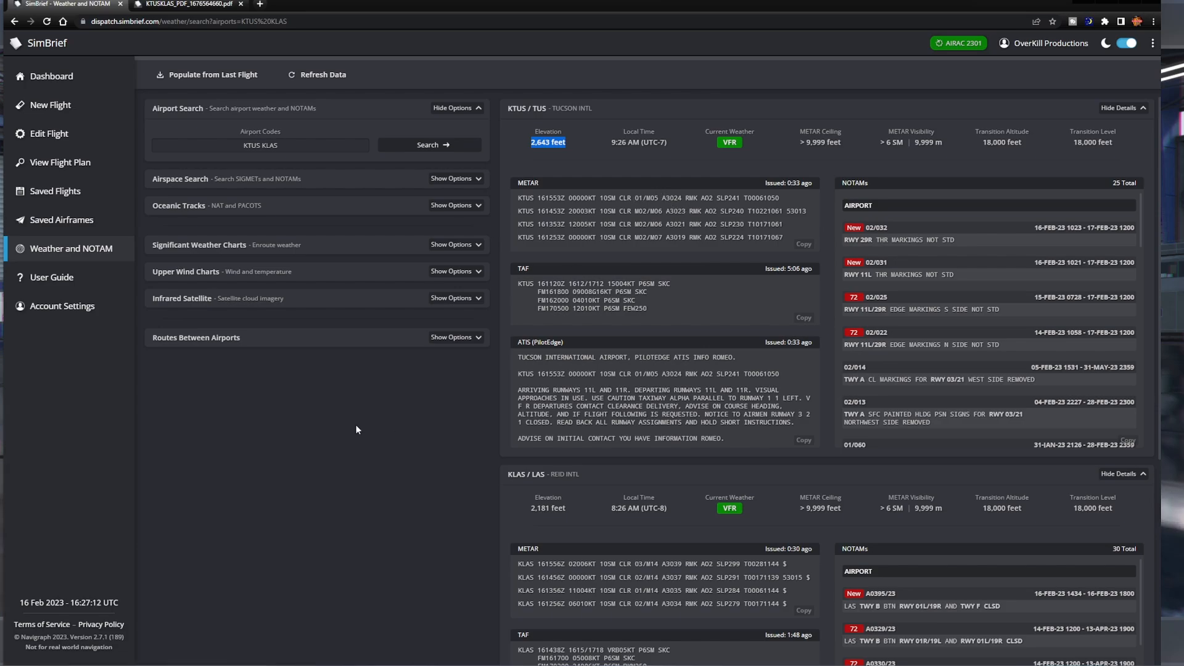
{"action": "mouse_move", "coordinate": [196, 195]}
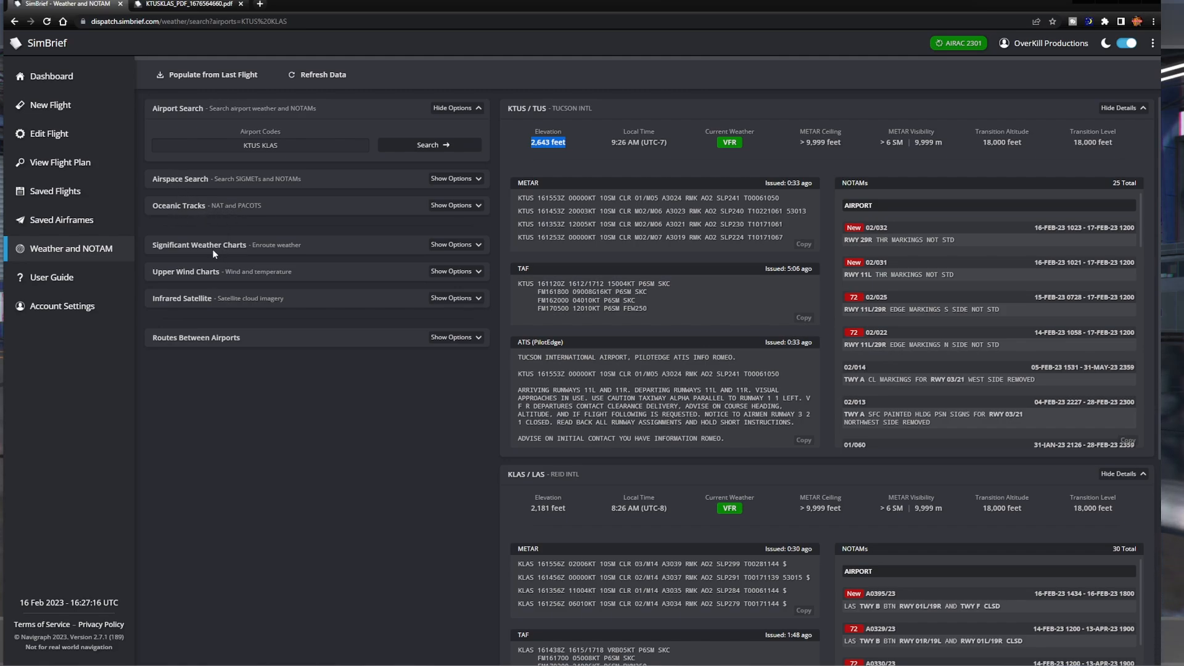
{"action": "mouse_move", "coordinate": [374, 251]}
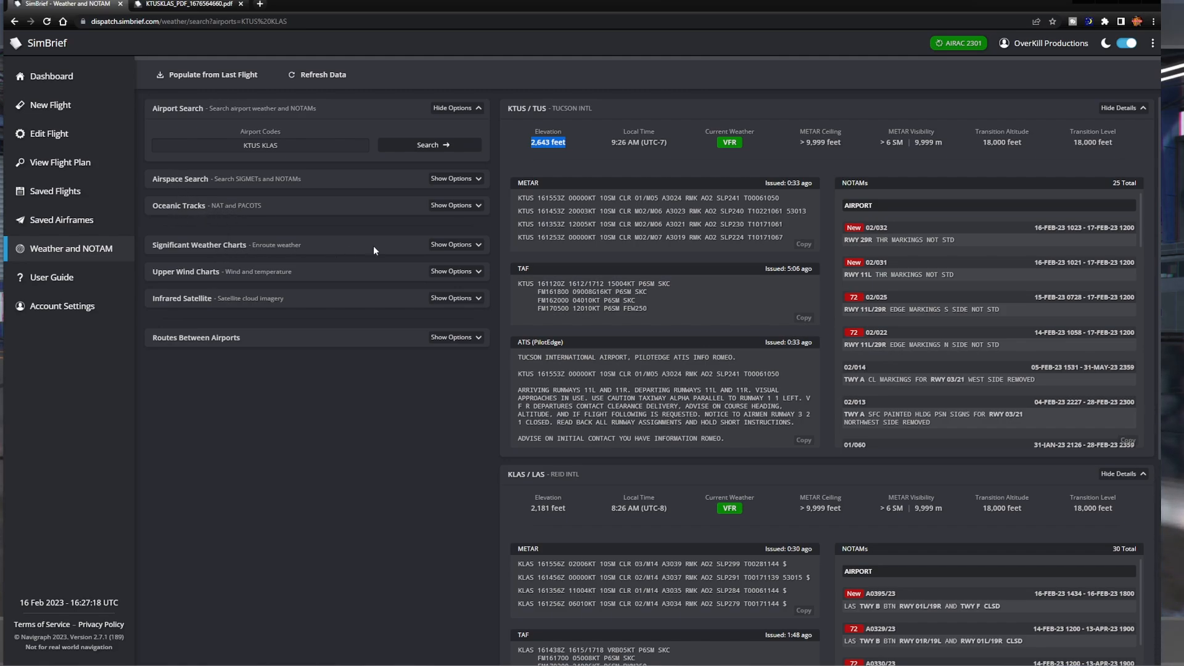
Show the ICAO Area A – America significant weather chart and view it full size in a new tab
{"action": "left_click", "coordinate": [452, 245]}
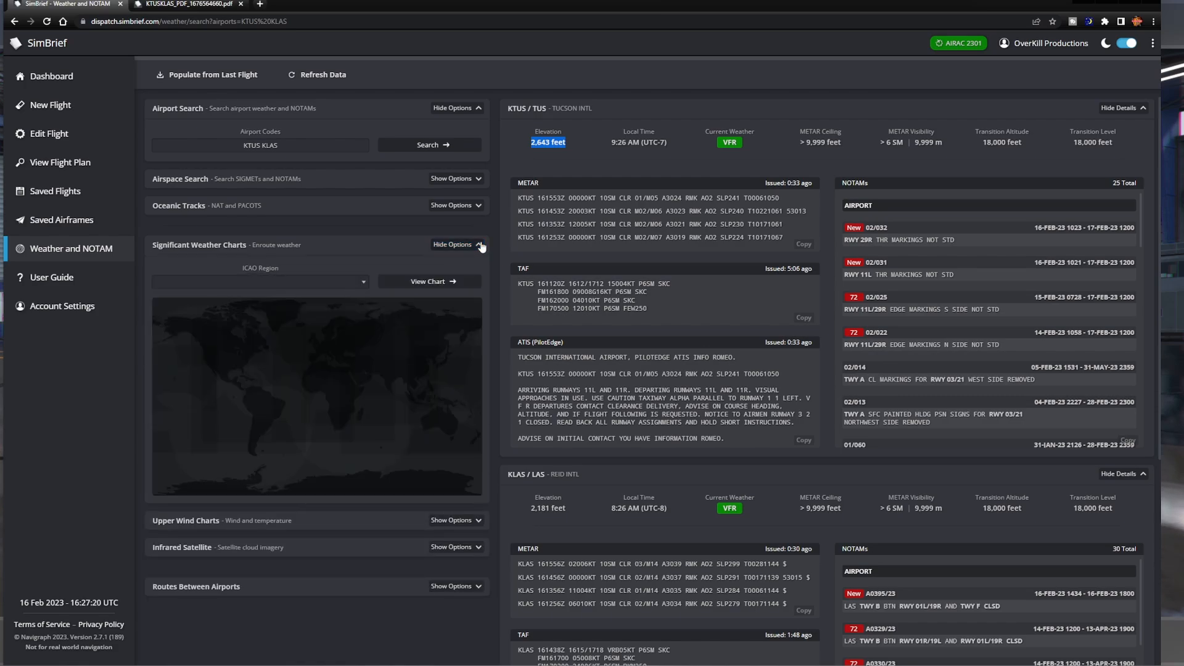
{"action": "left_click", "coordinate": [259, 281]}
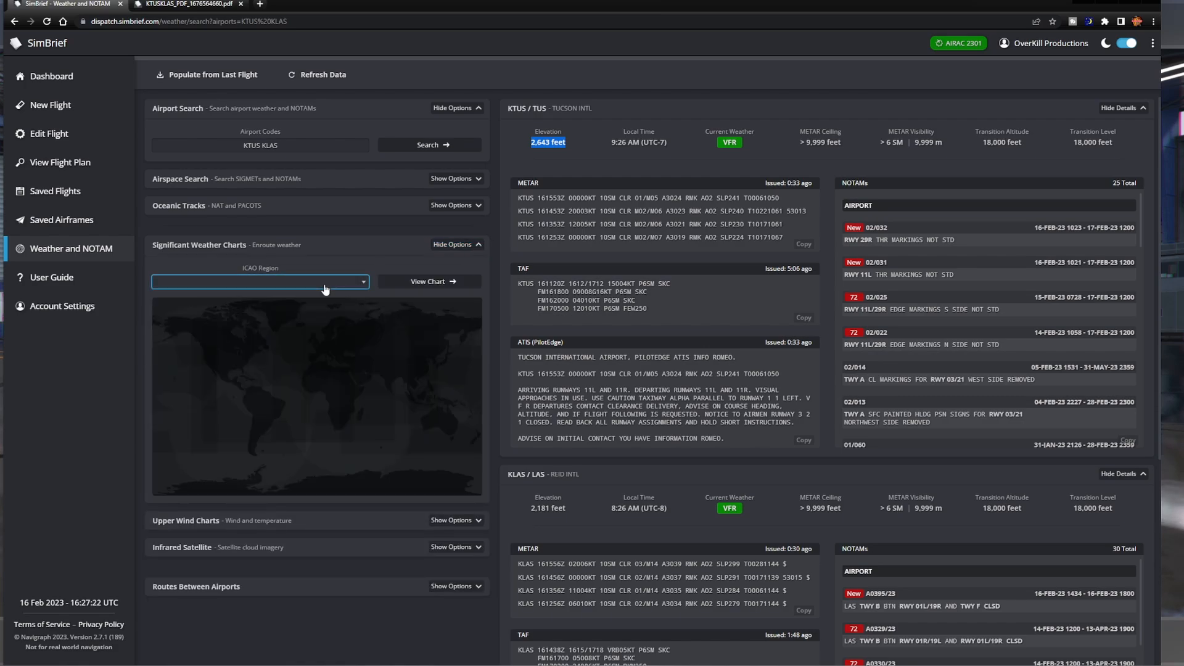
{"action": "mouse_move", "coordinate": [295, 310]}
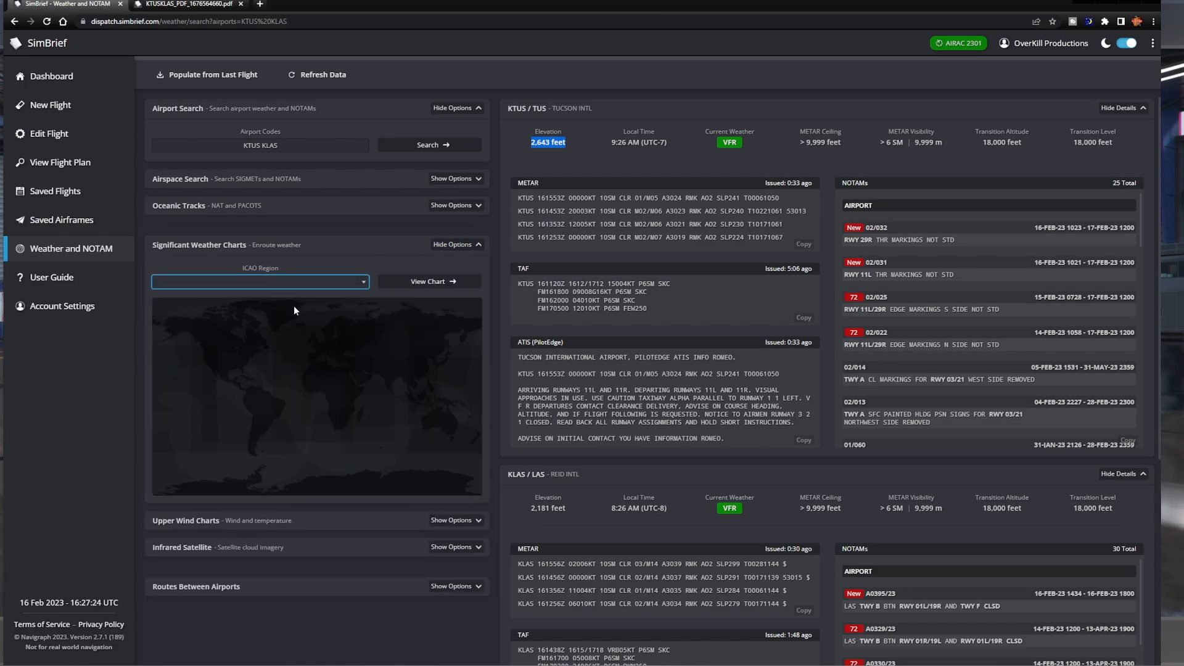
{"action": "left_click", "coordinate": [260, 281]}
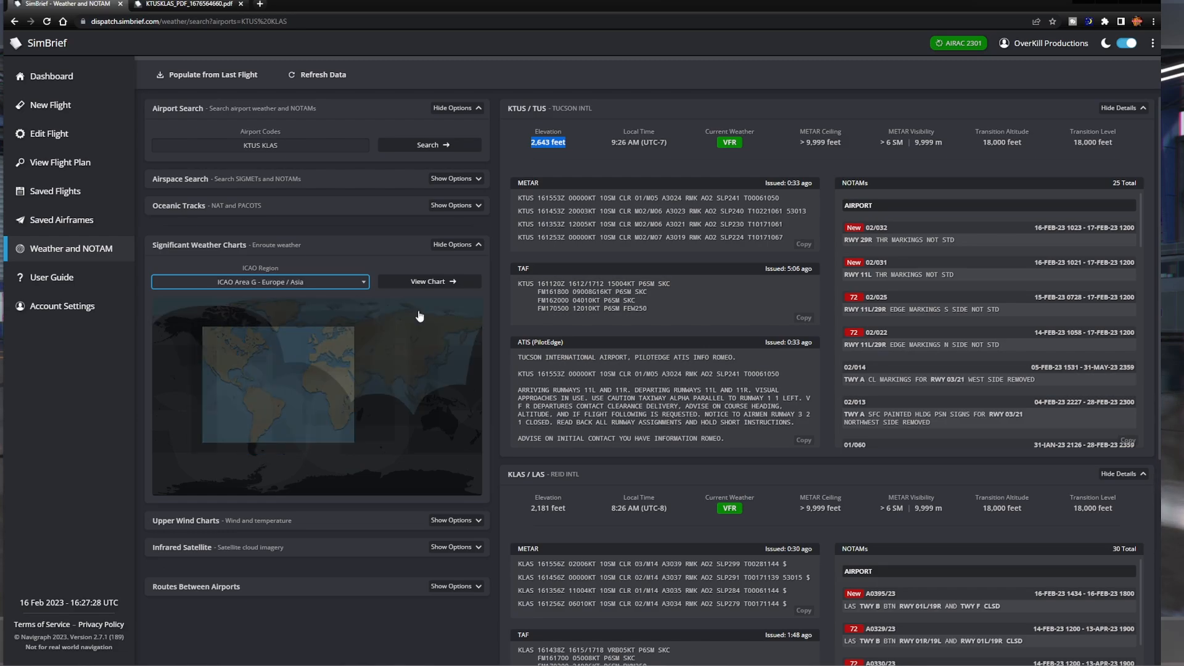
{"action": "left_click", "coordinate": [260, 281]}
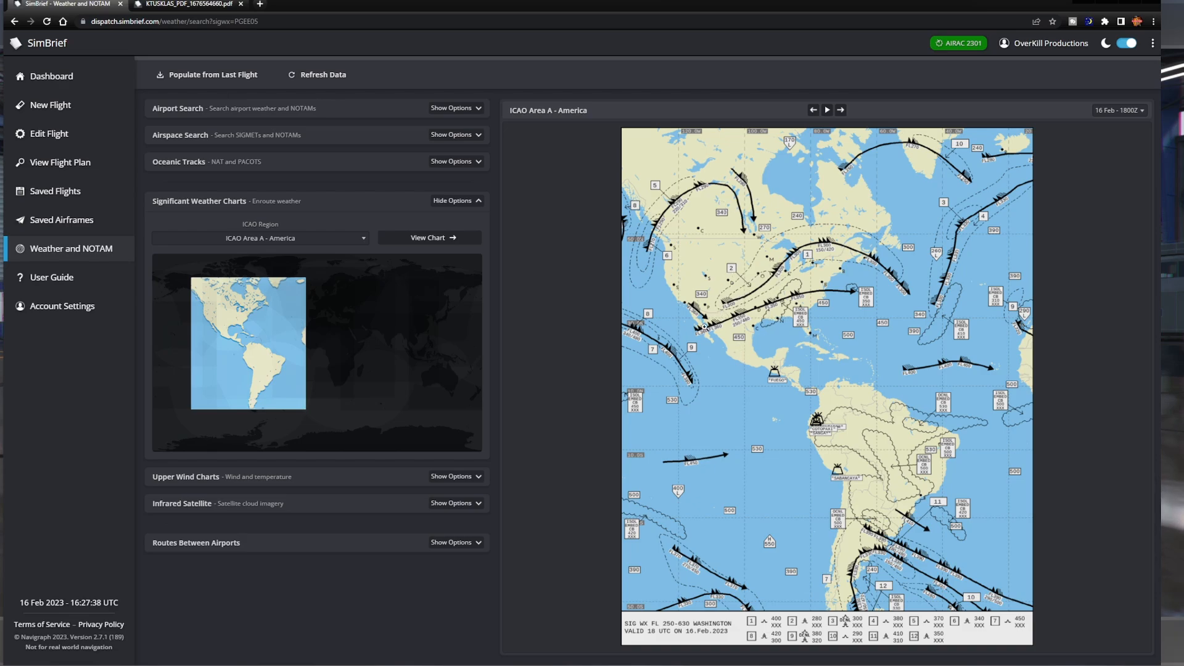
{"action": "left_click", "coordinate": [428, 237]}
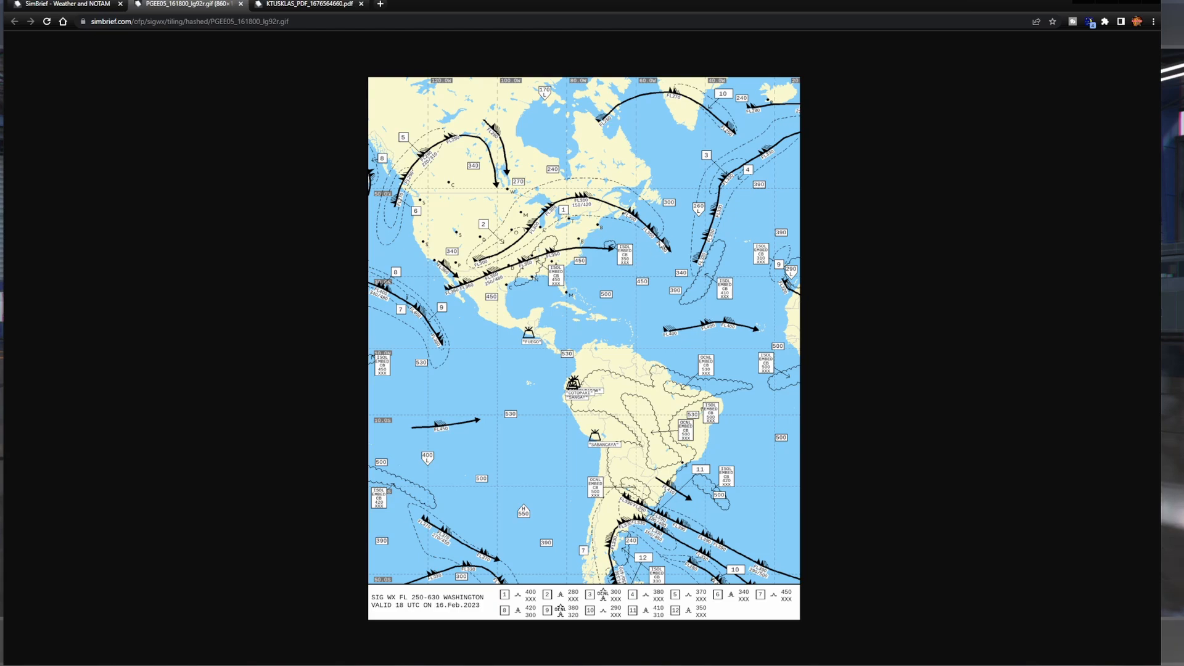
{"action": "mouse_move", "coordinate": [691, 318]}
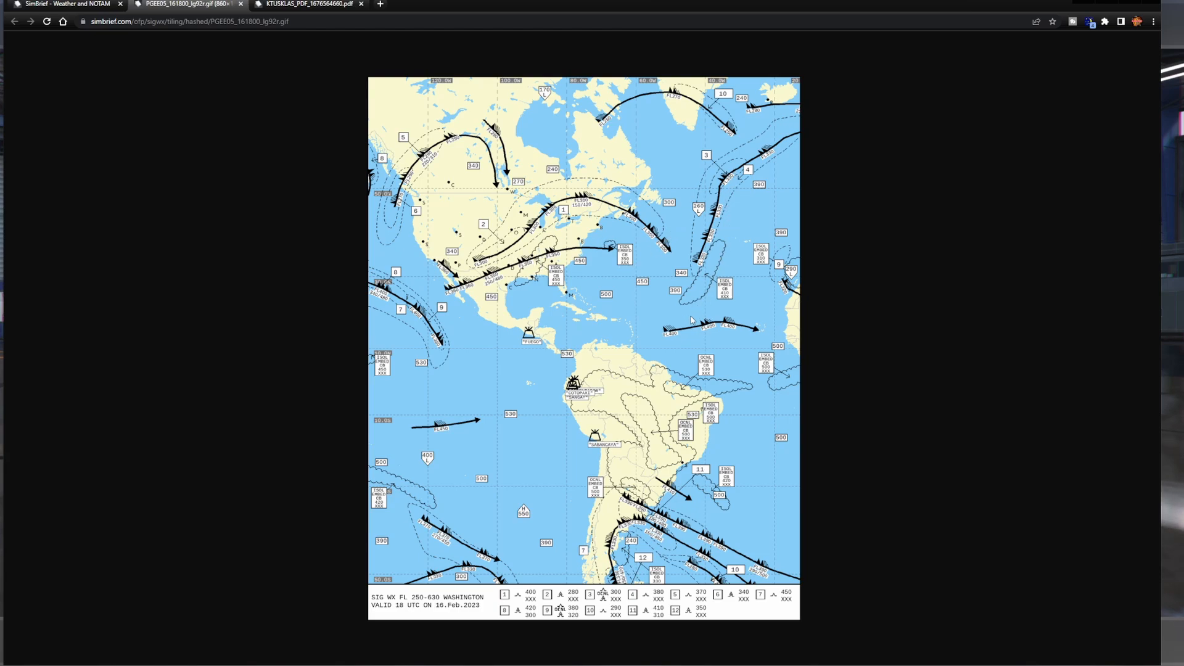
{"action": "mouse_move", "coordinate": [548, 436]}
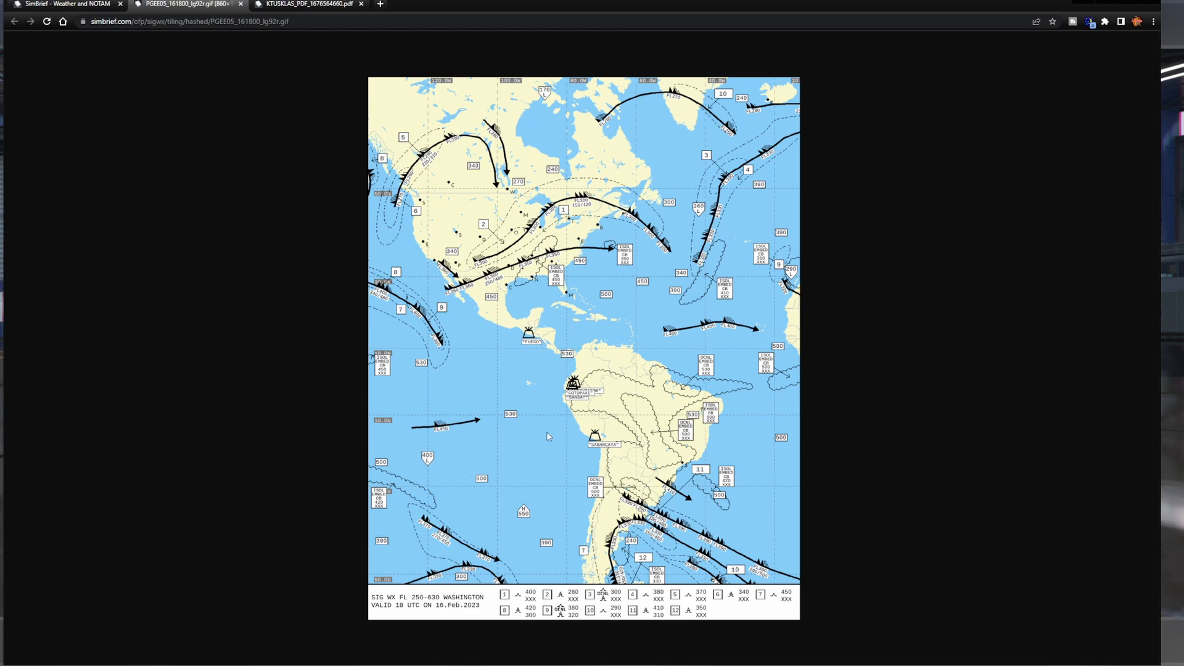
{"action": "mouse_move", "coordinate": [286, 129]}
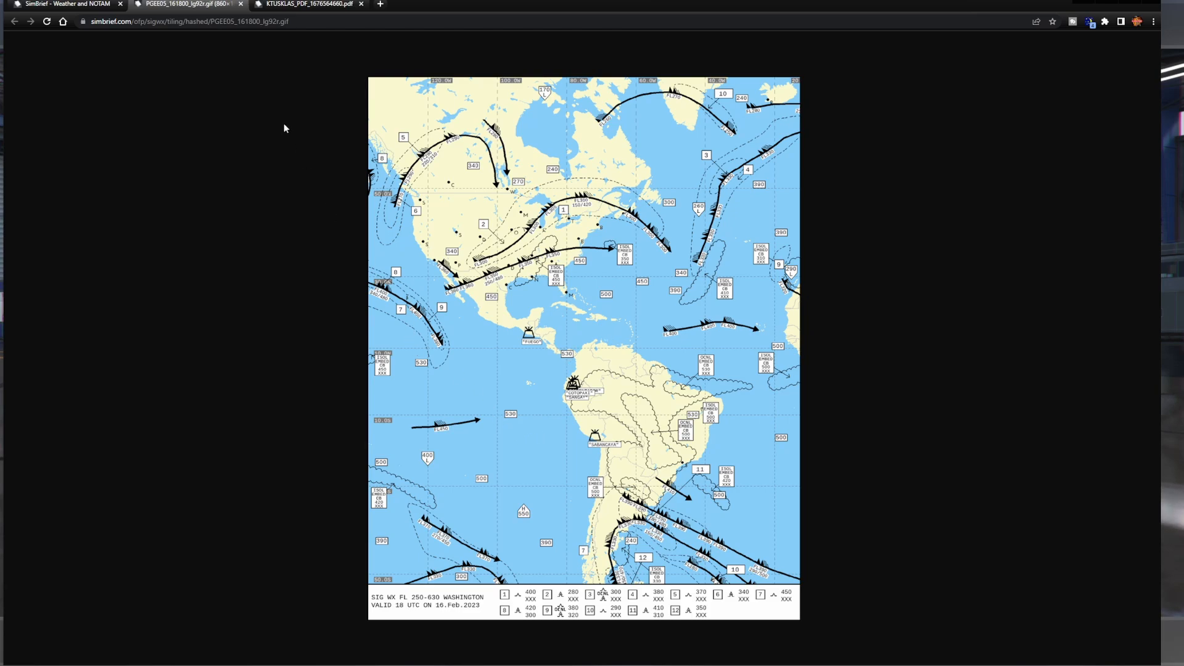
{"action": "mouse_move", "coordinate": [316, 85]}
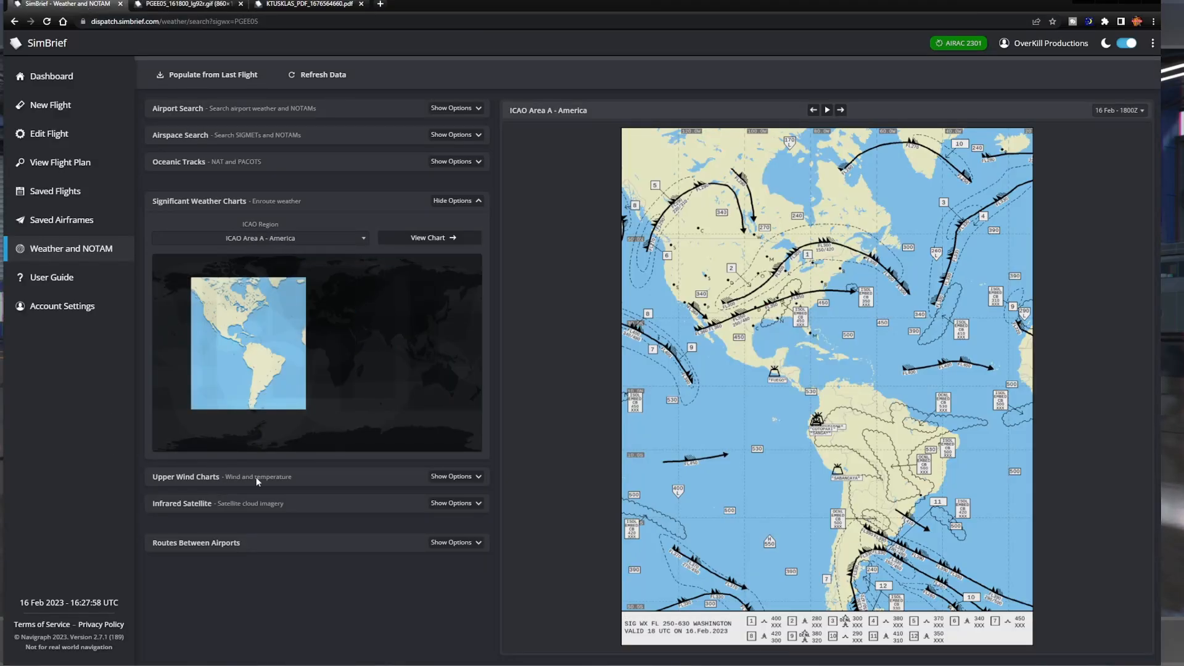
Show the America FL340 upper wind chart full size, then close the extra chart tabs
{"action": "left_click", "coordinate": [456, 476]}
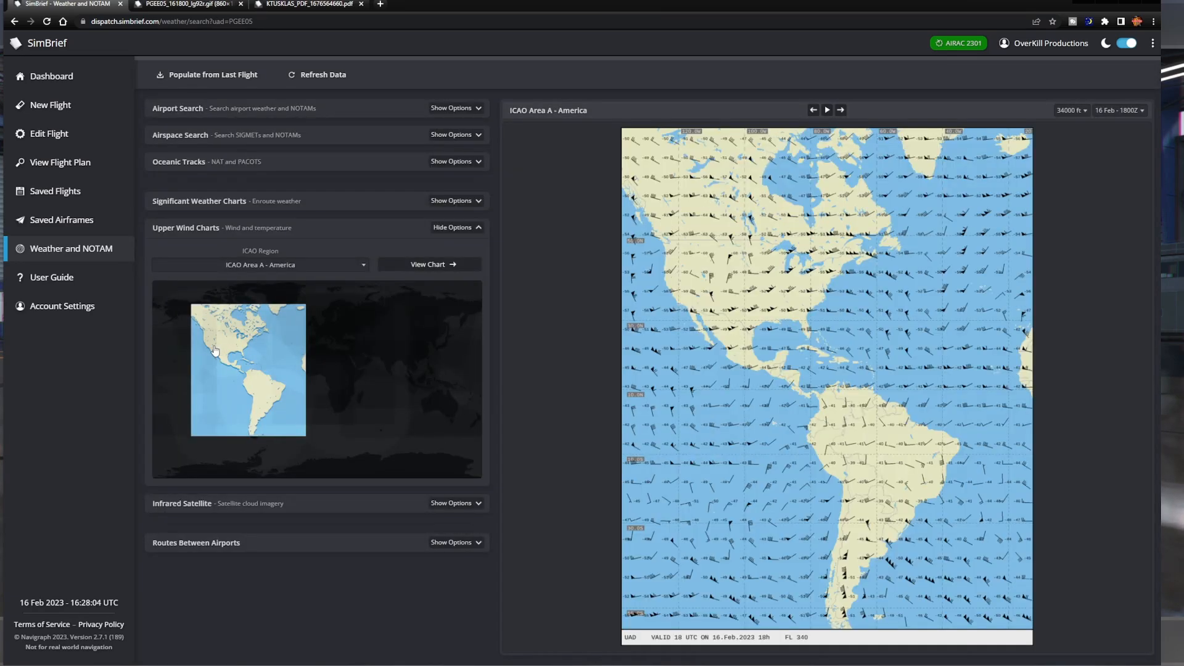
{"action": "mouse_move", "coordinate": [728, 283]}
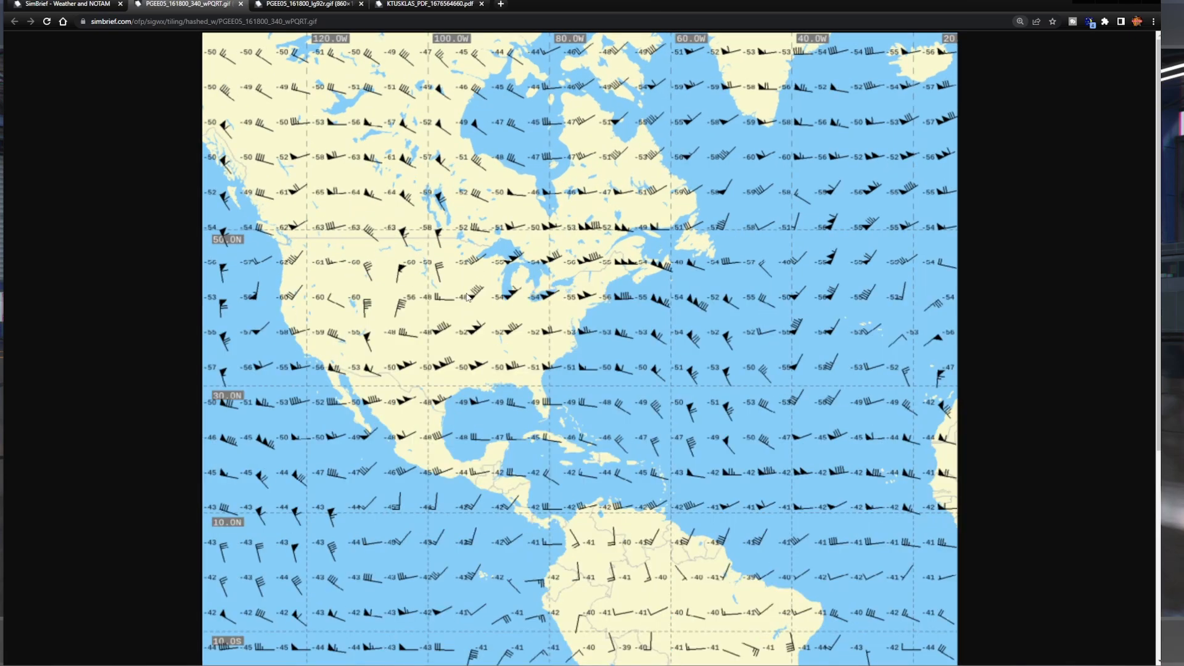
{"action": "mouse_move", "coordinate": [461, 300]}
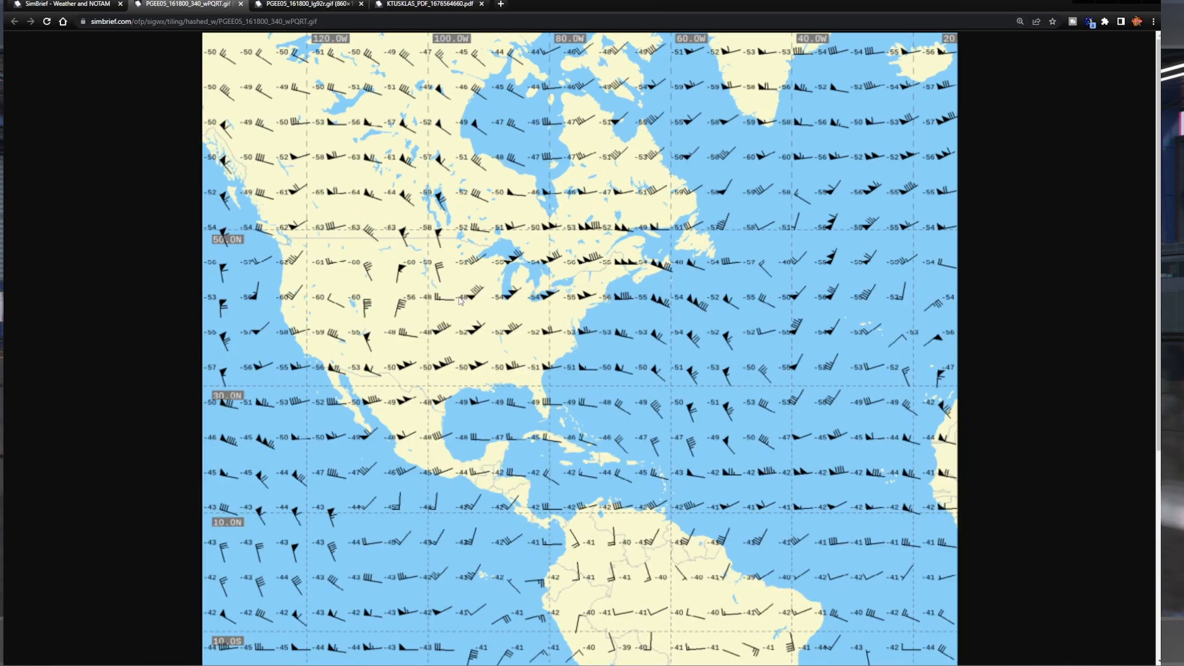
{"action": "mouse_move", "coordinate": [351, 398]}
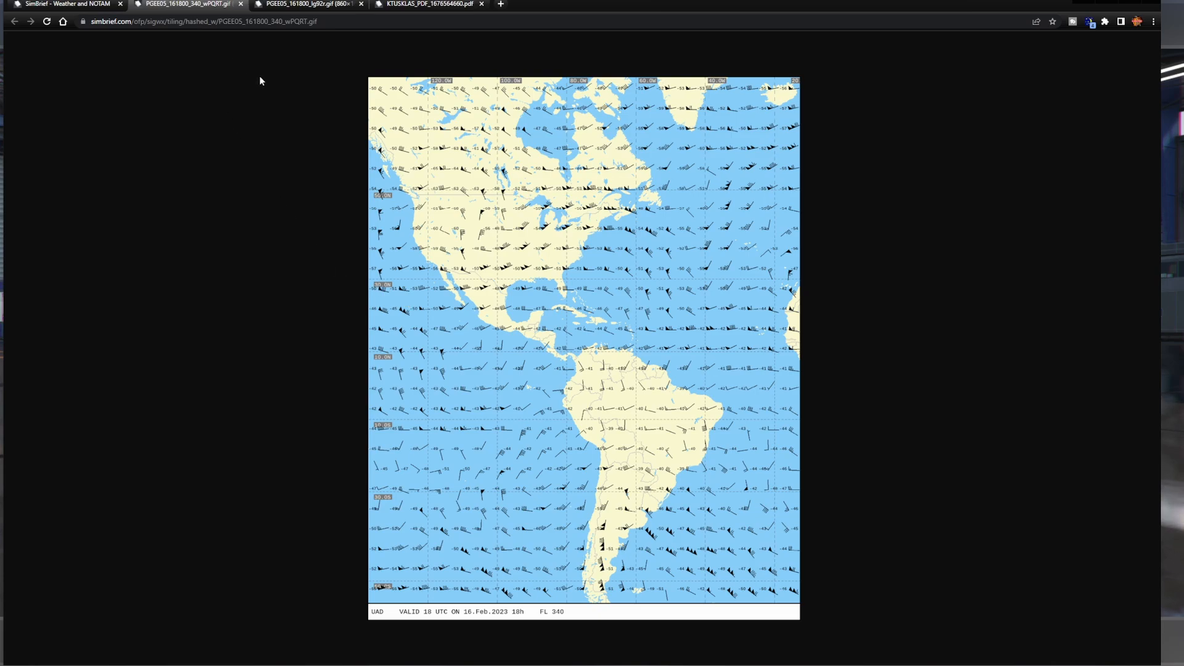
{"action": "left_click", "coordinate": [68, 9]}
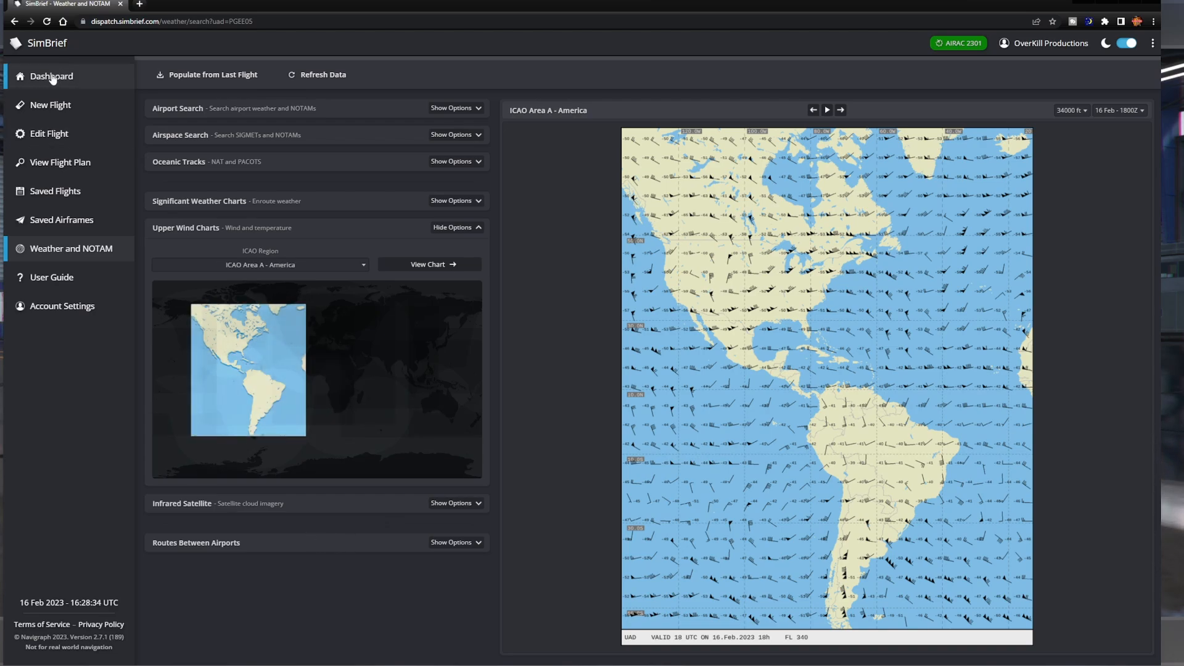
Return to the dashboard listing SWA4310 KTUS–KLAS as the latest flight plan
{"action": "left_click", "coordinate": [51, 76]}
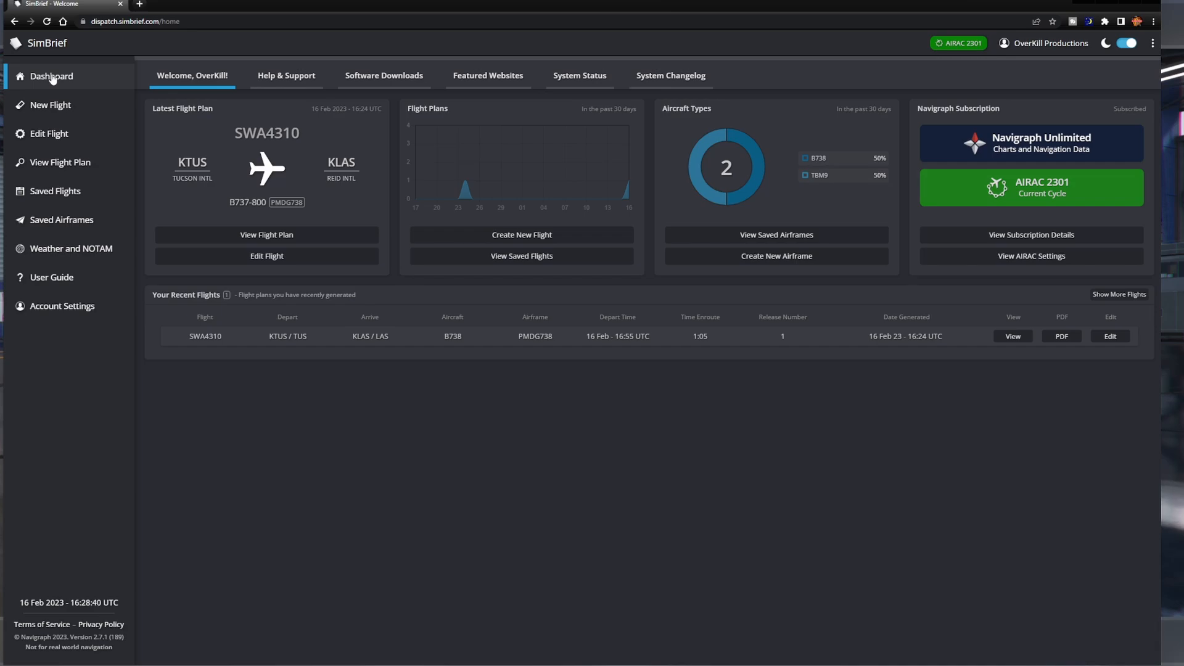
{"action": "mouse_move", "coordinate": [830, 117]}
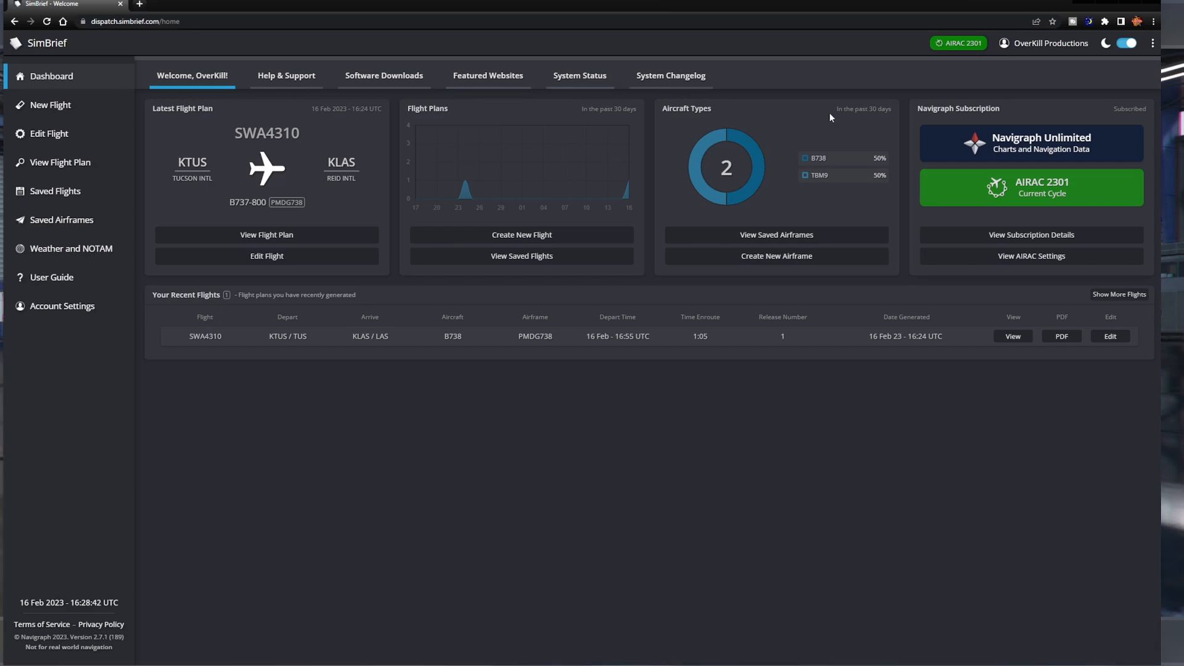
{"action": "mouse_move", "coordinate": [968, 148]}
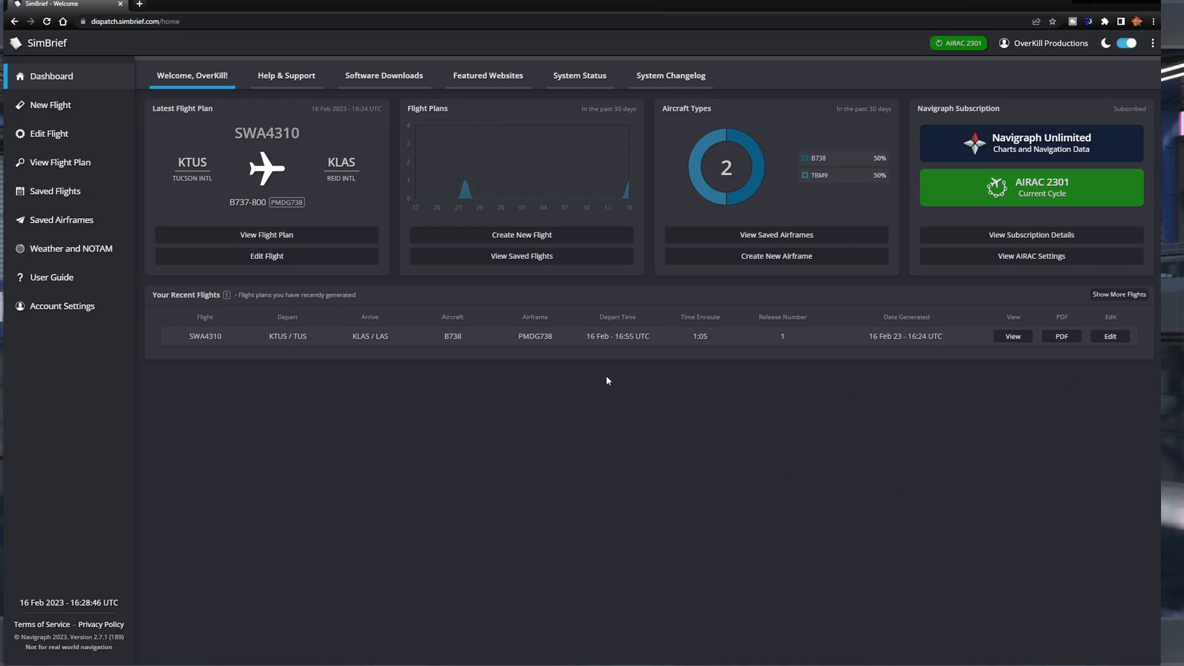
{"action": "mouse_move", "coordinate": [513, 376]}
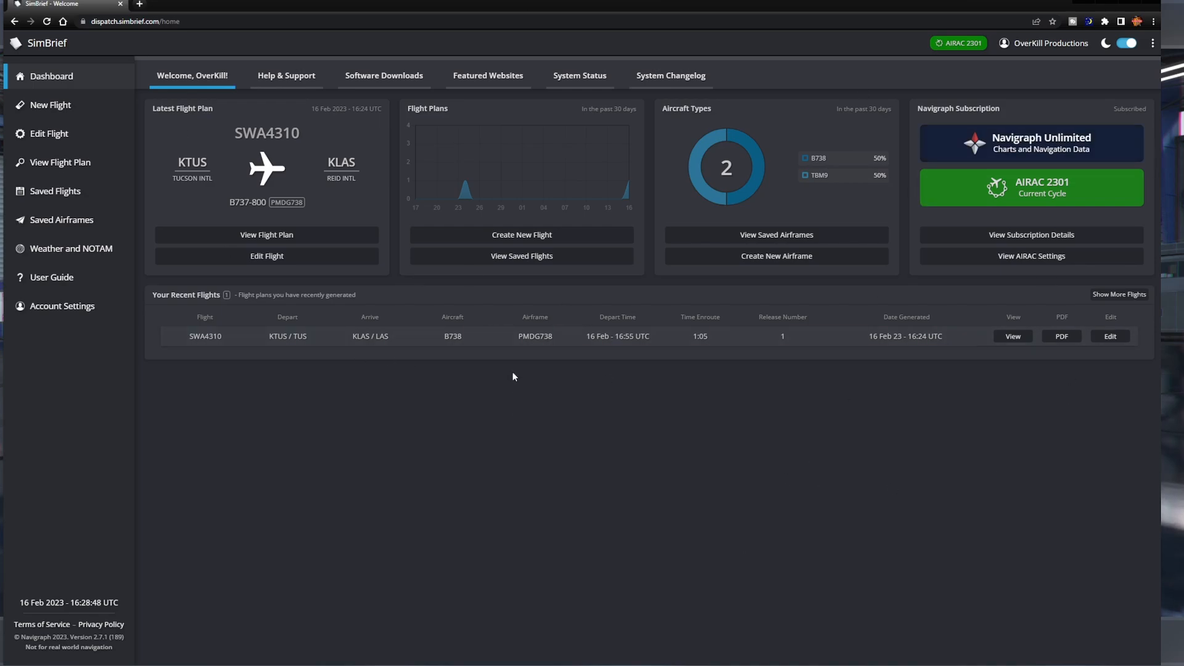
{"action": "mouse_move", "coordinate": [510, 369]}
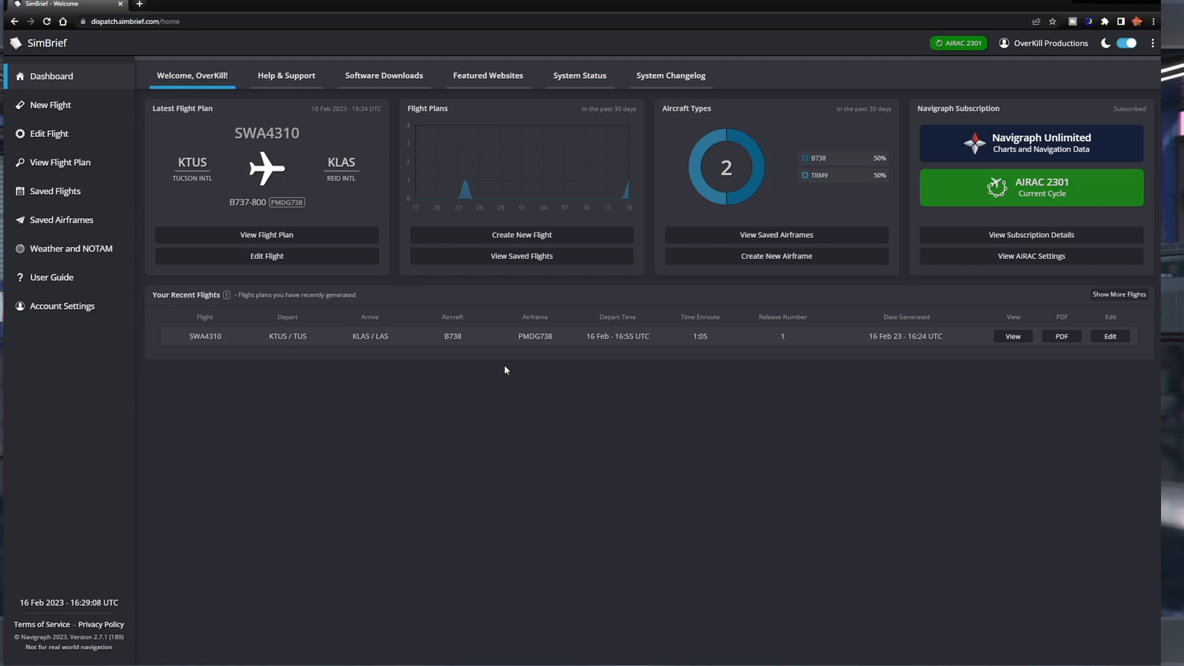
{"action": "mouse_move", "coordinate": [496, 348]}
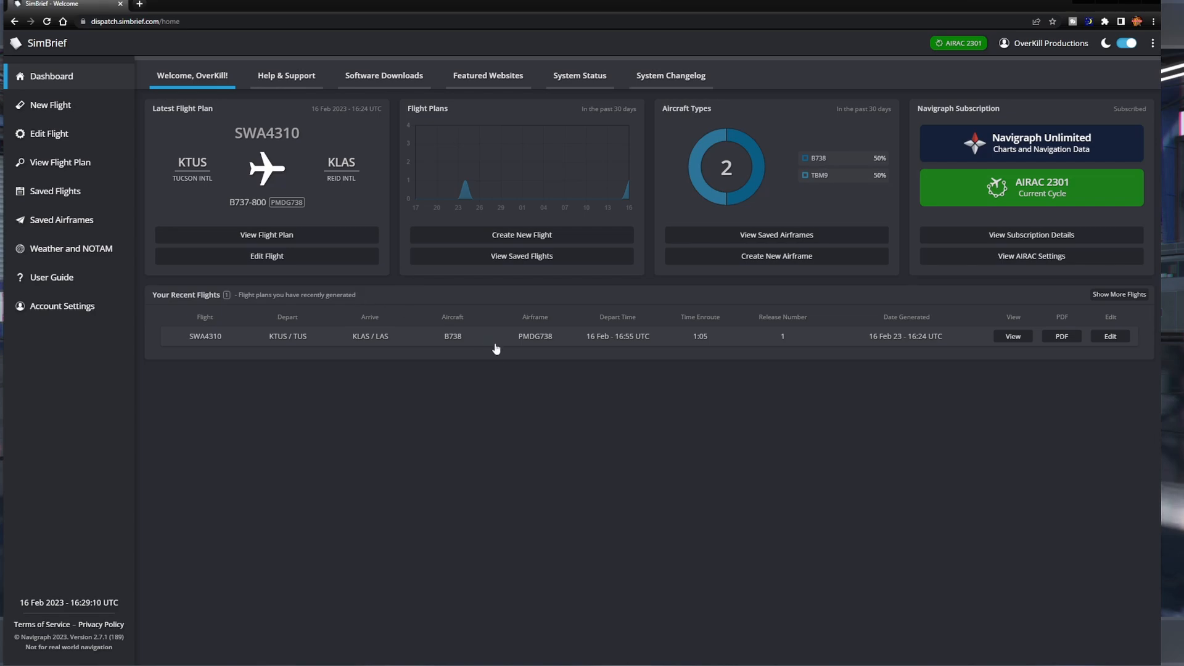
{"action": "mouse_move", "coordinate": [436, 419]}
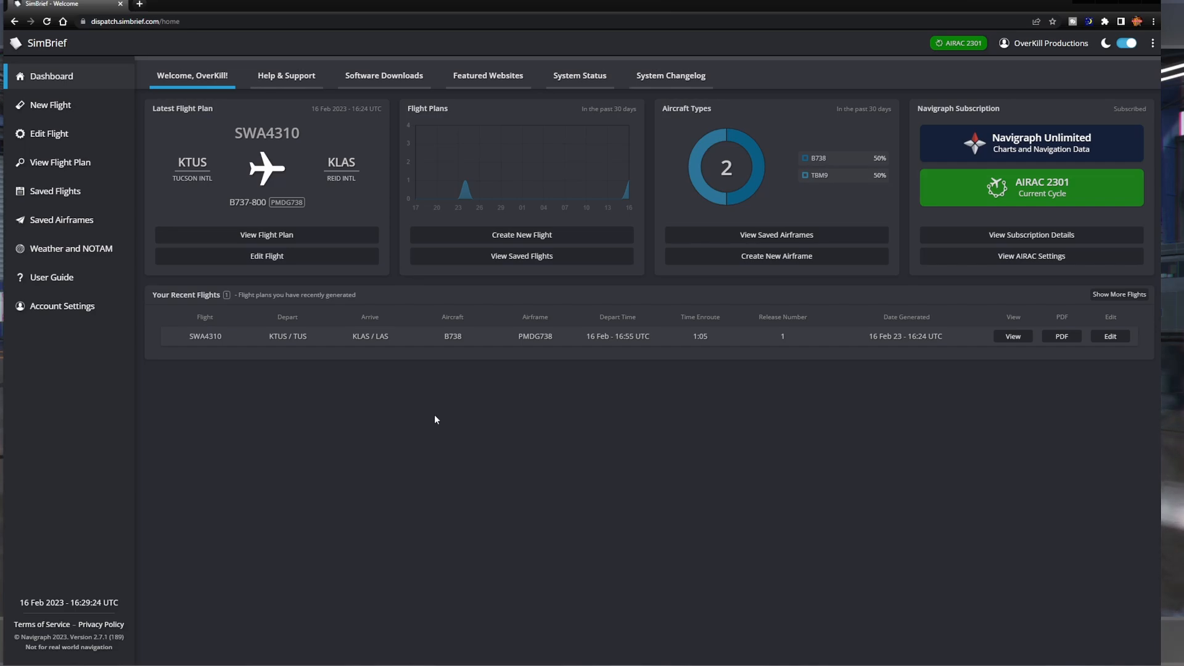
{"action": "mouse_move", "coordinate": [507, 429]}
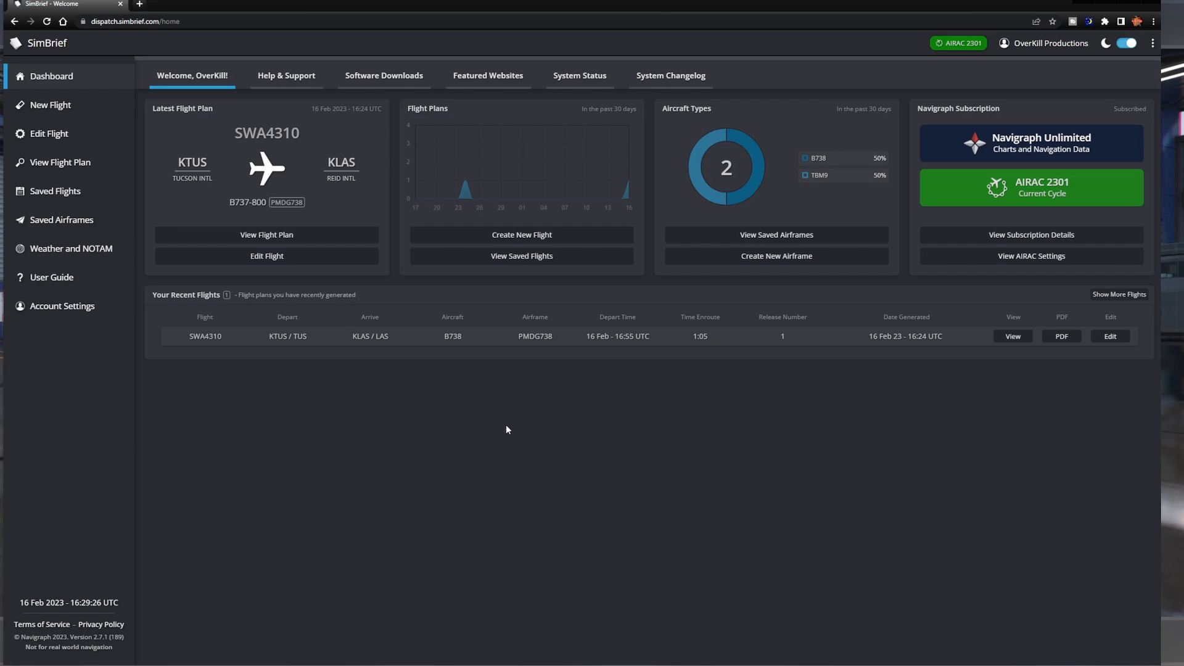
{"action": "mouse_move", "coordinate": [487, 426]}
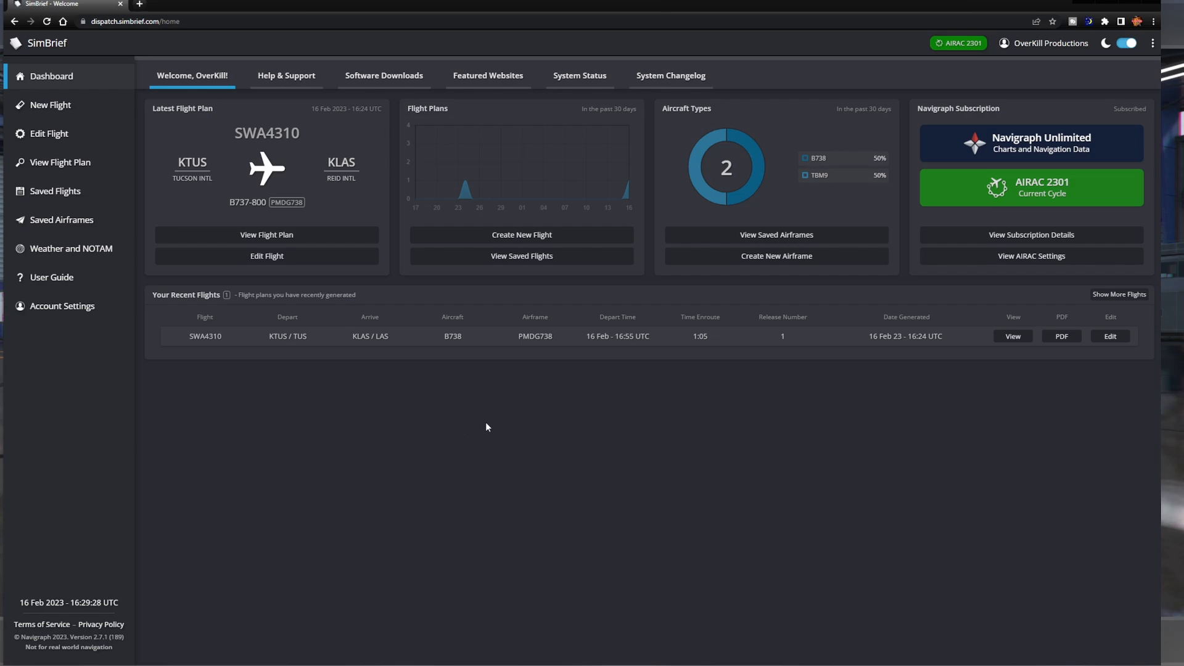
{"action": "mouse_move", "coordinate": [114, 47]}
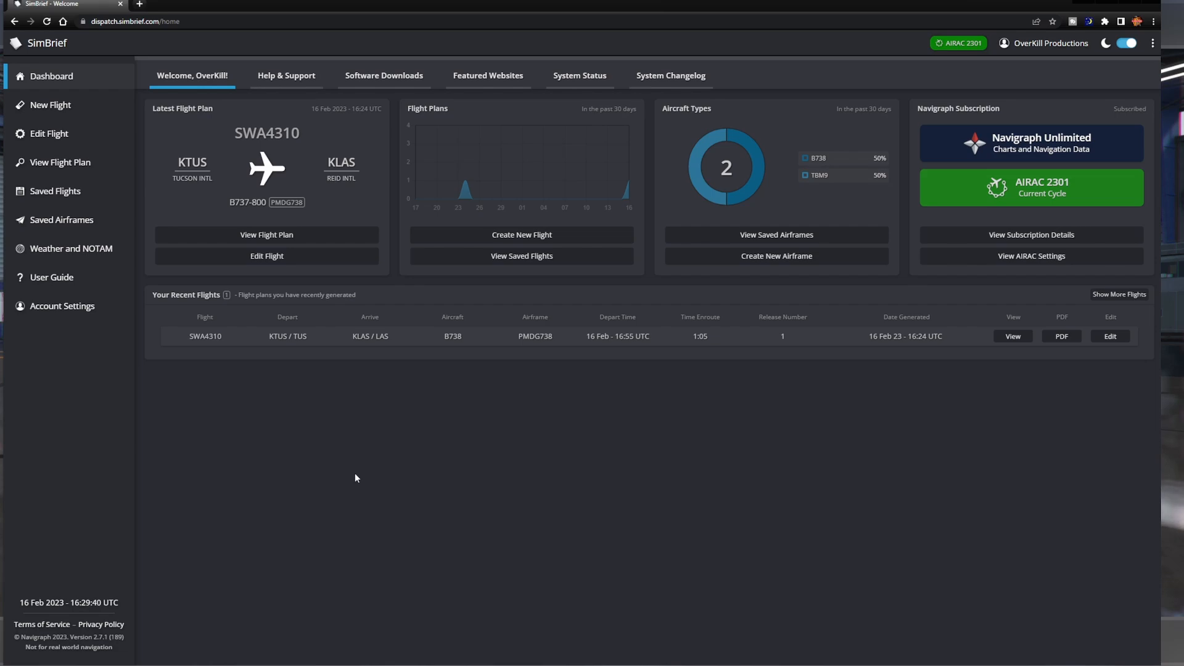
{"action": "mouse_move", "coordinate": [721, 398]}
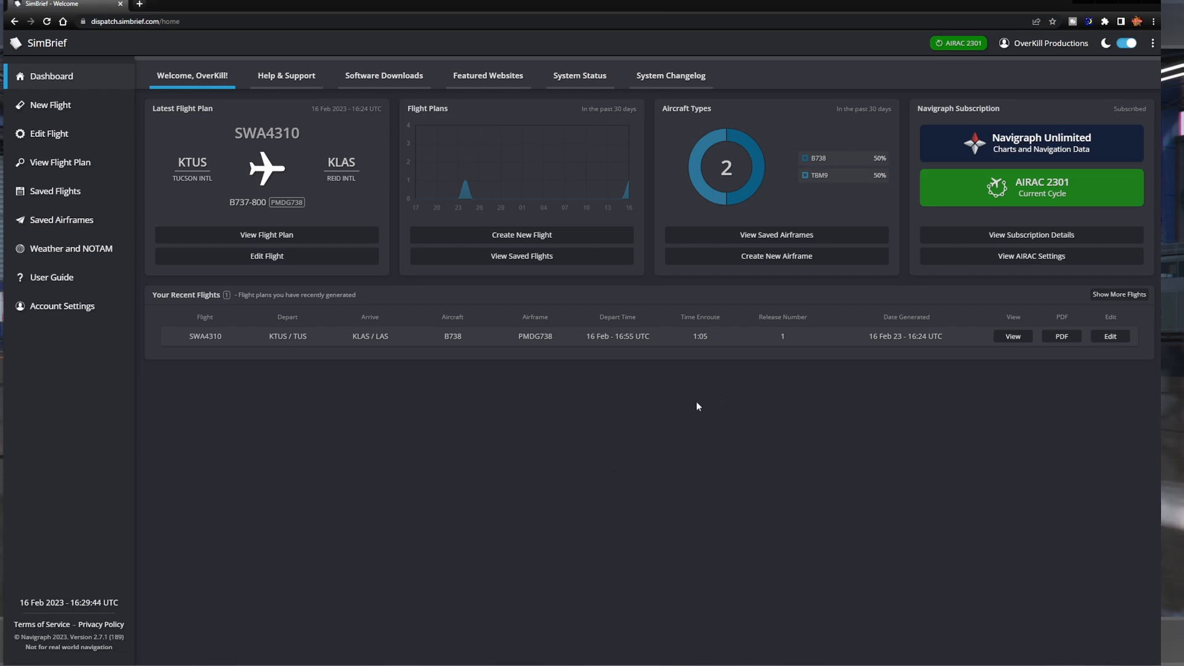
{"action": "mouse_move", "coordinate": [579, 374]}
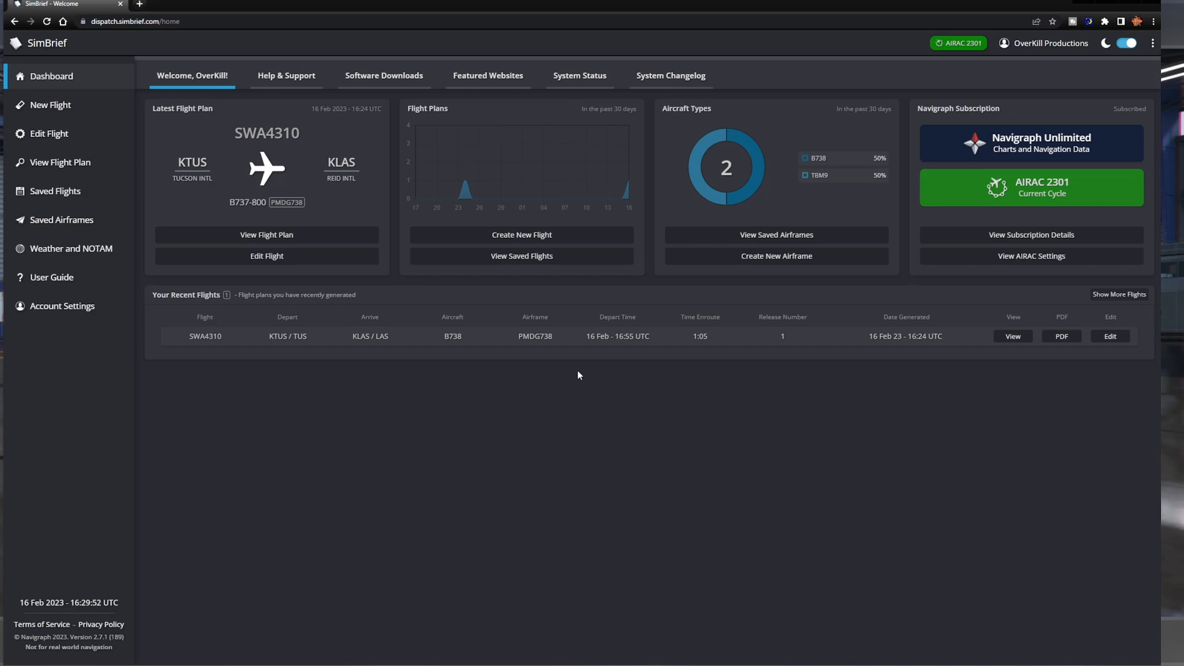
{"action": "mouse_move", "coordinate": [152, 573]}
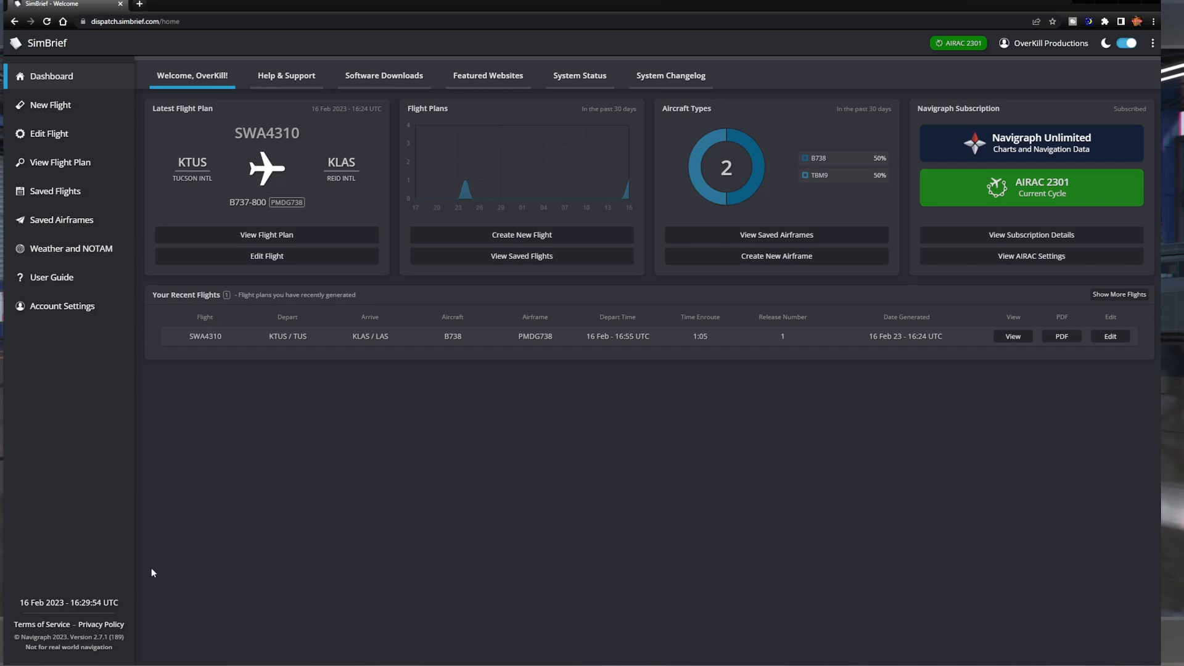